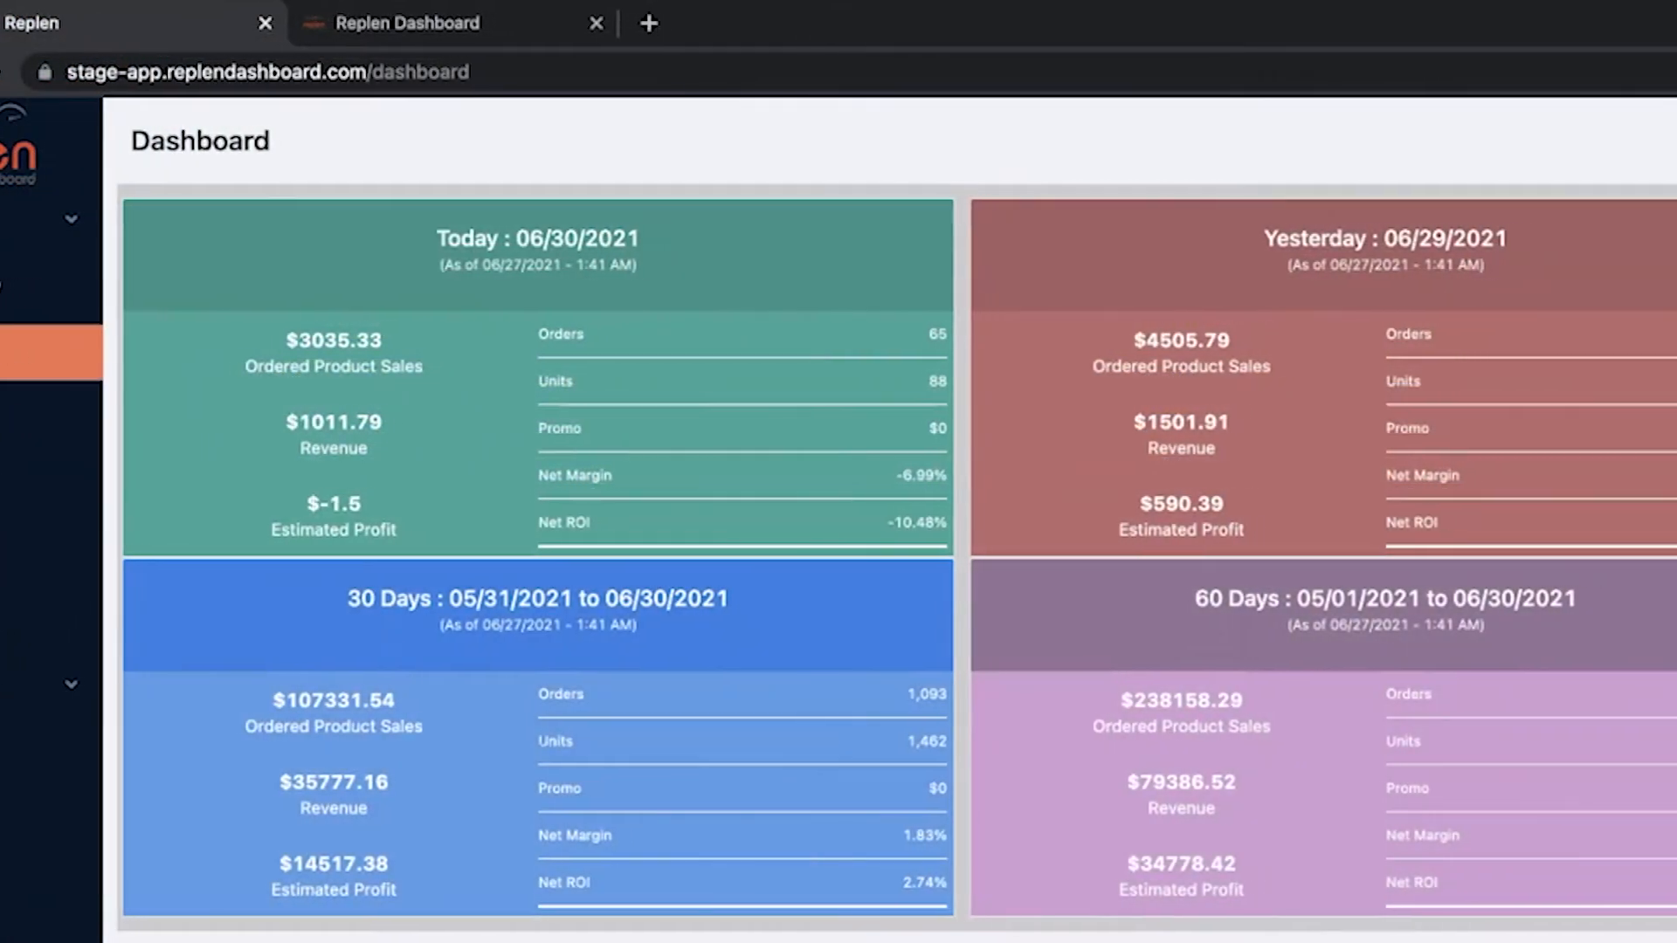
# - Open the original 500-product Inventory table and scroll right through its columns
pyautogui.click(266, 23)
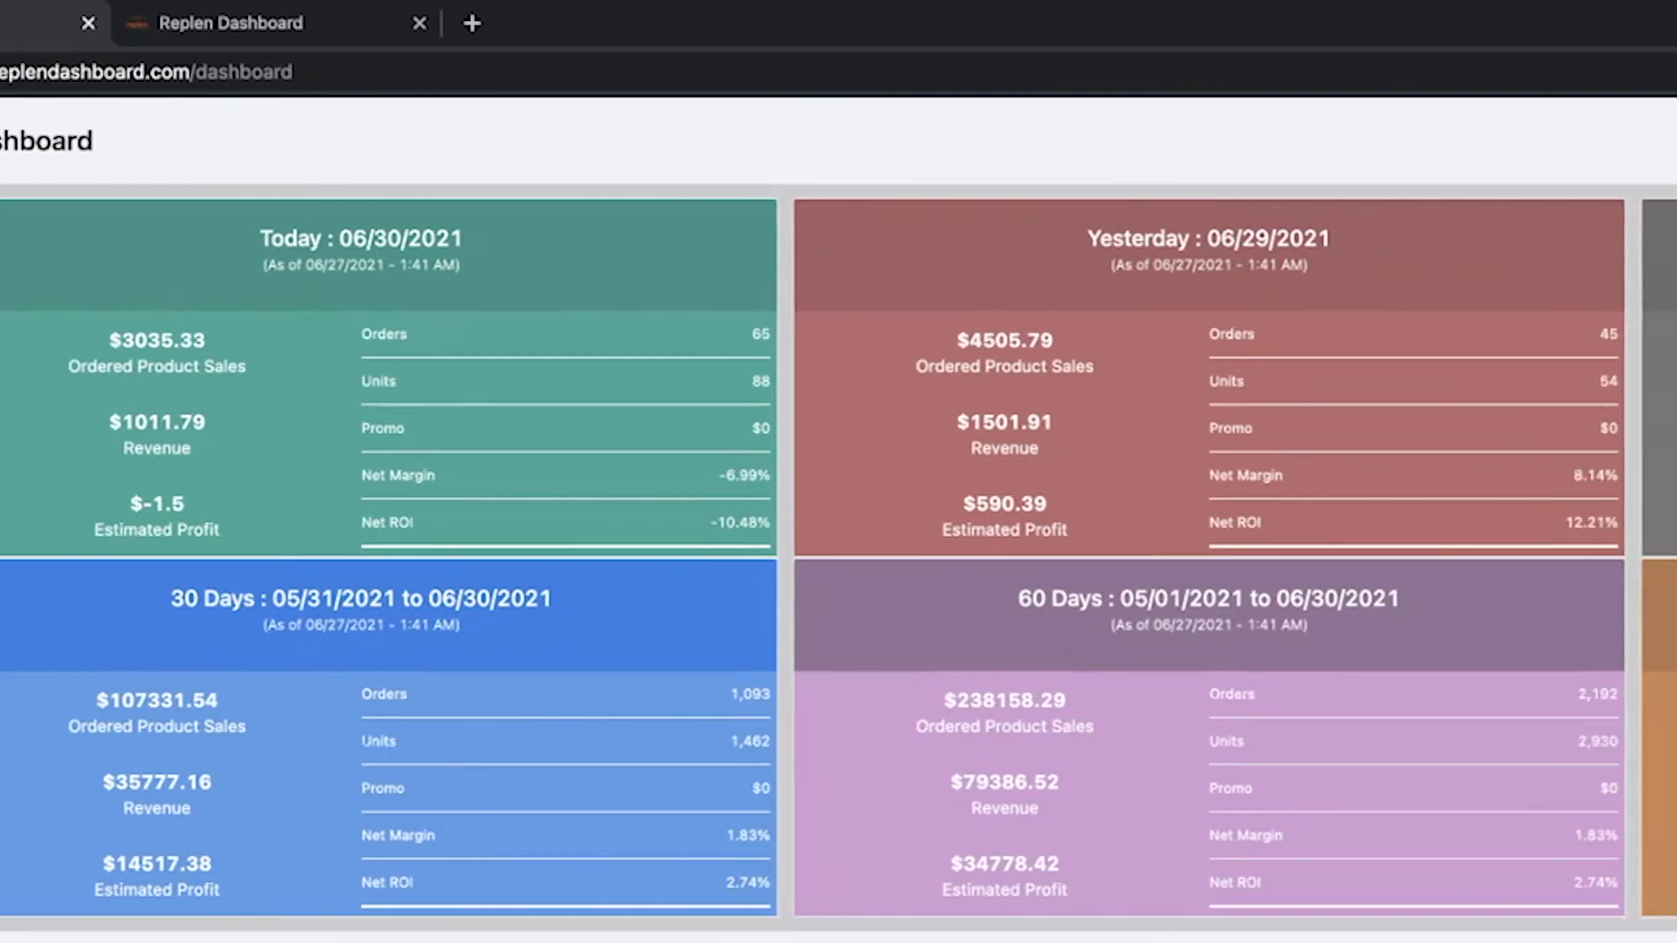
pyautogui.hscroll(3)
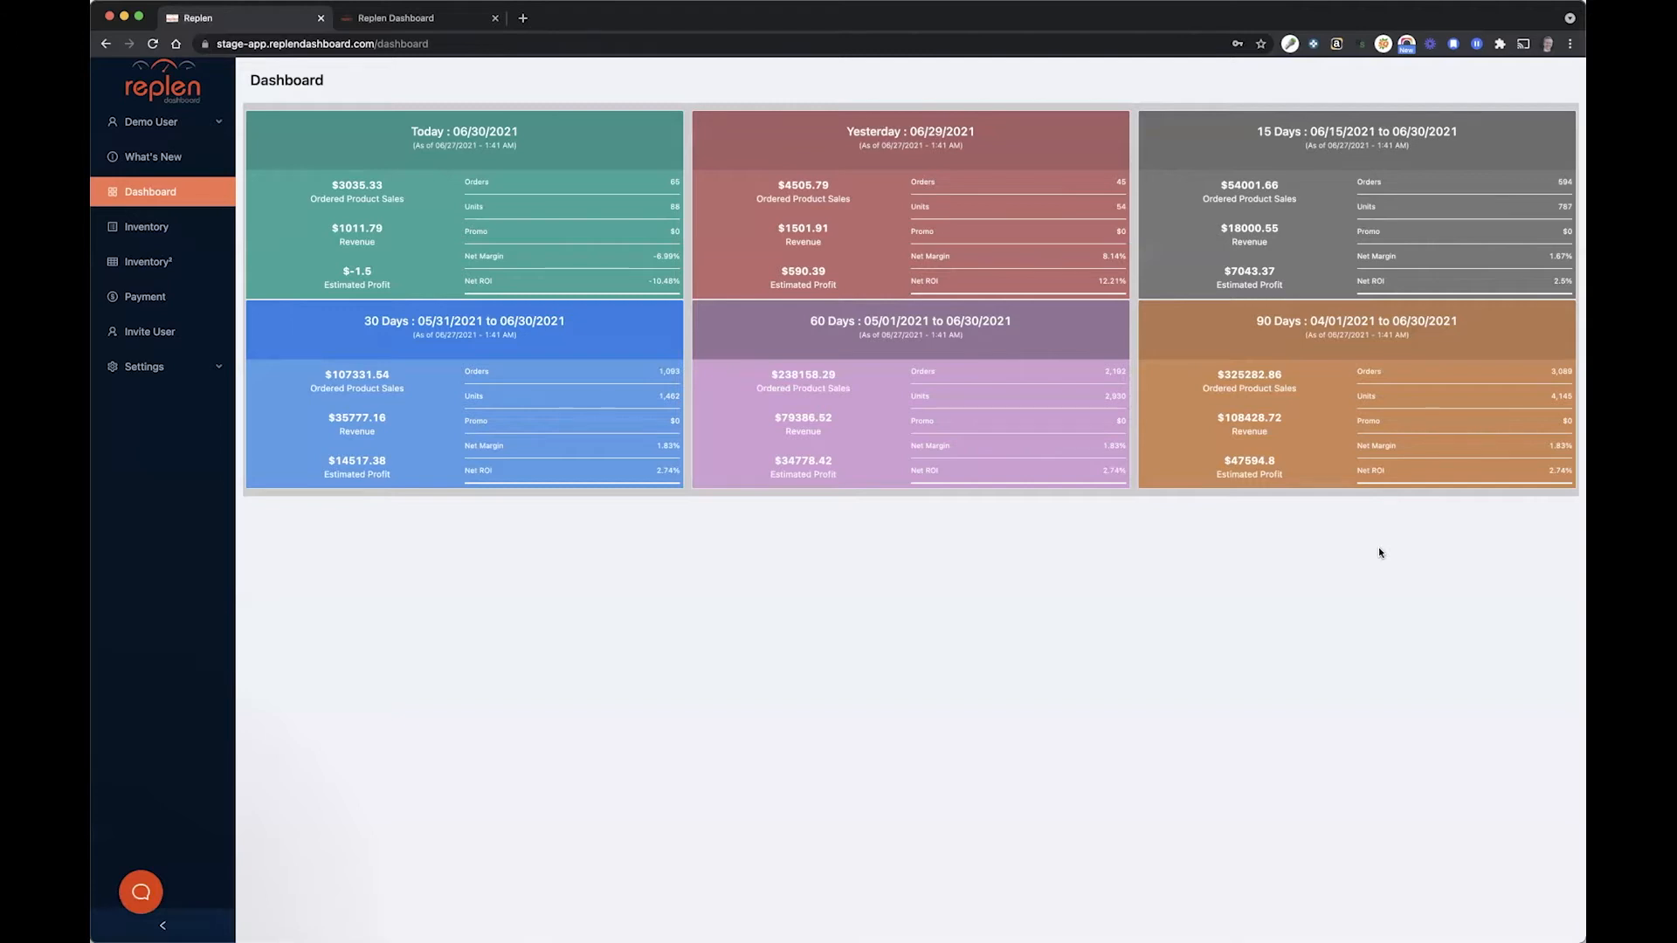
pyautogui.moveTo(1135, 428)
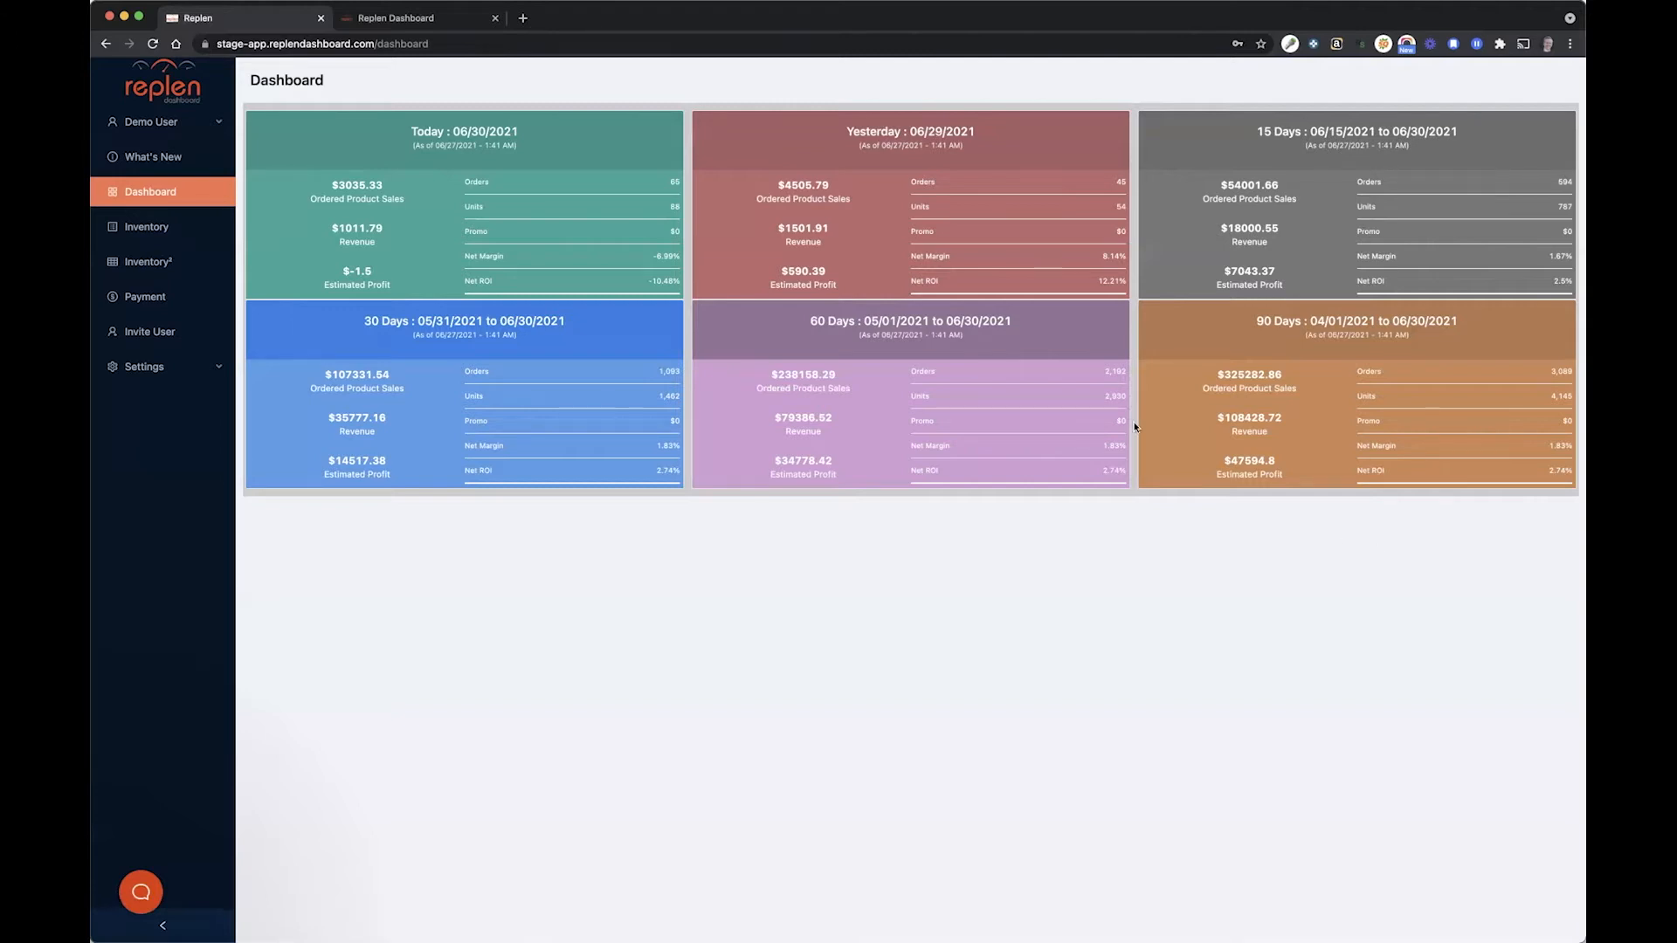
pyautogui.moveTo(814, 476)
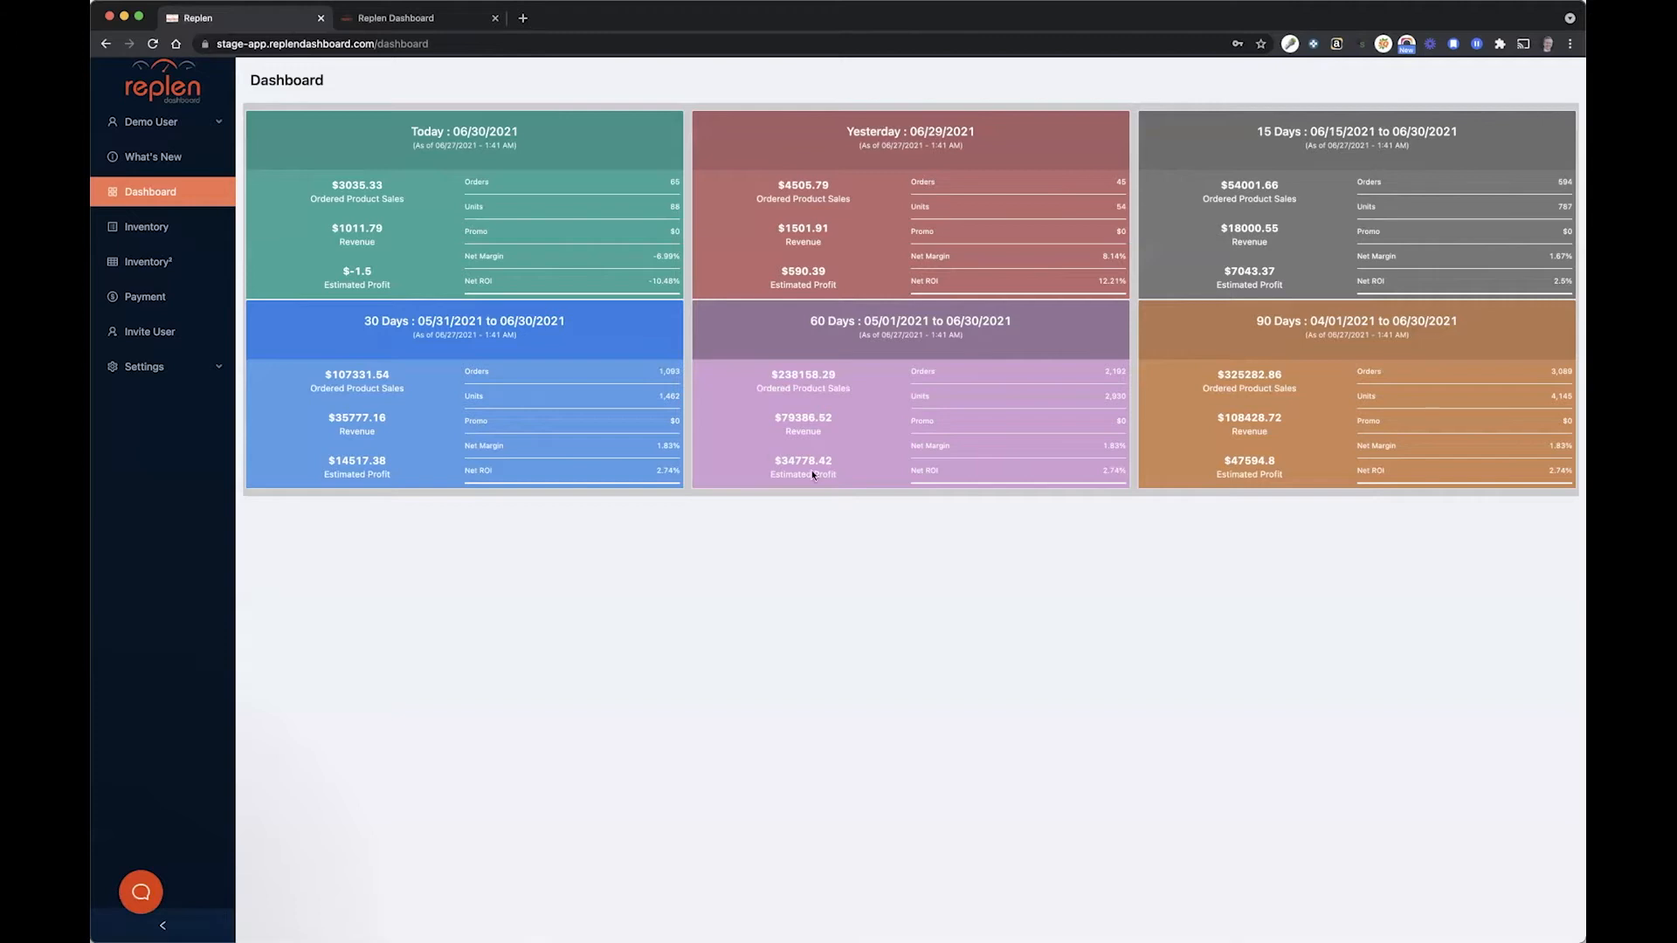
pyautogui.moveTo(800, 471)
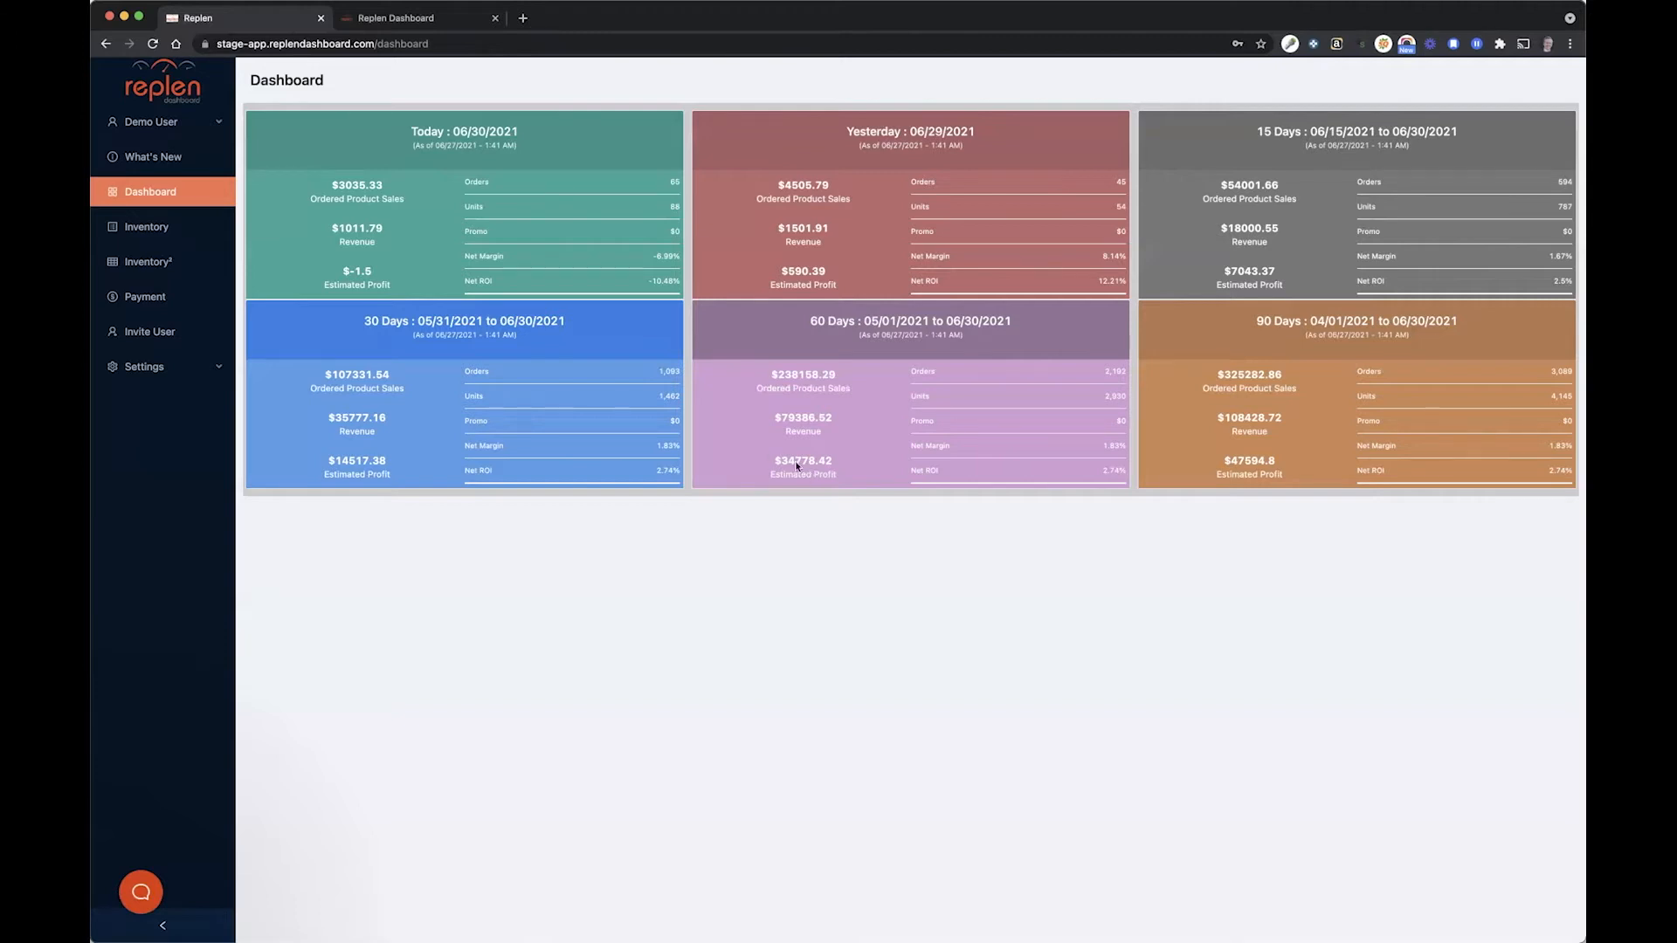
pyautogui.moveTo(277, 209)
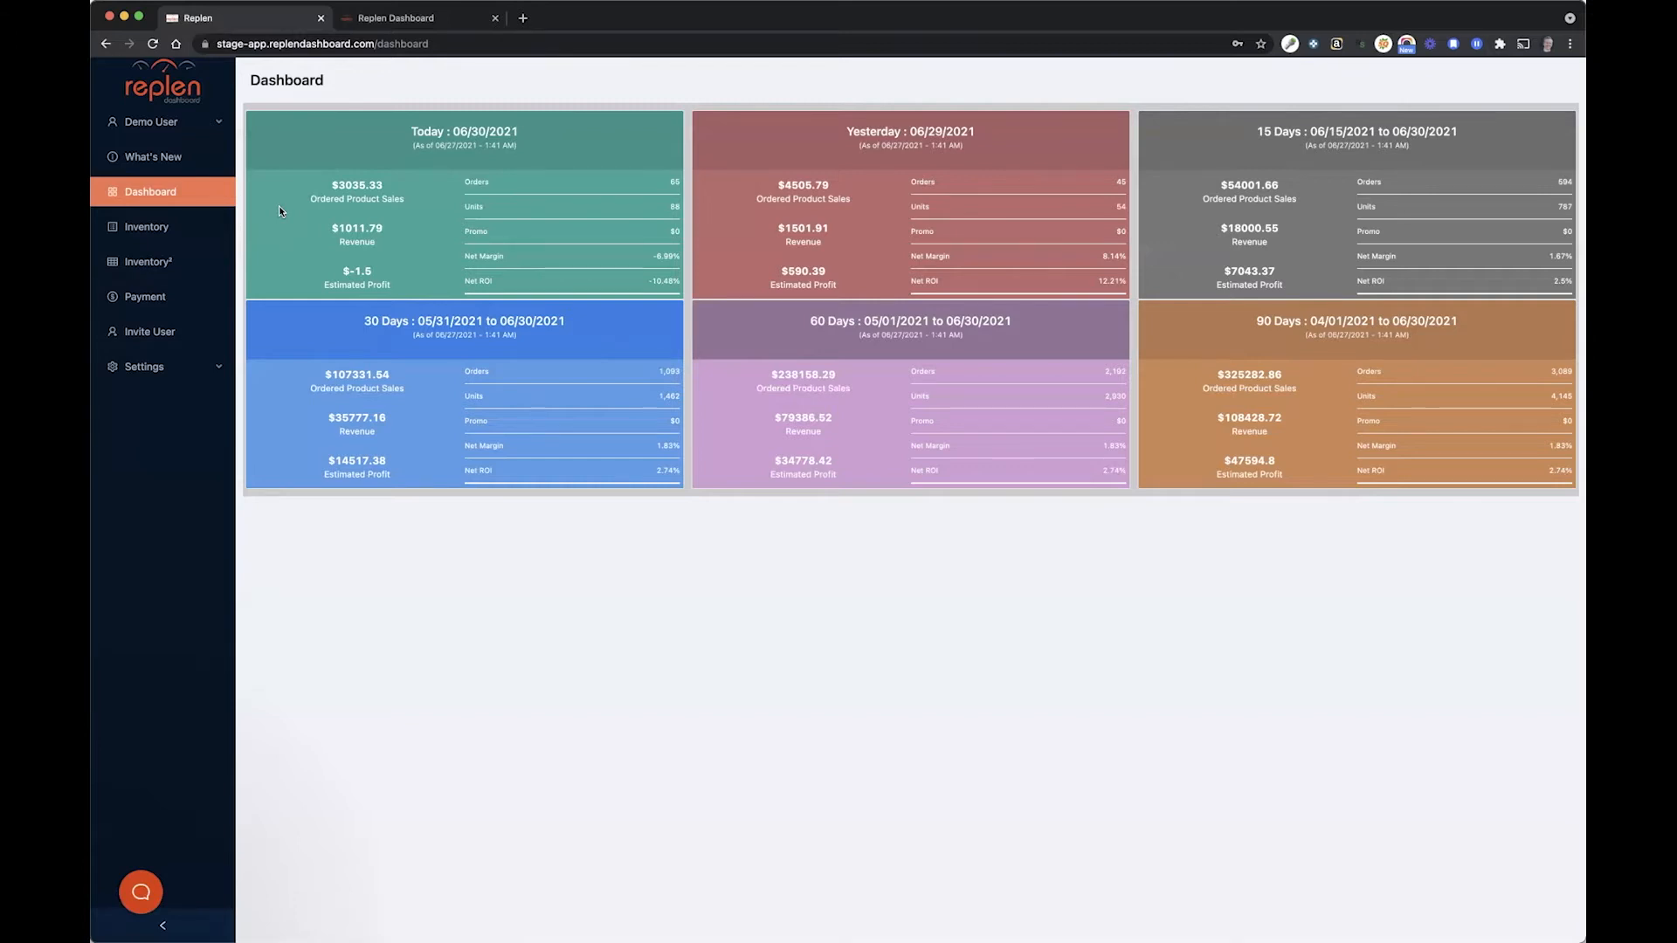
pyautogui.moveTo(180, 266)
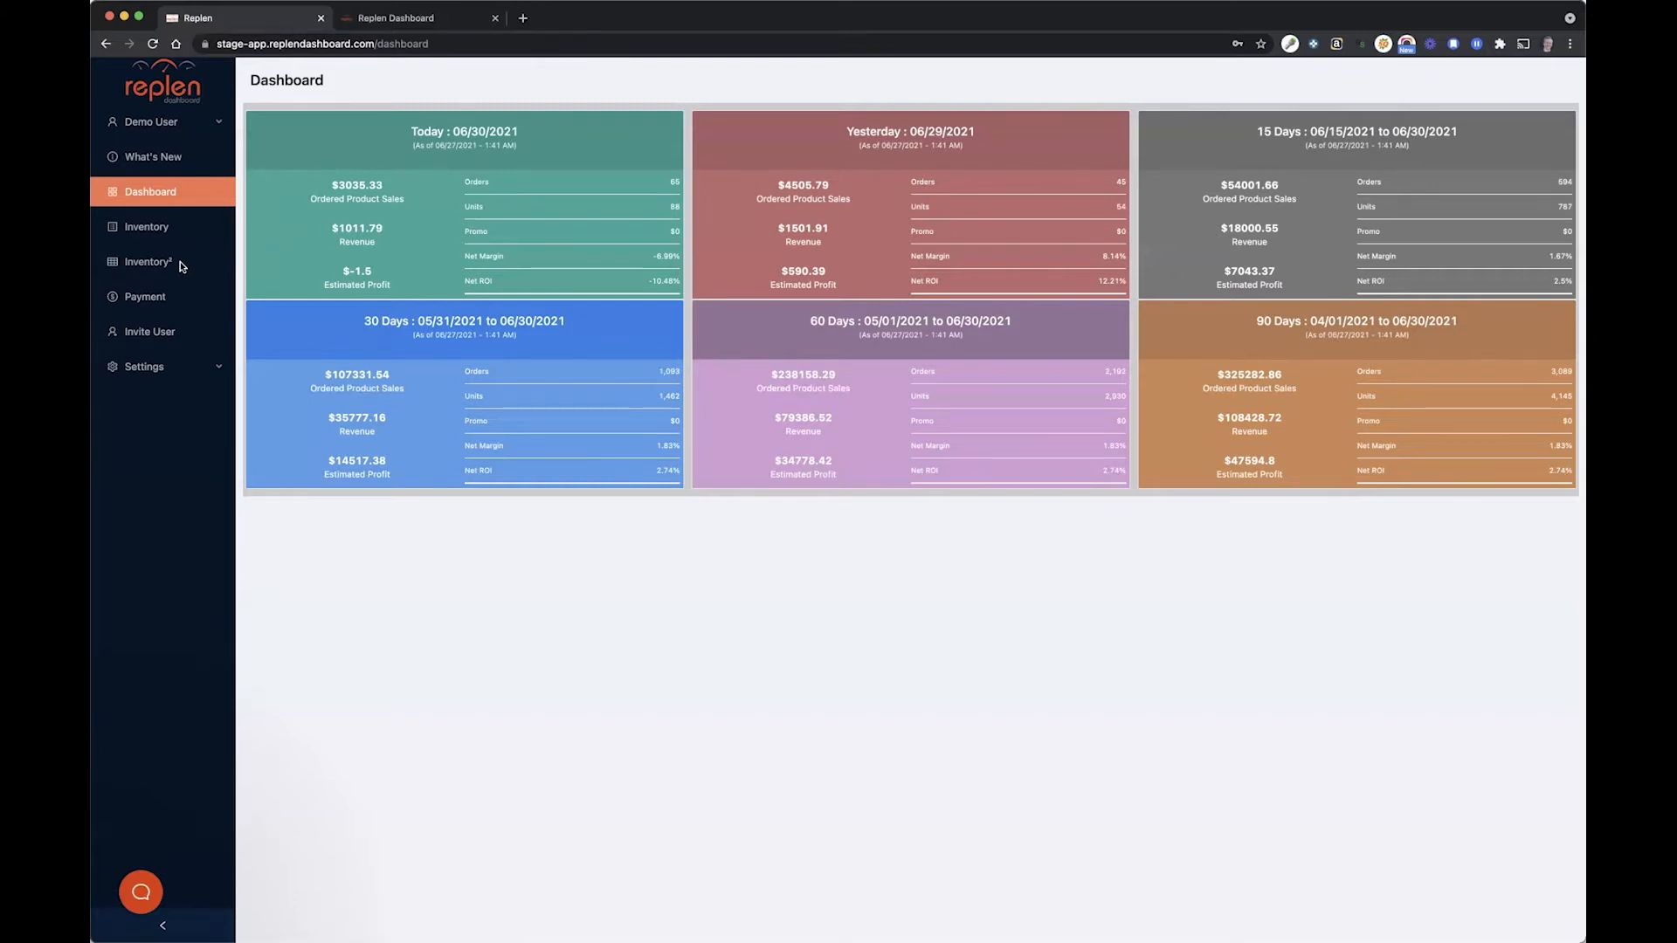
pyautogui.moveTo(166, 265)
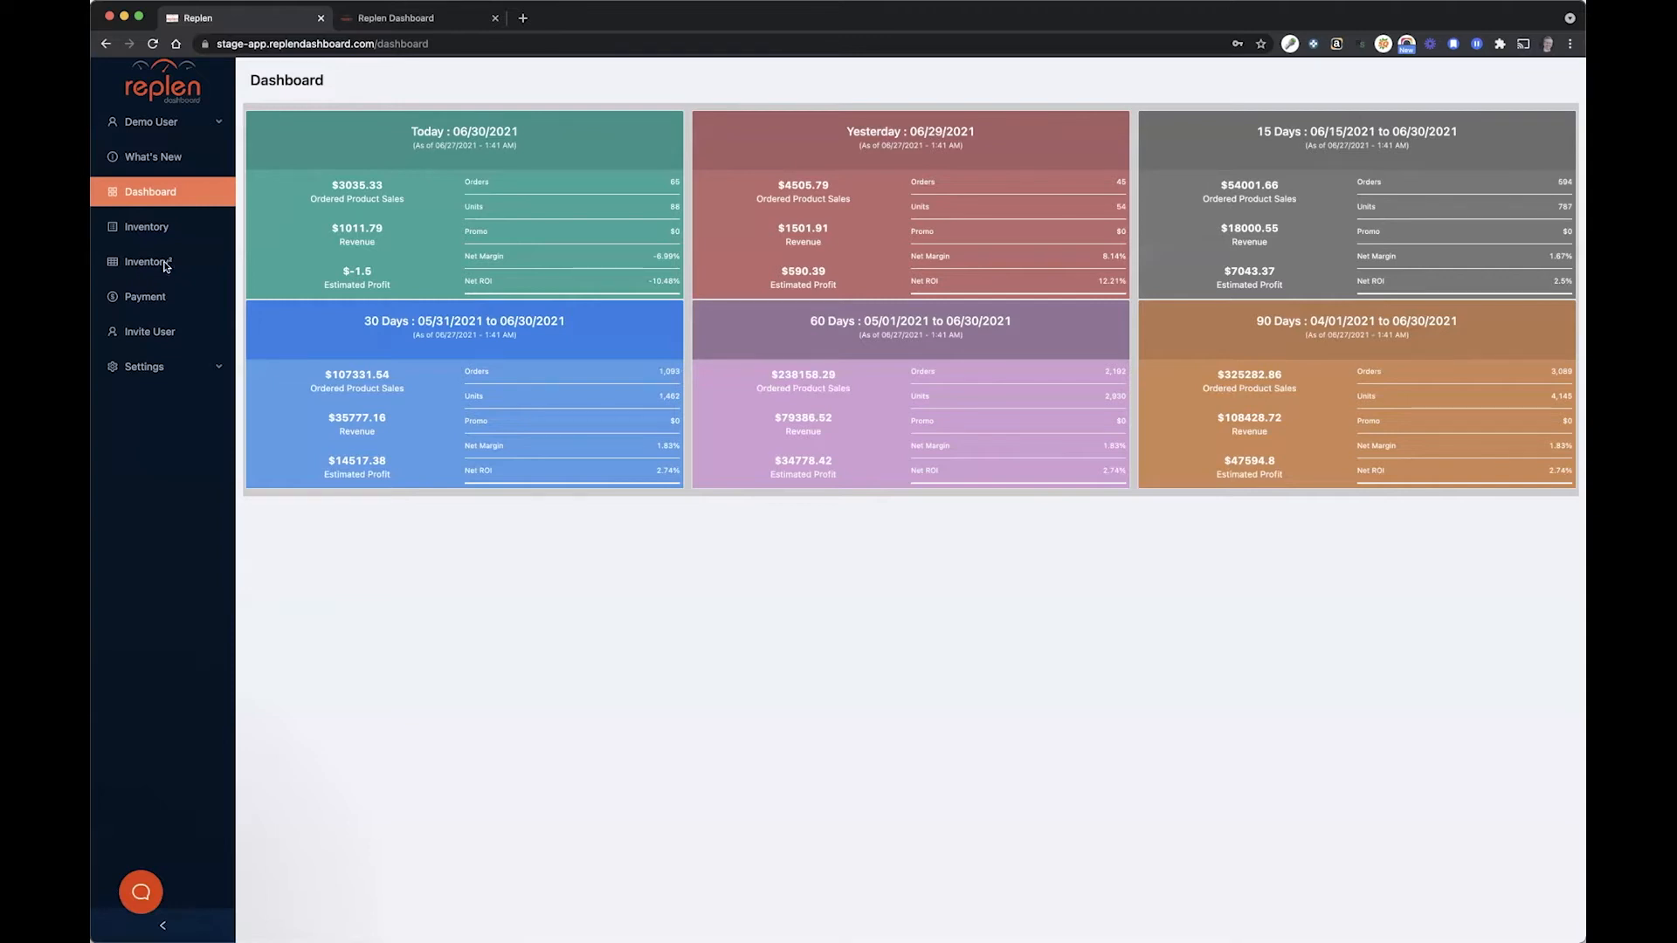
pyautogui.moveTo(155, 233)
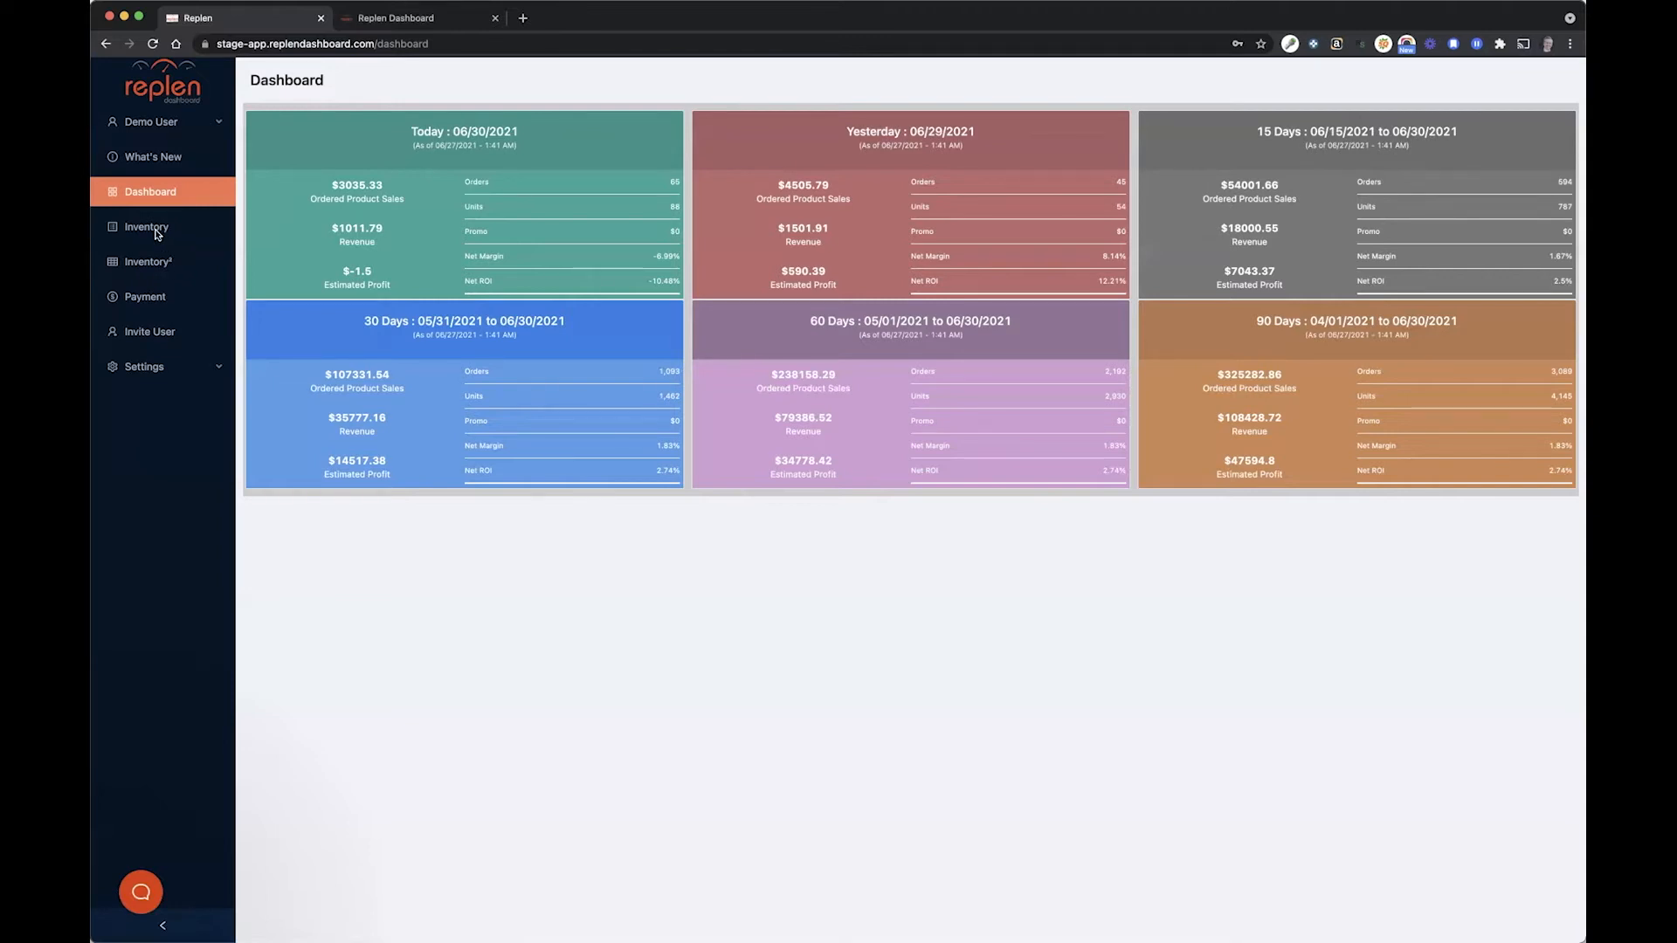
pyautogui.moveTo(166, 268)
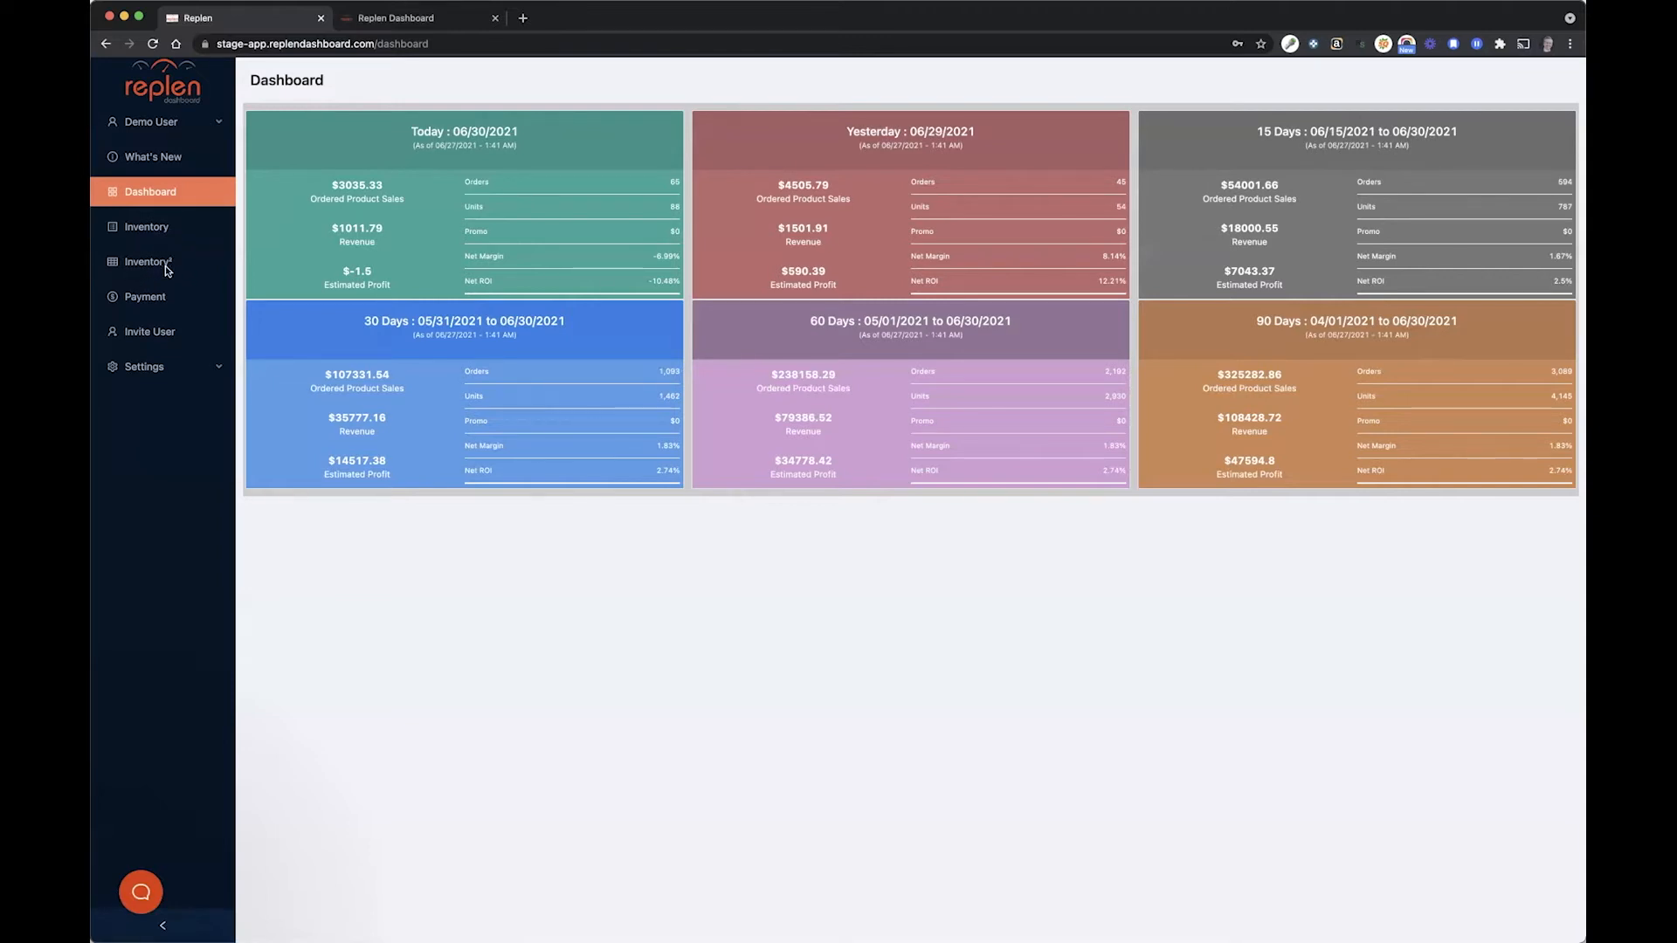
pyautogui.click(147, 227)
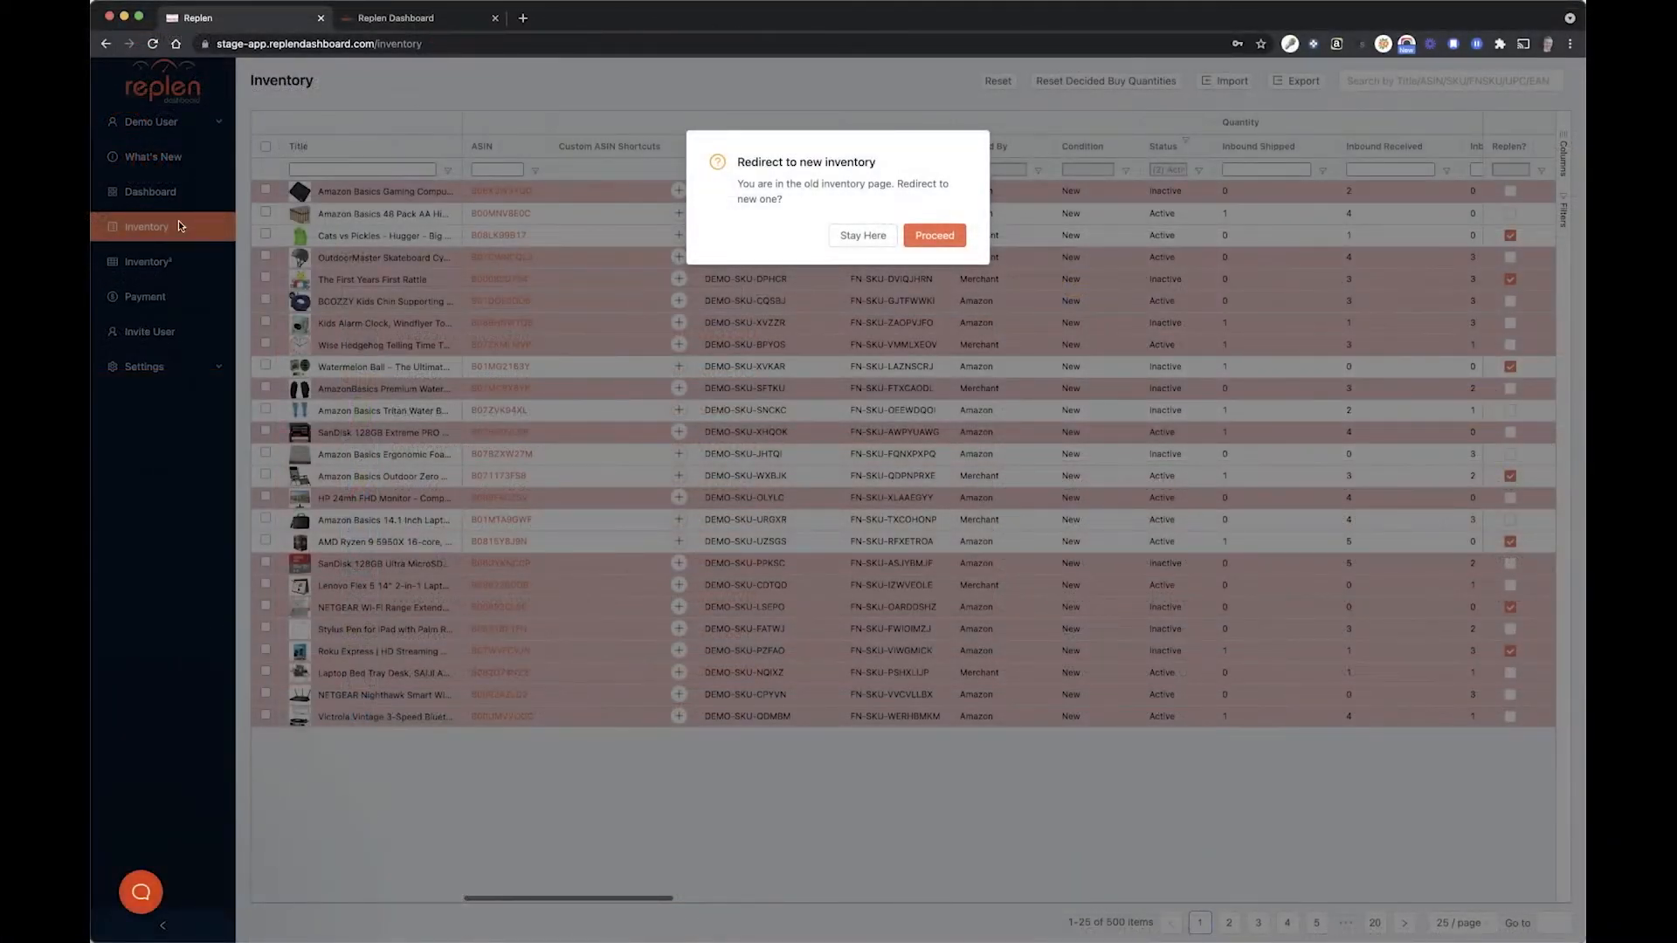
pyautogui.moveTo(619, 266)
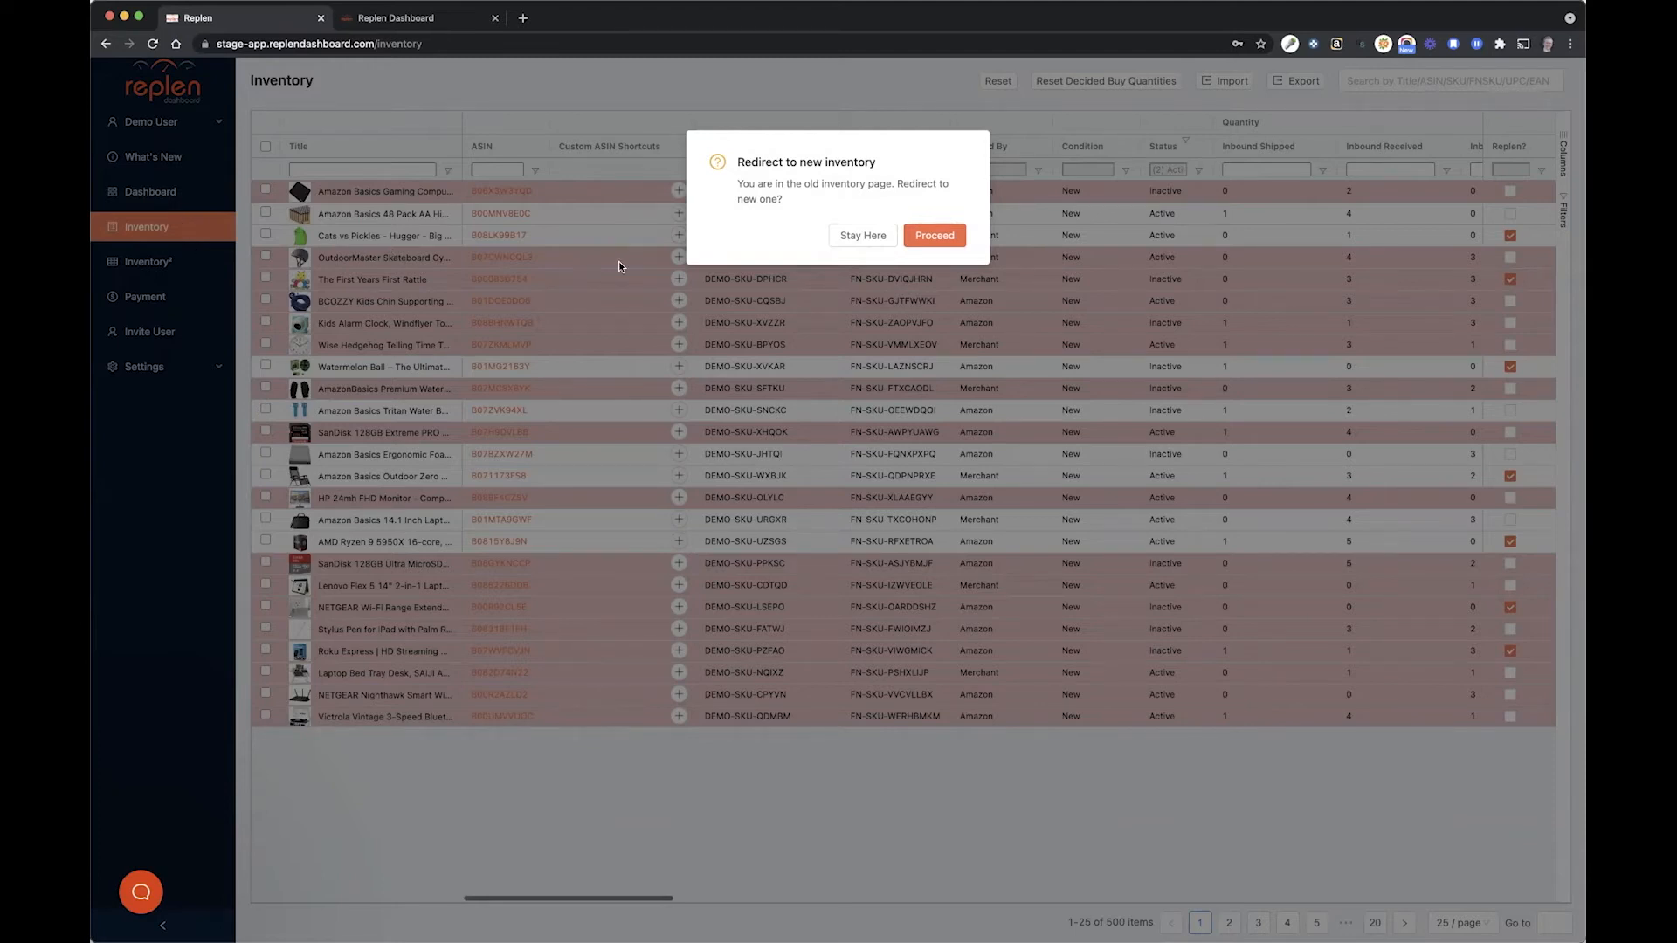
pyautogui.moveTo(787, 289)
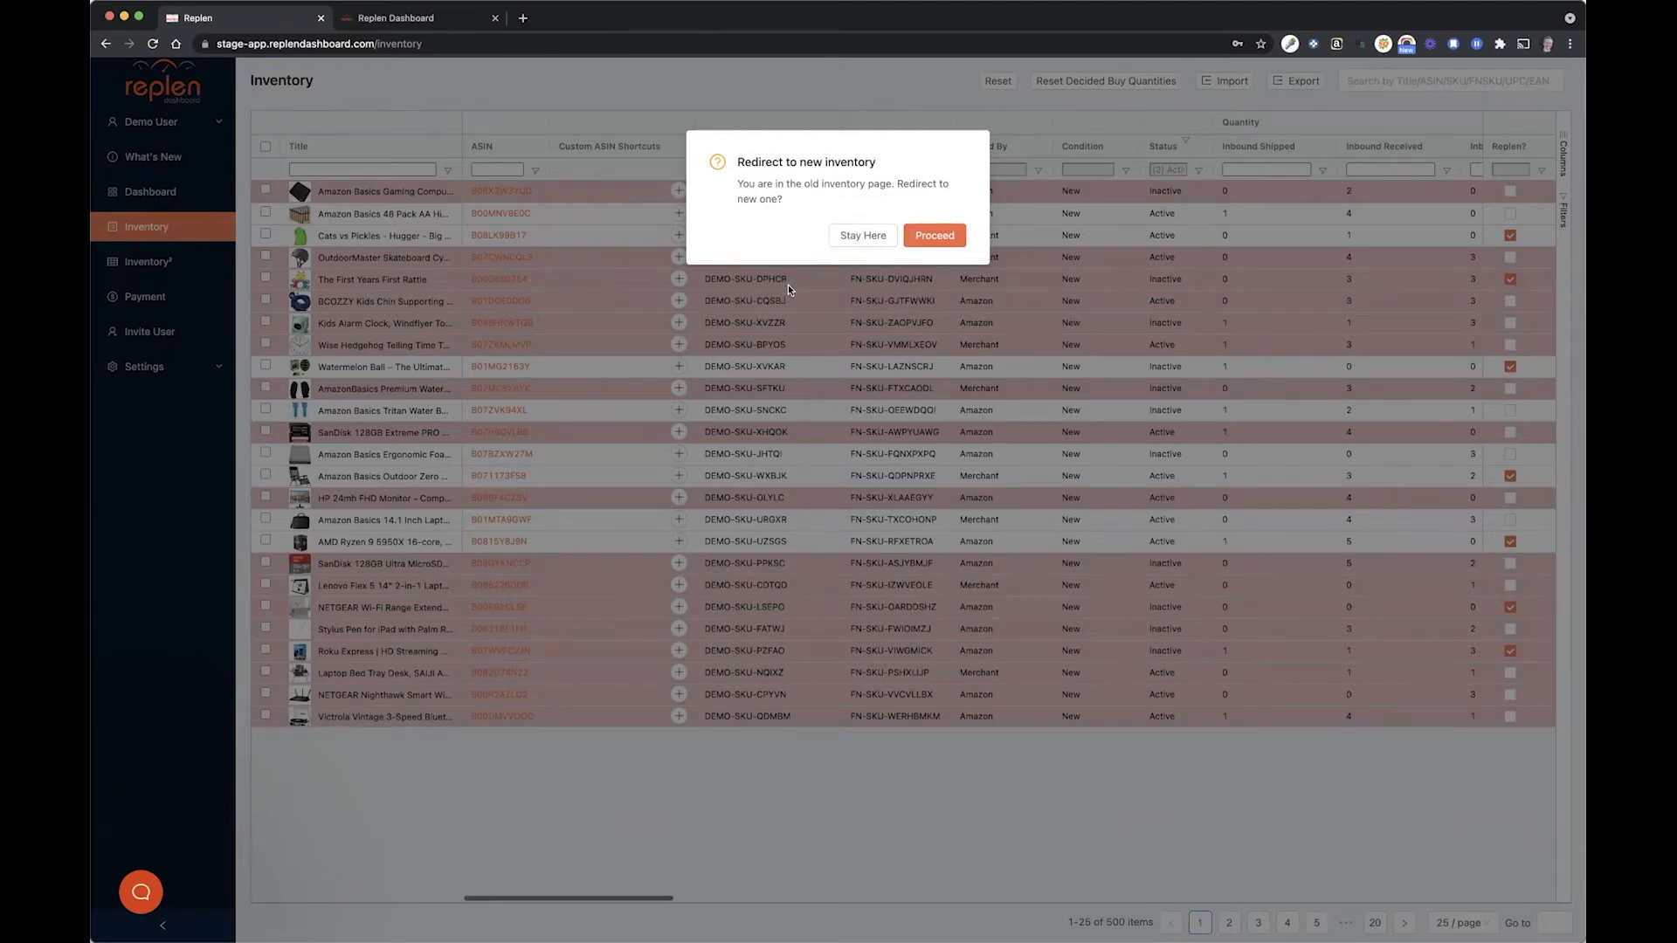
pyautogui.moveTo(800, 283)
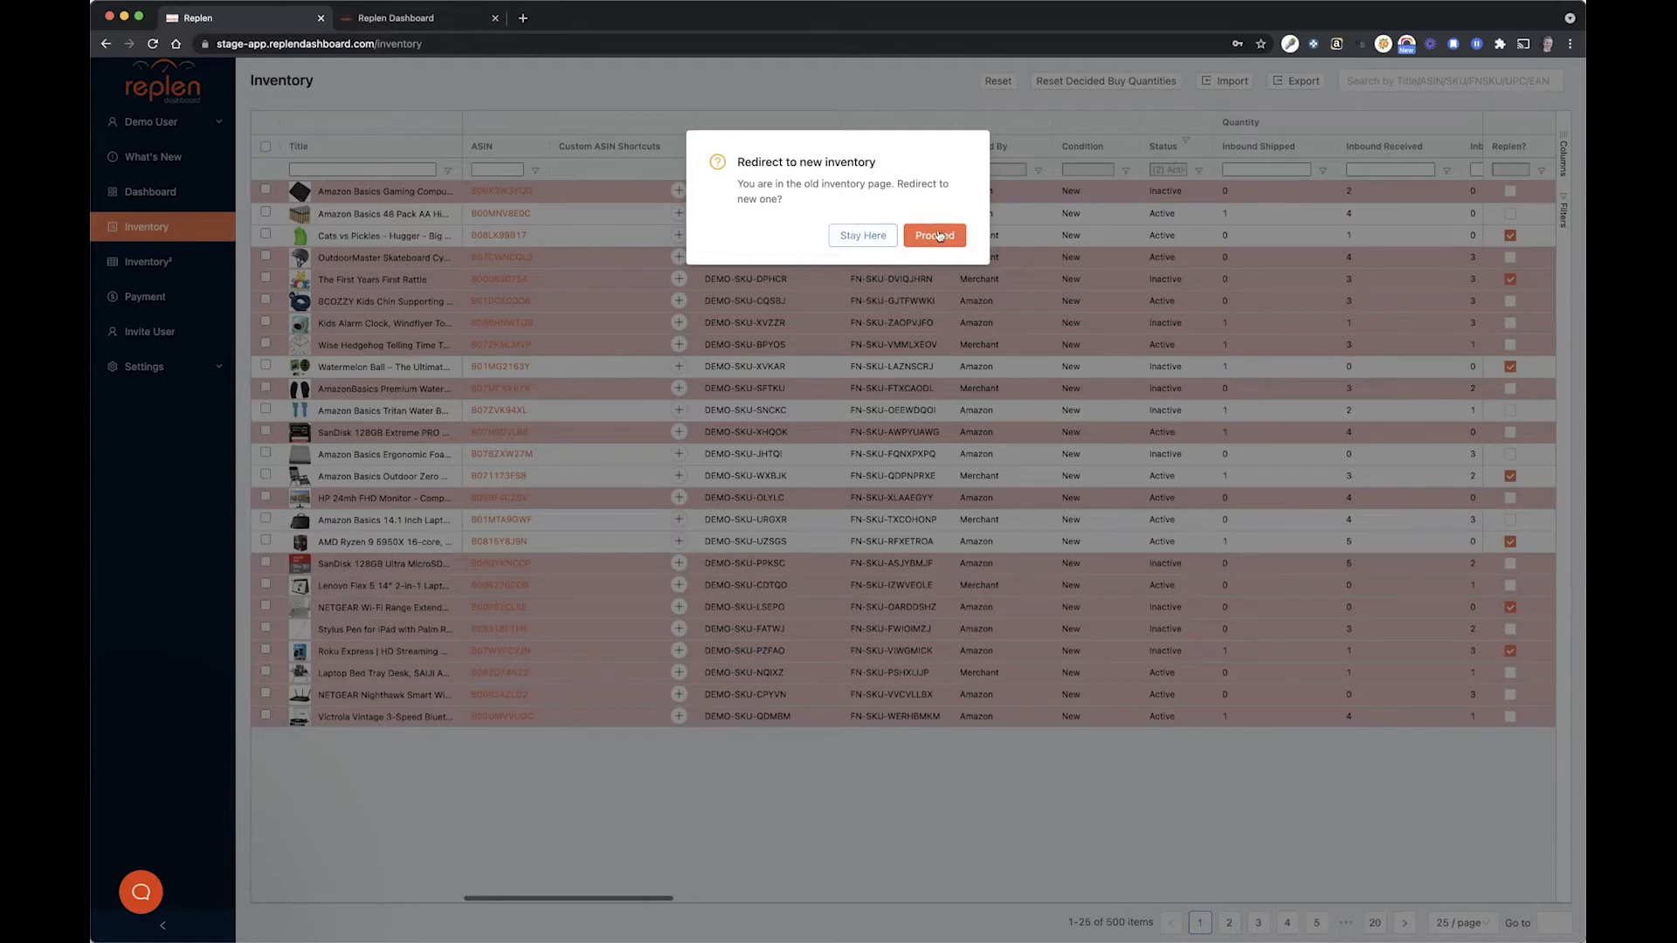
pyautogui.moveTo(914, 243)
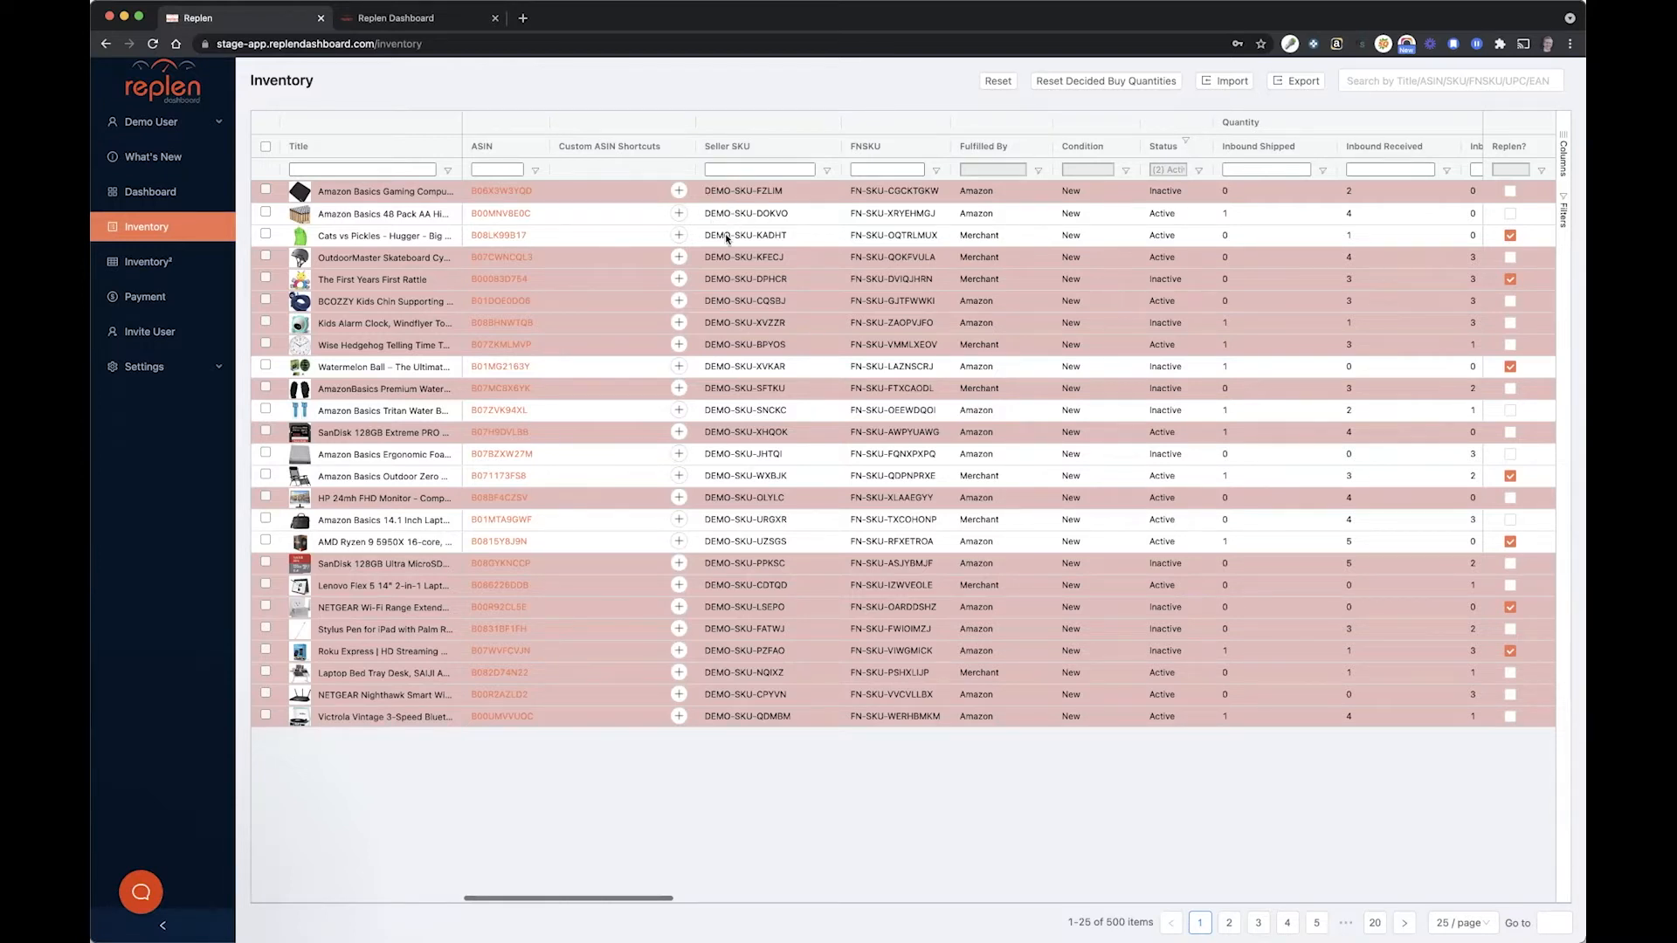
pyautogui.hscroll(3)
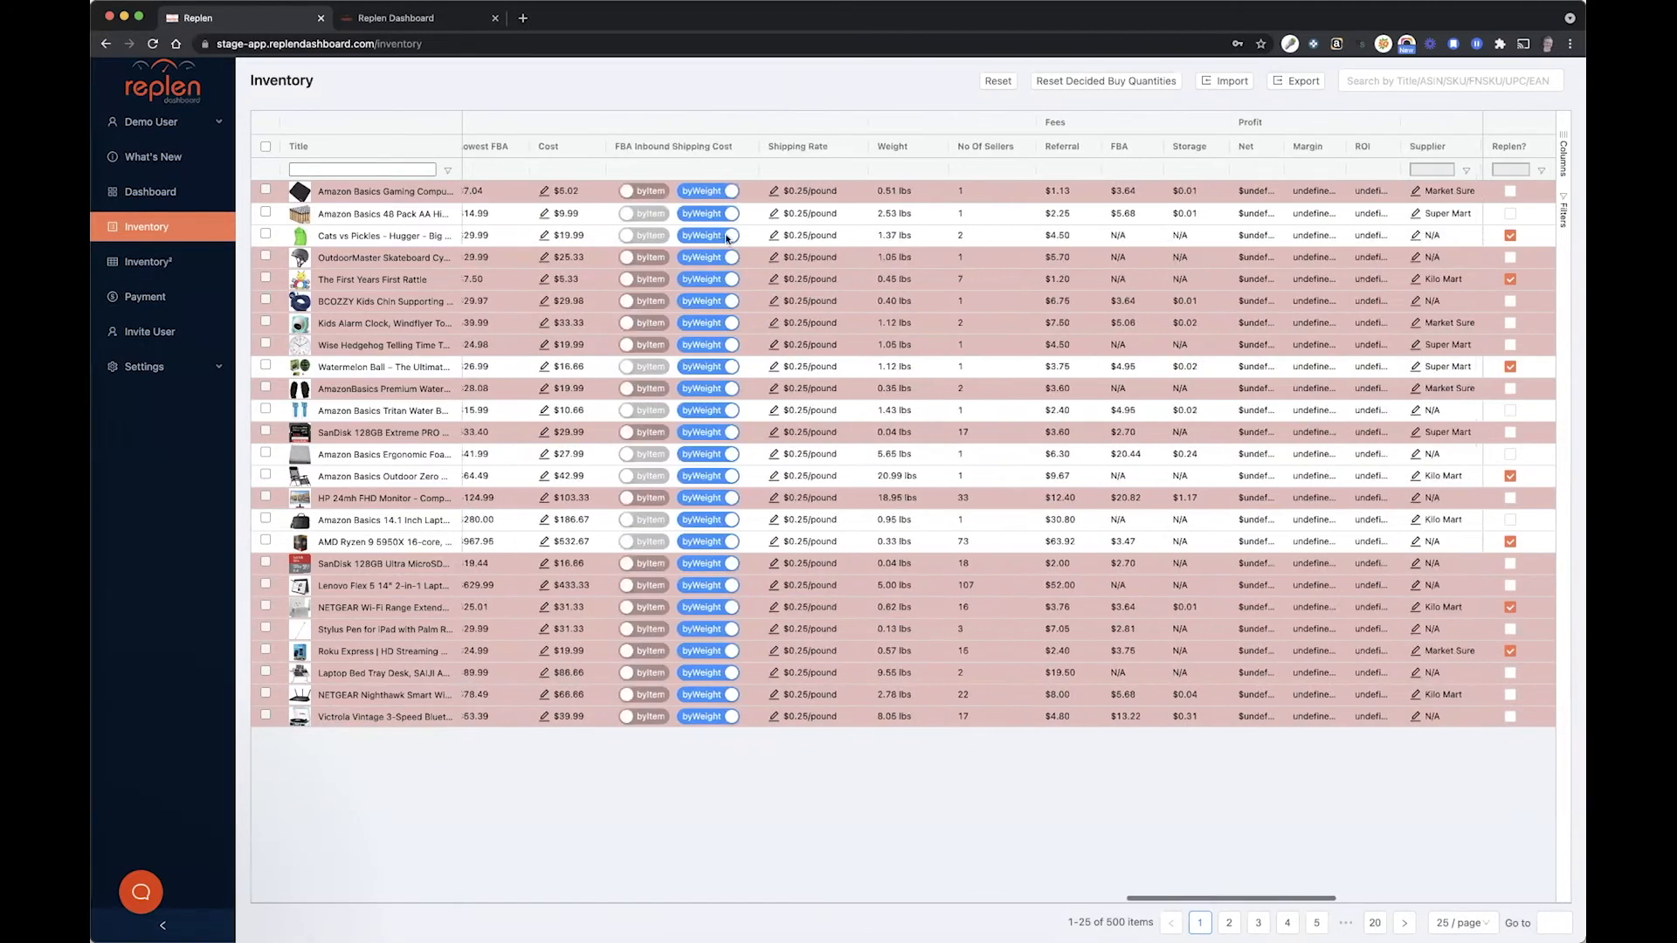
pyautogui.hscroll(3)
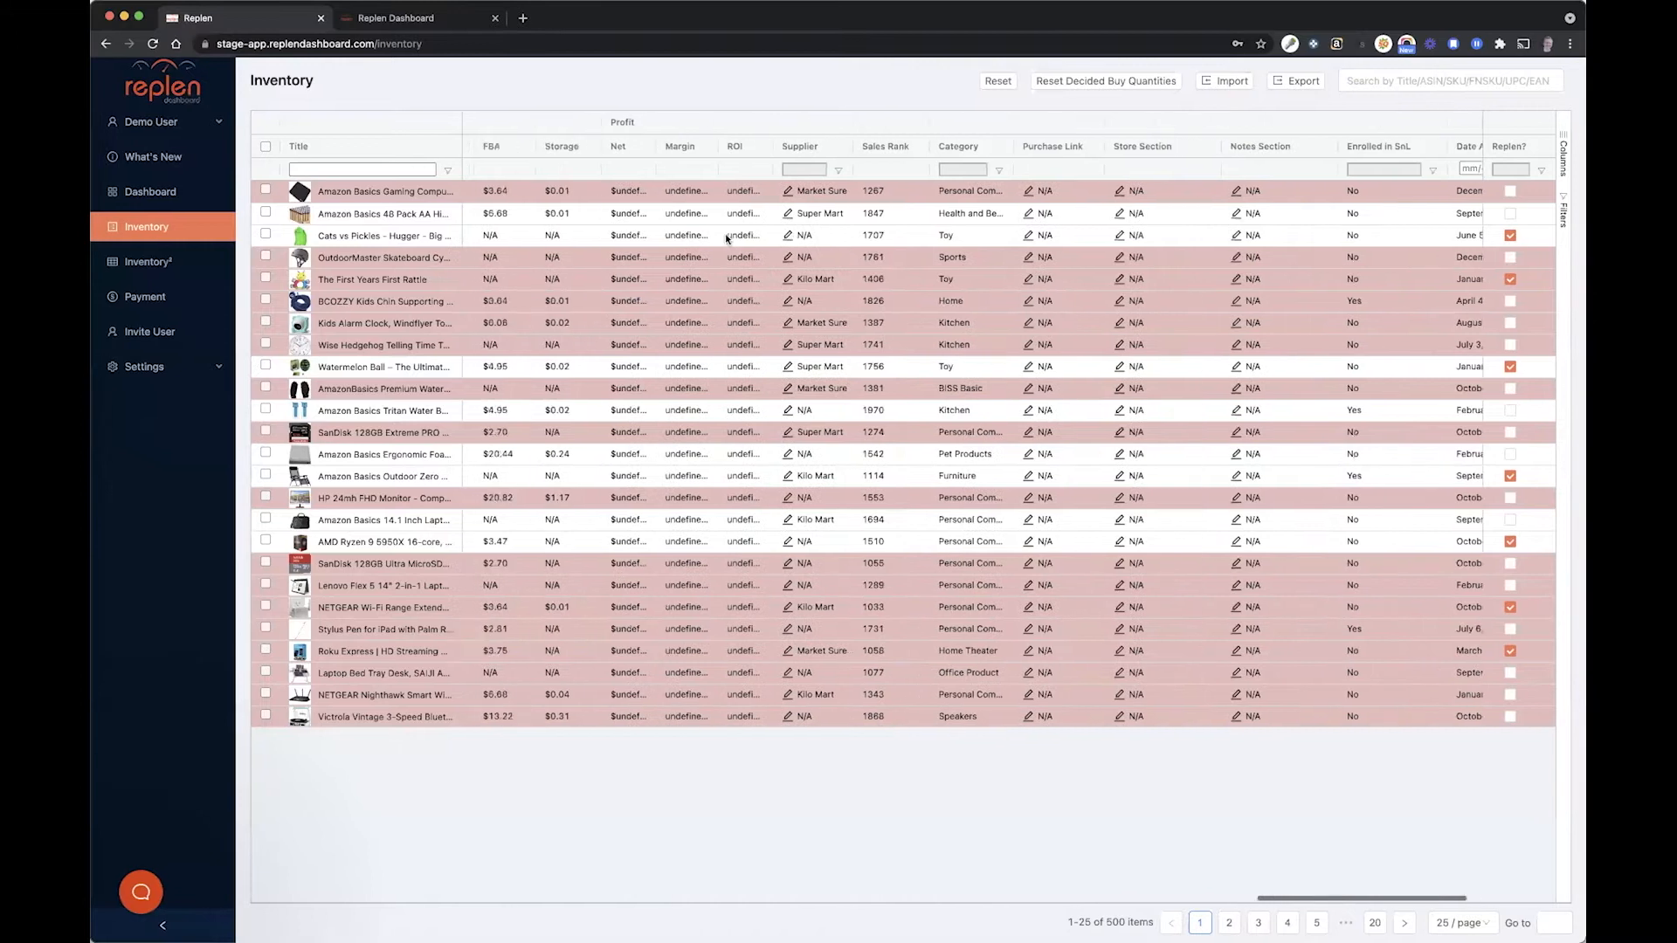
pyautogui.hscroll(3)
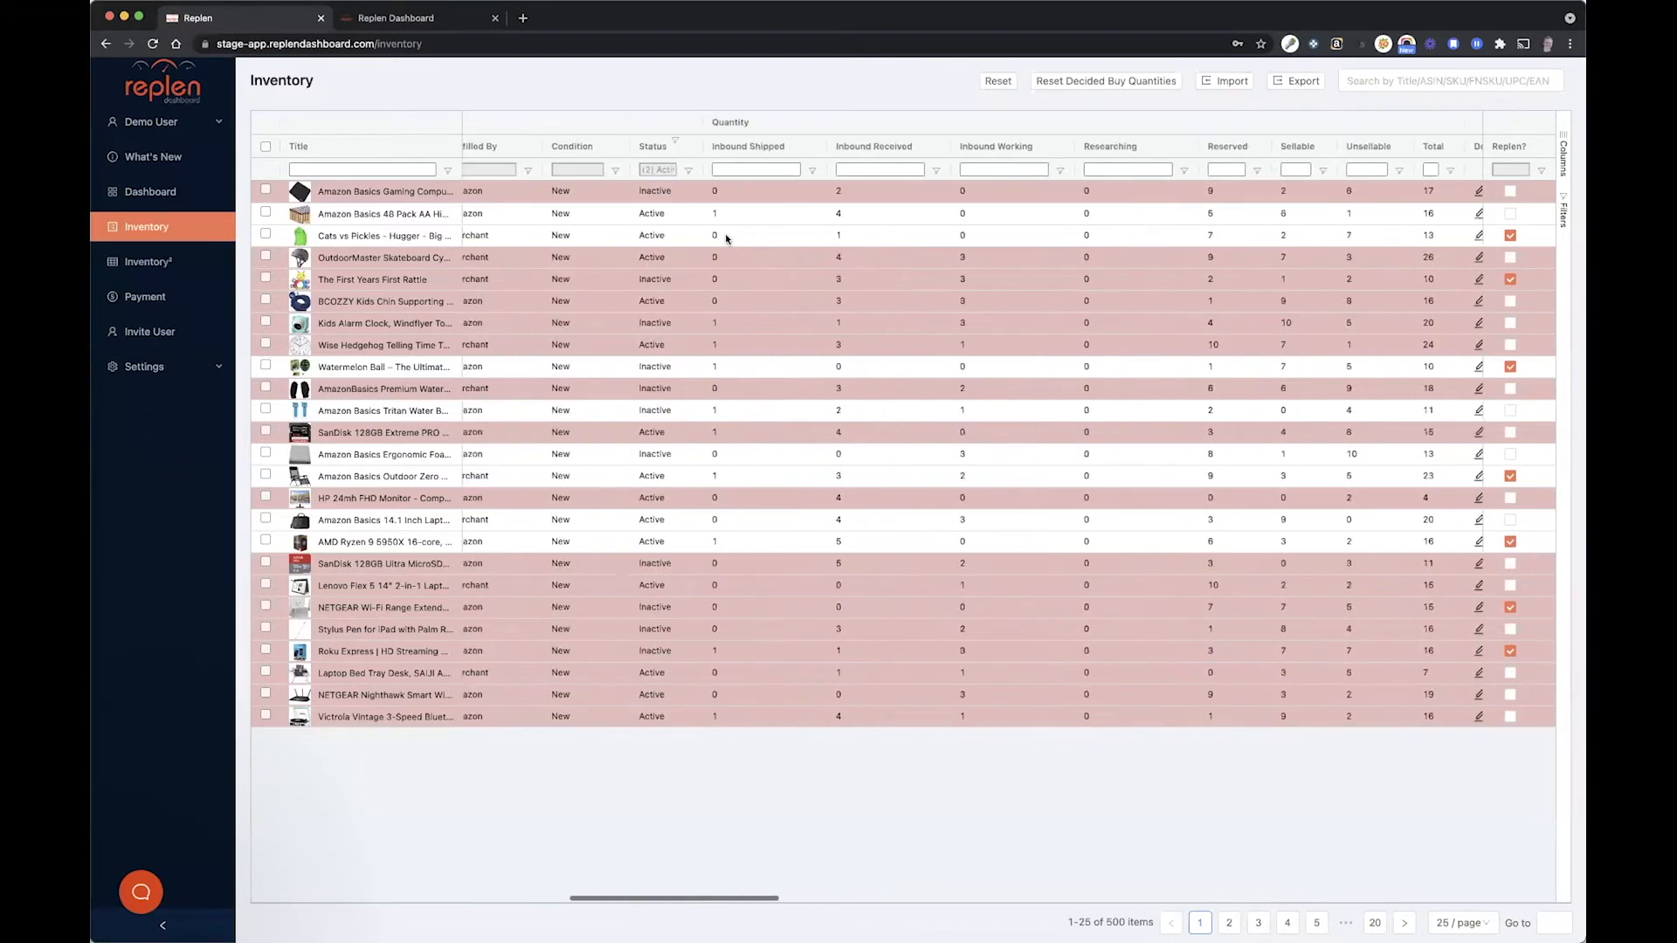
pyautogui.click(149, 192)
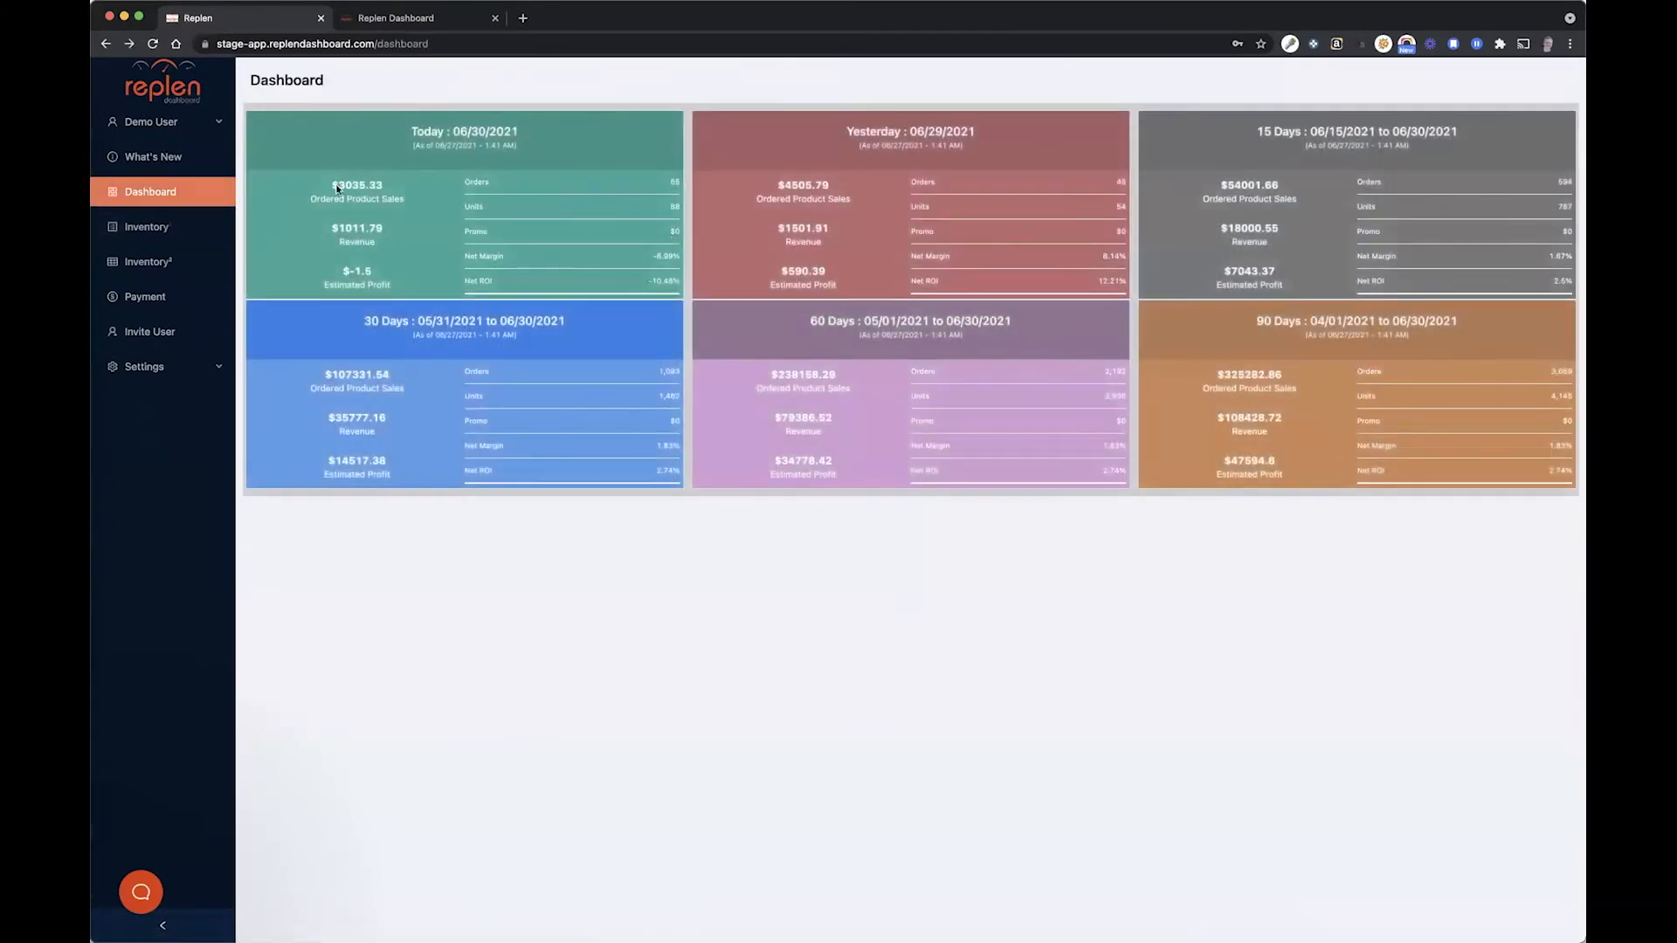
pyautogui.moveTo(146, 263)
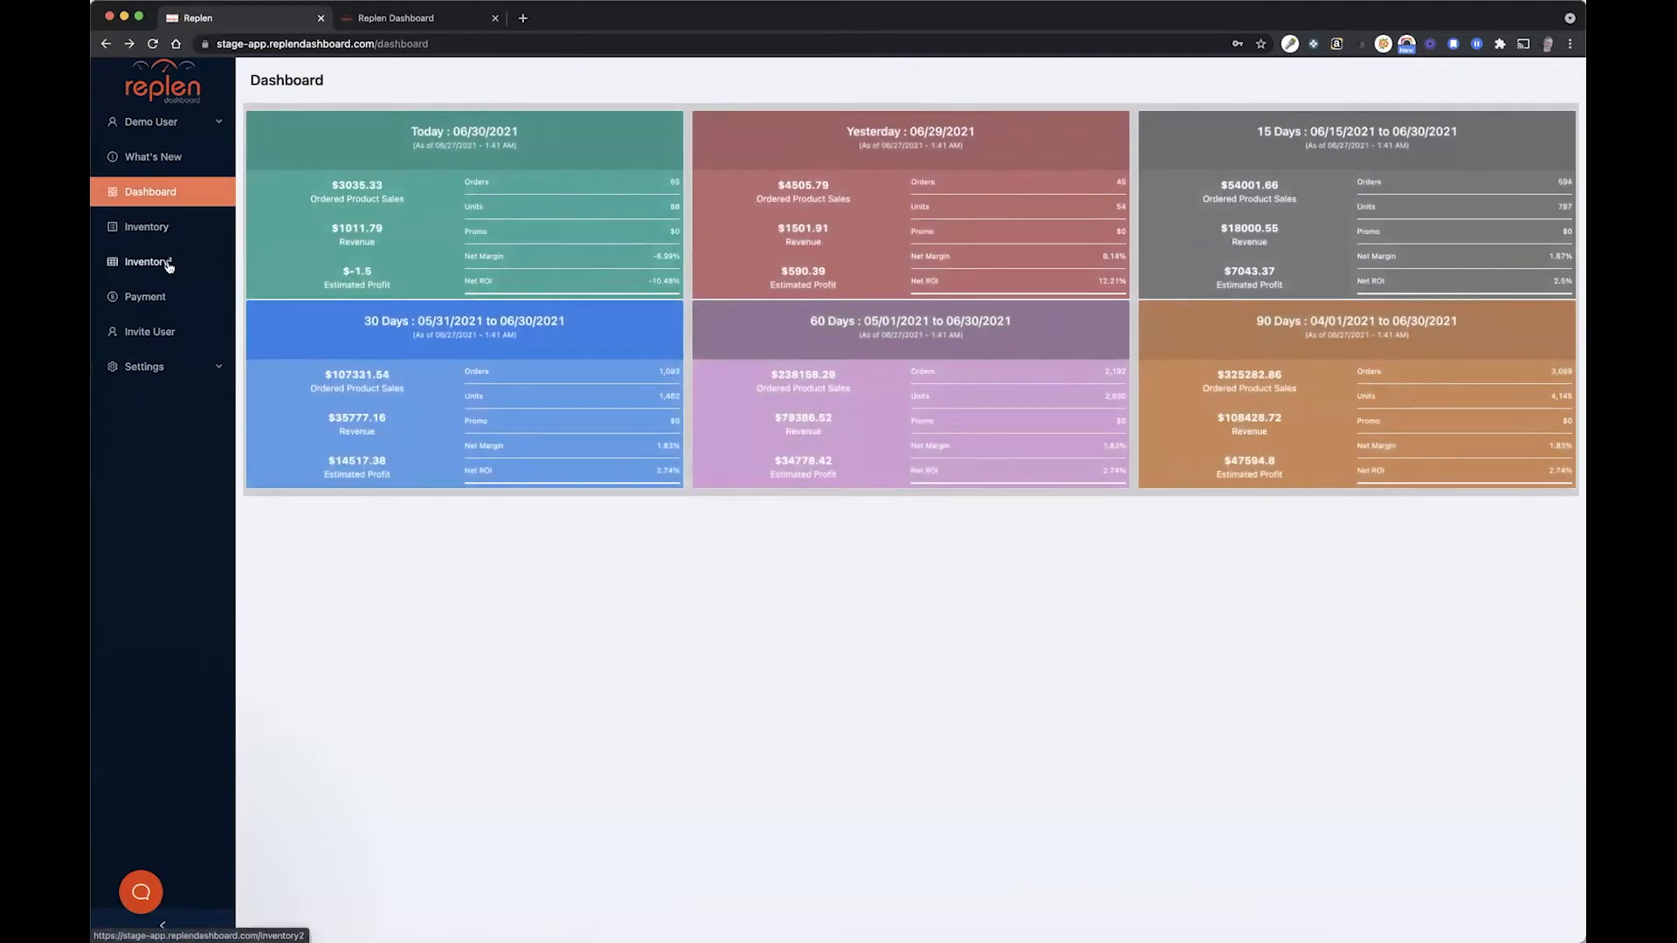
pyautogui.click(147, 262)
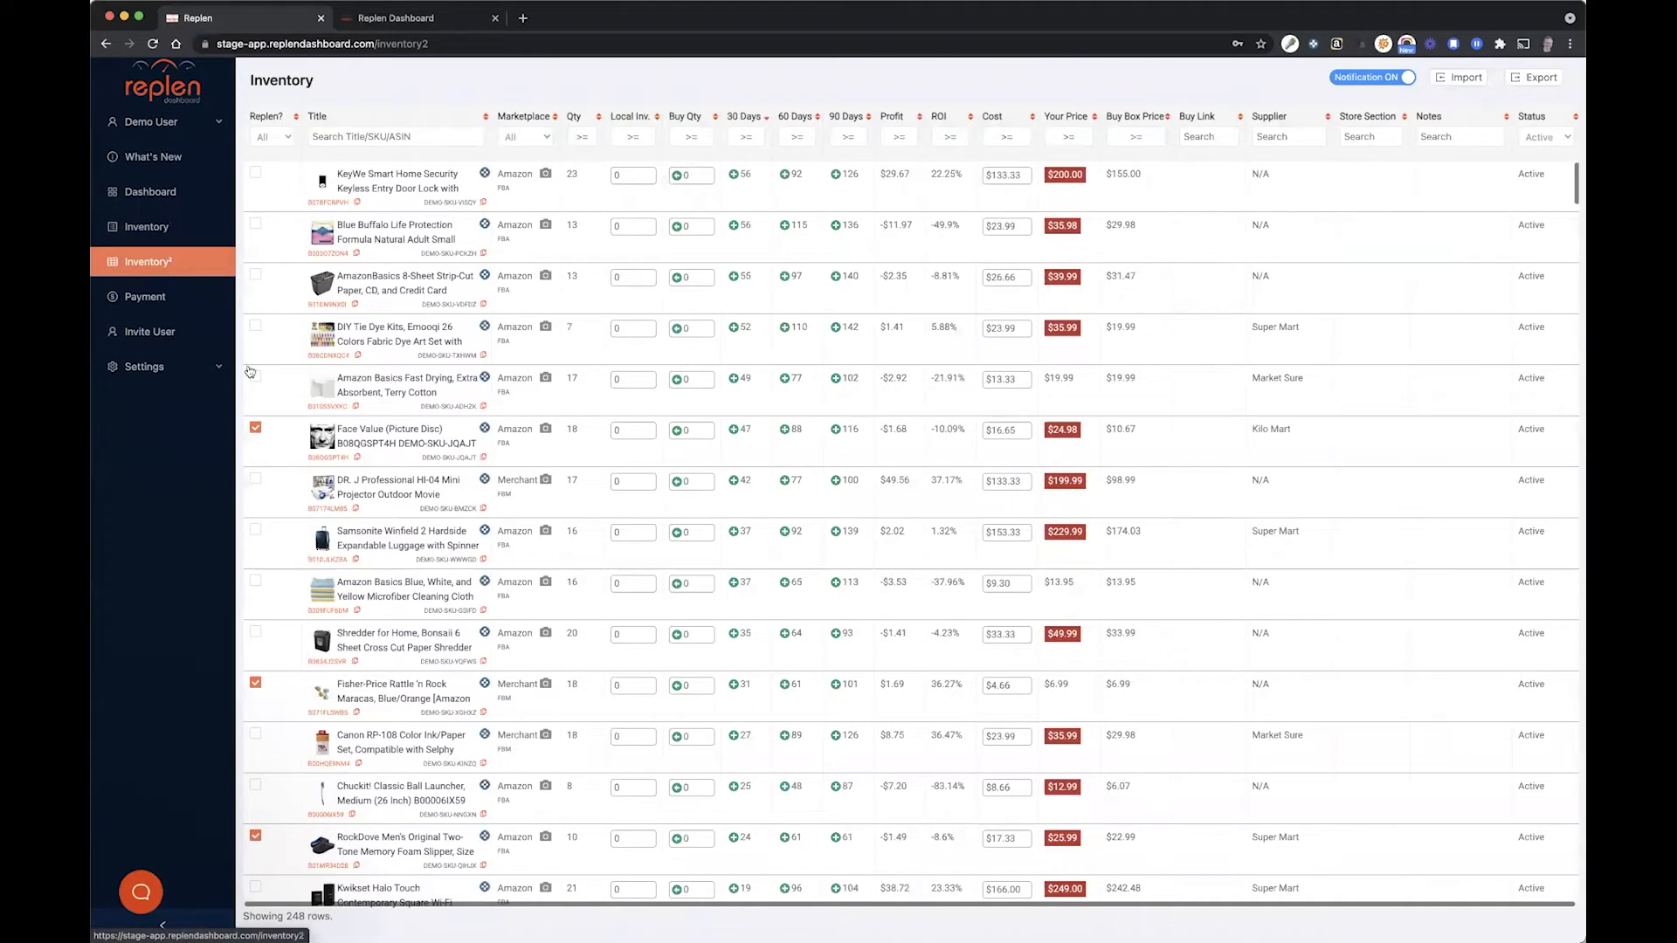
pyautogui.moveTo(479, 358)
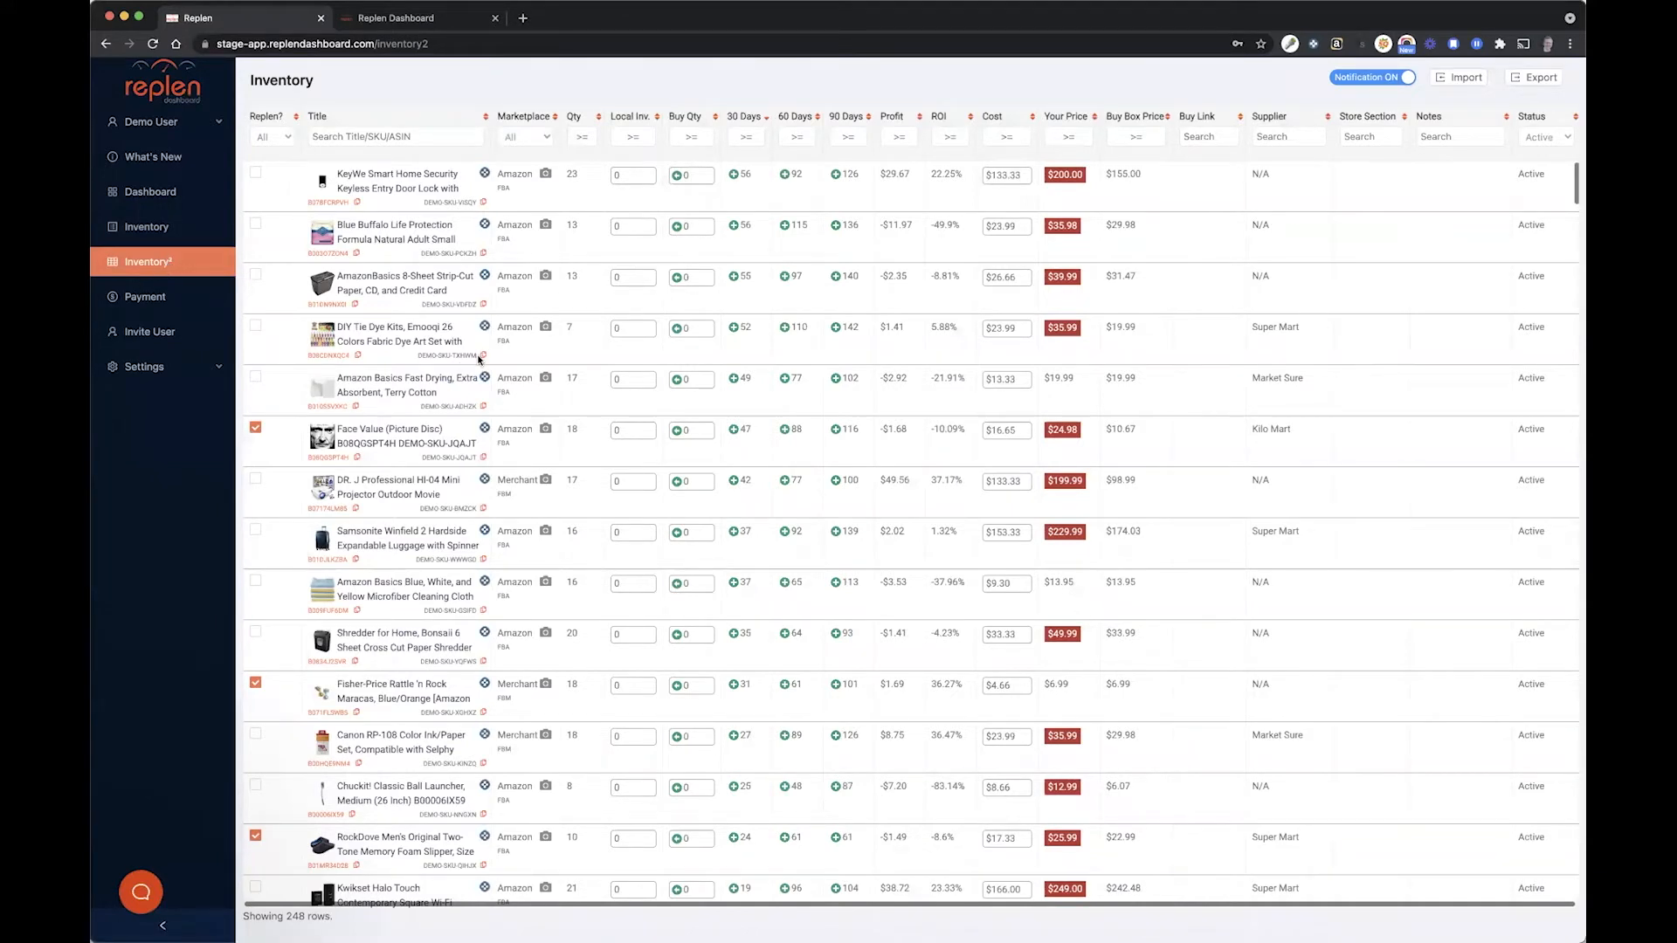
pyautogui.moveTo(845, 276)
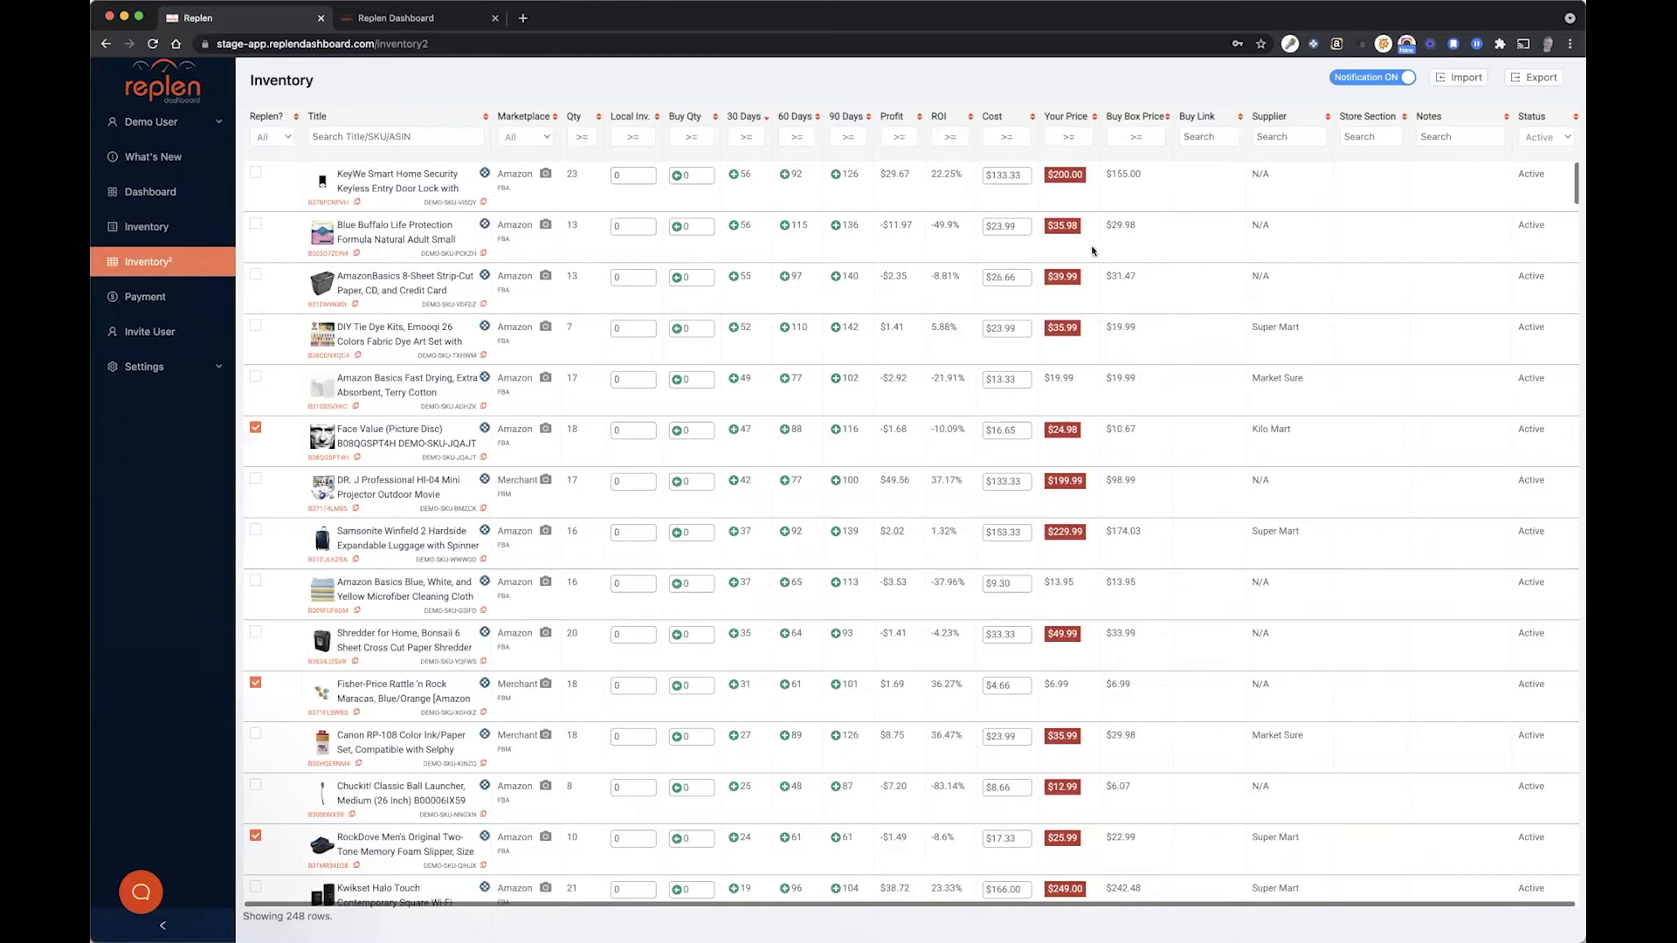
pyautogui.moveTo(564, 200)
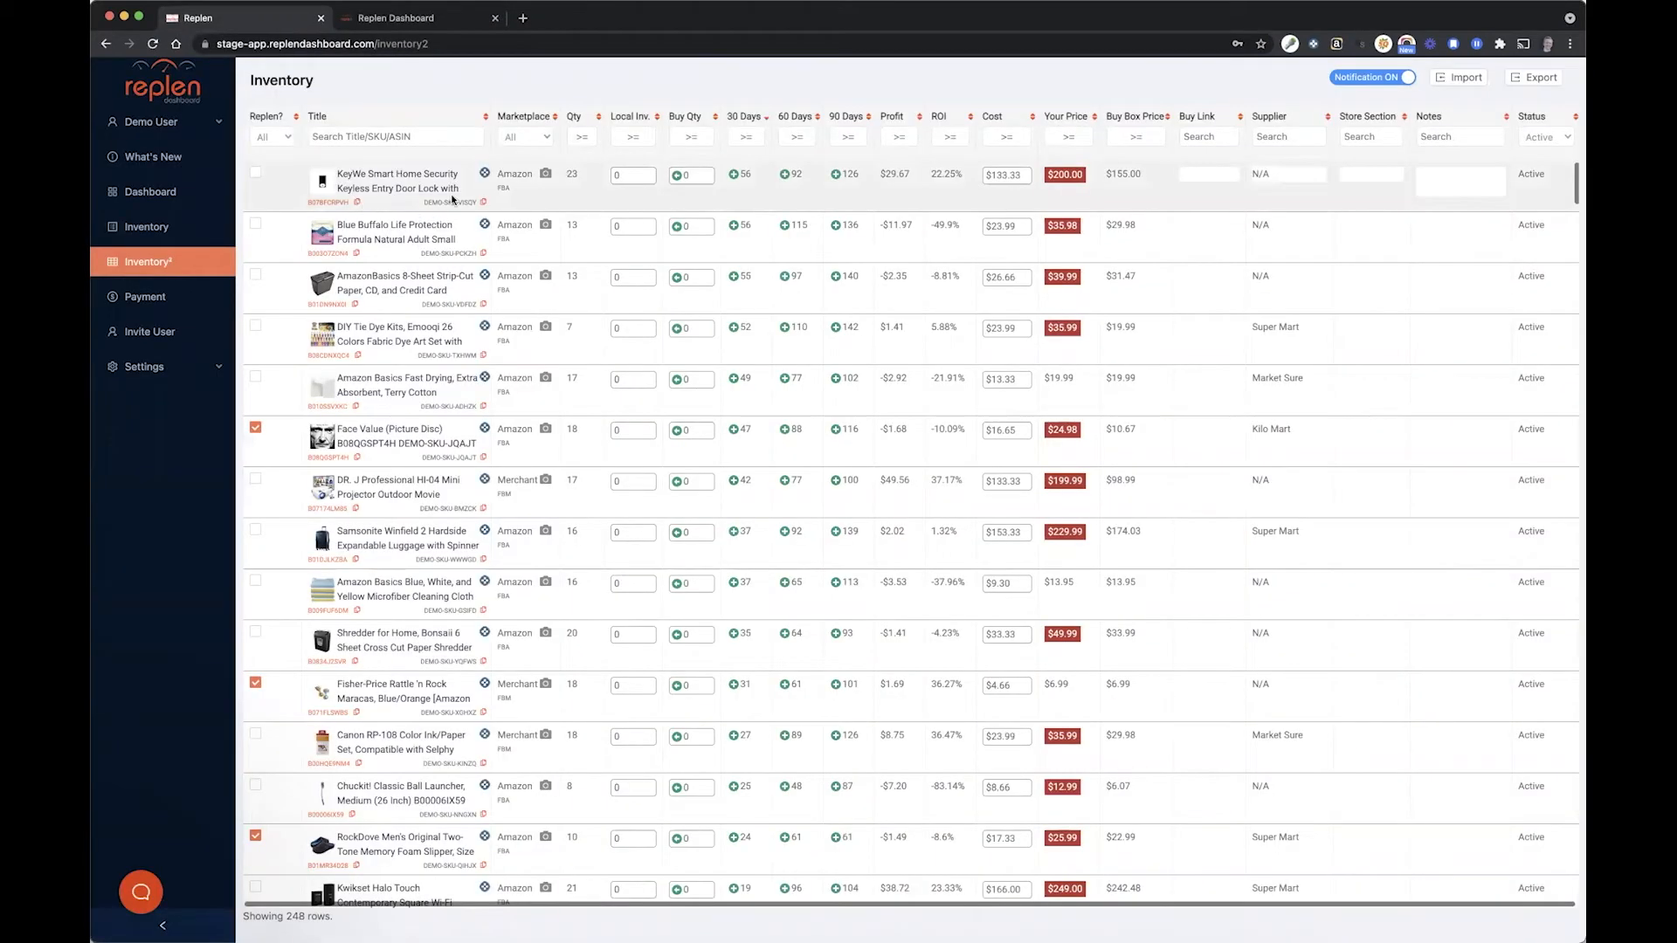
pyautogui.moveTo(482, 253)
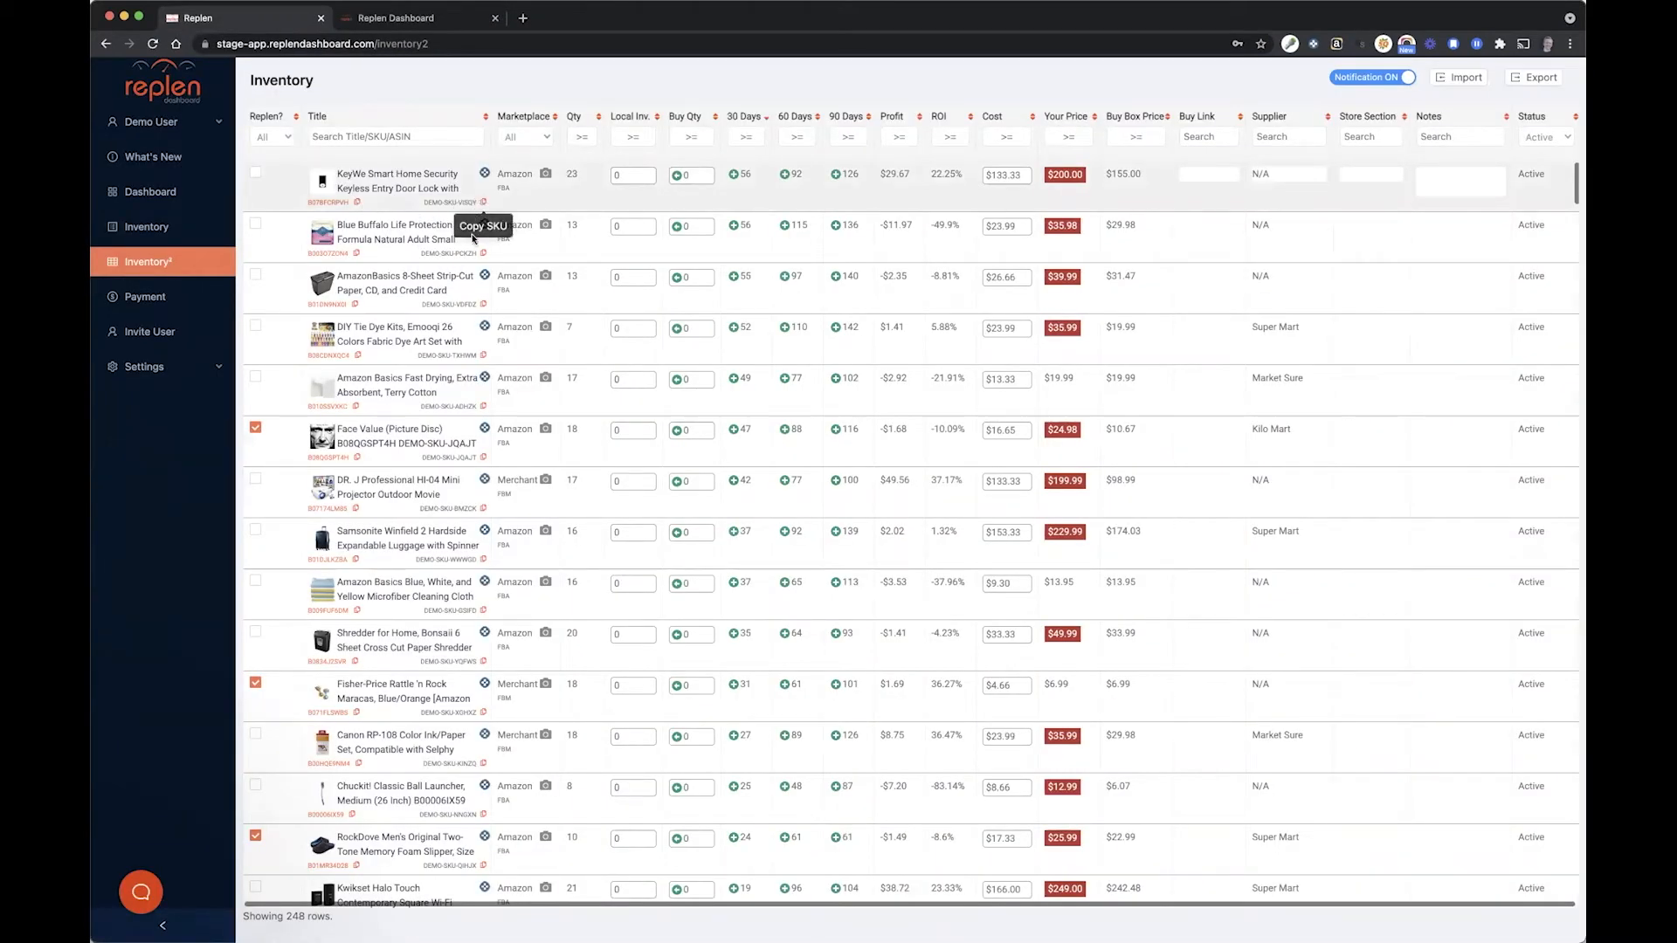
pyautogui.moveTo(484, 173)
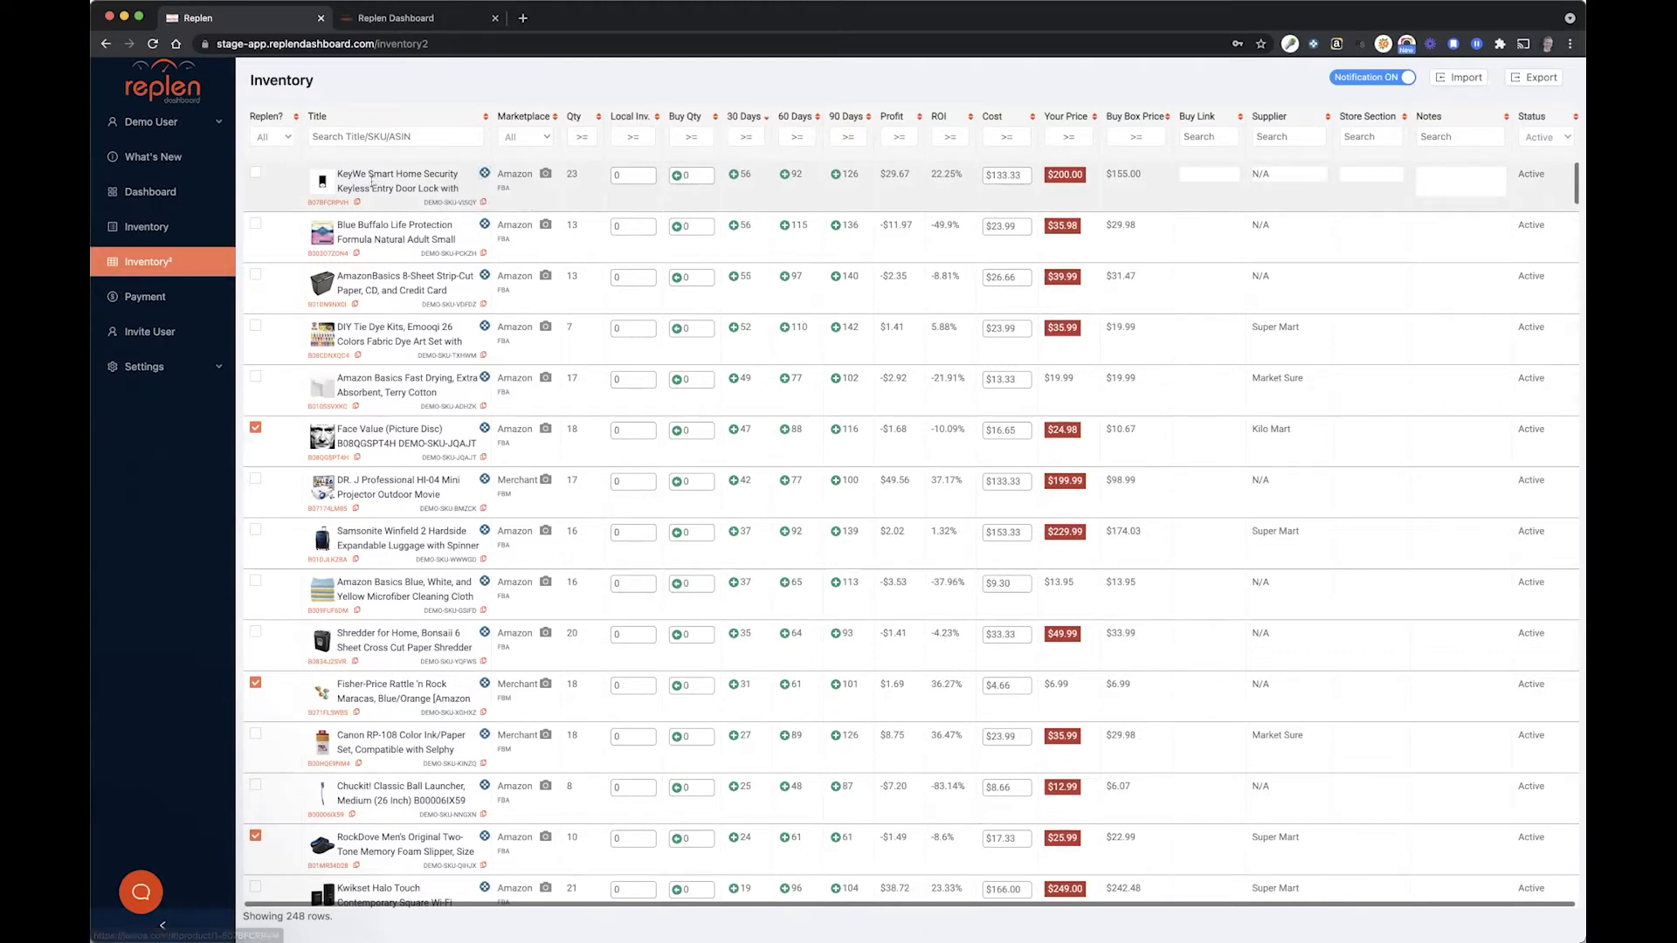
pyautogui.moveTo(371, 218)
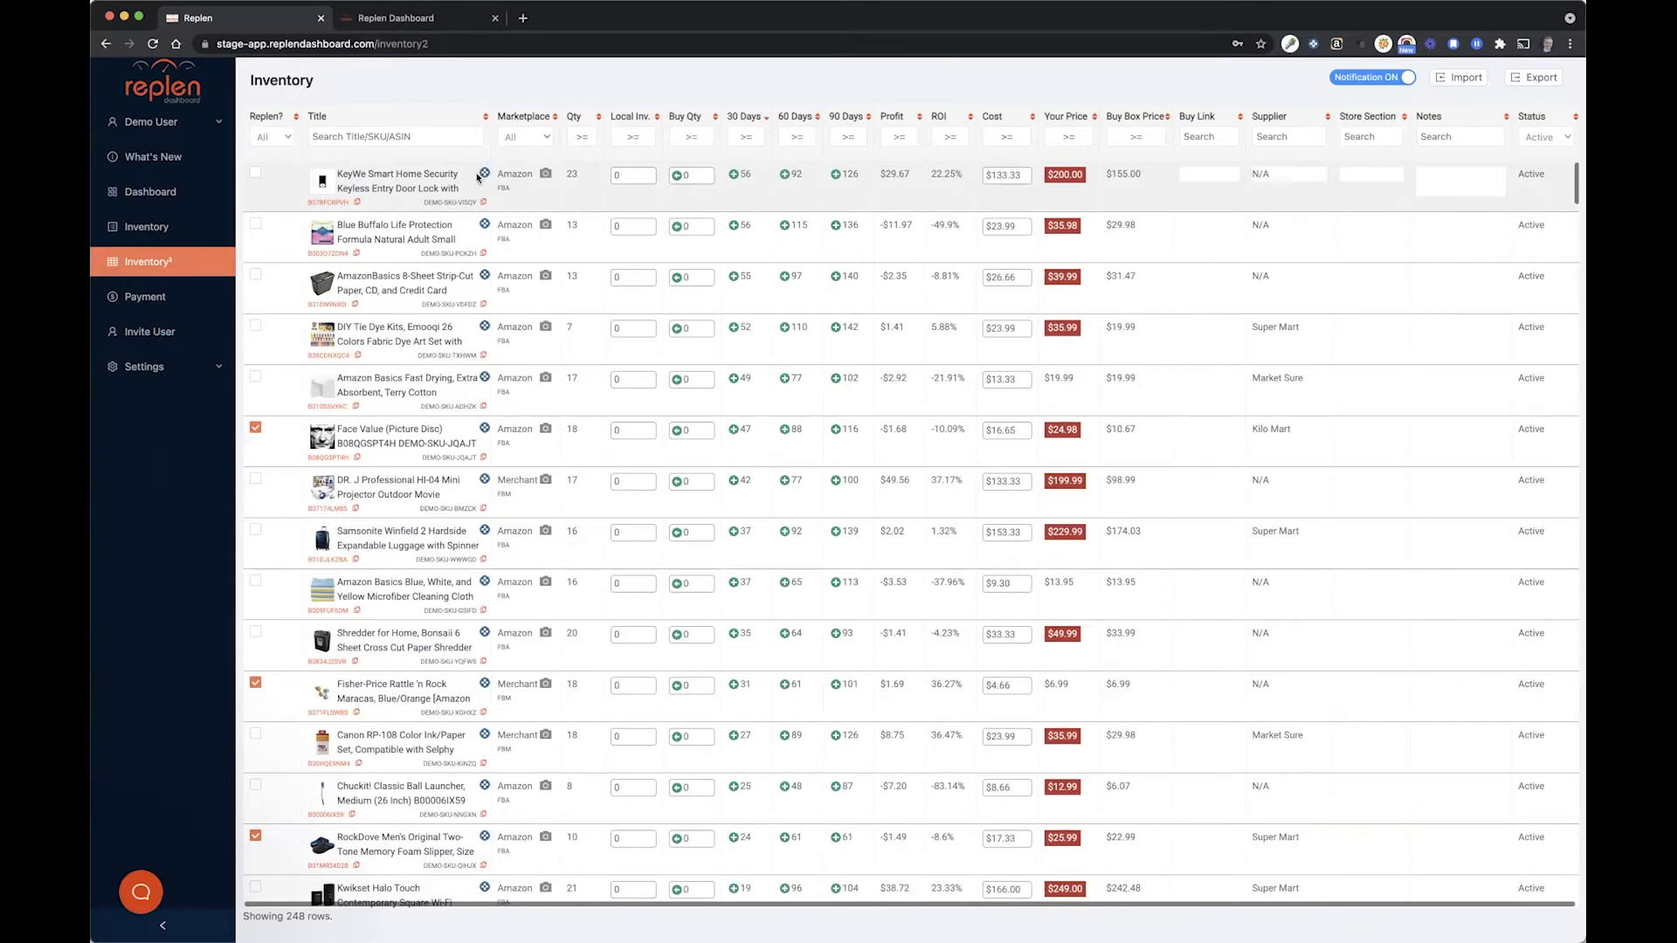
pyautogui.moveTo(494, 171)
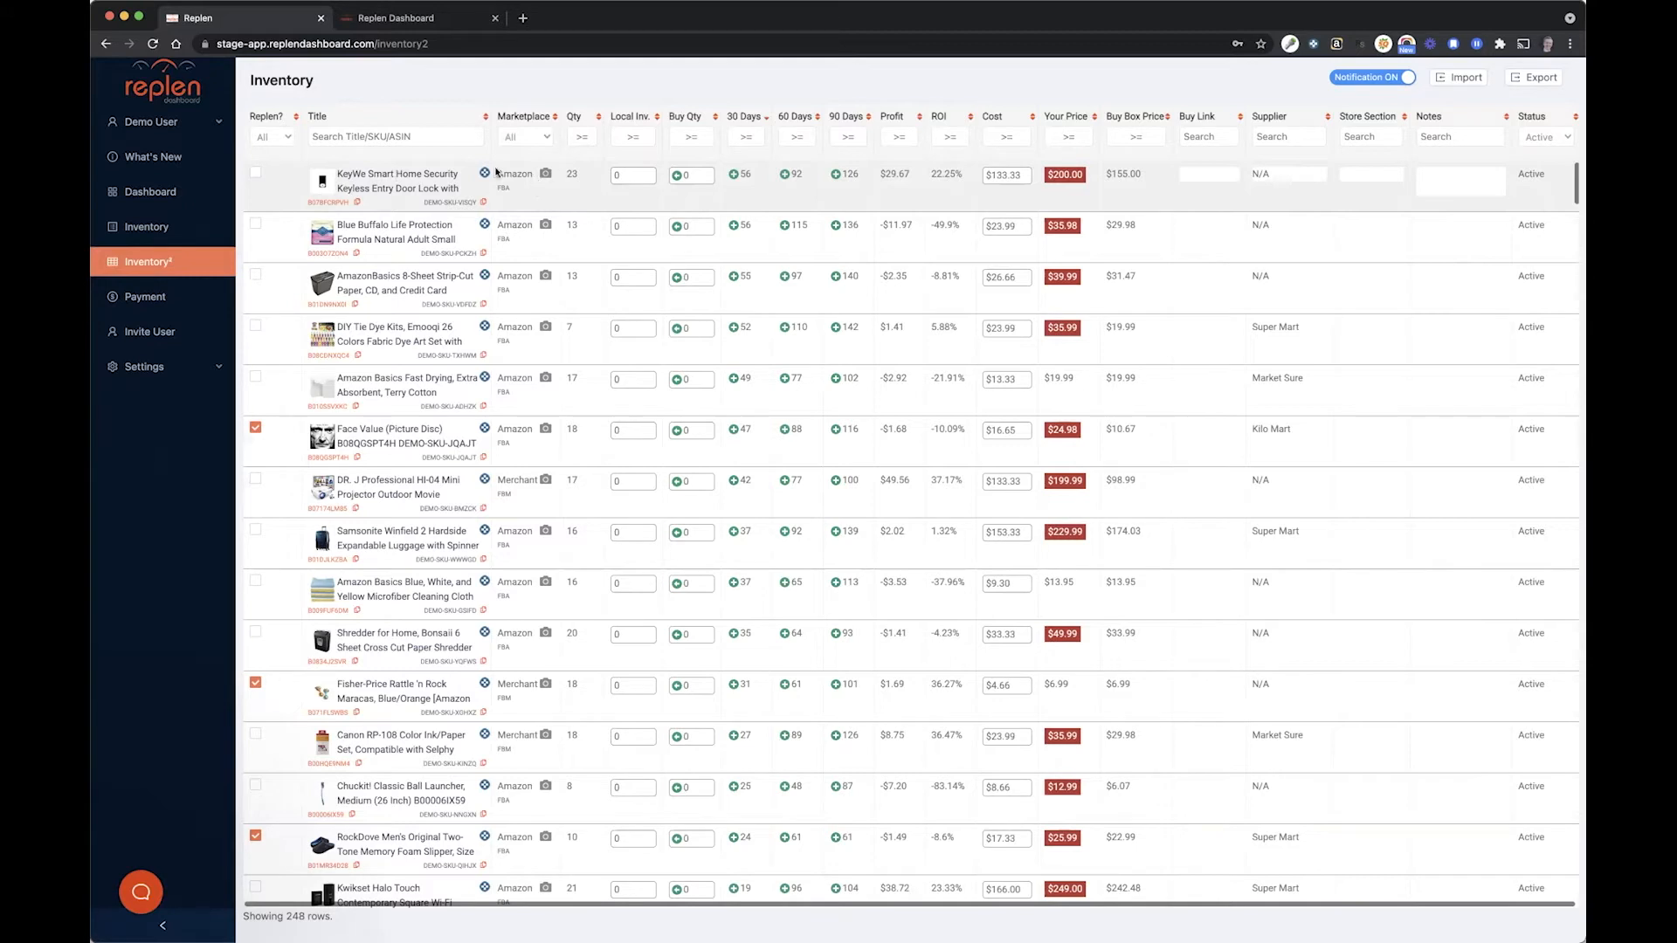
pyautogui.moveTo(544, 203)
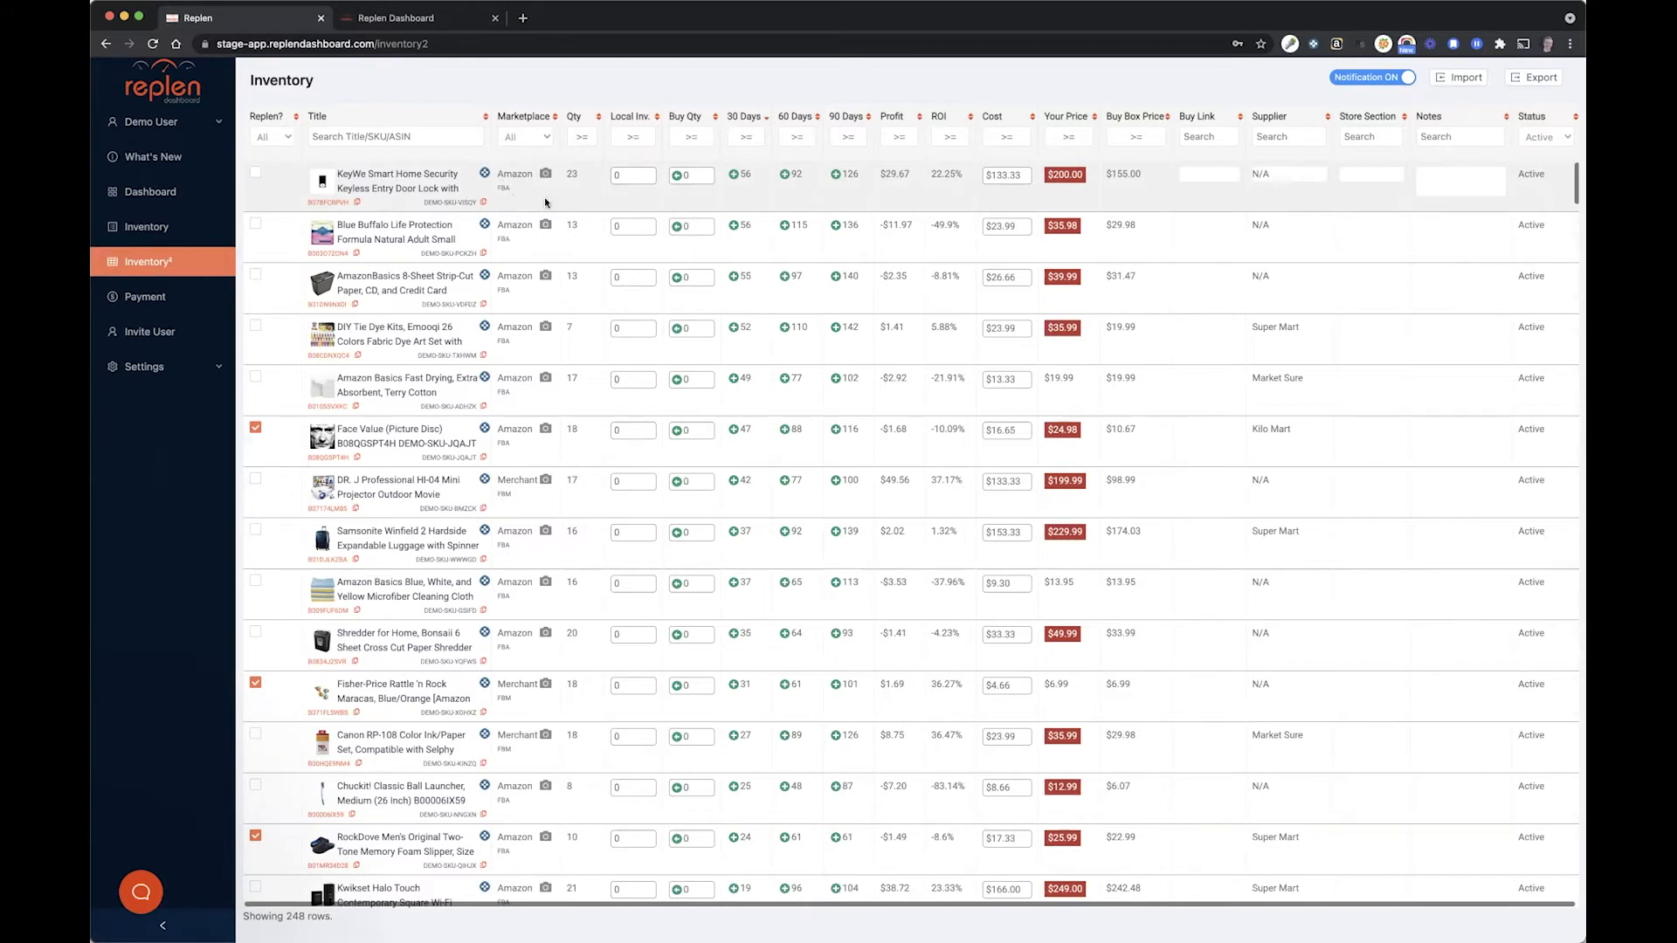
pyautogui.click(525, 136)
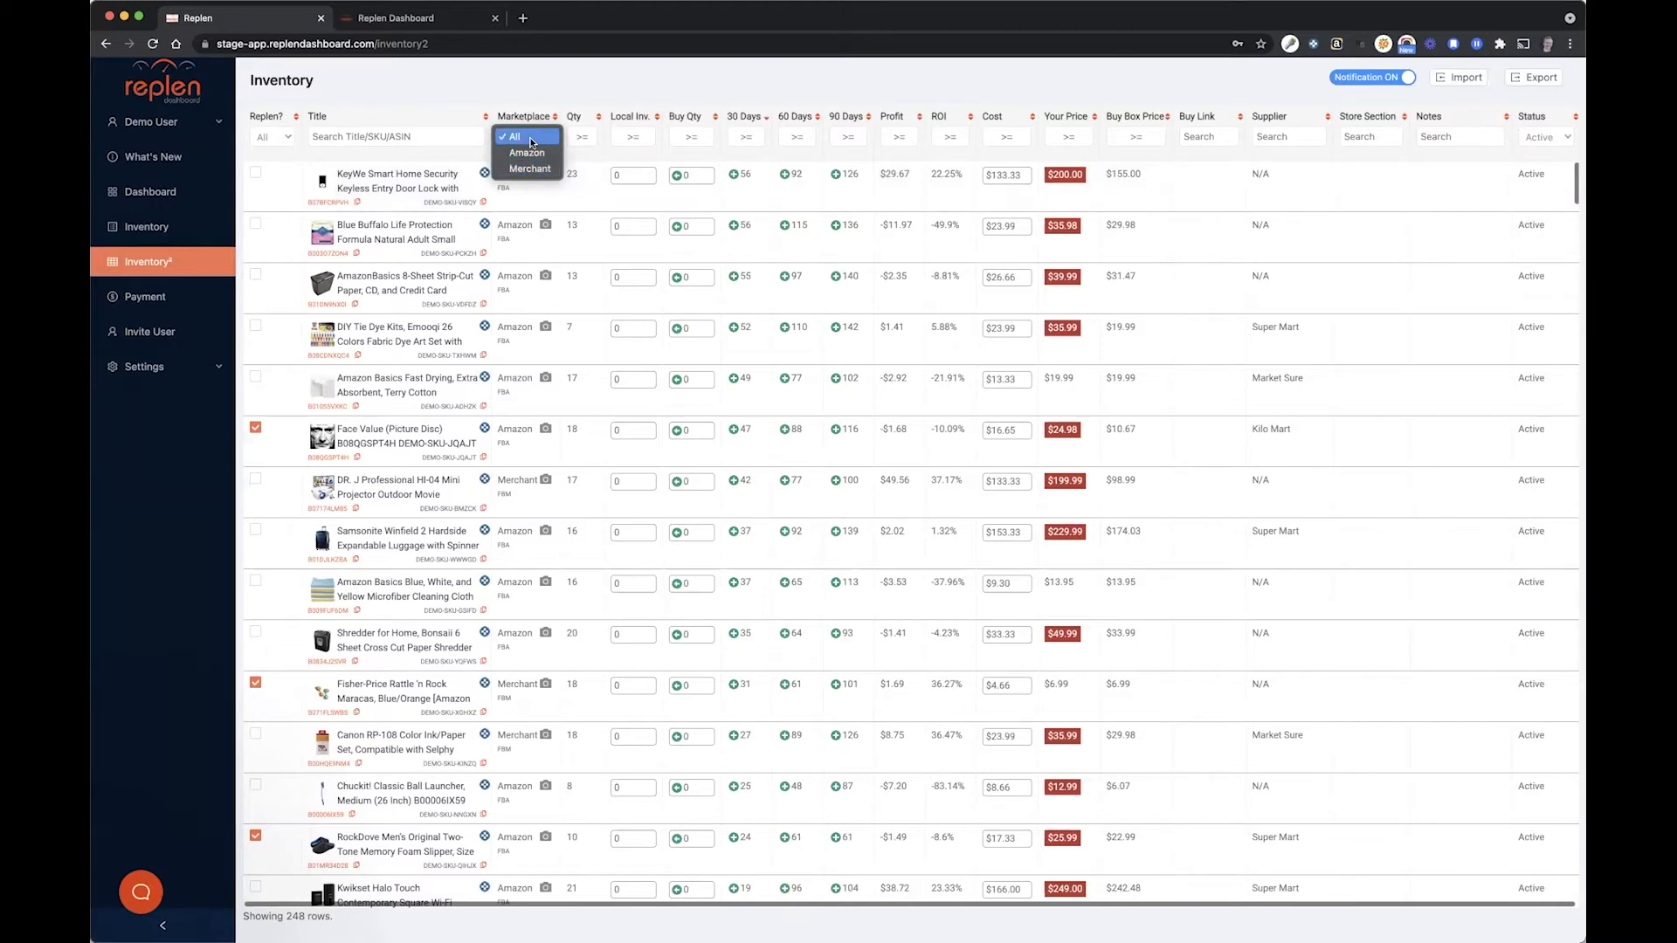
pyautogui.click(514, 136)
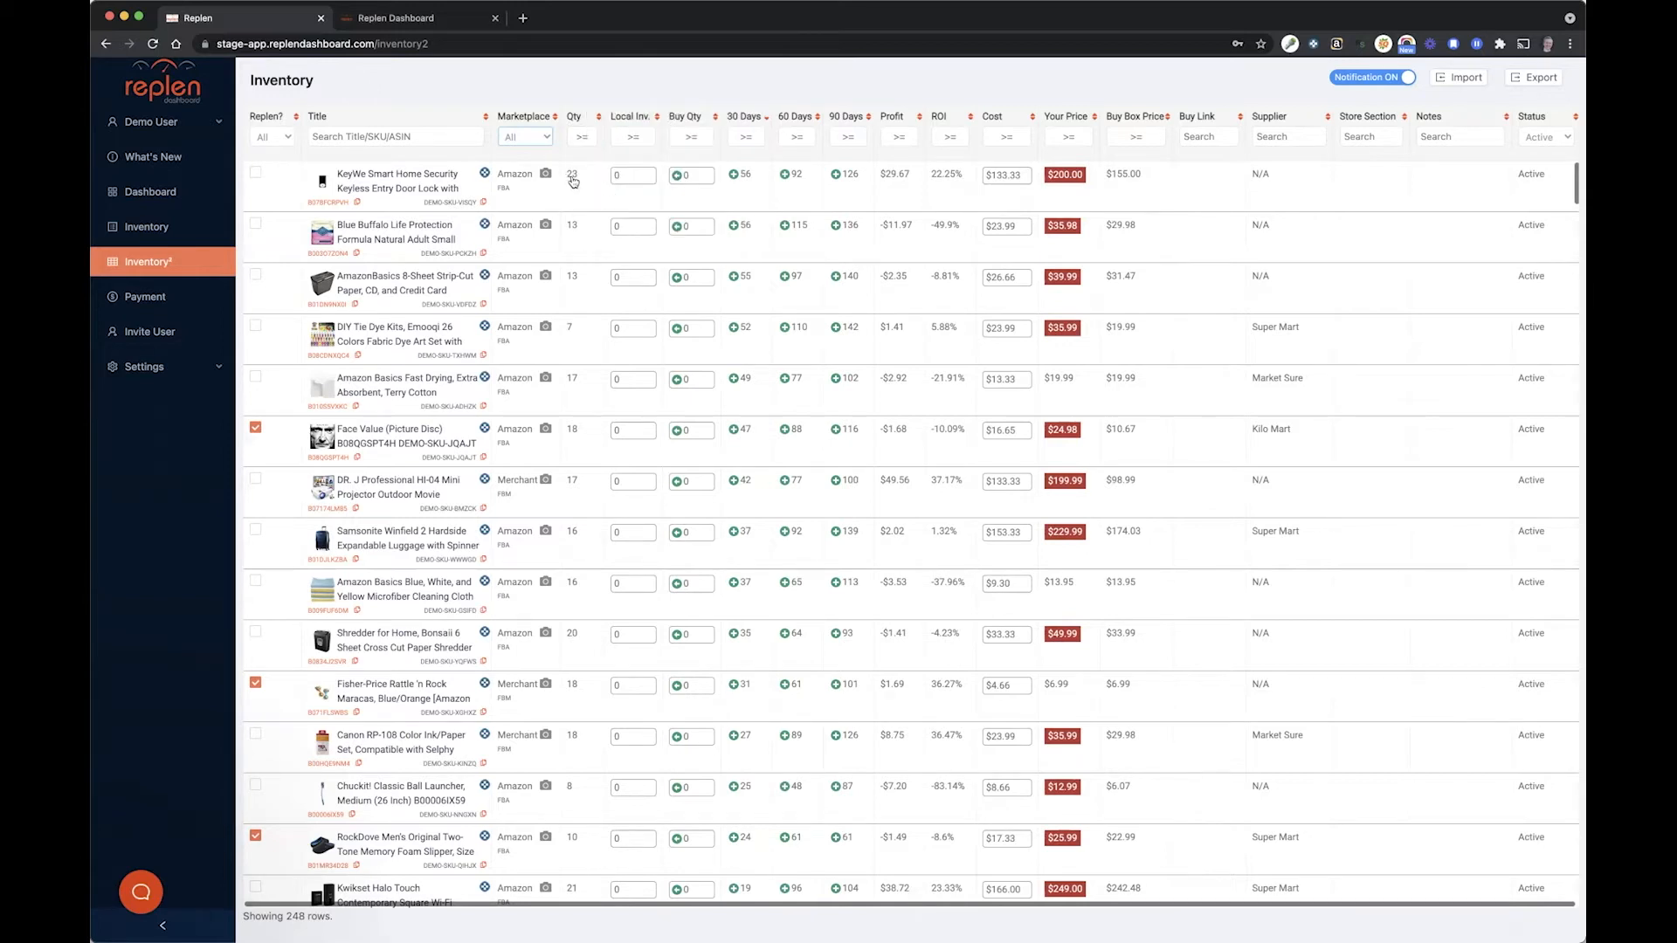
pyautogui.click(631, 175)
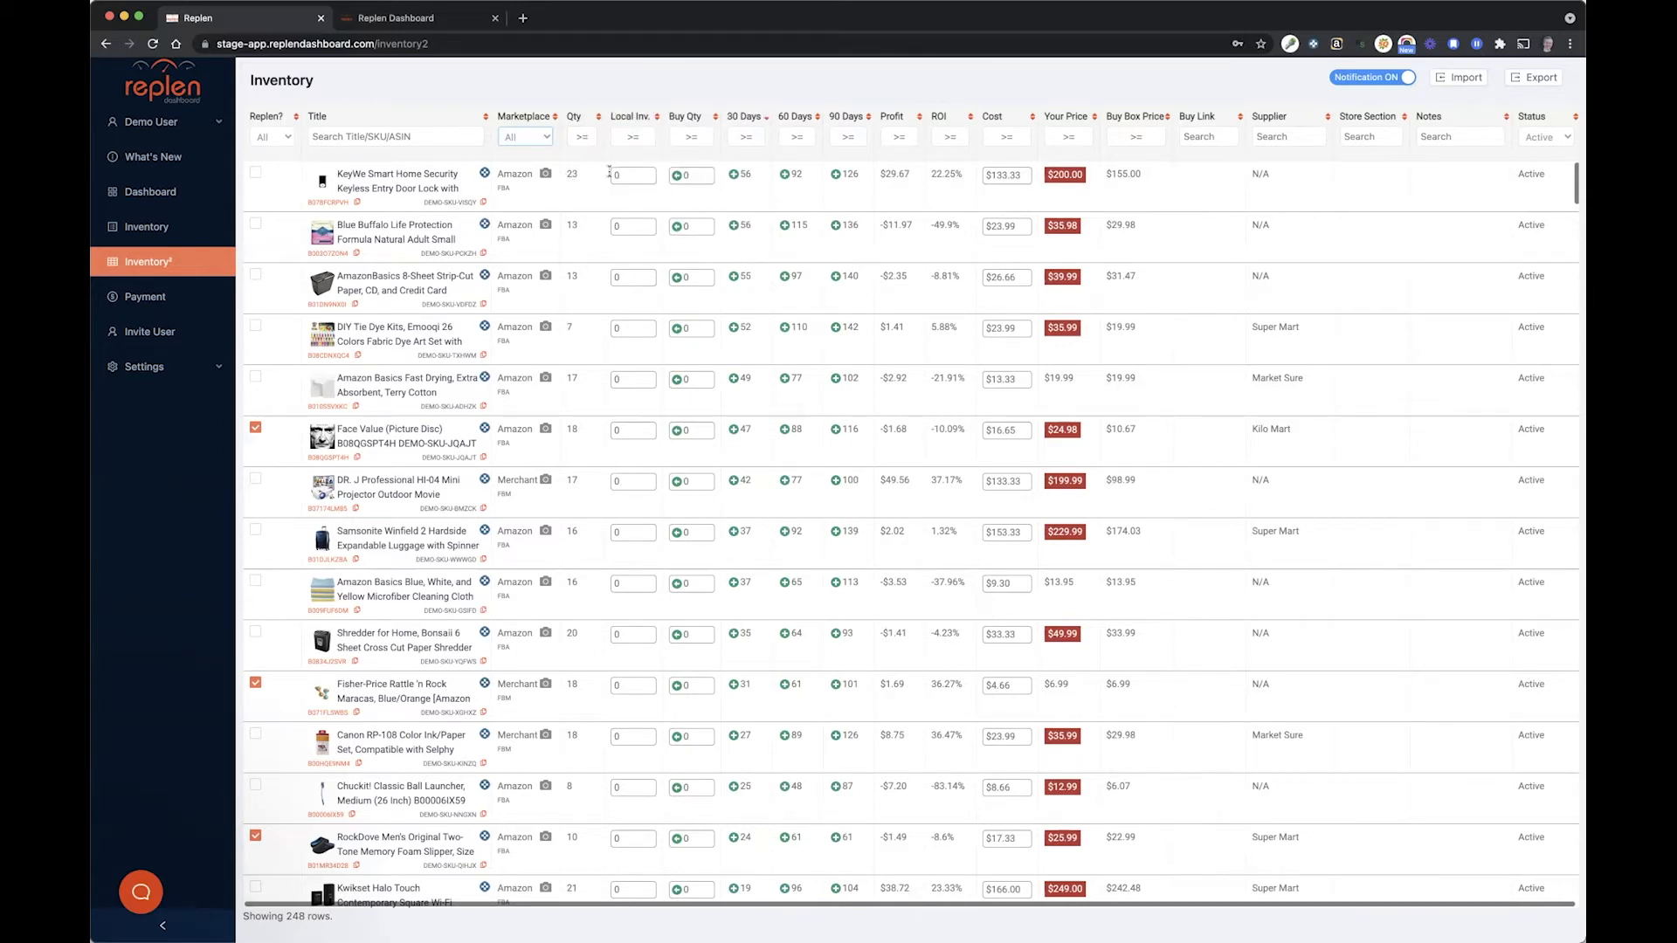
pyautogui.click(631, 174)
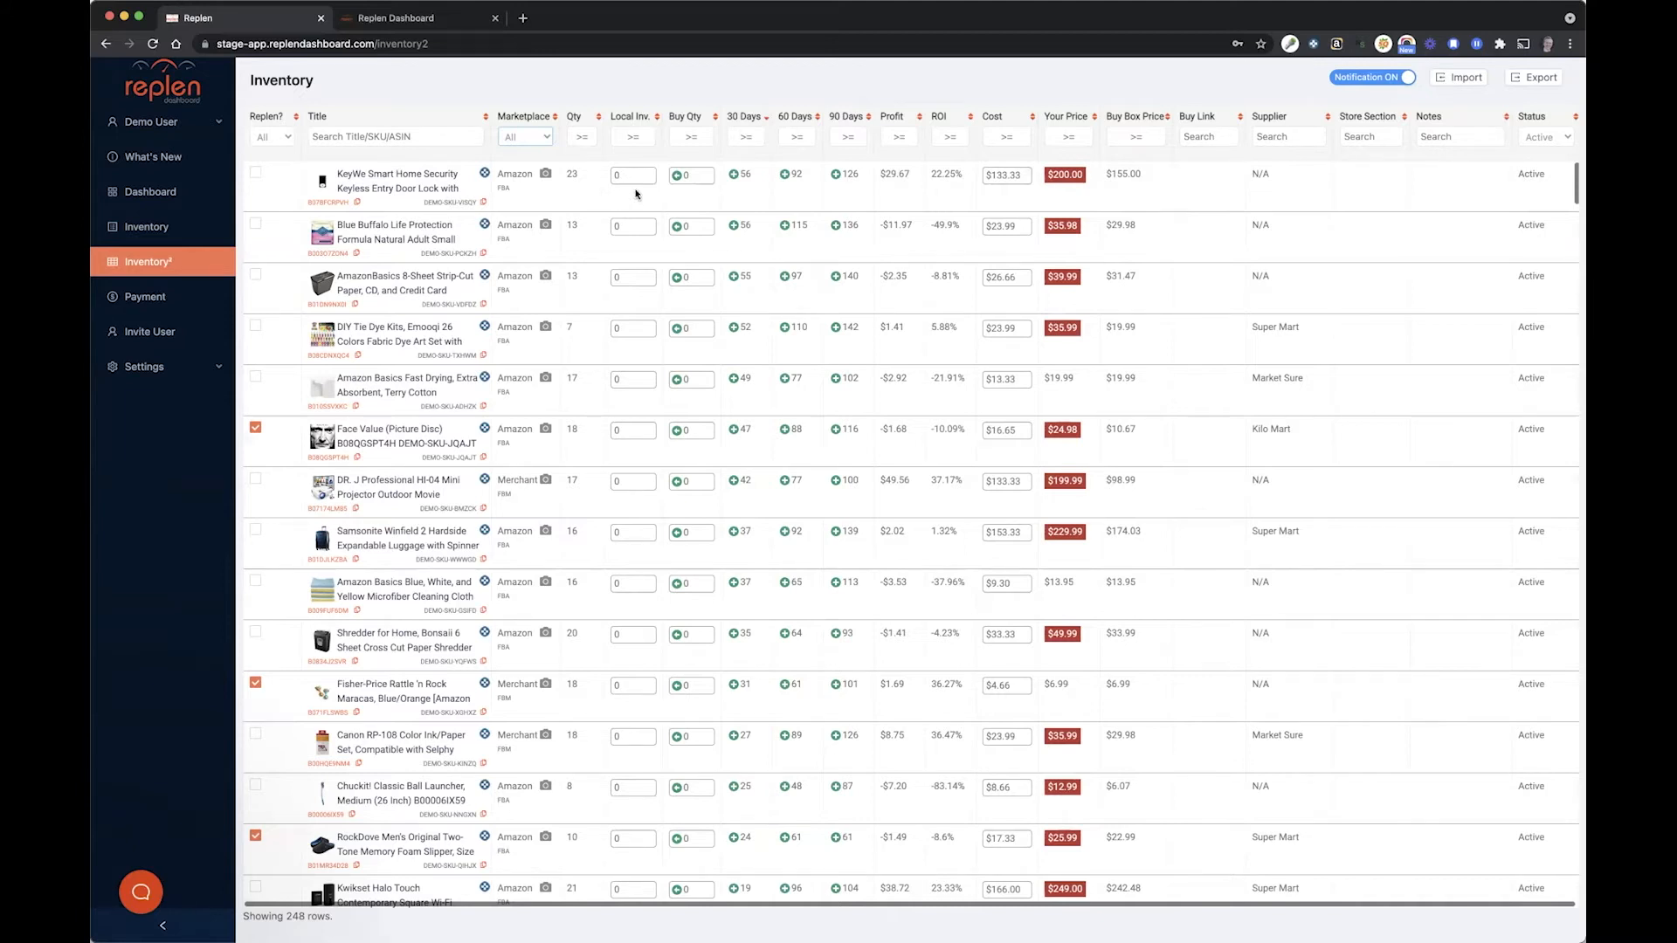
pyautogui.moveTo(587, 192)
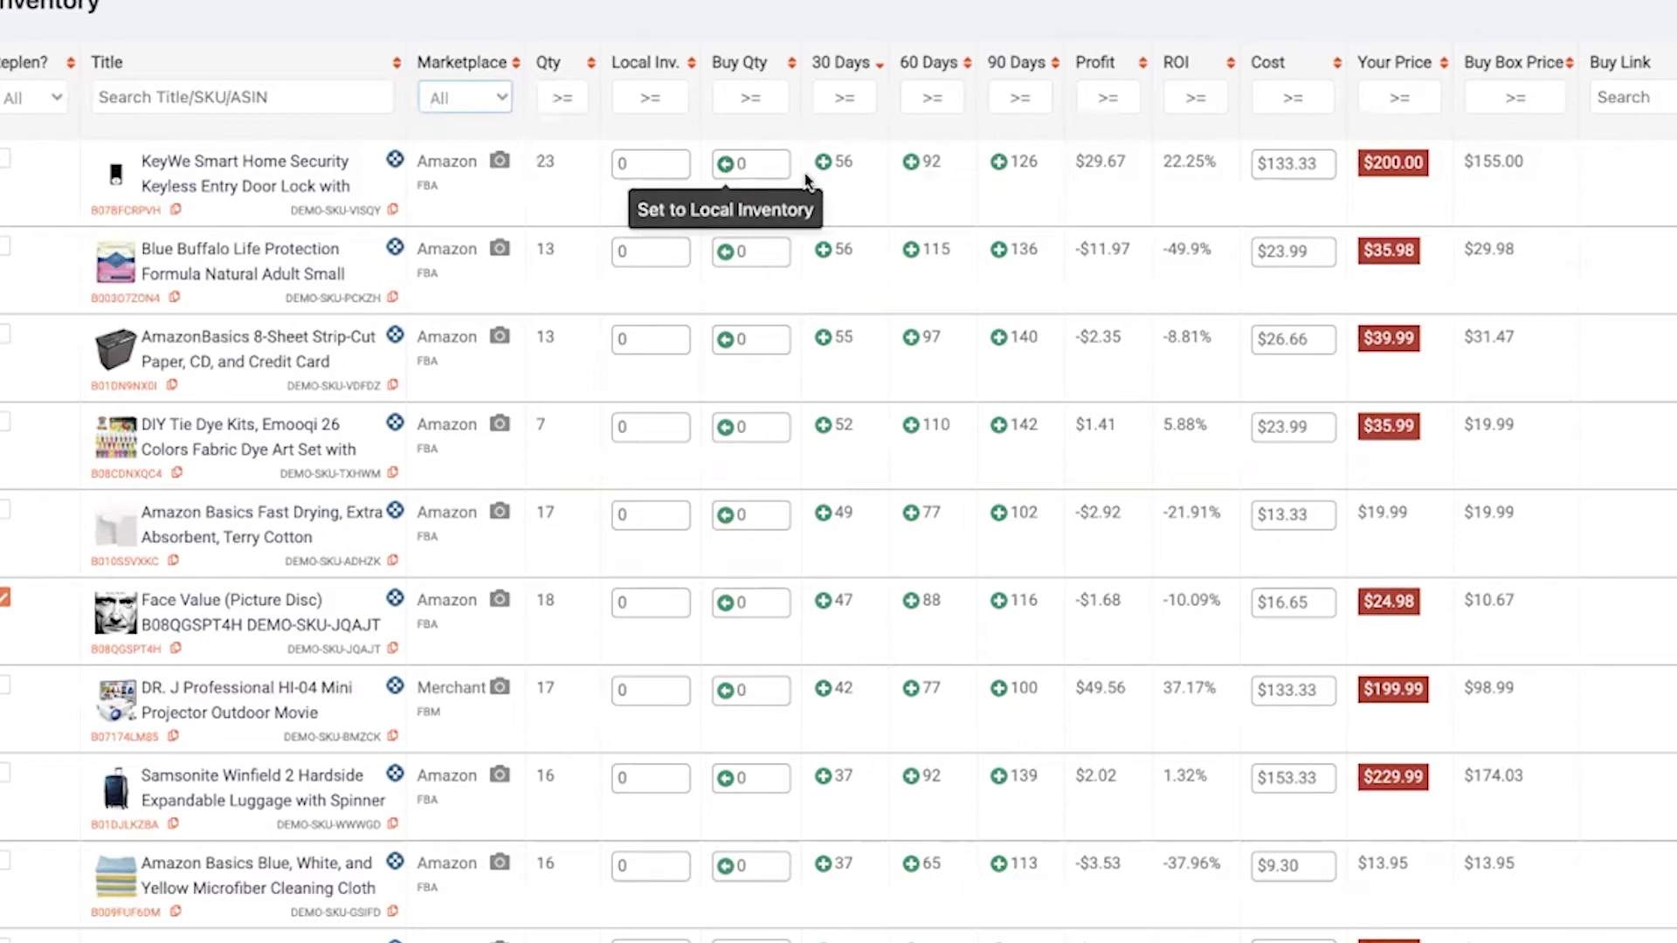
# - Enter 5 as the KeyWe lock's buy quantity, then reset it to local inventory
pyautogui.click(750, 163)
pyautogui.write('1')
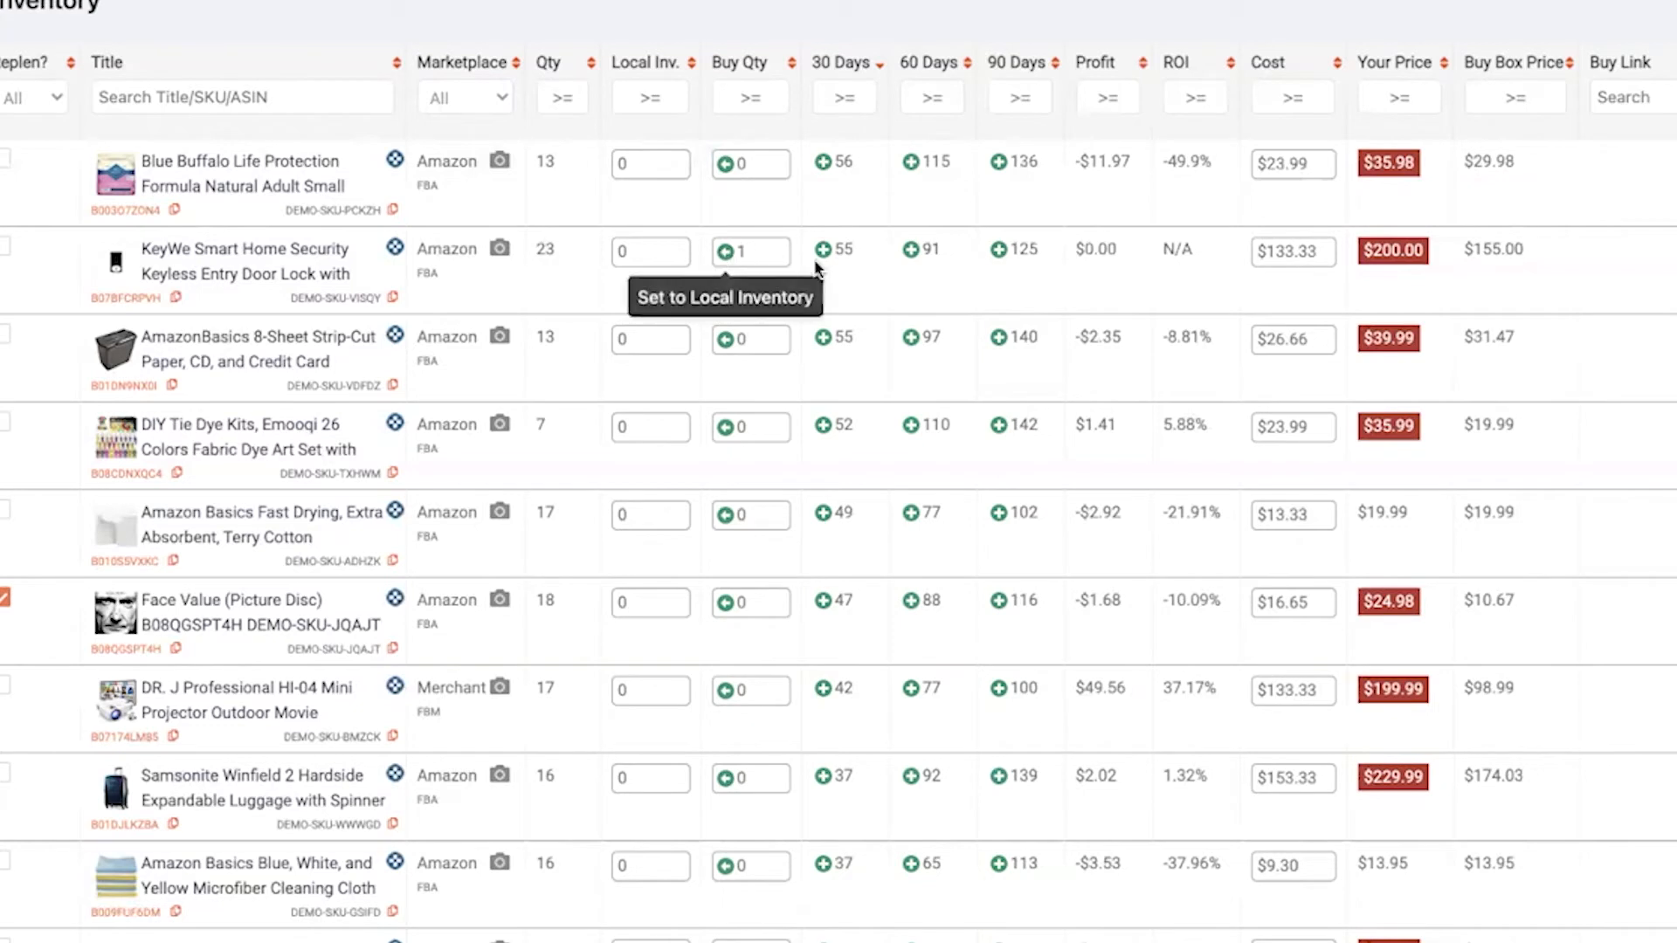
pyautogui.moveTo(848, 76)
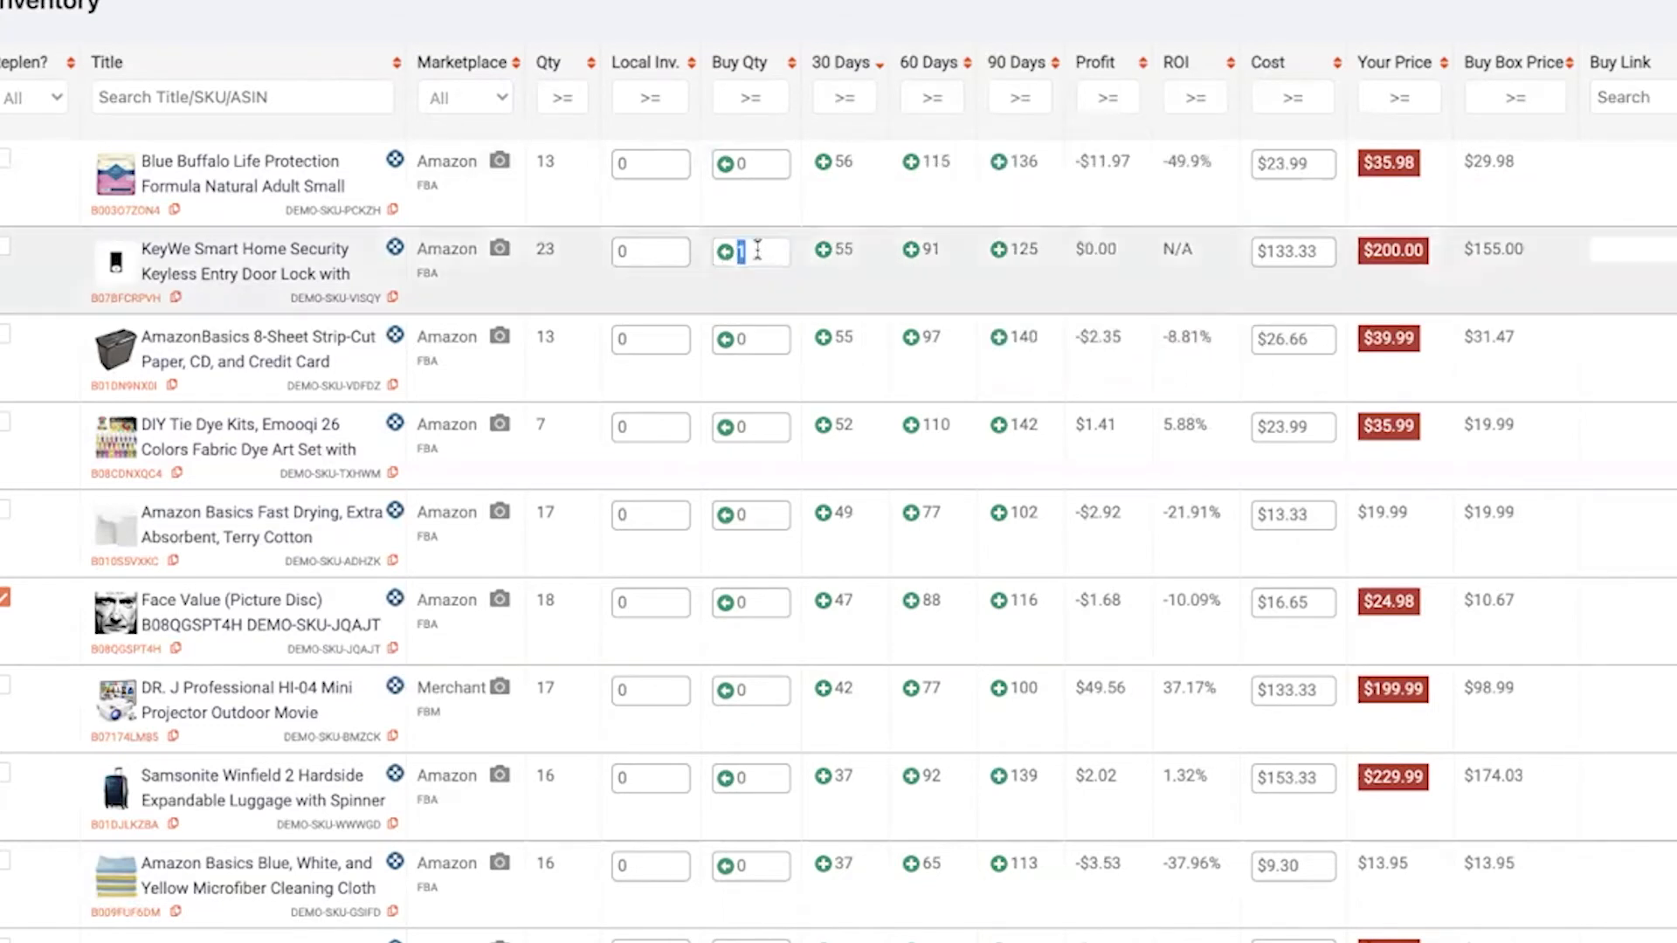
pyautogui.write('5')
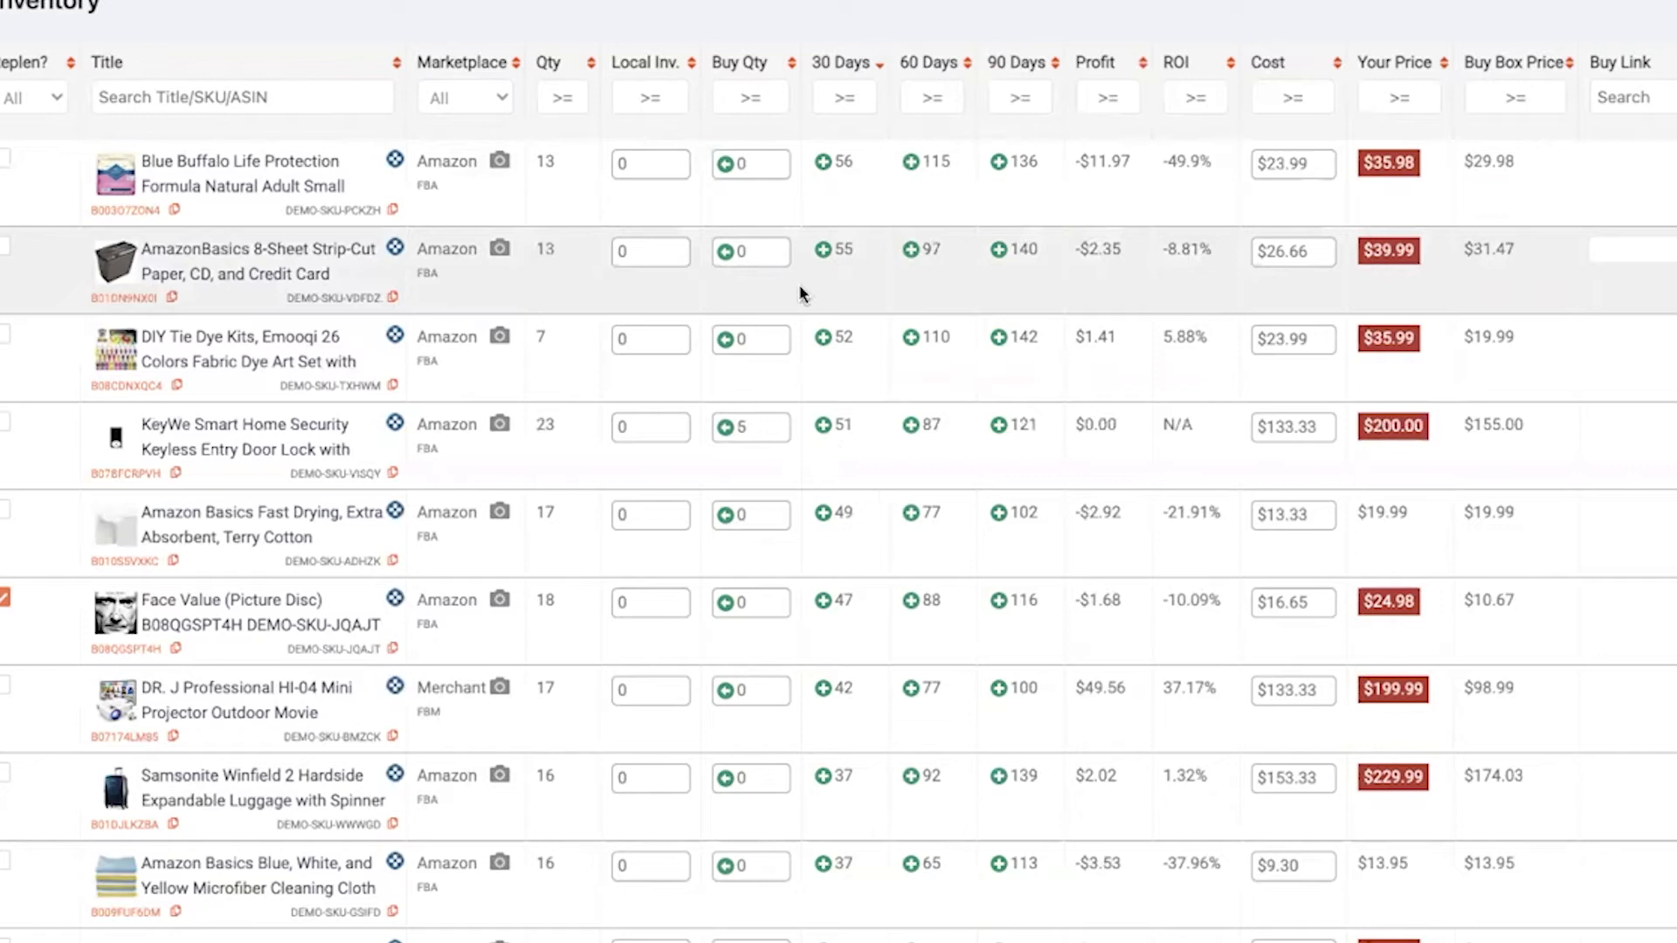
pyautogui.click(759, 427)
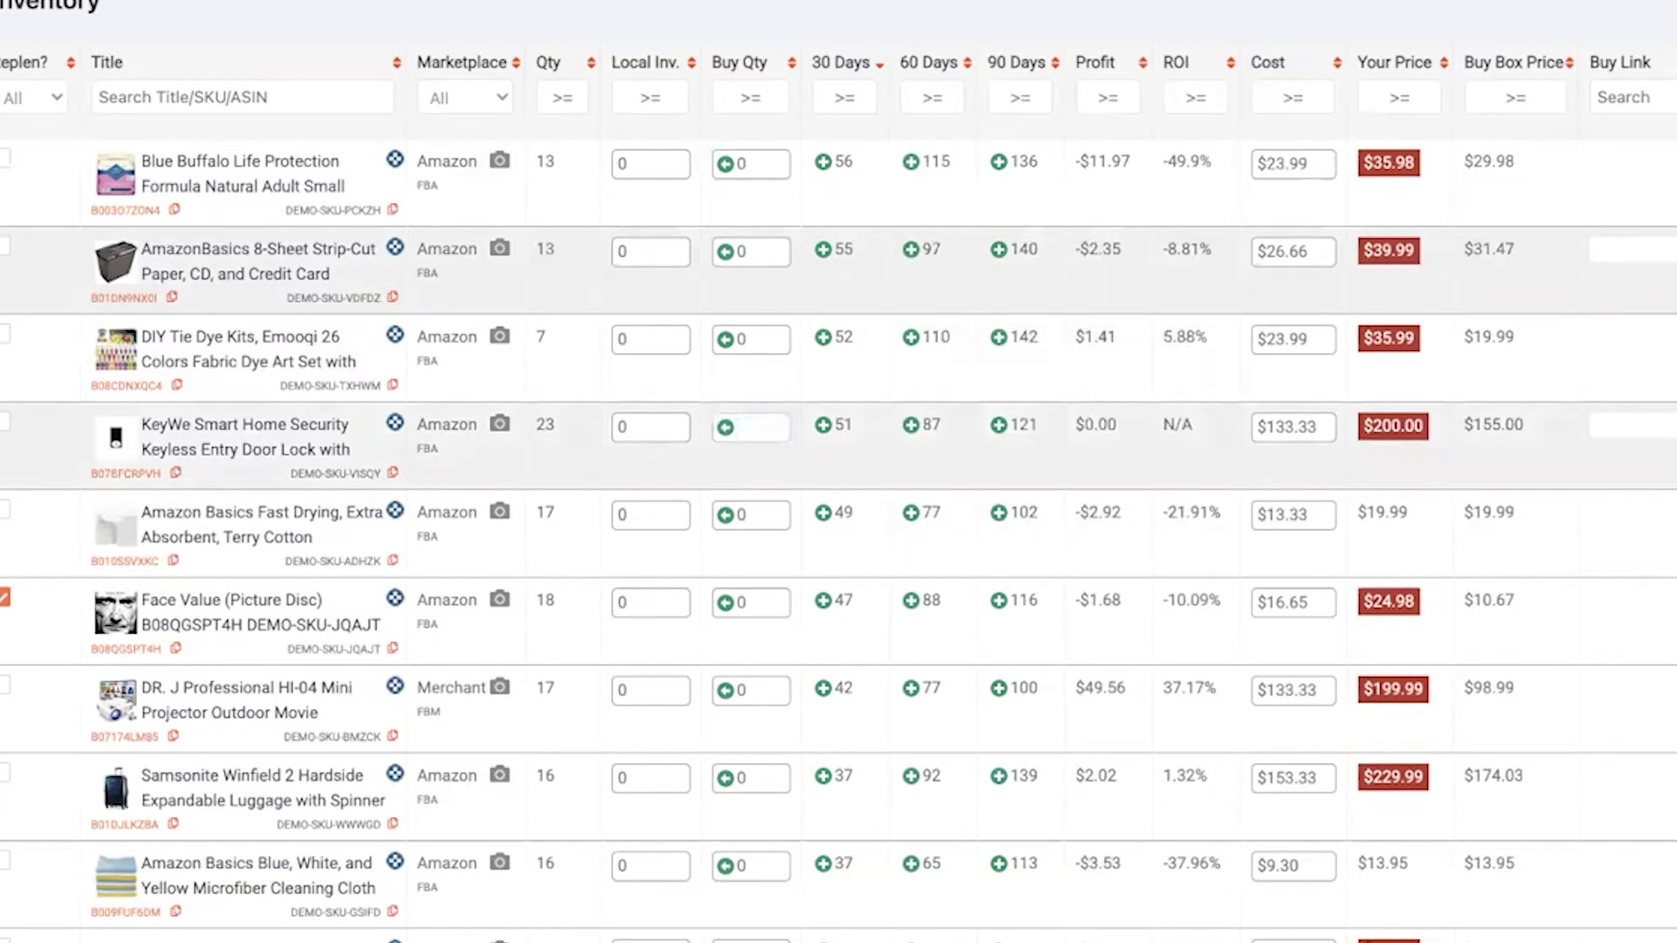
pyautogui.moveTo(837, 462)
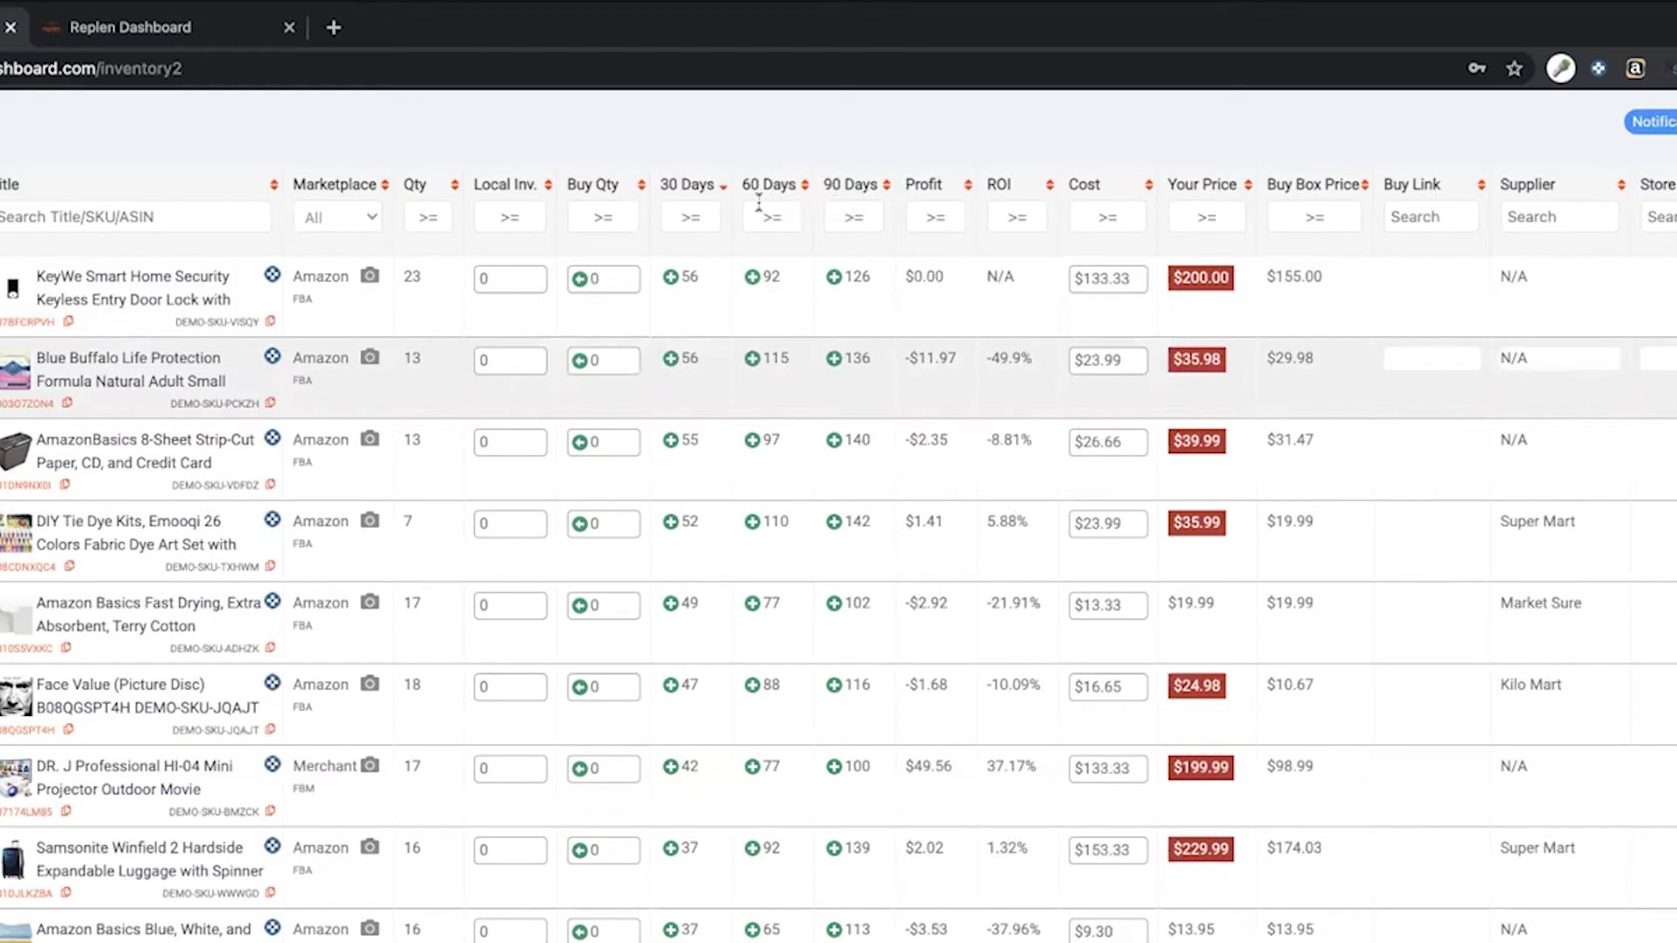
pyautogui.moveTo(668, 224)
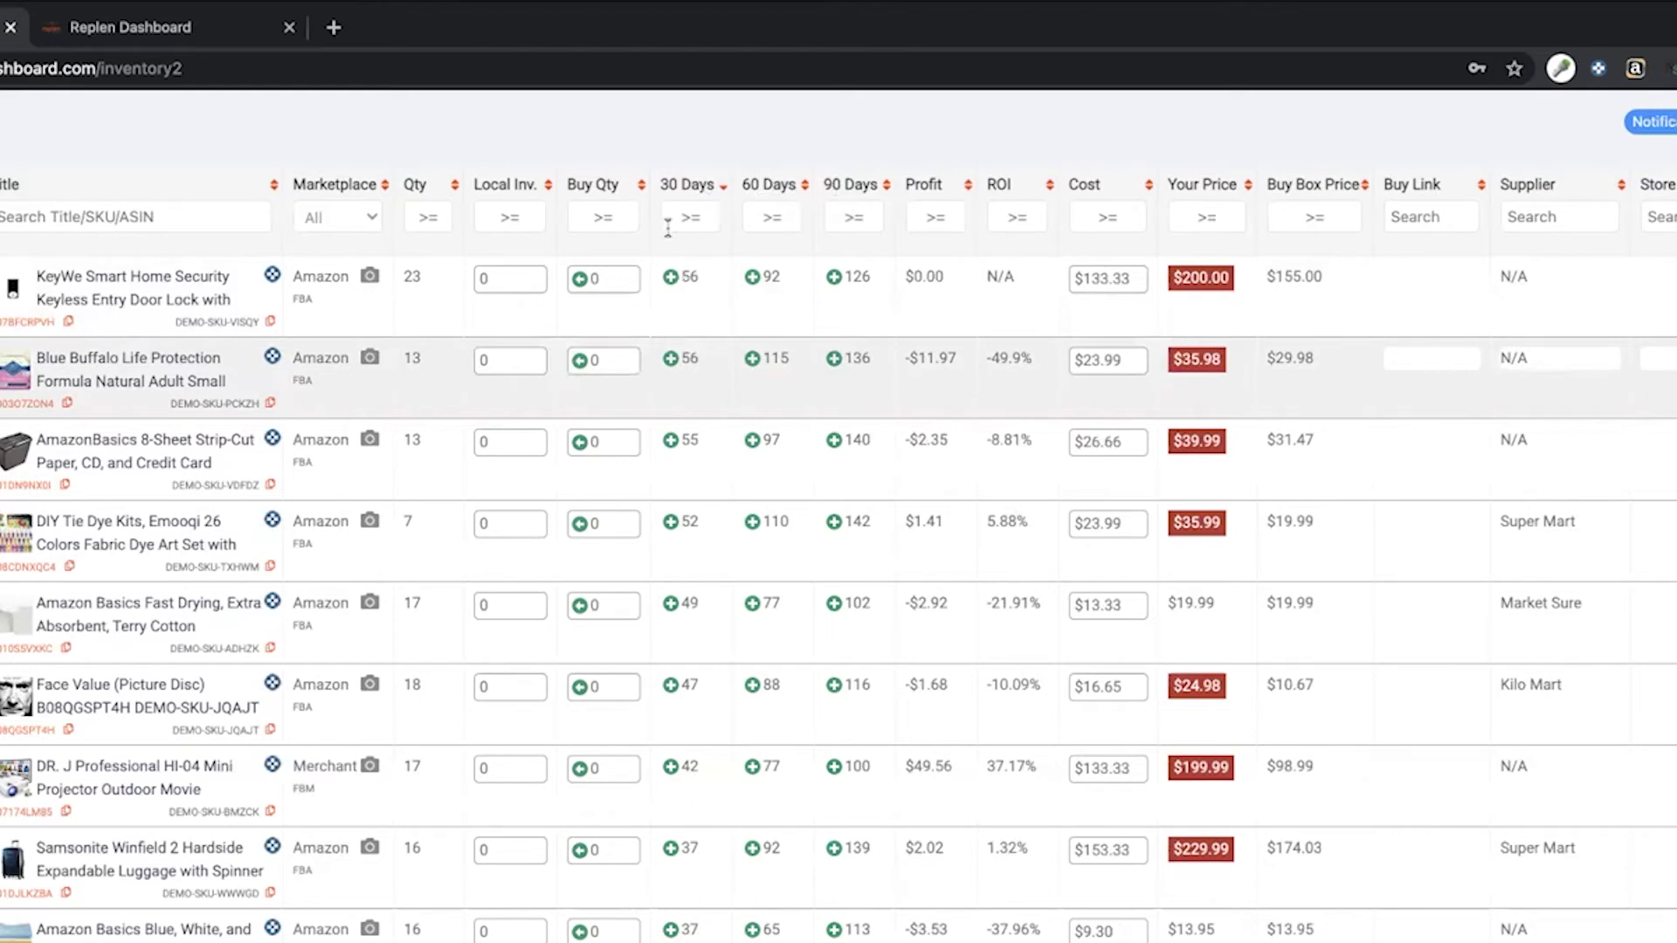
pyautogui.moveTo(727, 247)
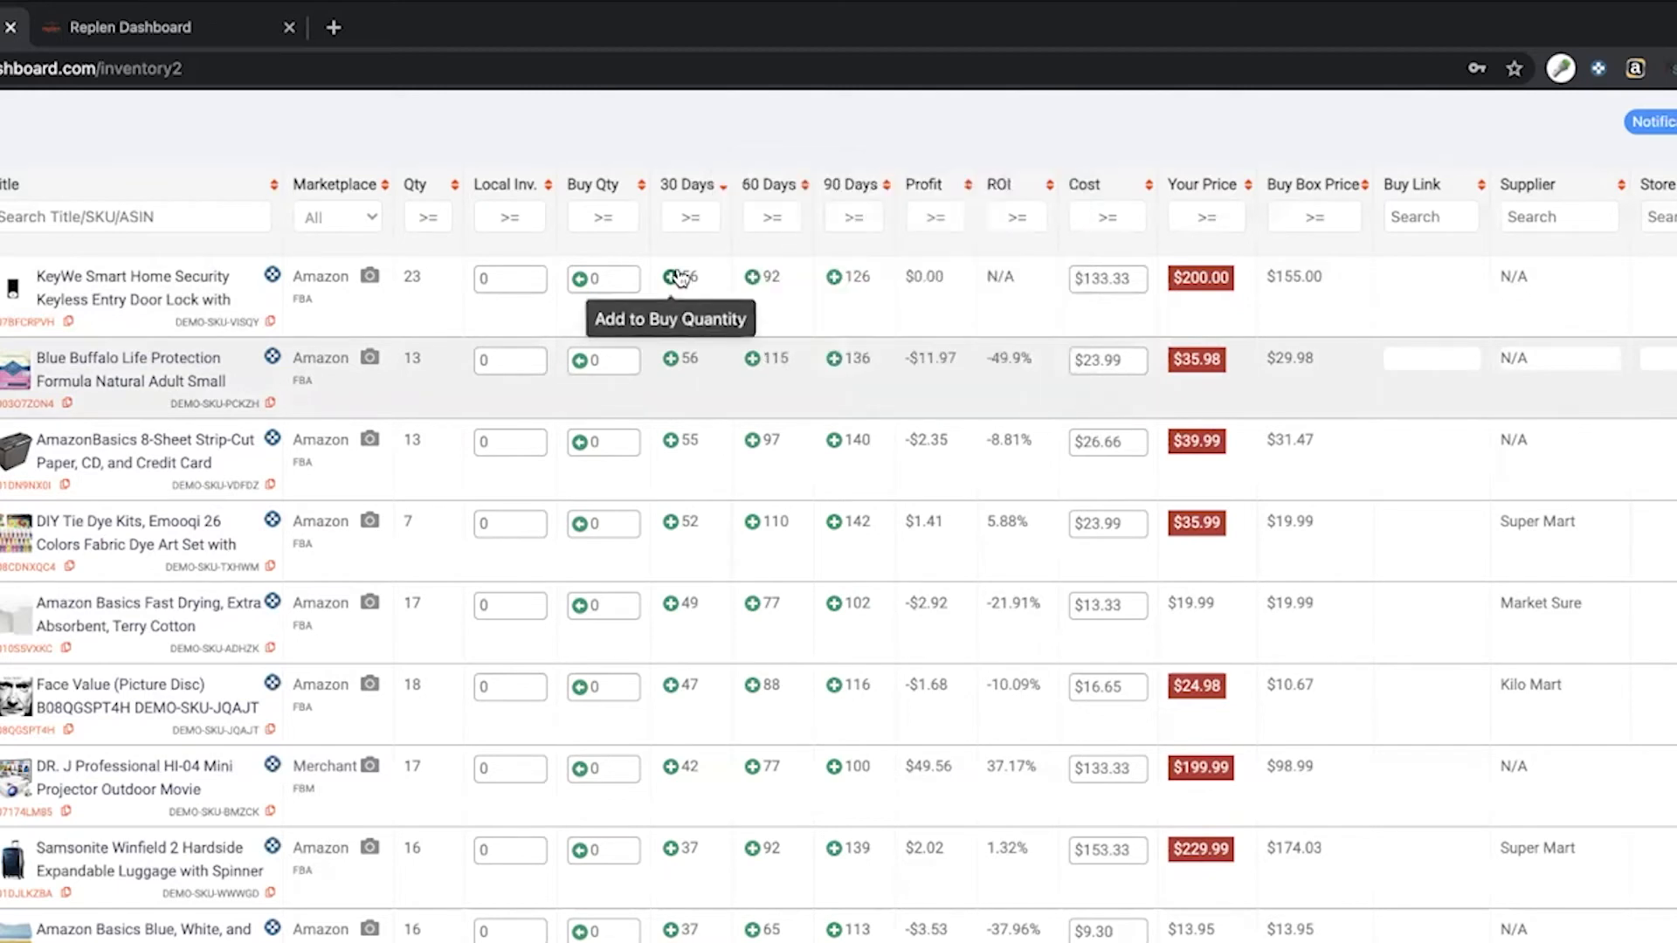
pyautogui.moveTo(673, 281)
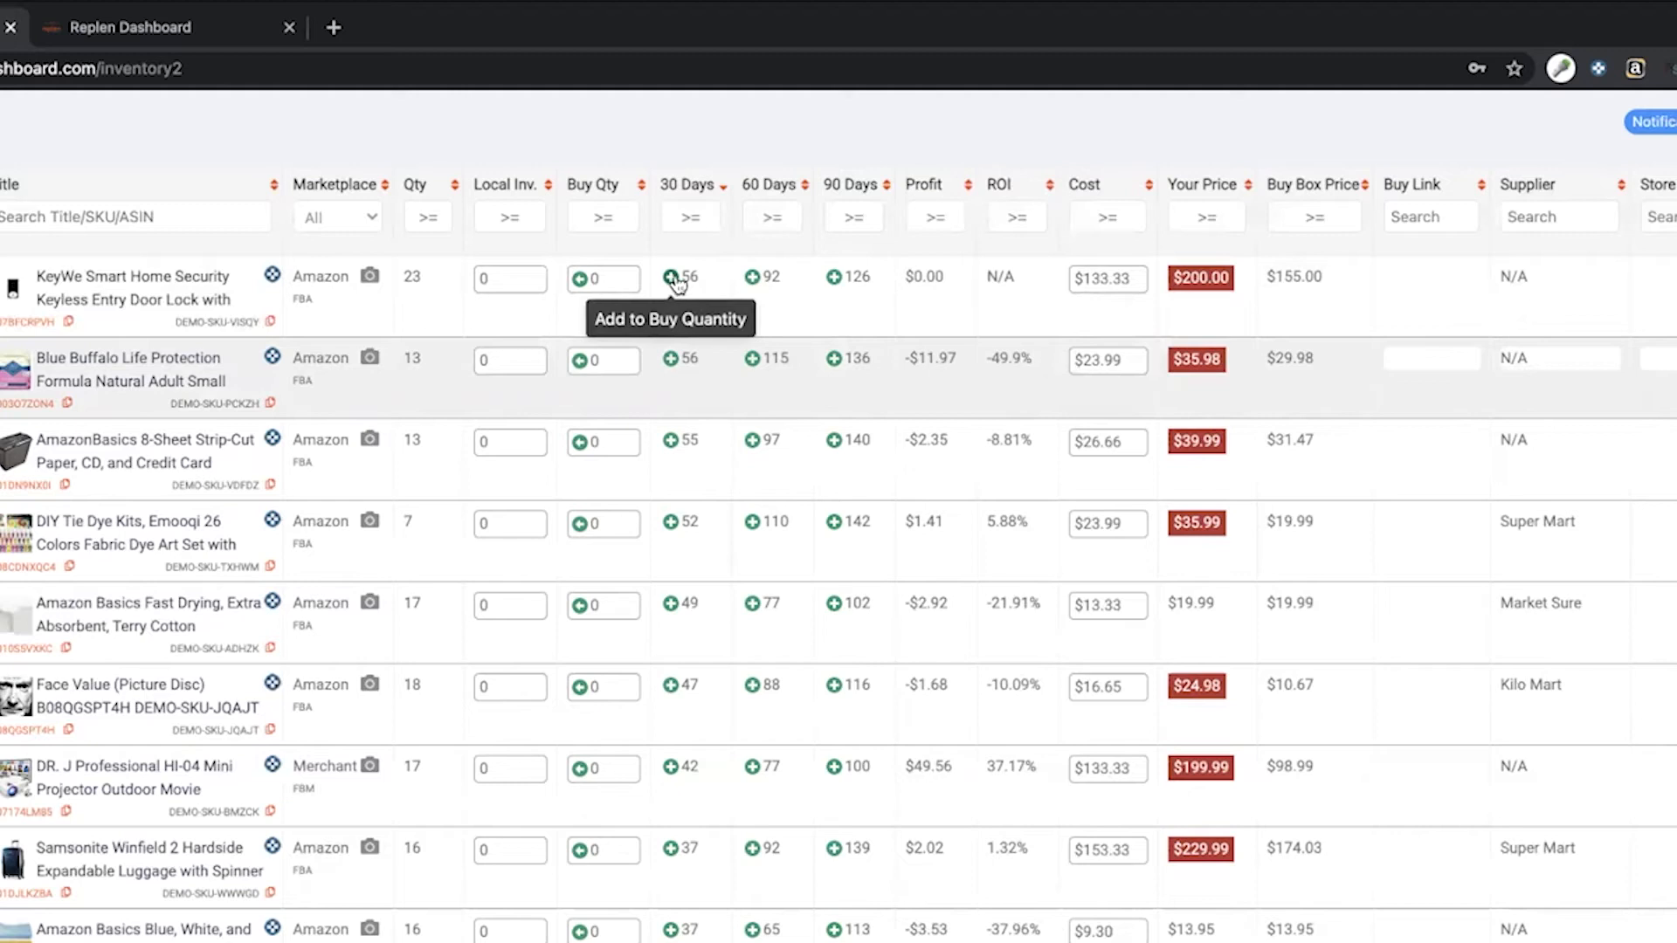
pyautogui.moveTo(687, 310)
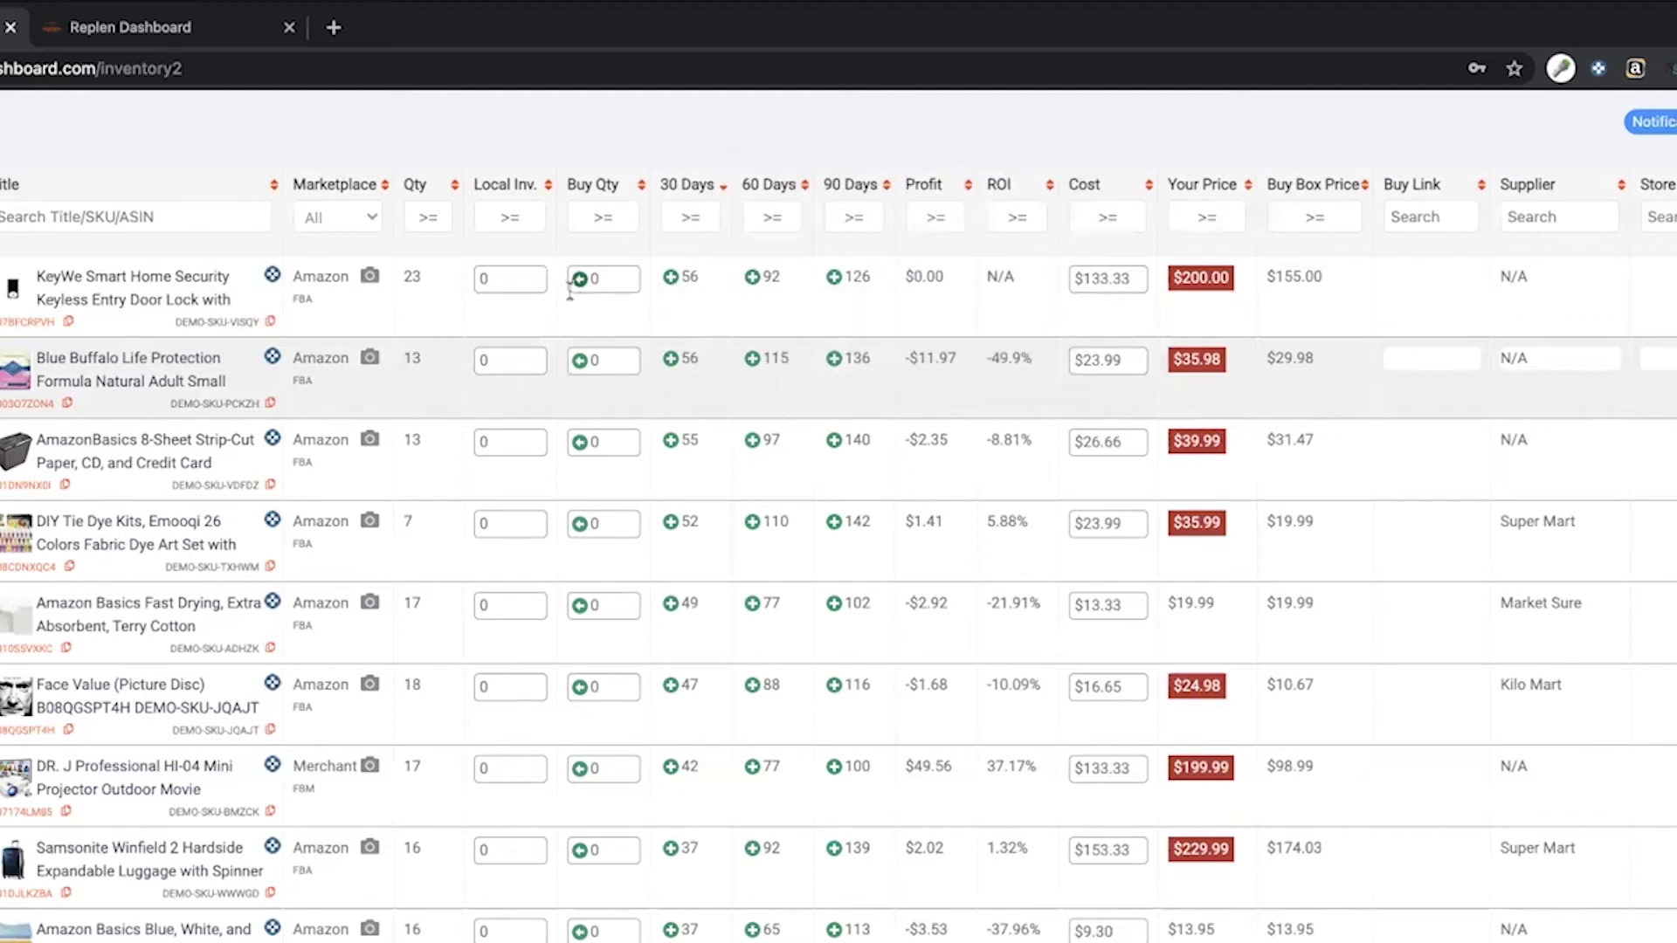
pyautogui.moveTo(676, 291)
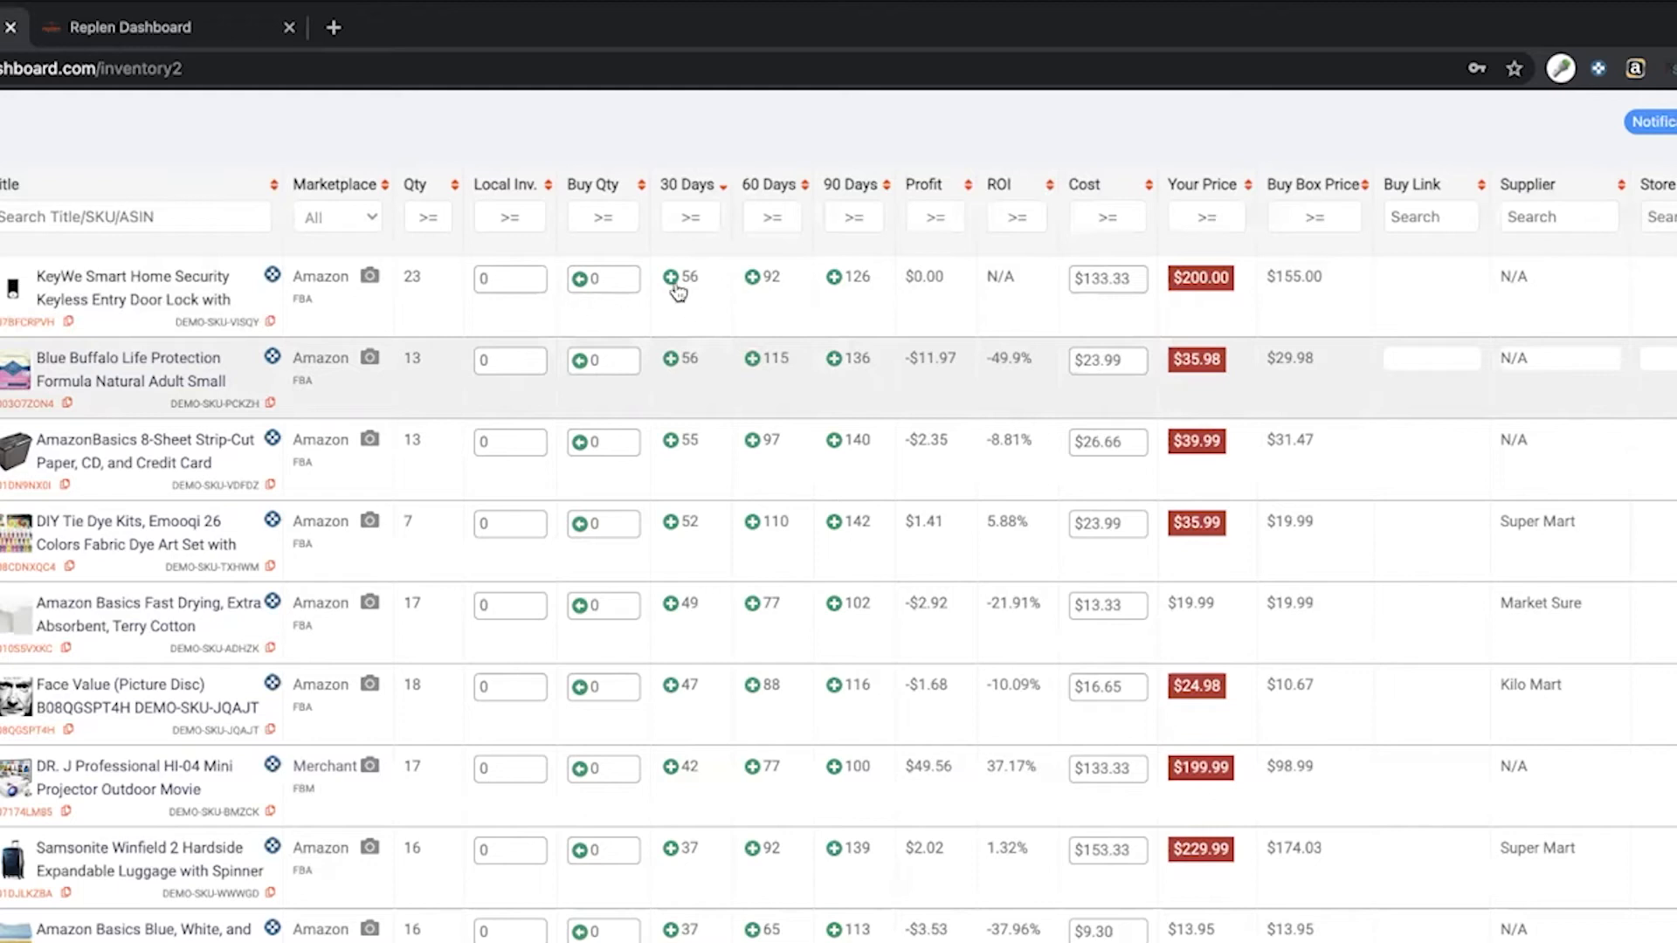
pyautogui.moveTo(579, 278)
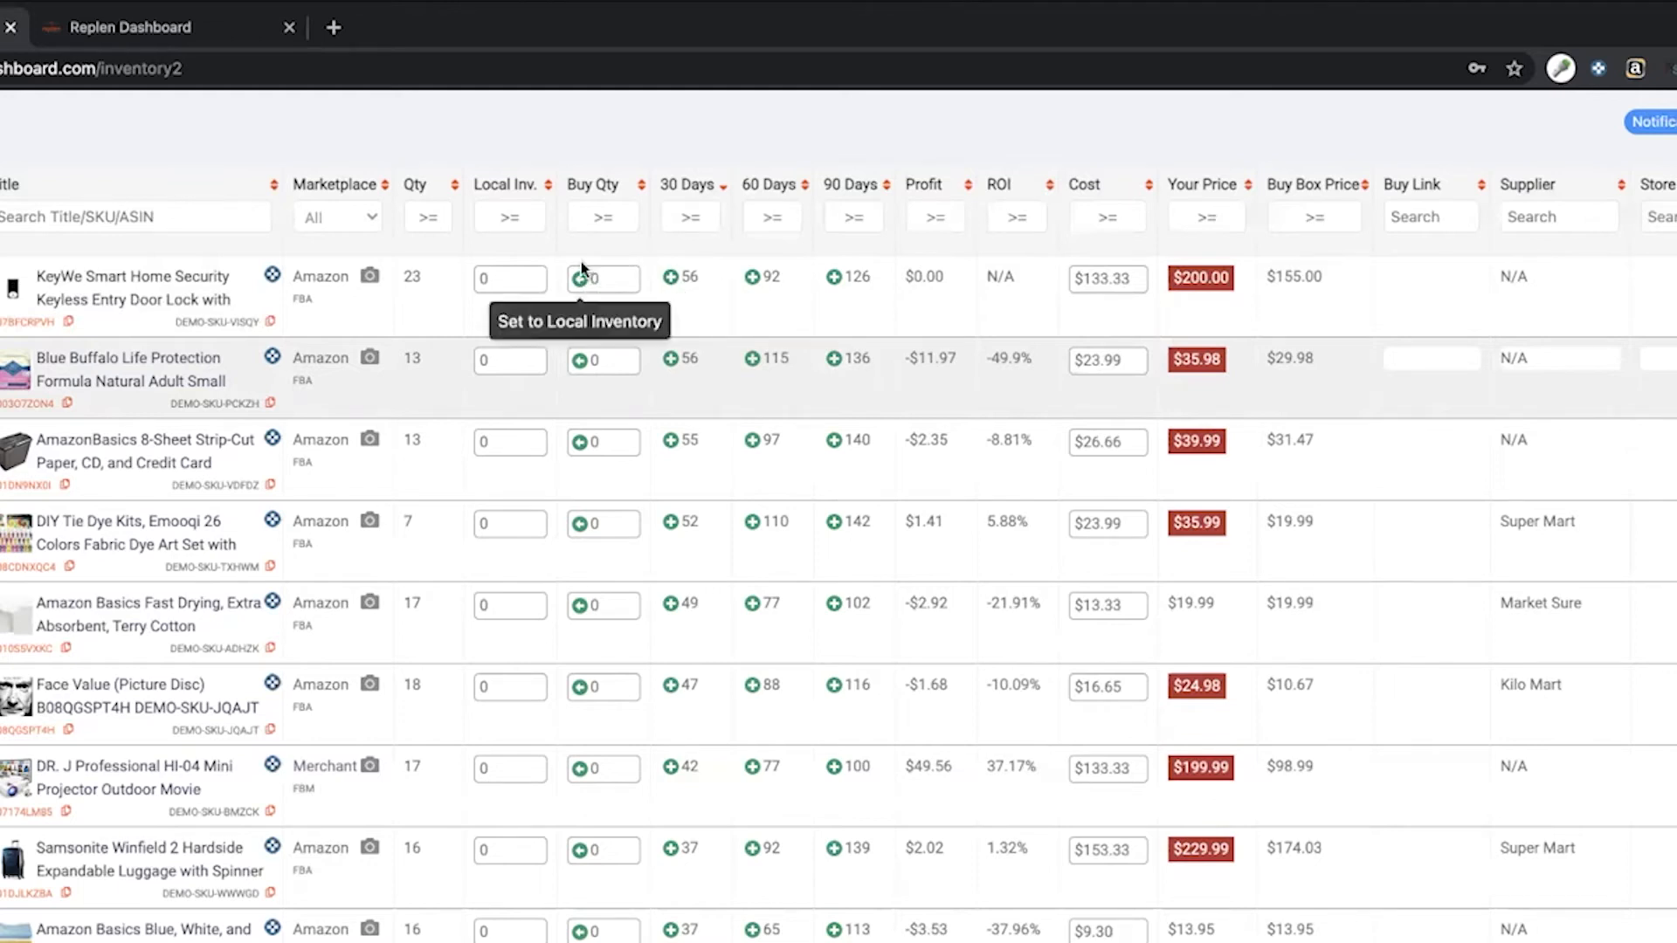
pyautogui.moveTo(583, 280)
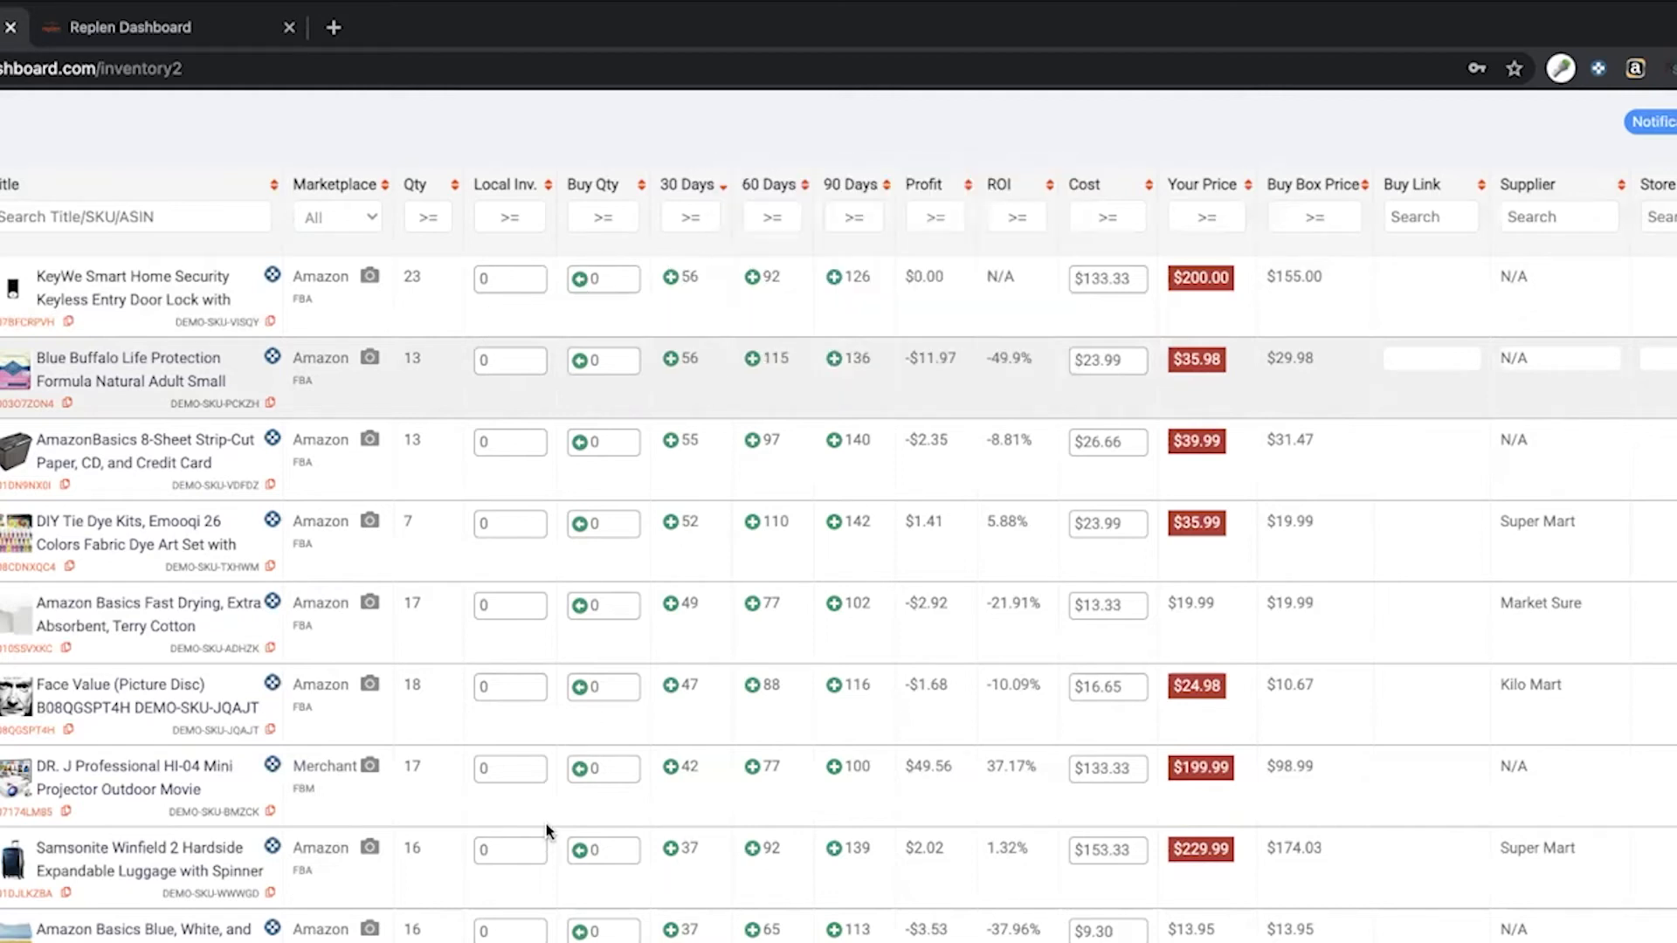
pyautogui.moveTo(683, 289)
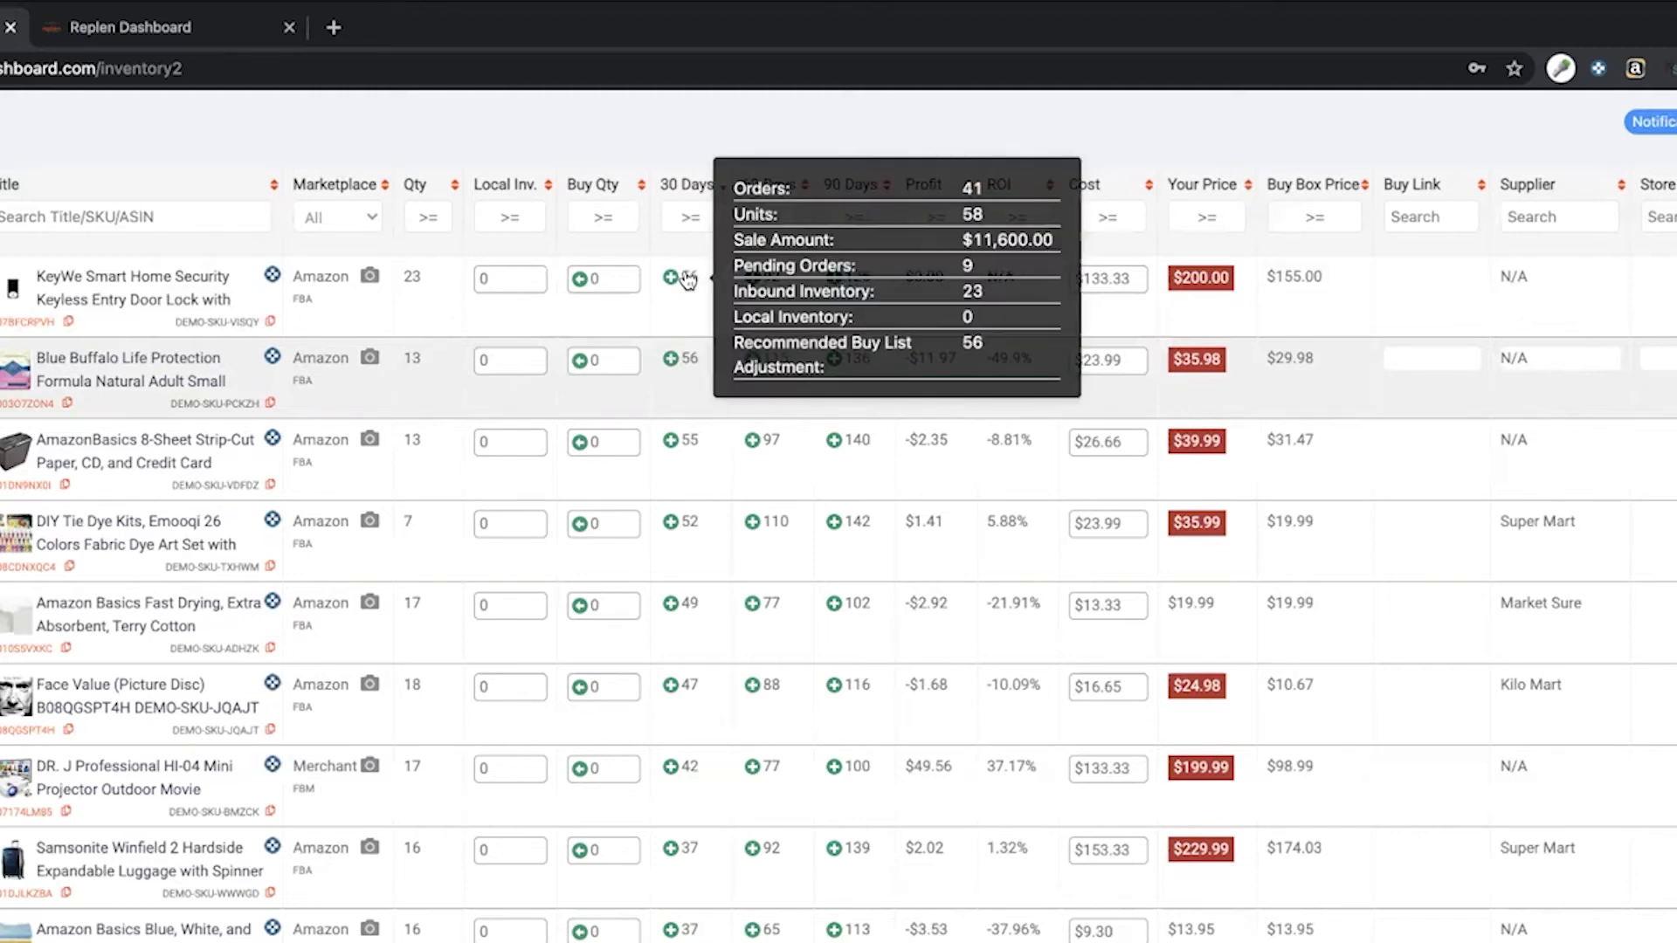
pyautogui.moveTo(672, 279)
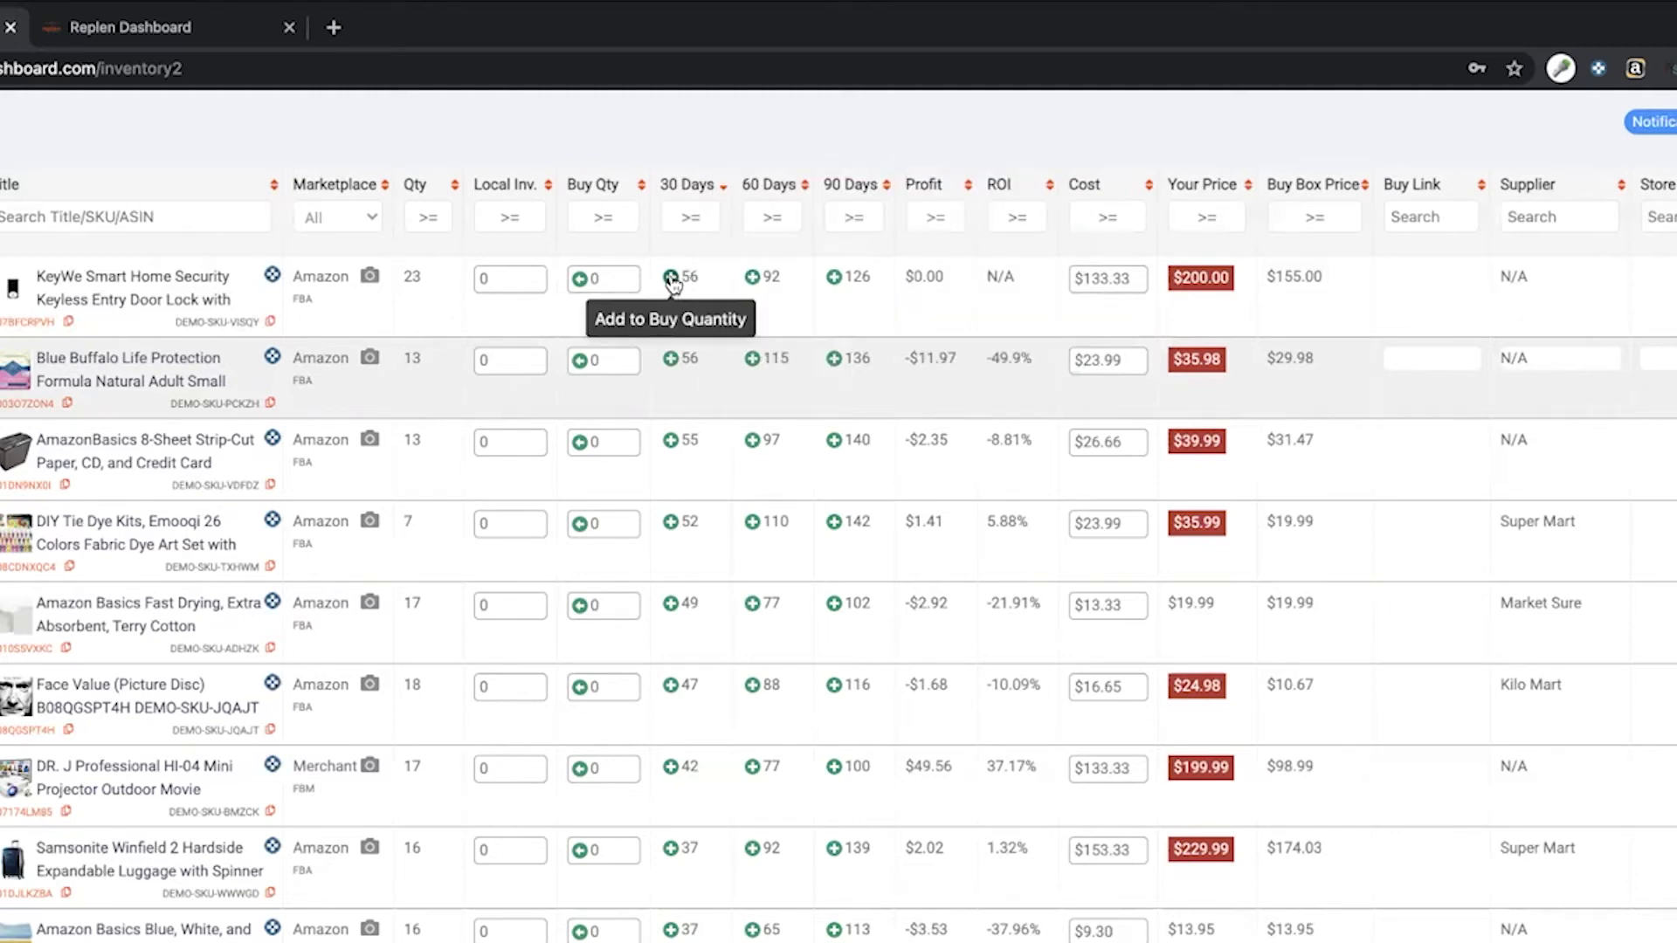
# - Apply the 30 Days plus icon on the KeyWe lock row
pyautogui.click(671, 278)
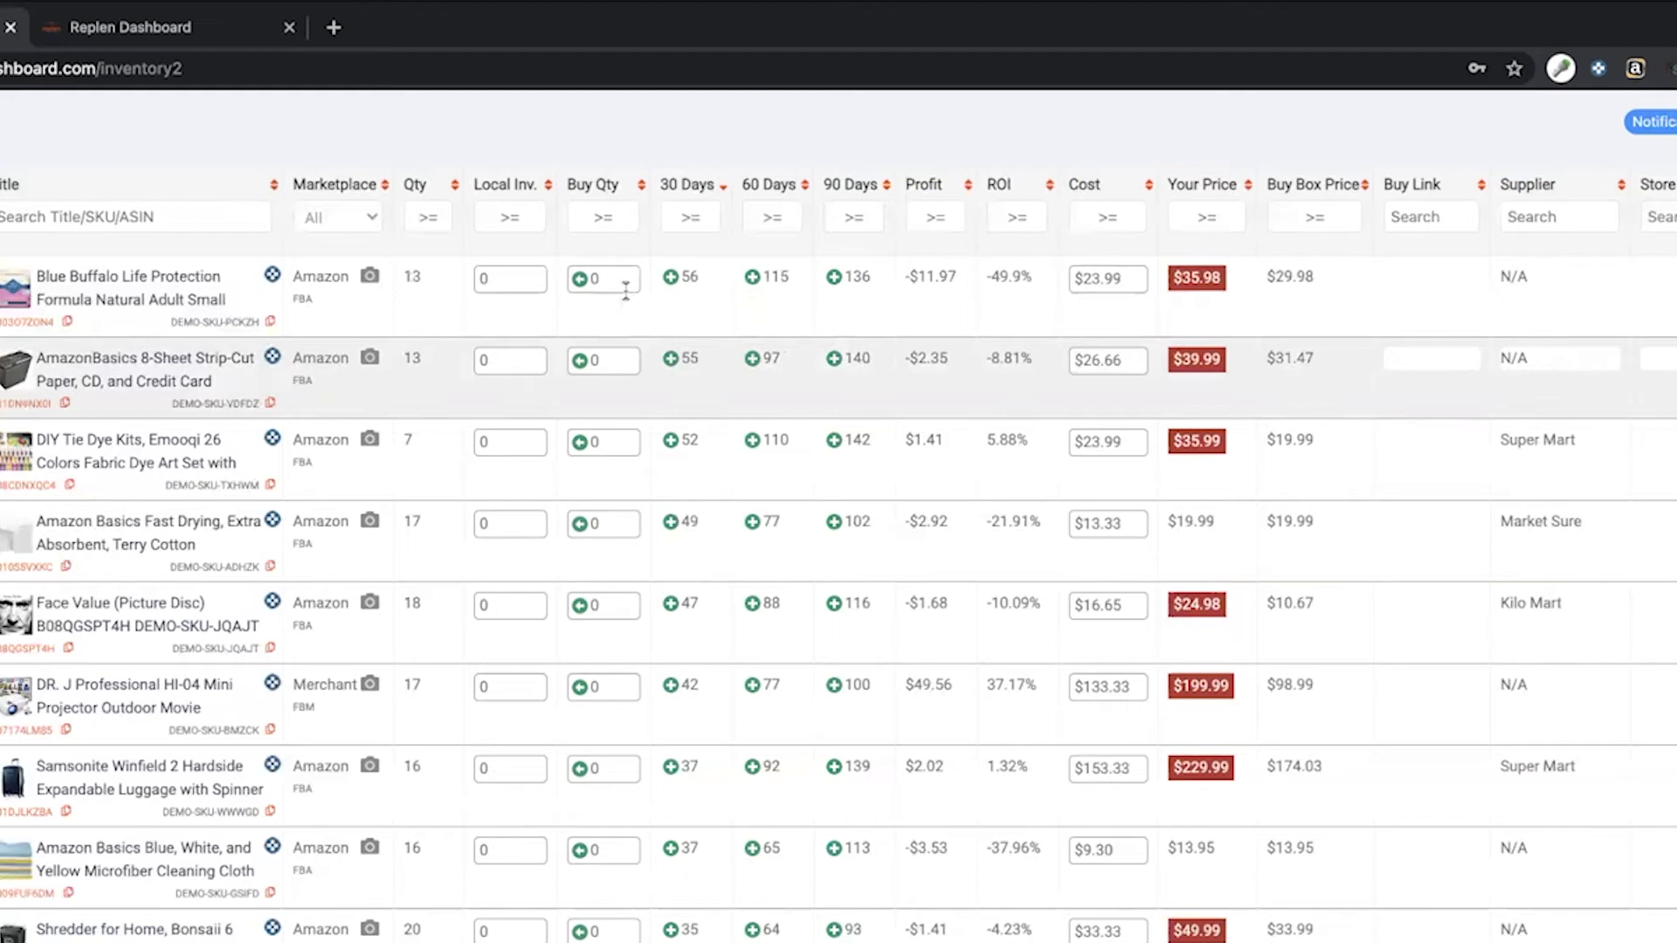
pyautogui.moveTo(762, 187)
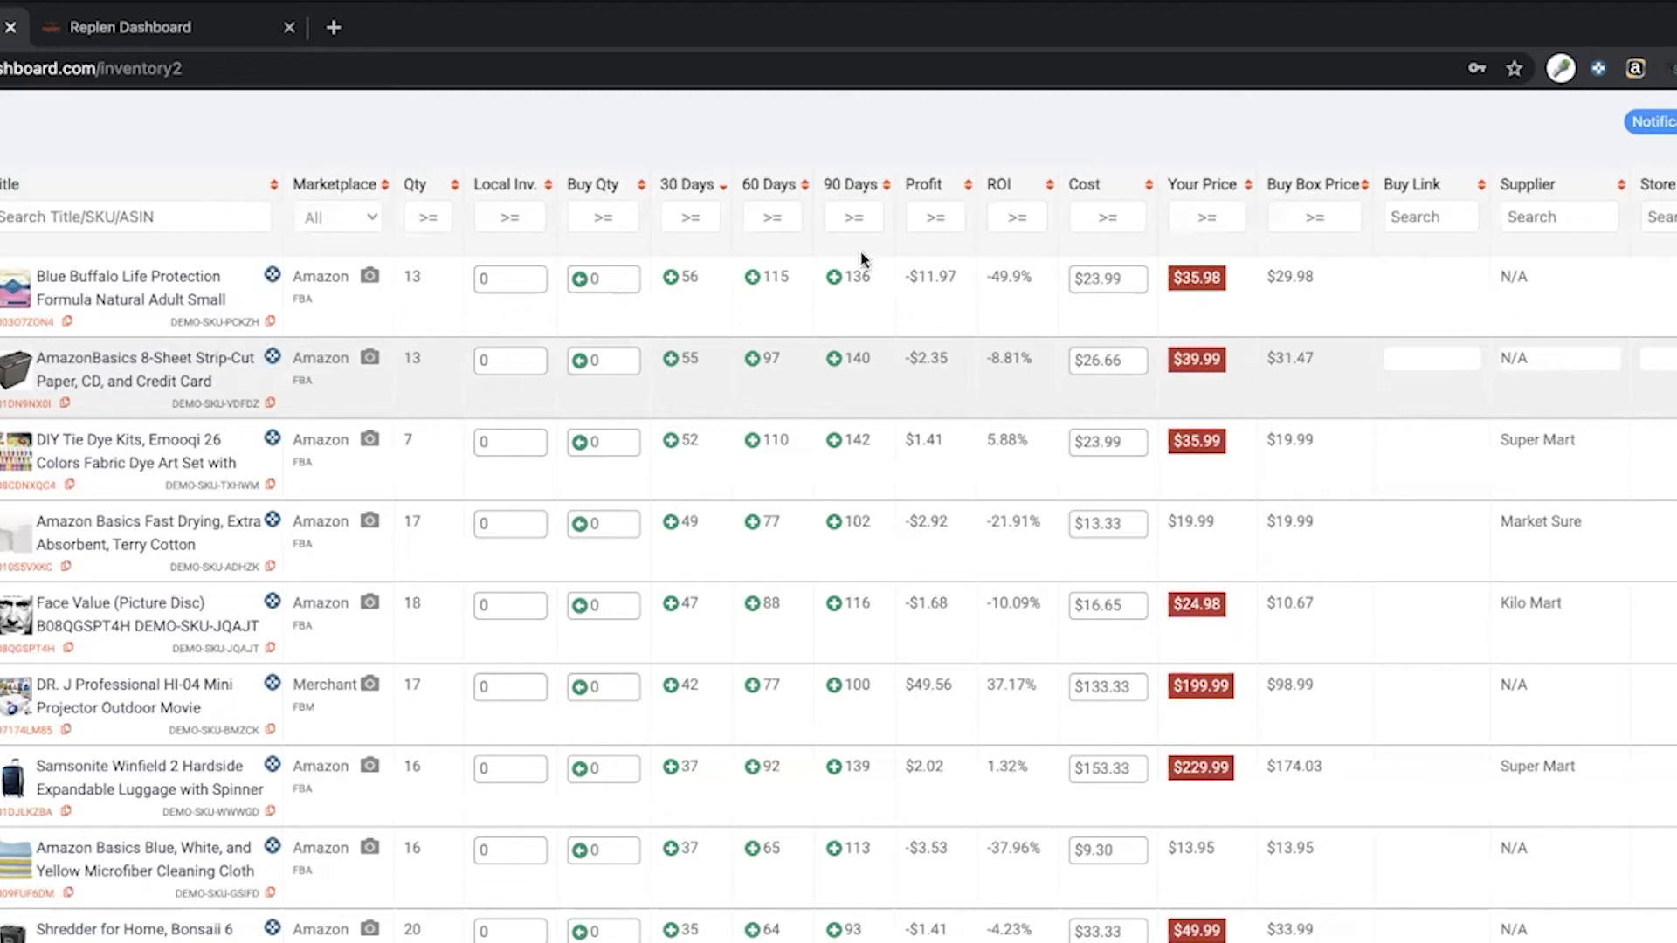
pyautogui.moveTo(764, 278)
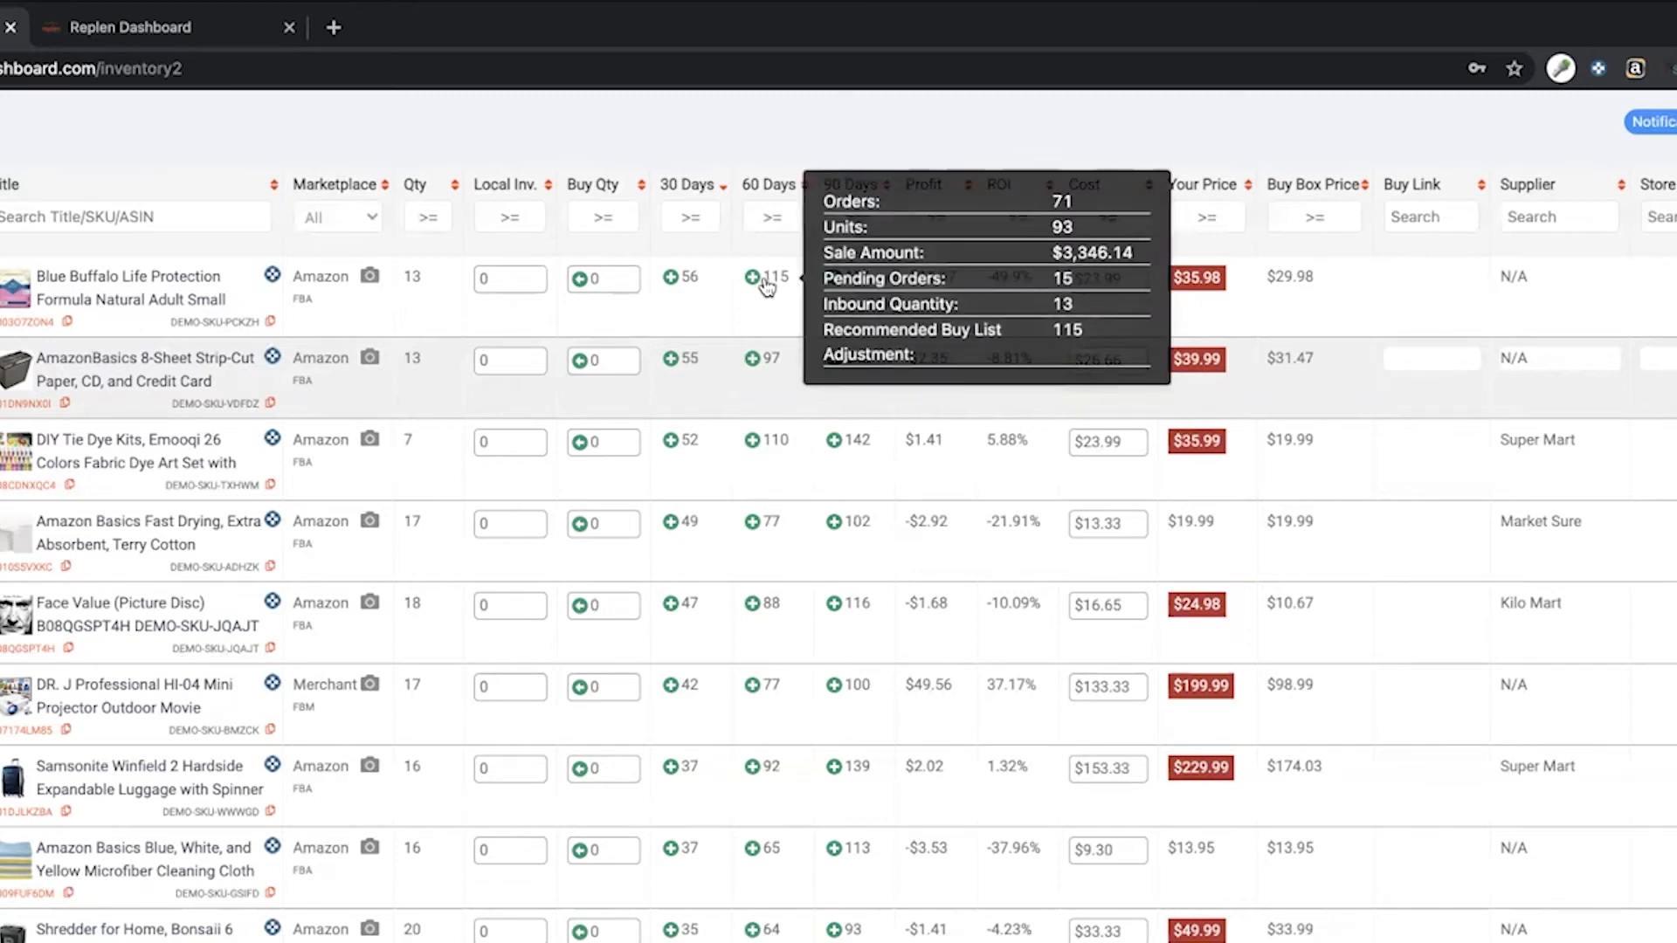
pyautogui.moveTo(845, 281)
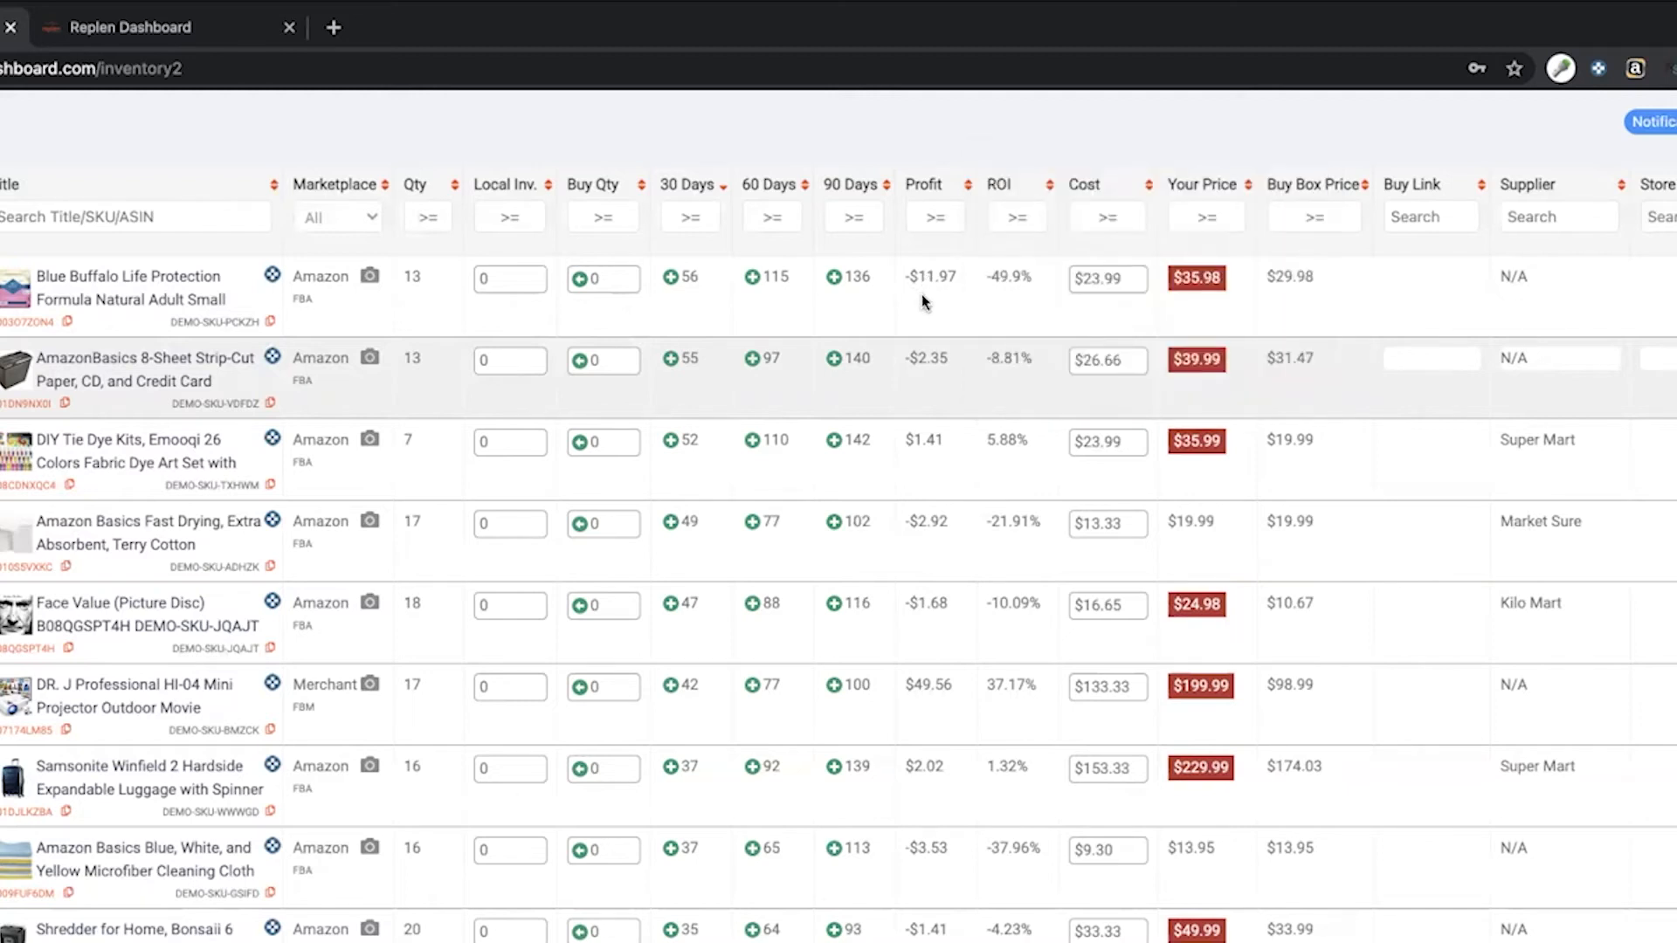
pyautogui.moveTo(929, 301)
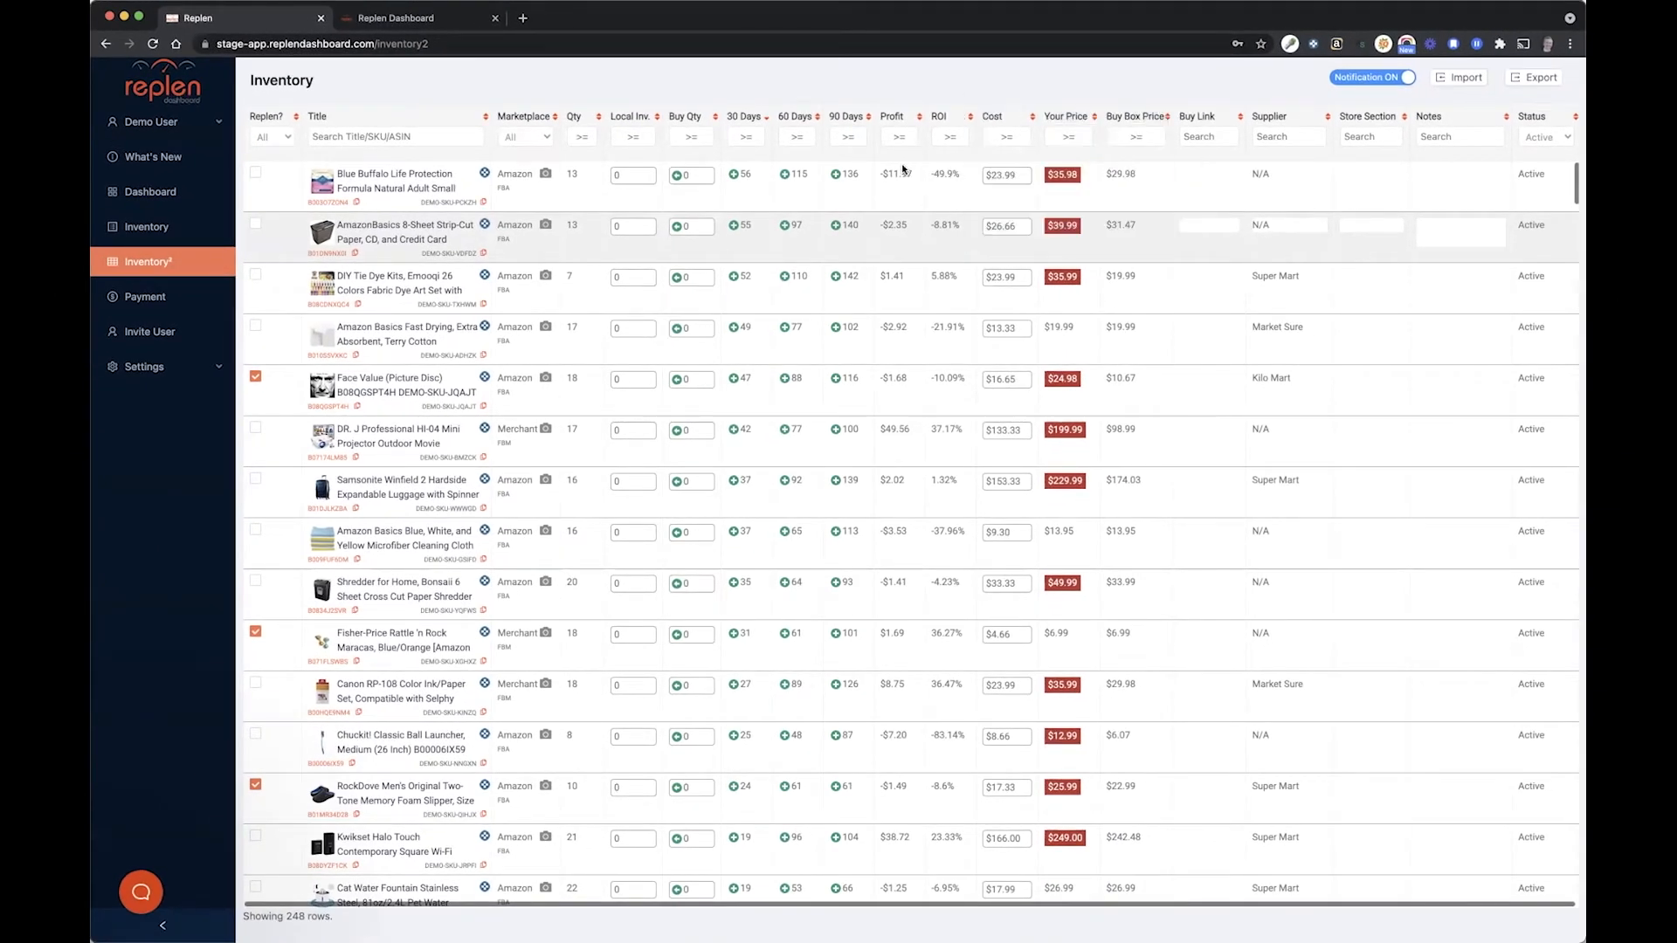
pyautogui.moveTo(896, 173)
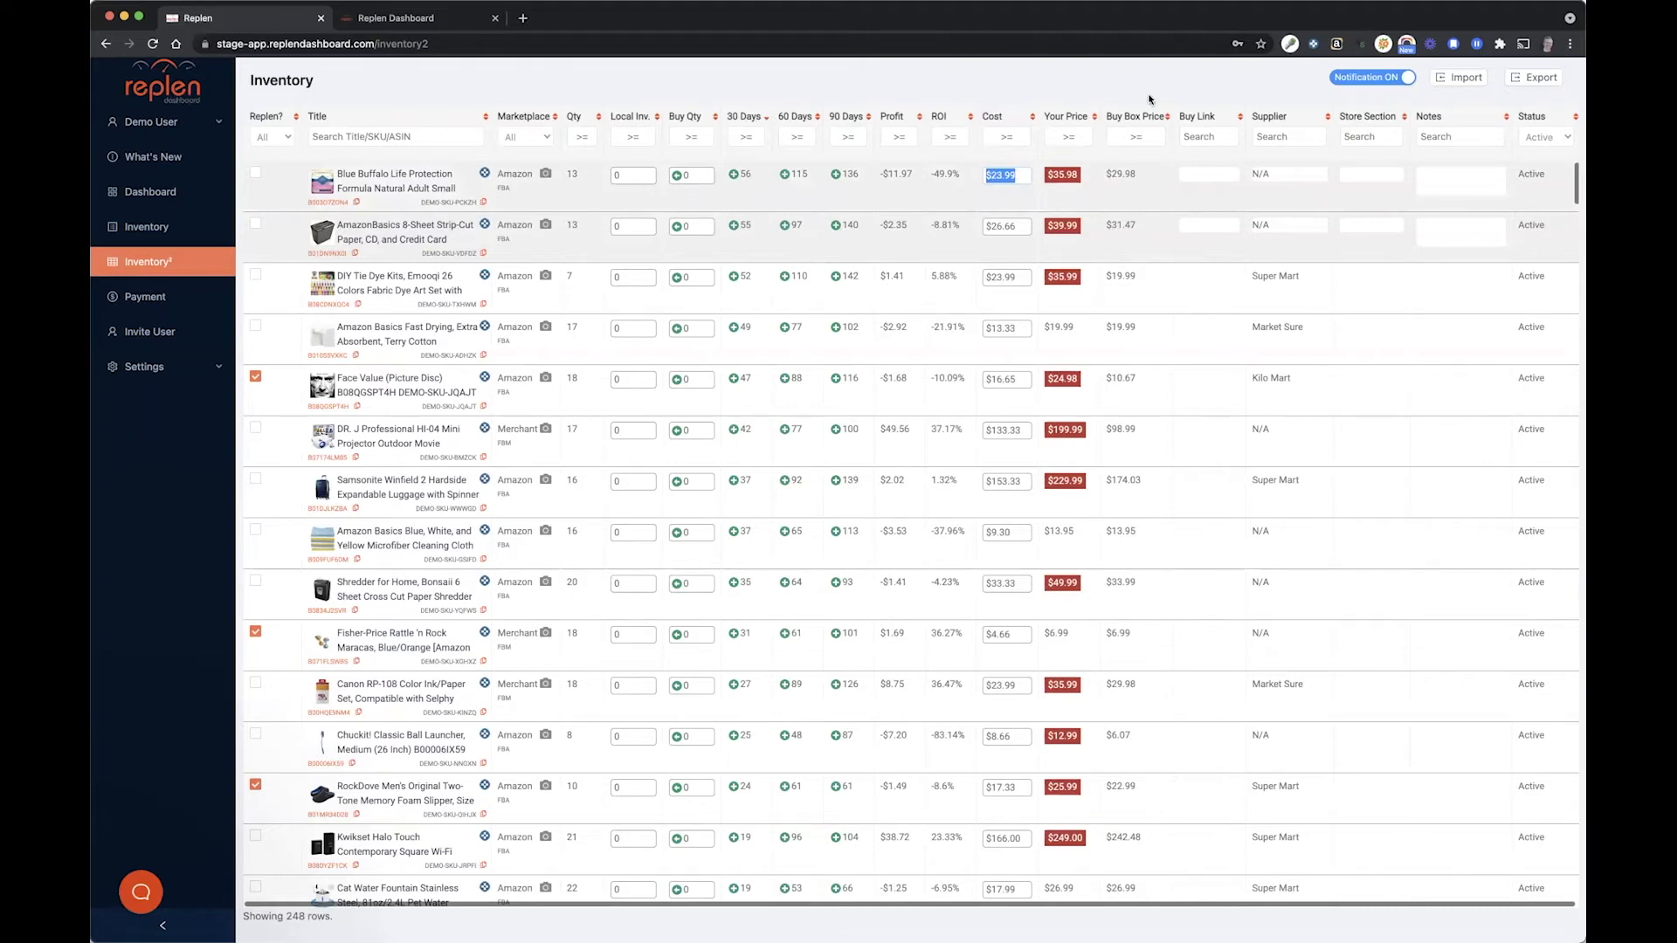
pyautogui.moveTo(1027, 159)
pyautogui.write('$15.00')
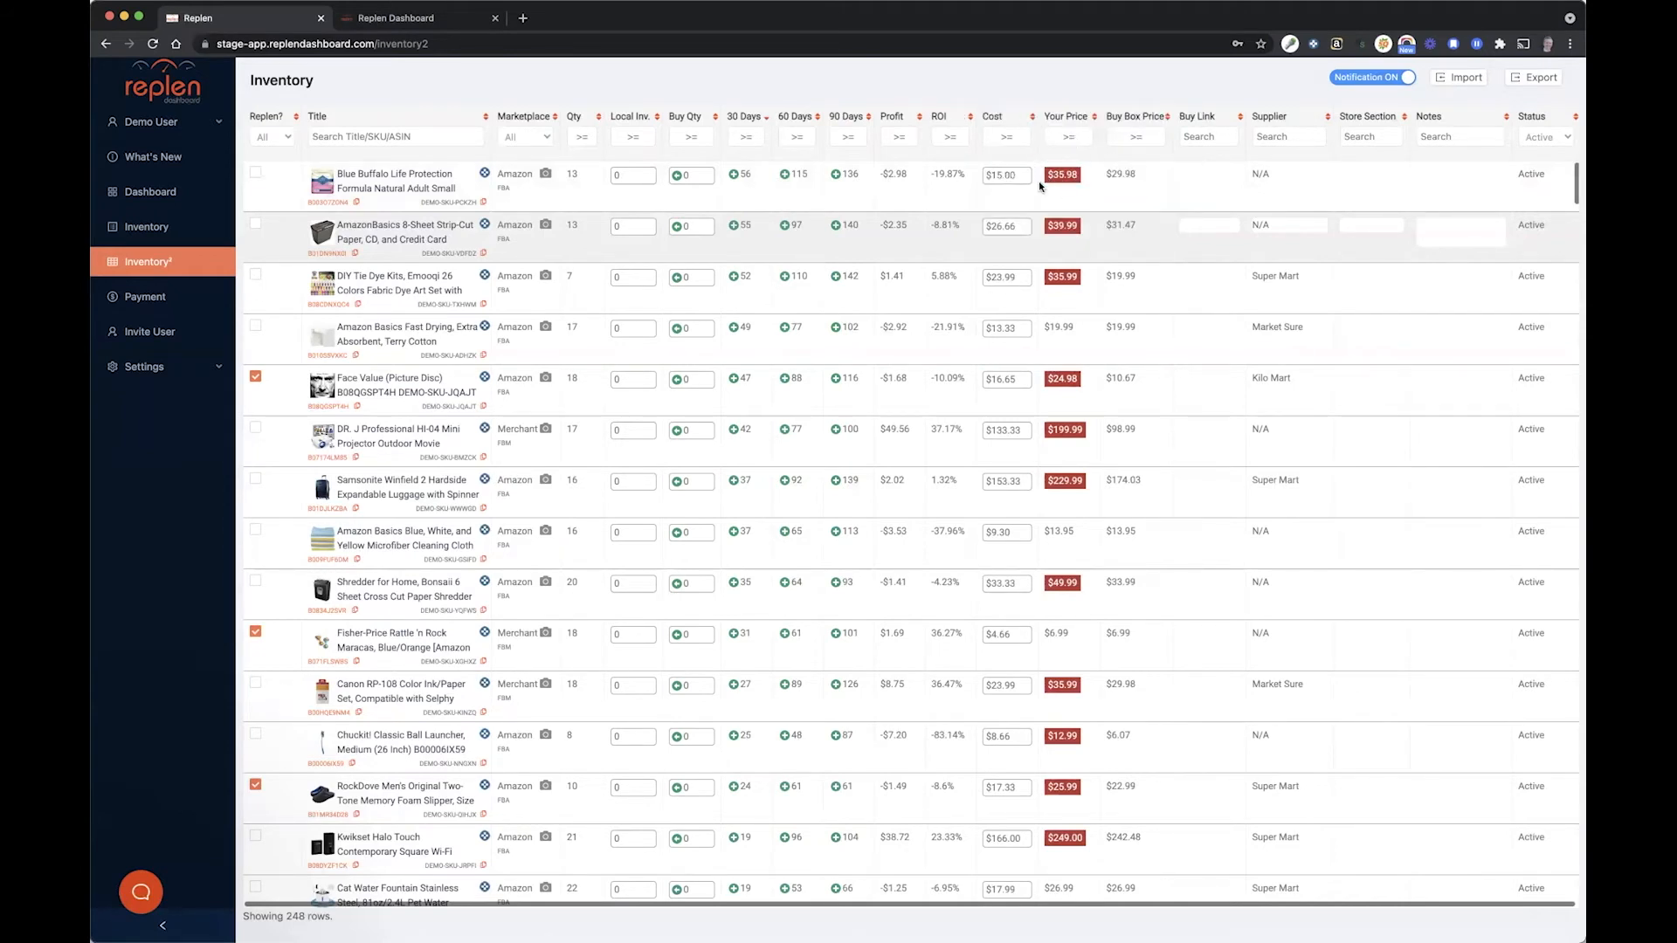
pyautogui.moveTo(1079, 159)
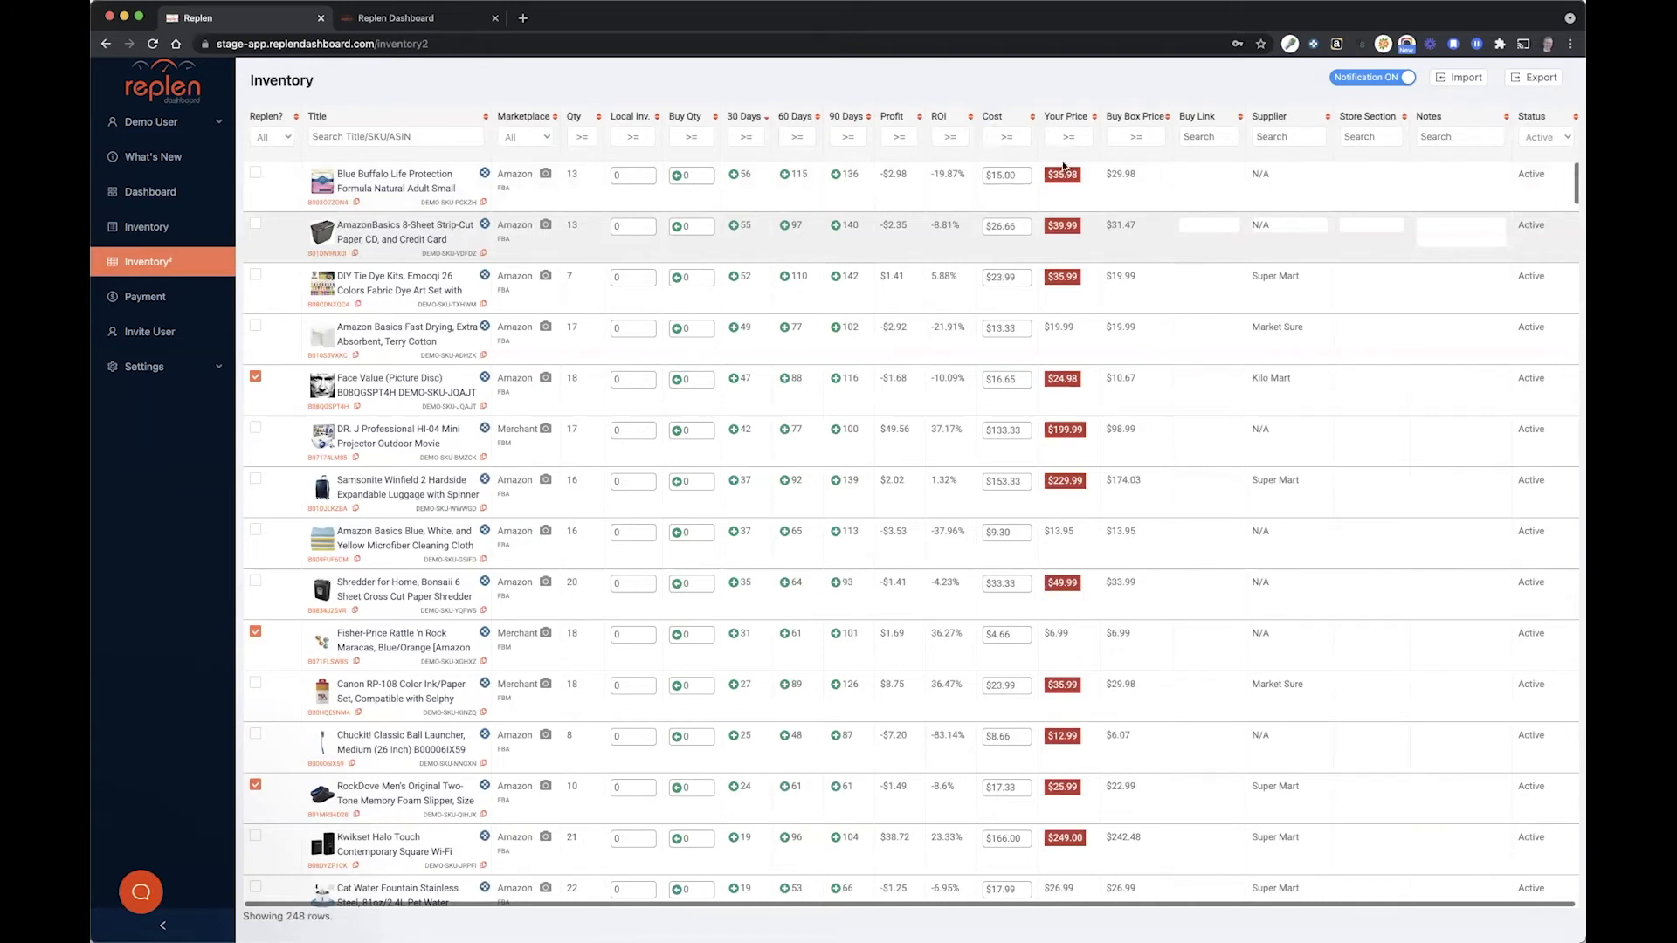
pyautogui.moveTo(1121, 173)
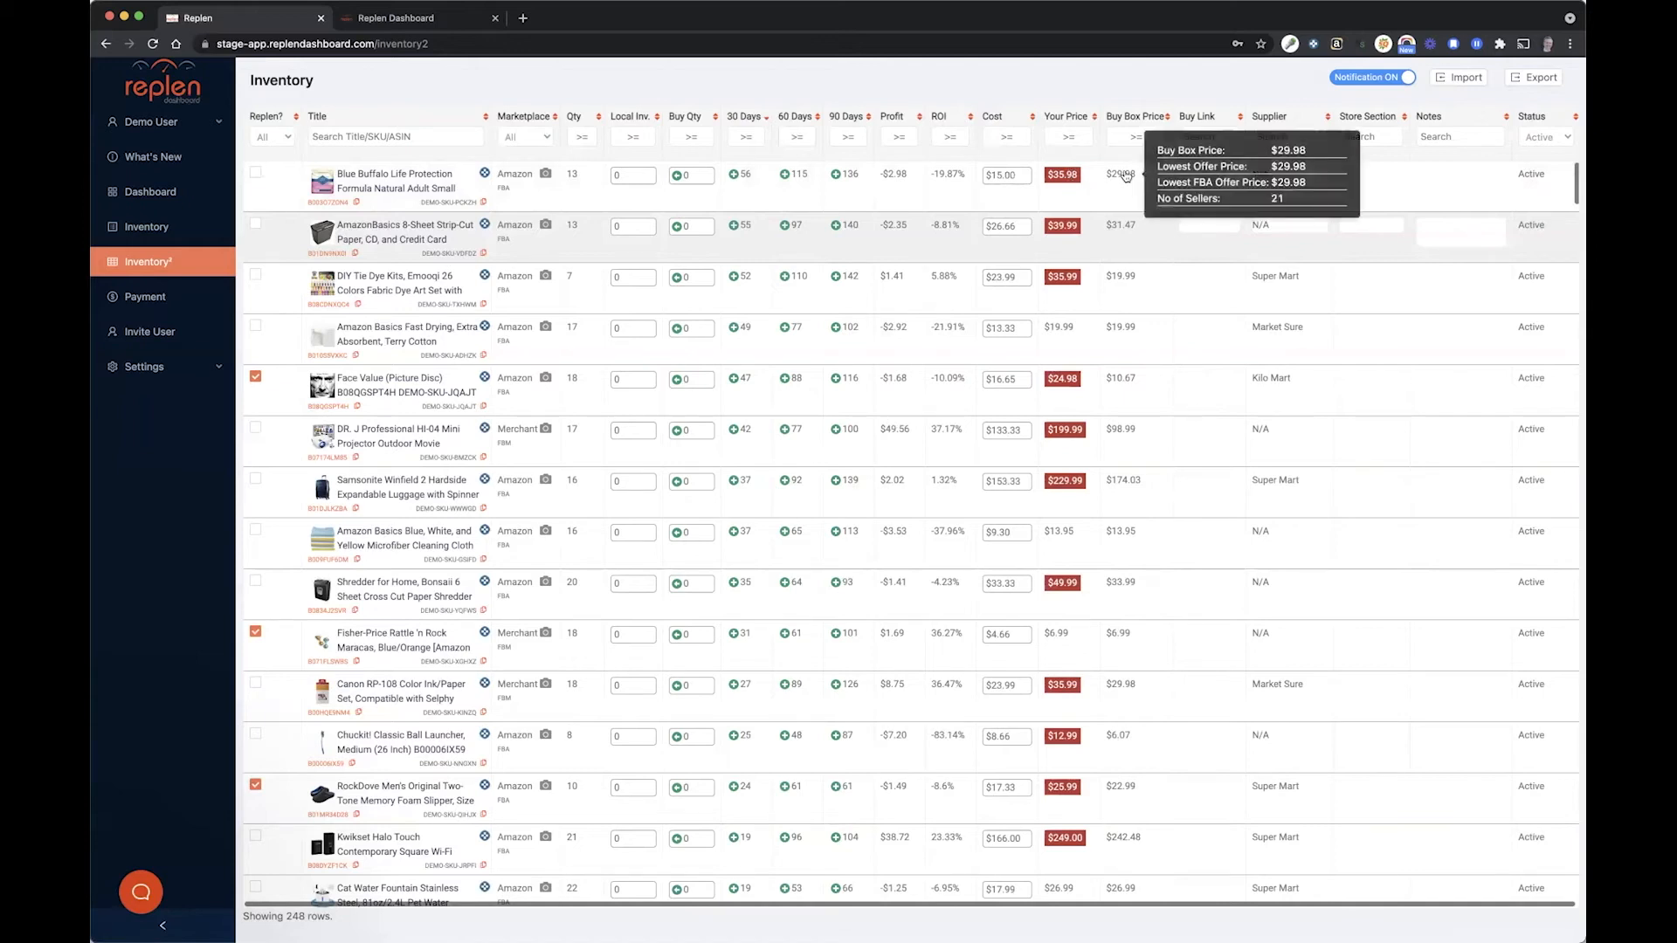
pyautogui.moveTo(1092, 328)
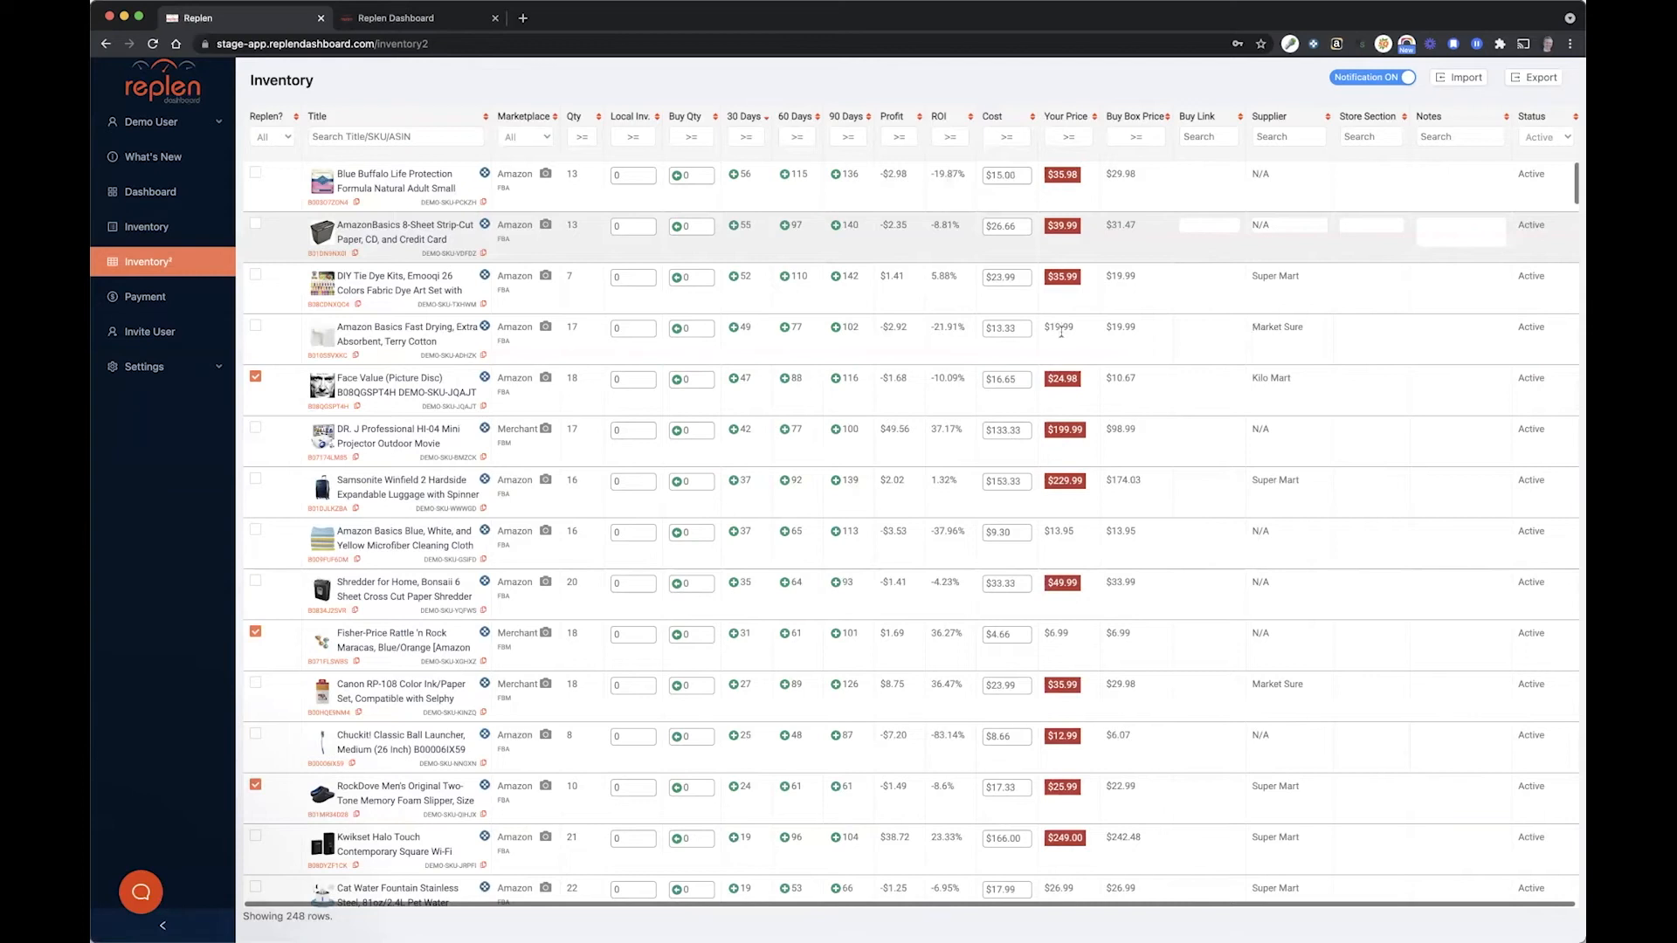
pyautogui.moveTo(1121, 335)
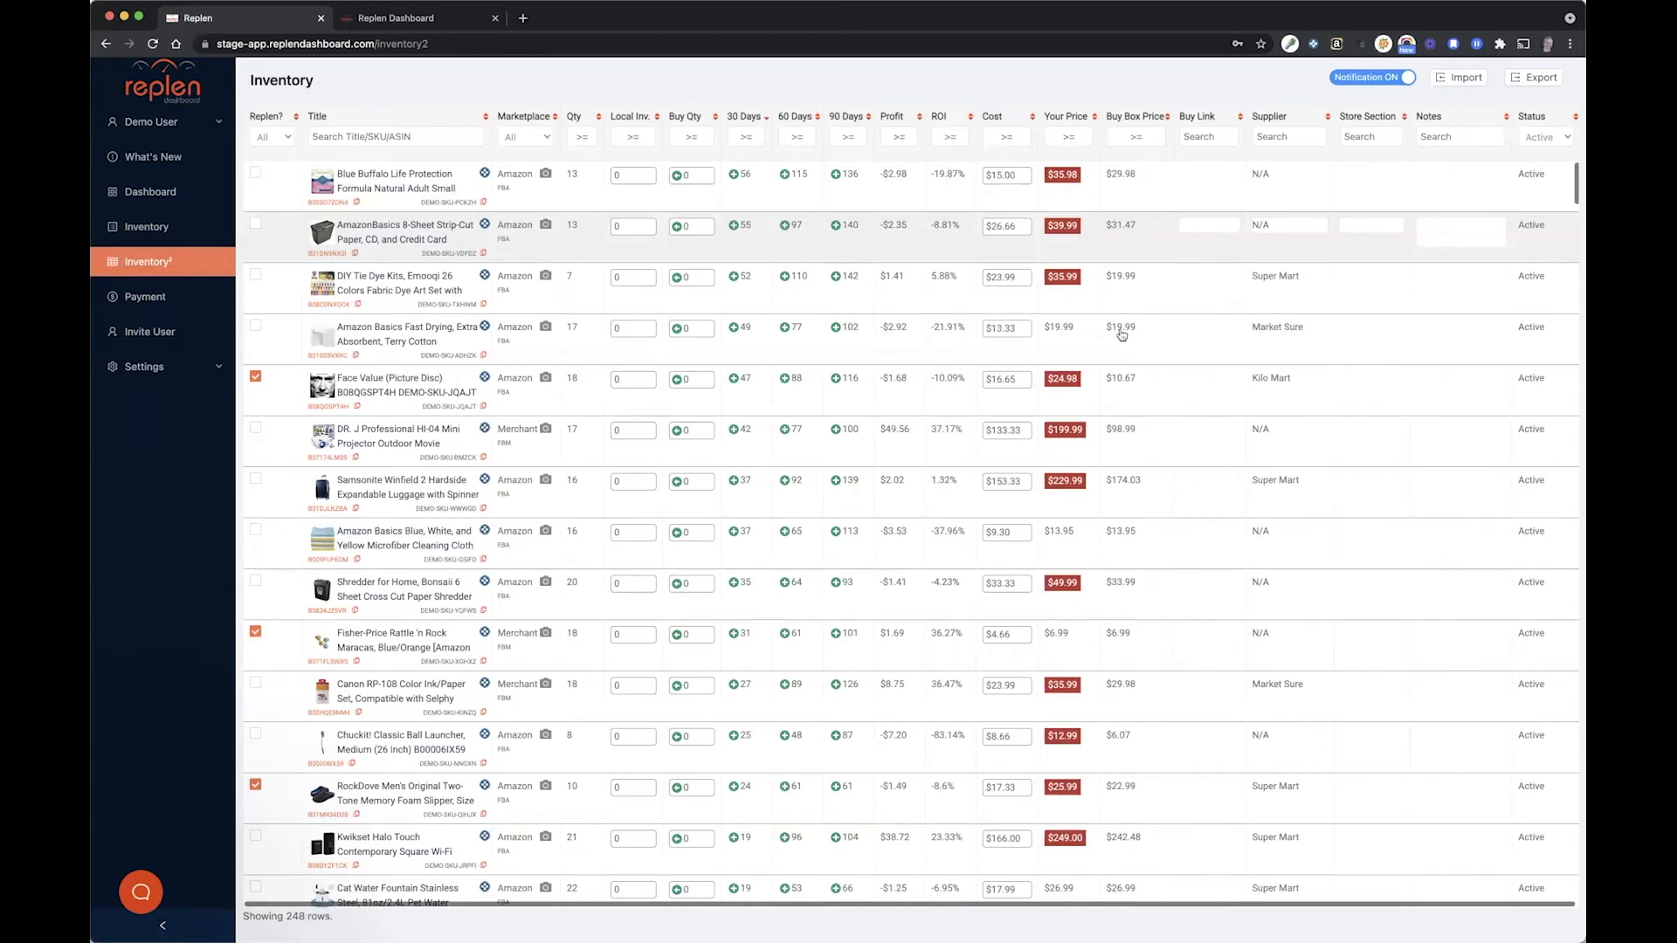
pyautogui.moveTo(1096, 340)
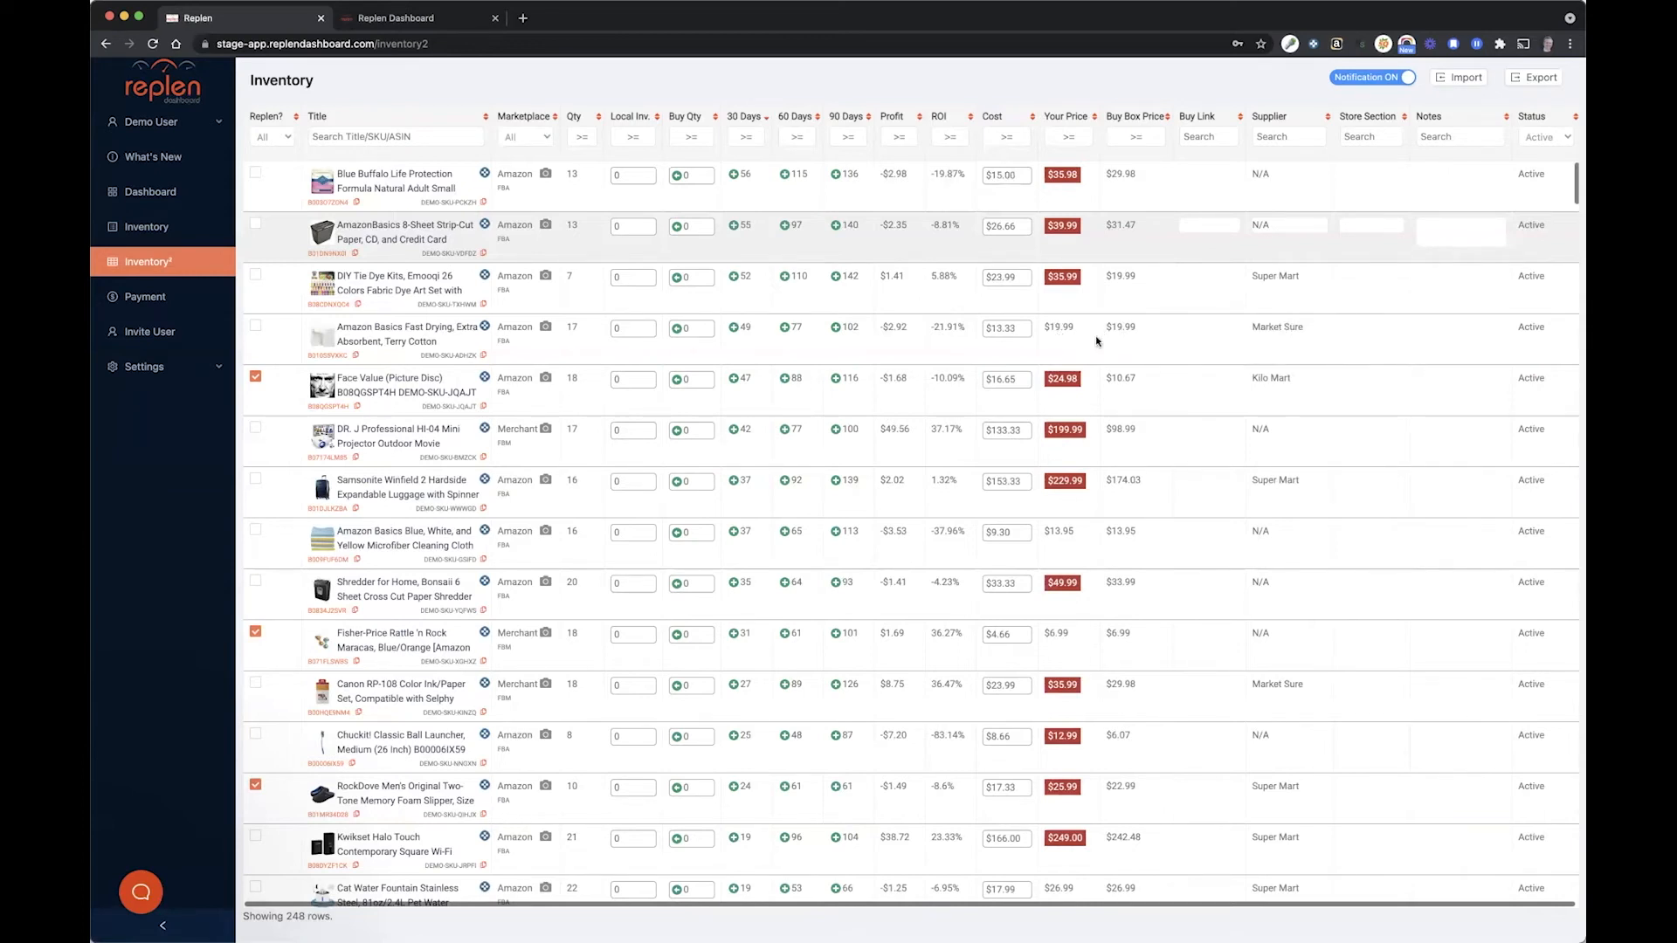
pyautogui.moveTo(1070, 272)
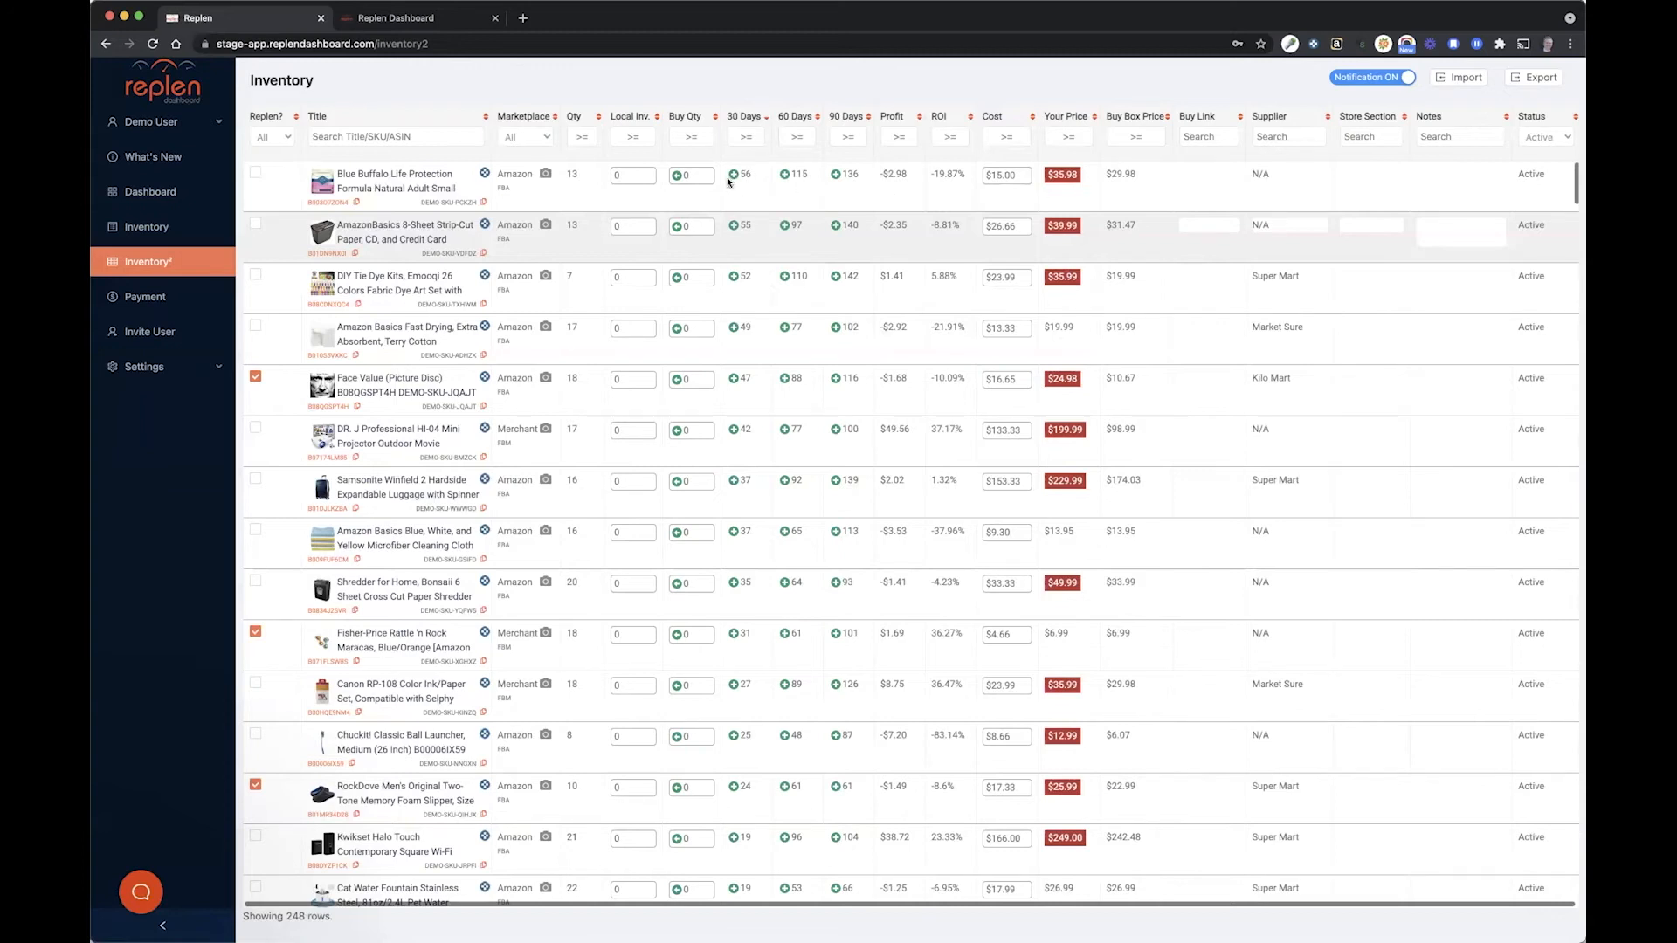
pyautogui.moveTo(1136, 190)
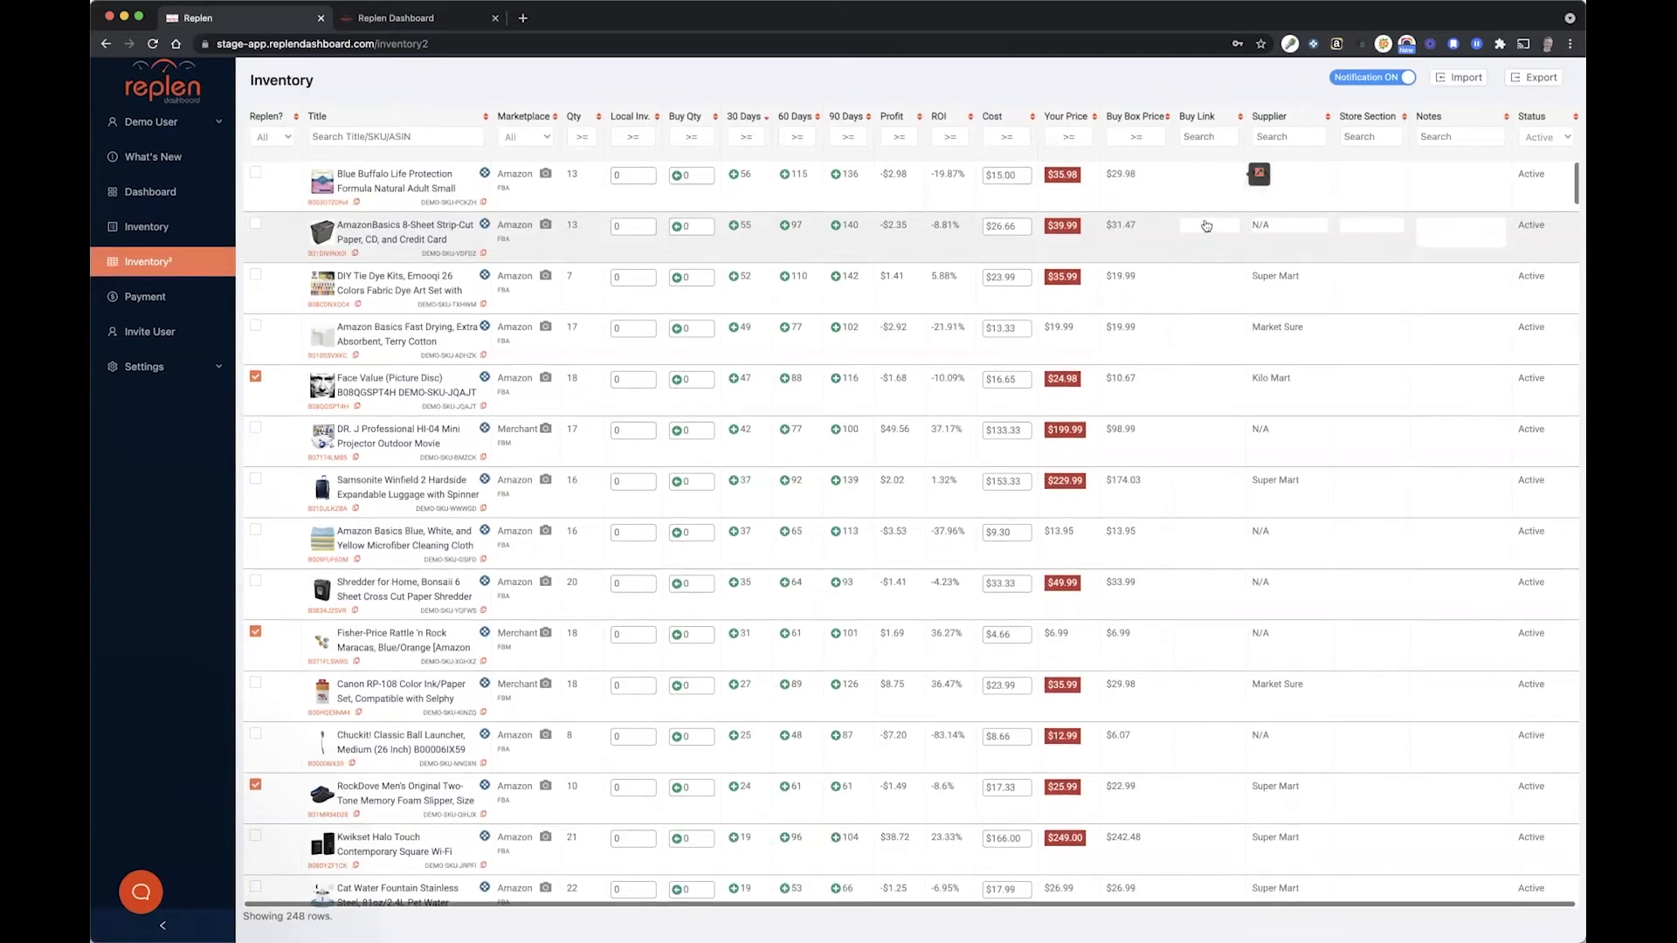
pyautogui.moveTo(1195, 178)
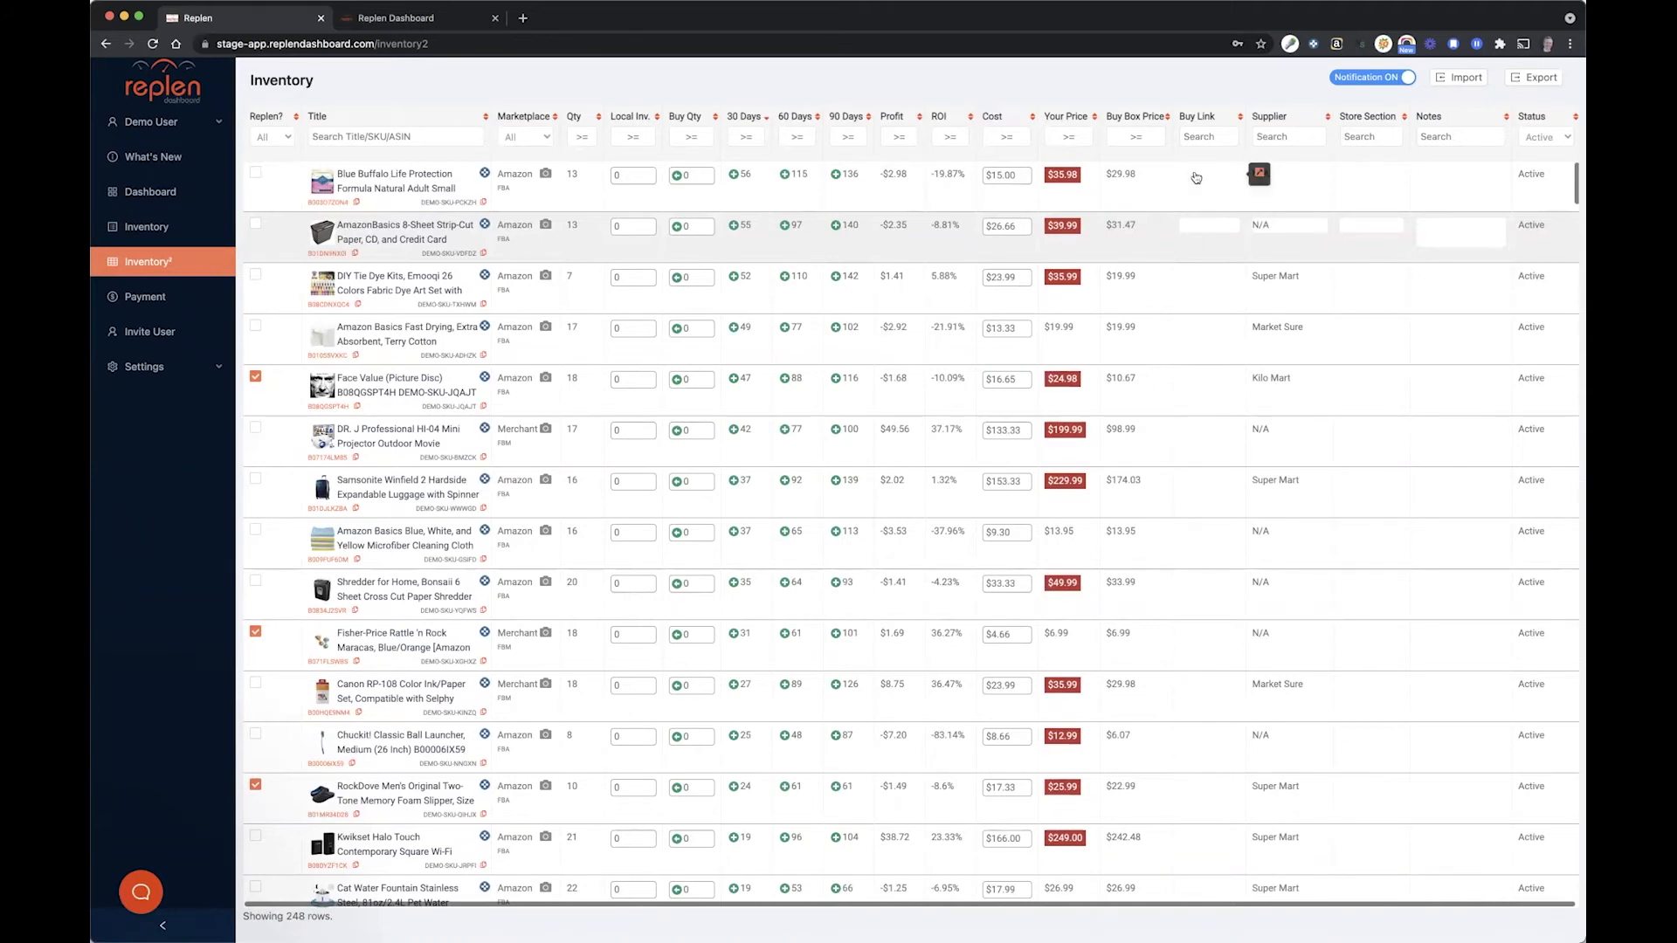
pyautogui.moveTo(1212, 176)
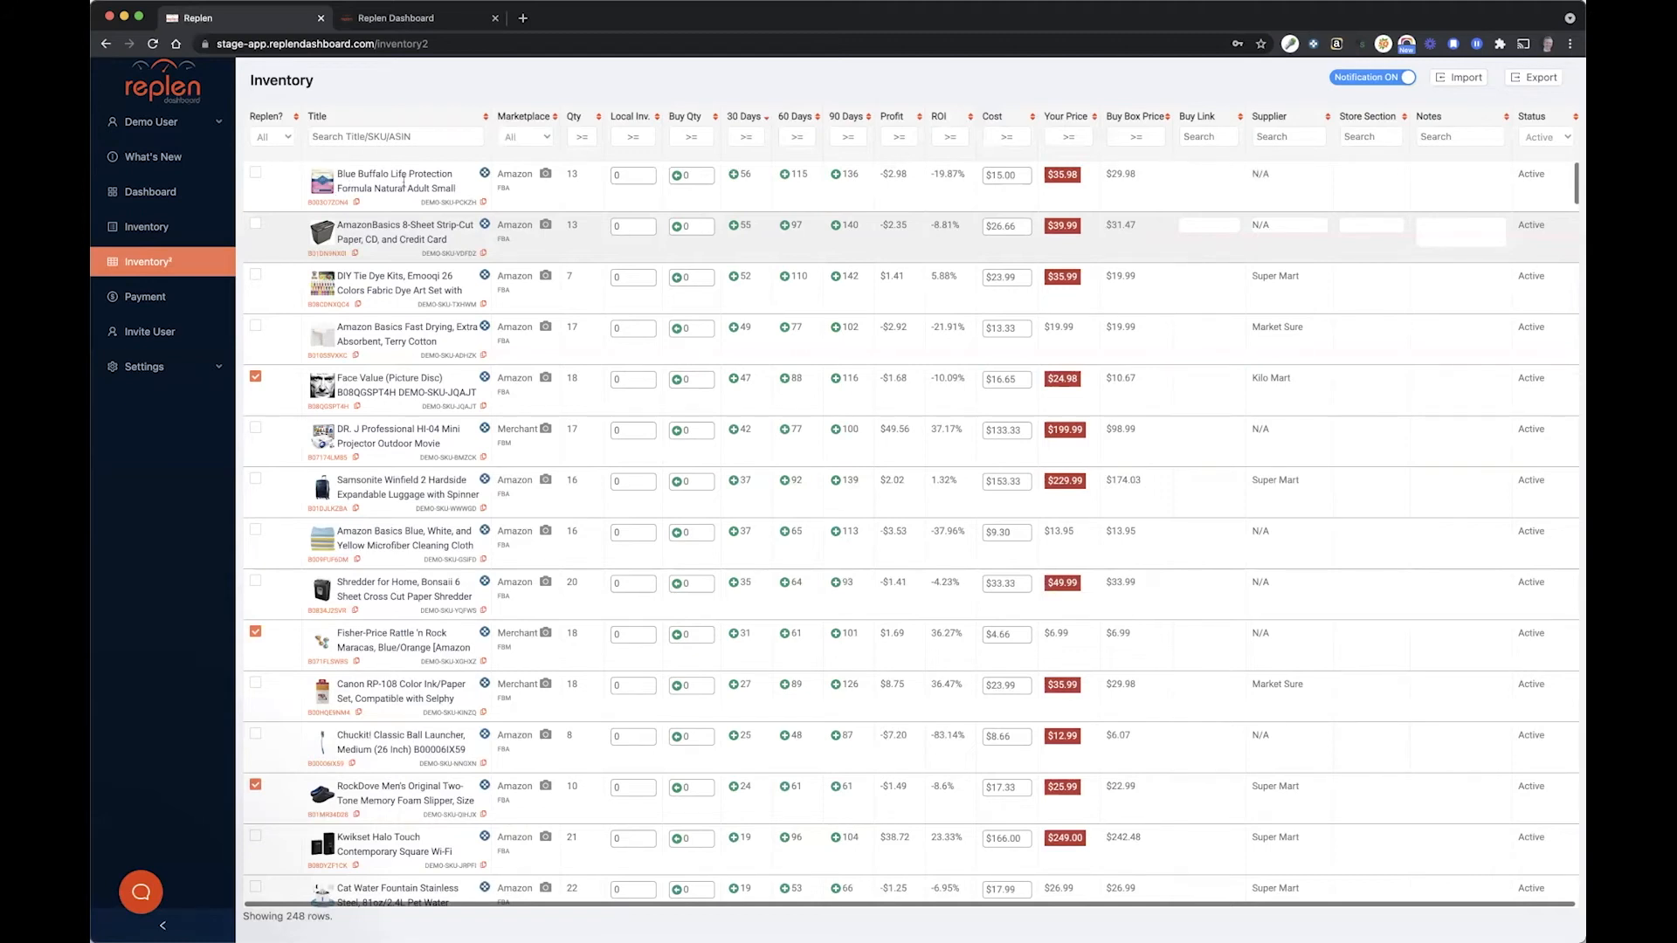
pyautogui.moveTo(1181, 181)
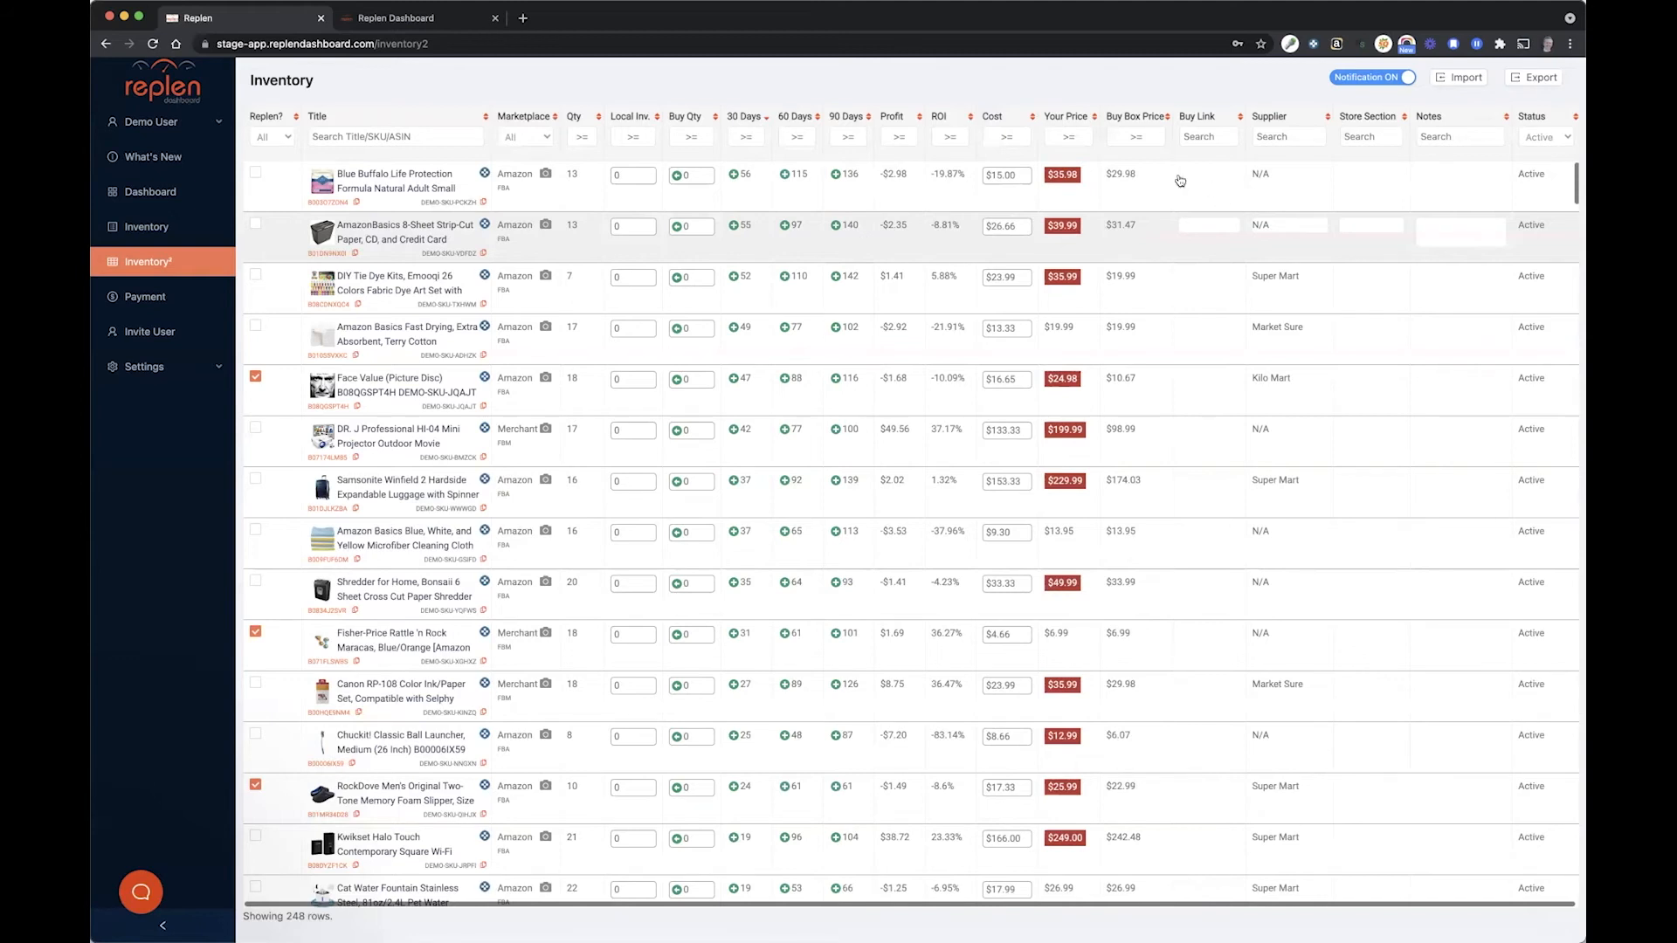
pyautogui.moveTo(1225, 199)
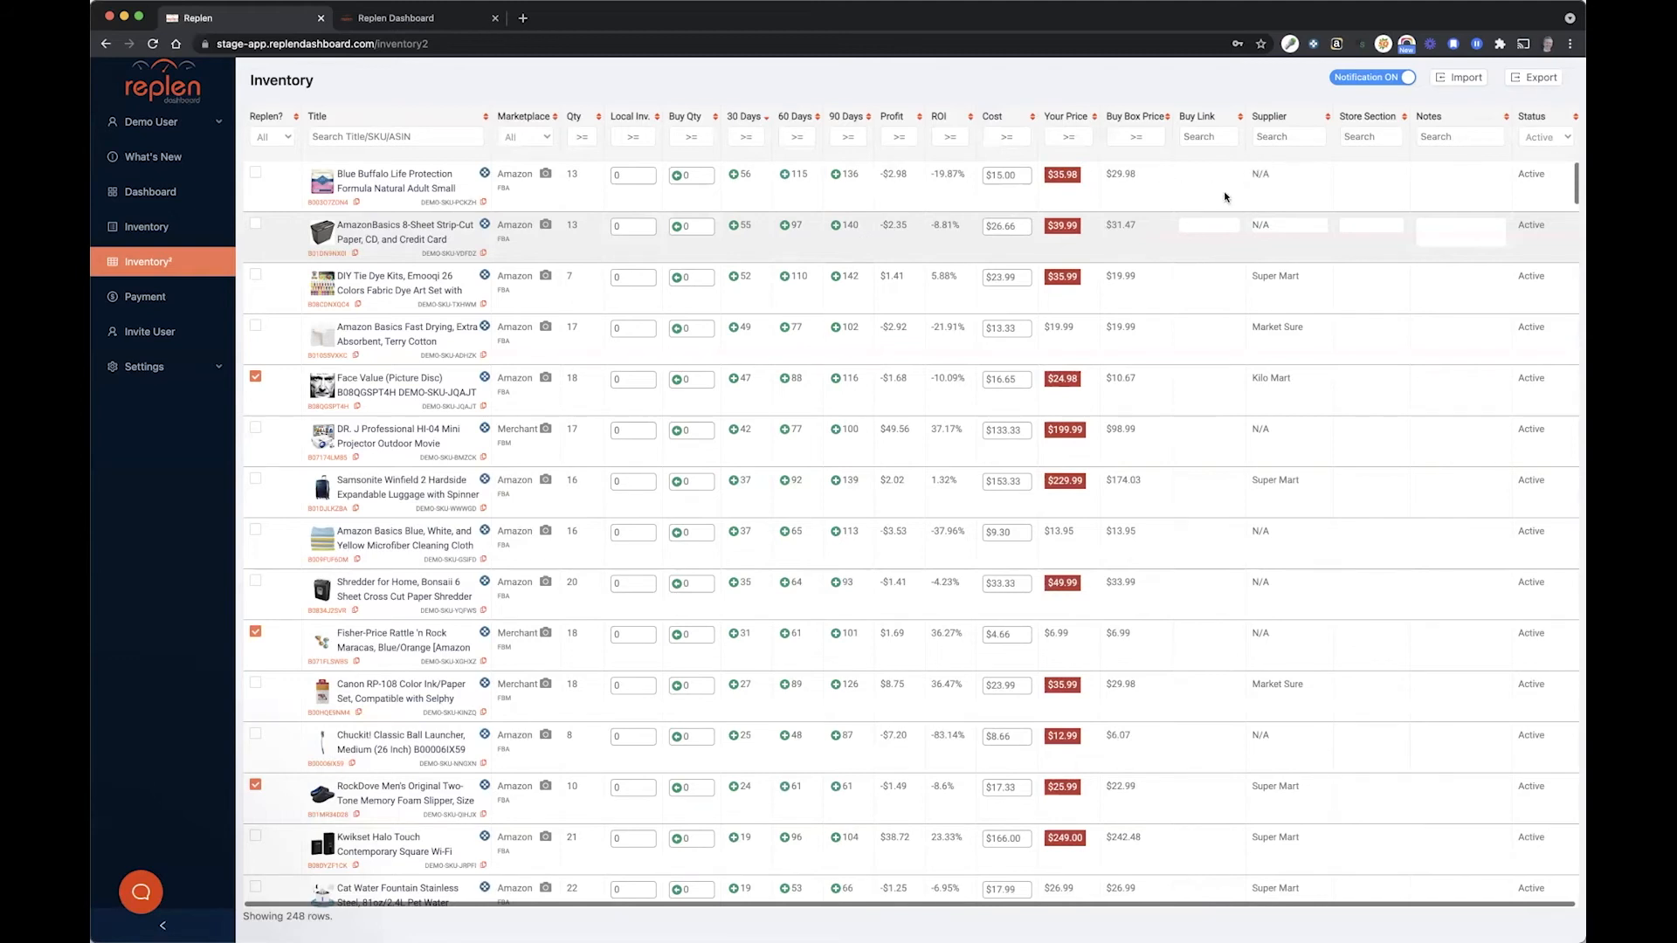
pyautogui.moveTo(1307, 193)
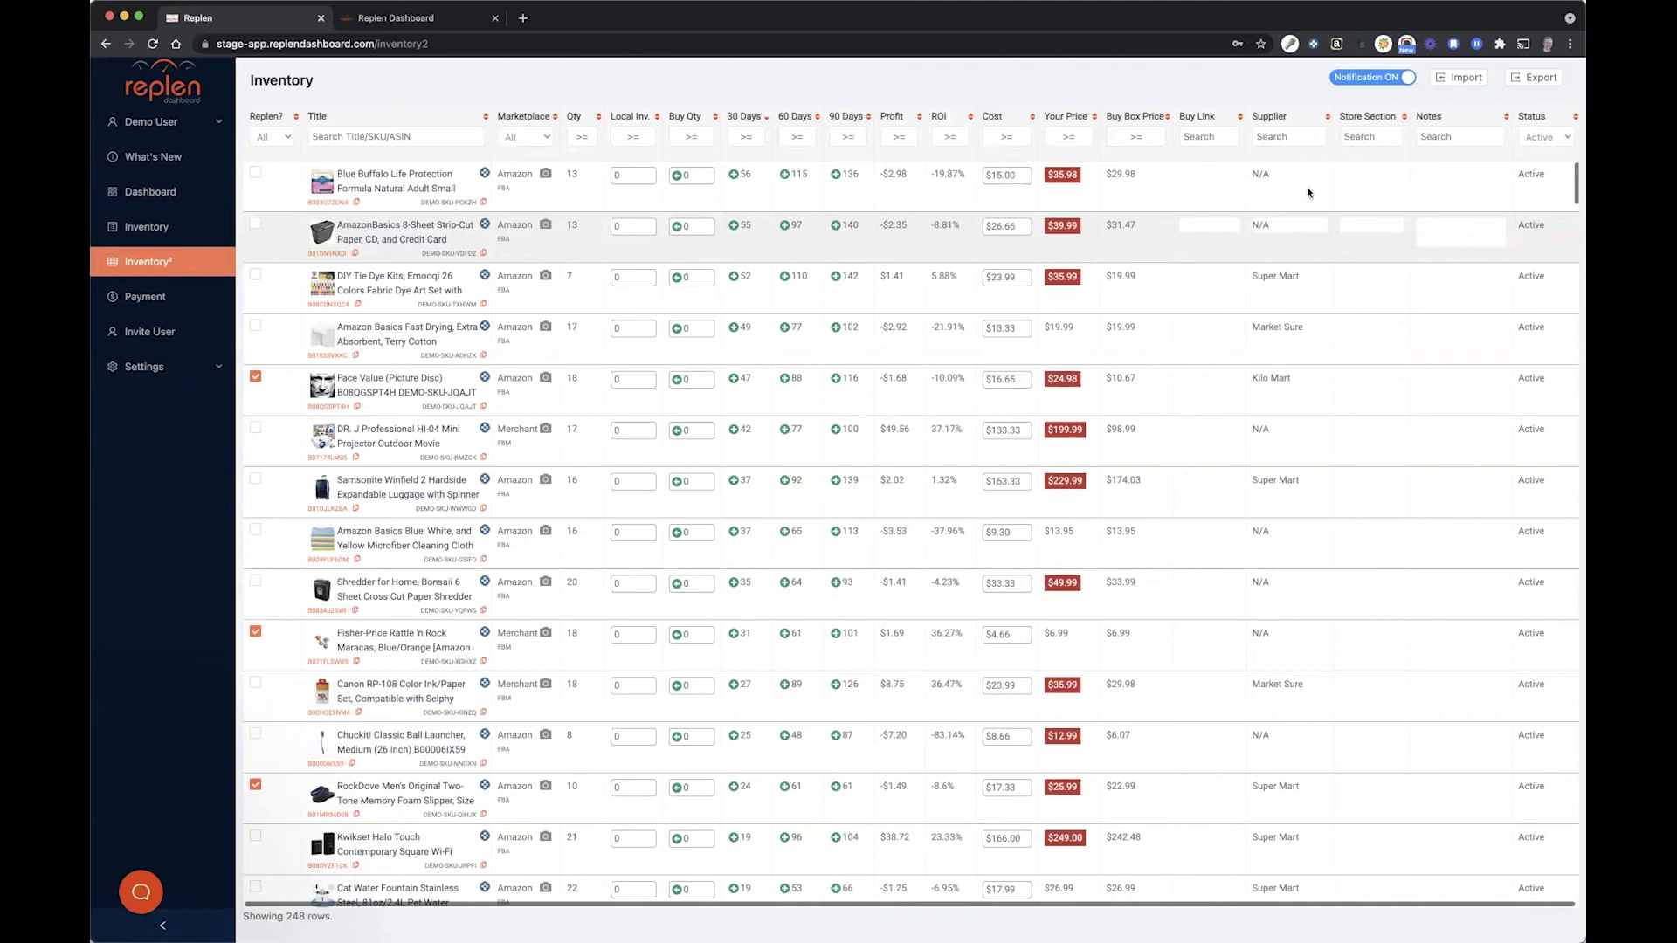
pyautogui.moveTo(1271, 168)
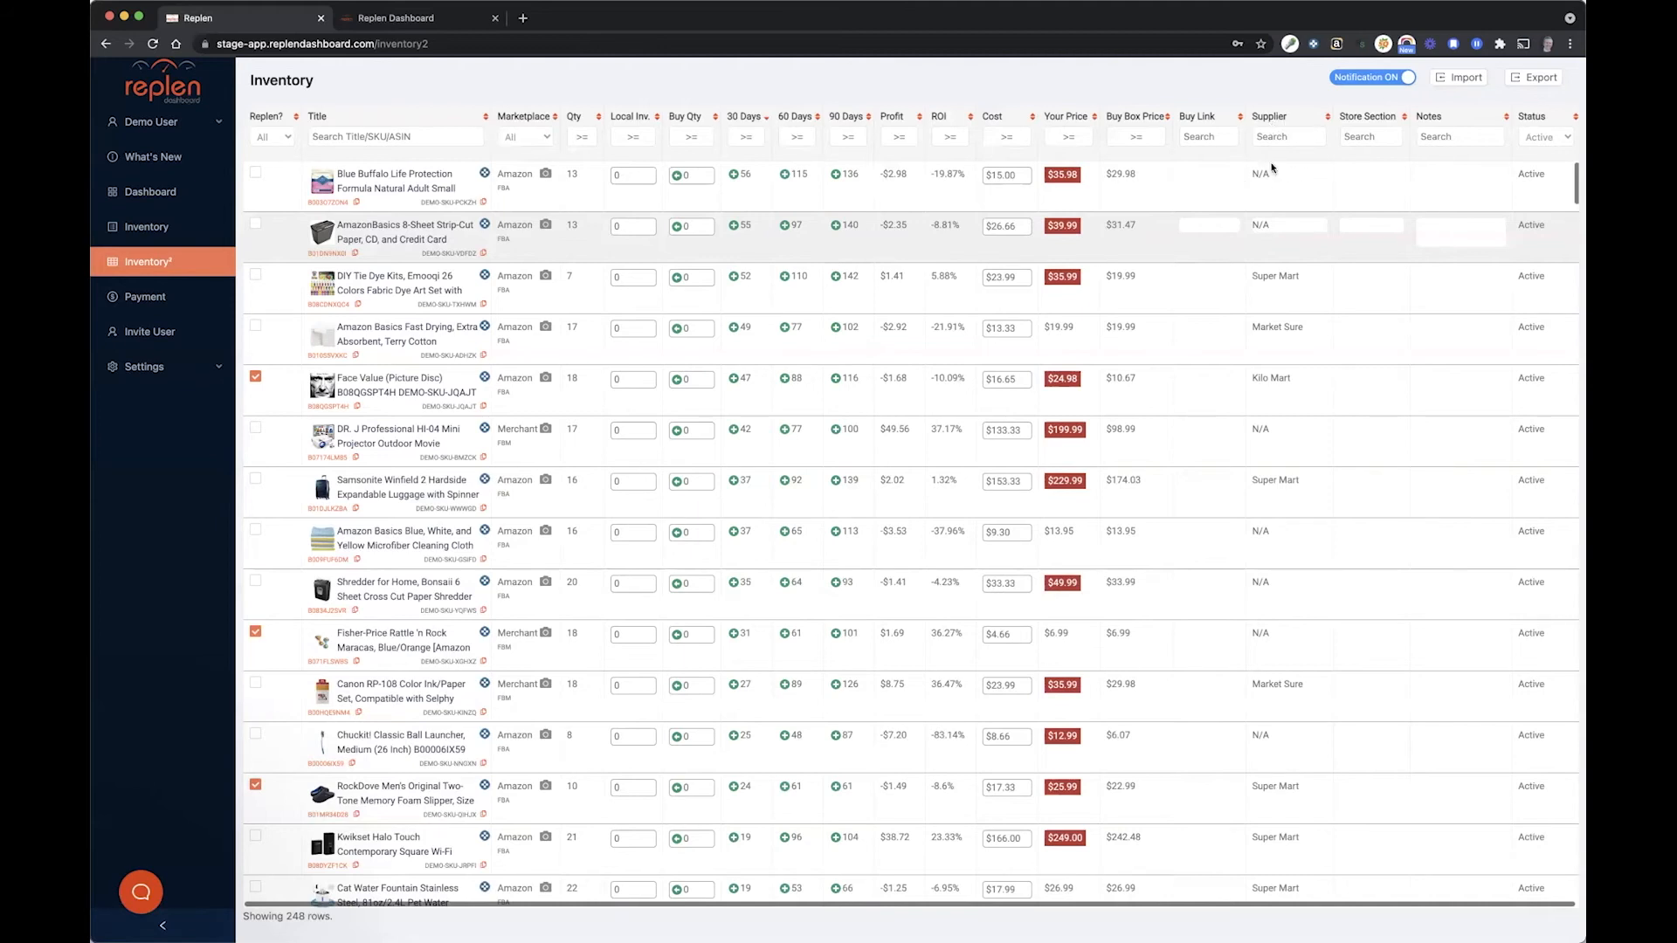
pyautogui.moveTo(1448, 157)
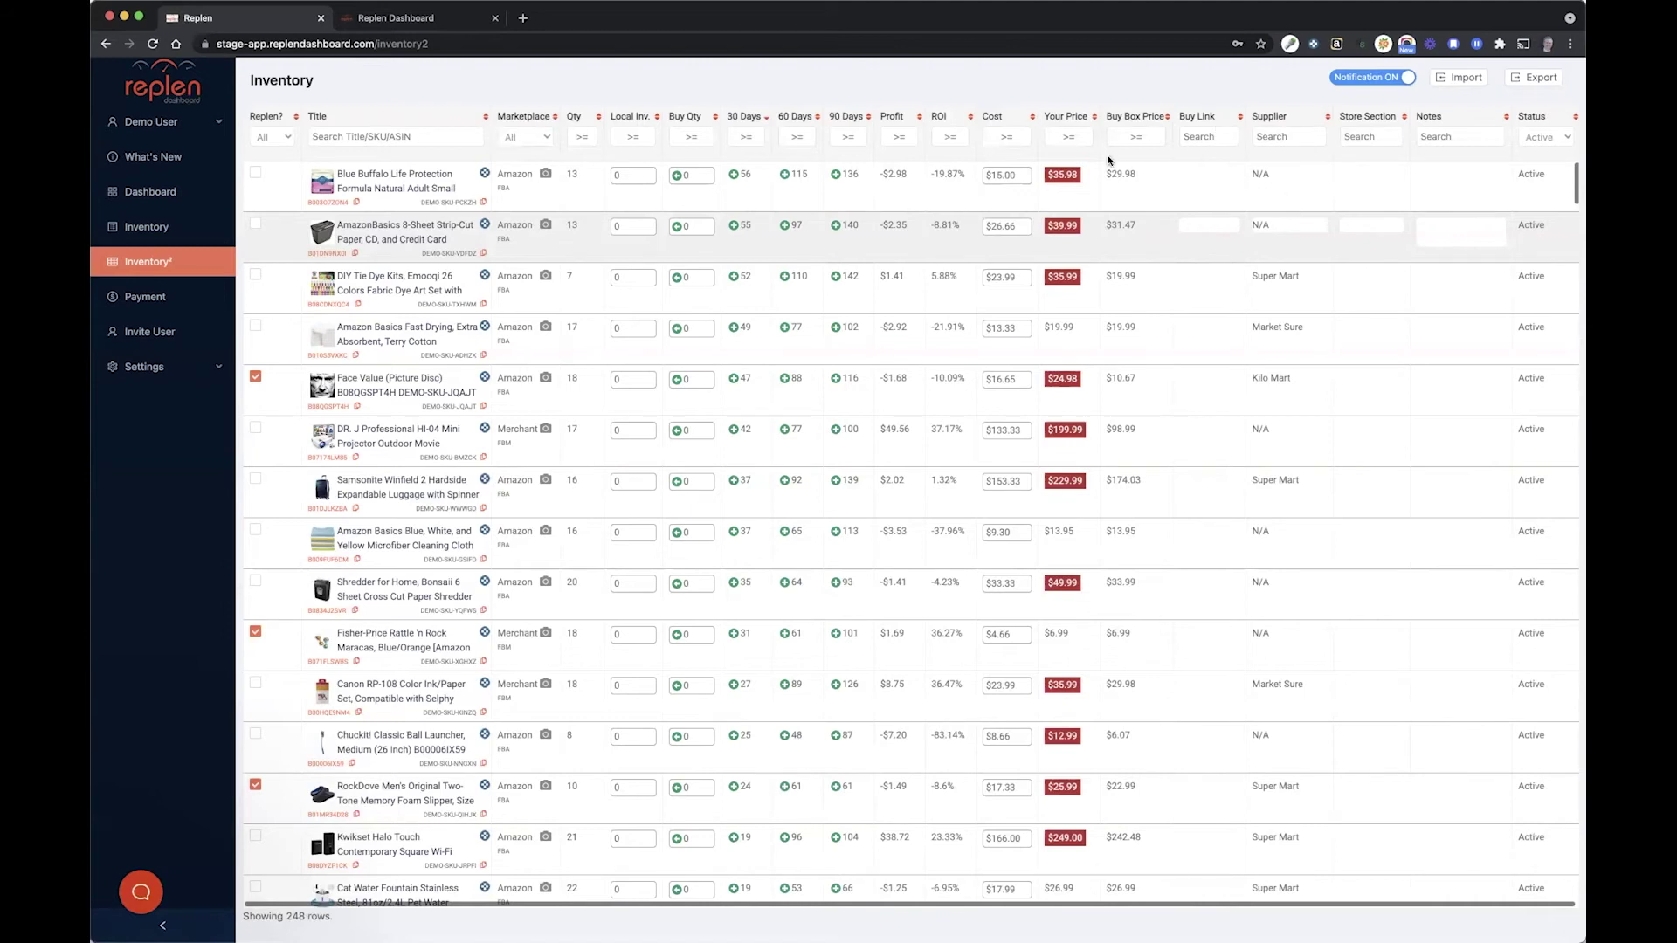
pyautogui.moveTo(1024, 163)
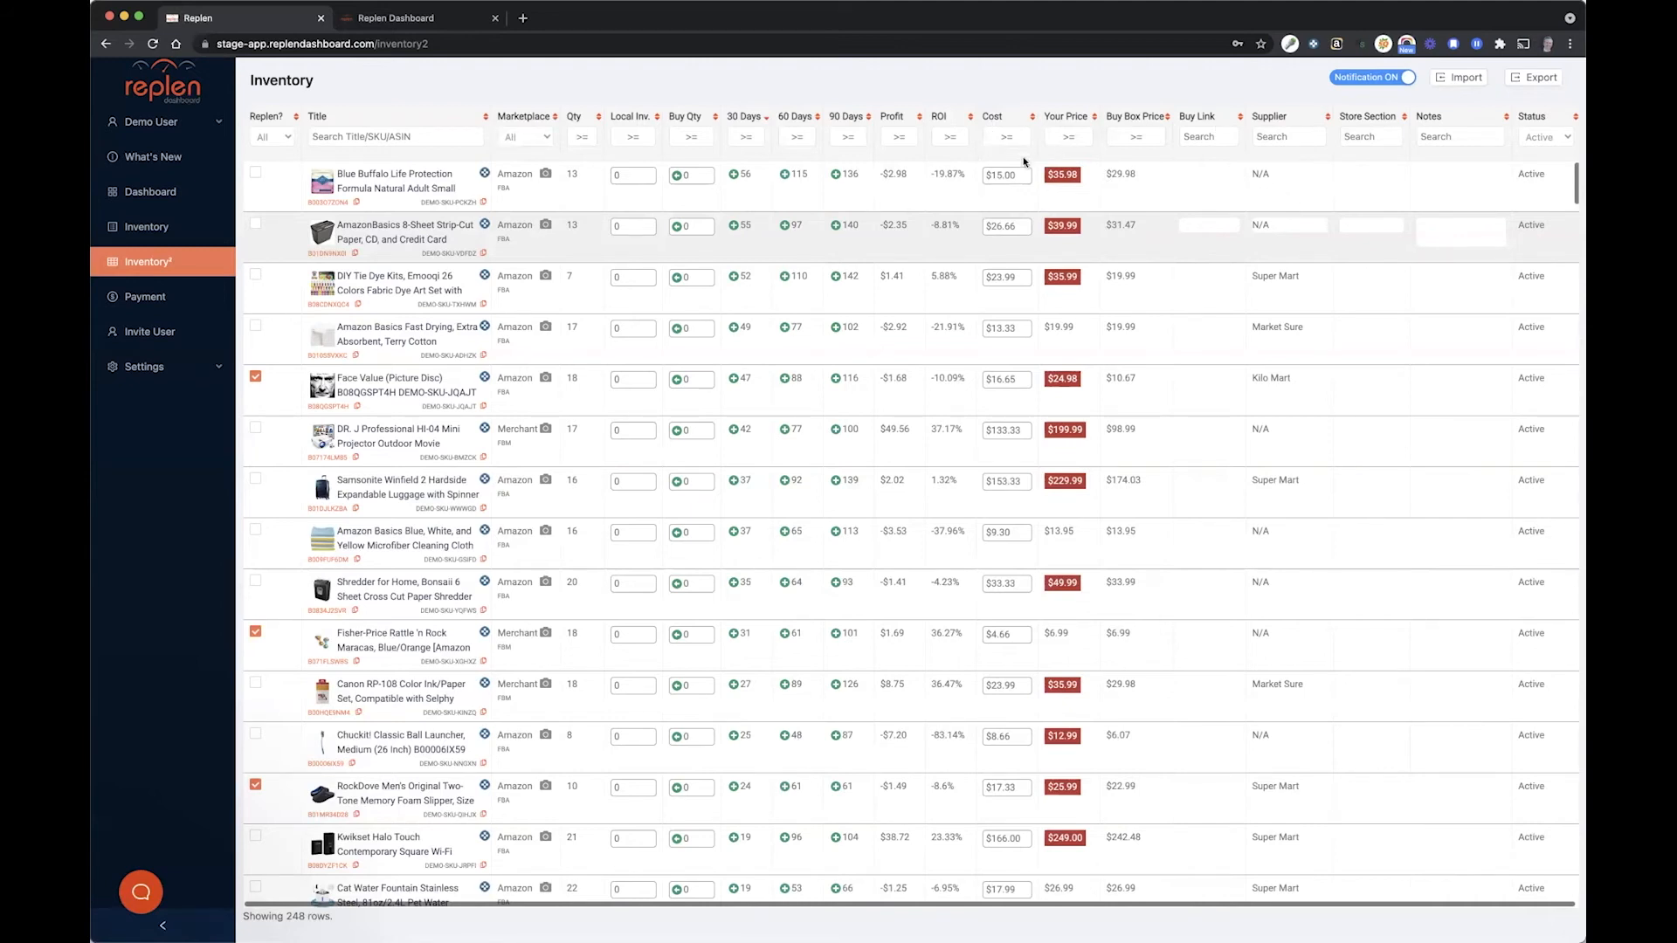
pyautogui.moveTo(1211, 167)
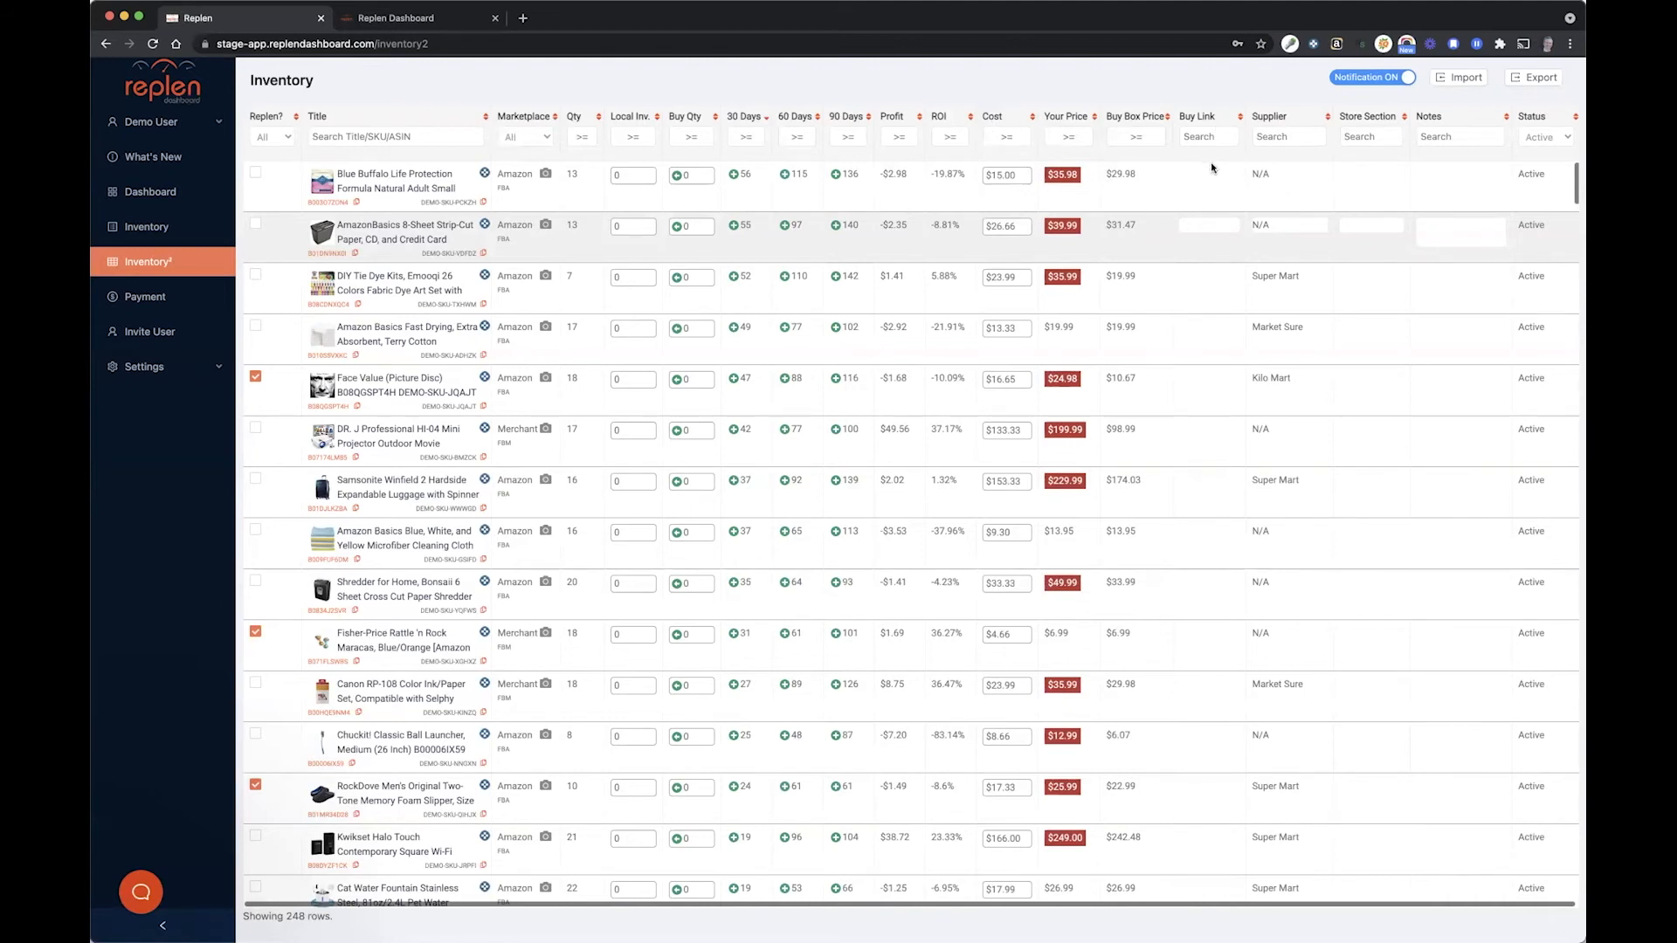
pyautogui.moveTo(1262, 171)
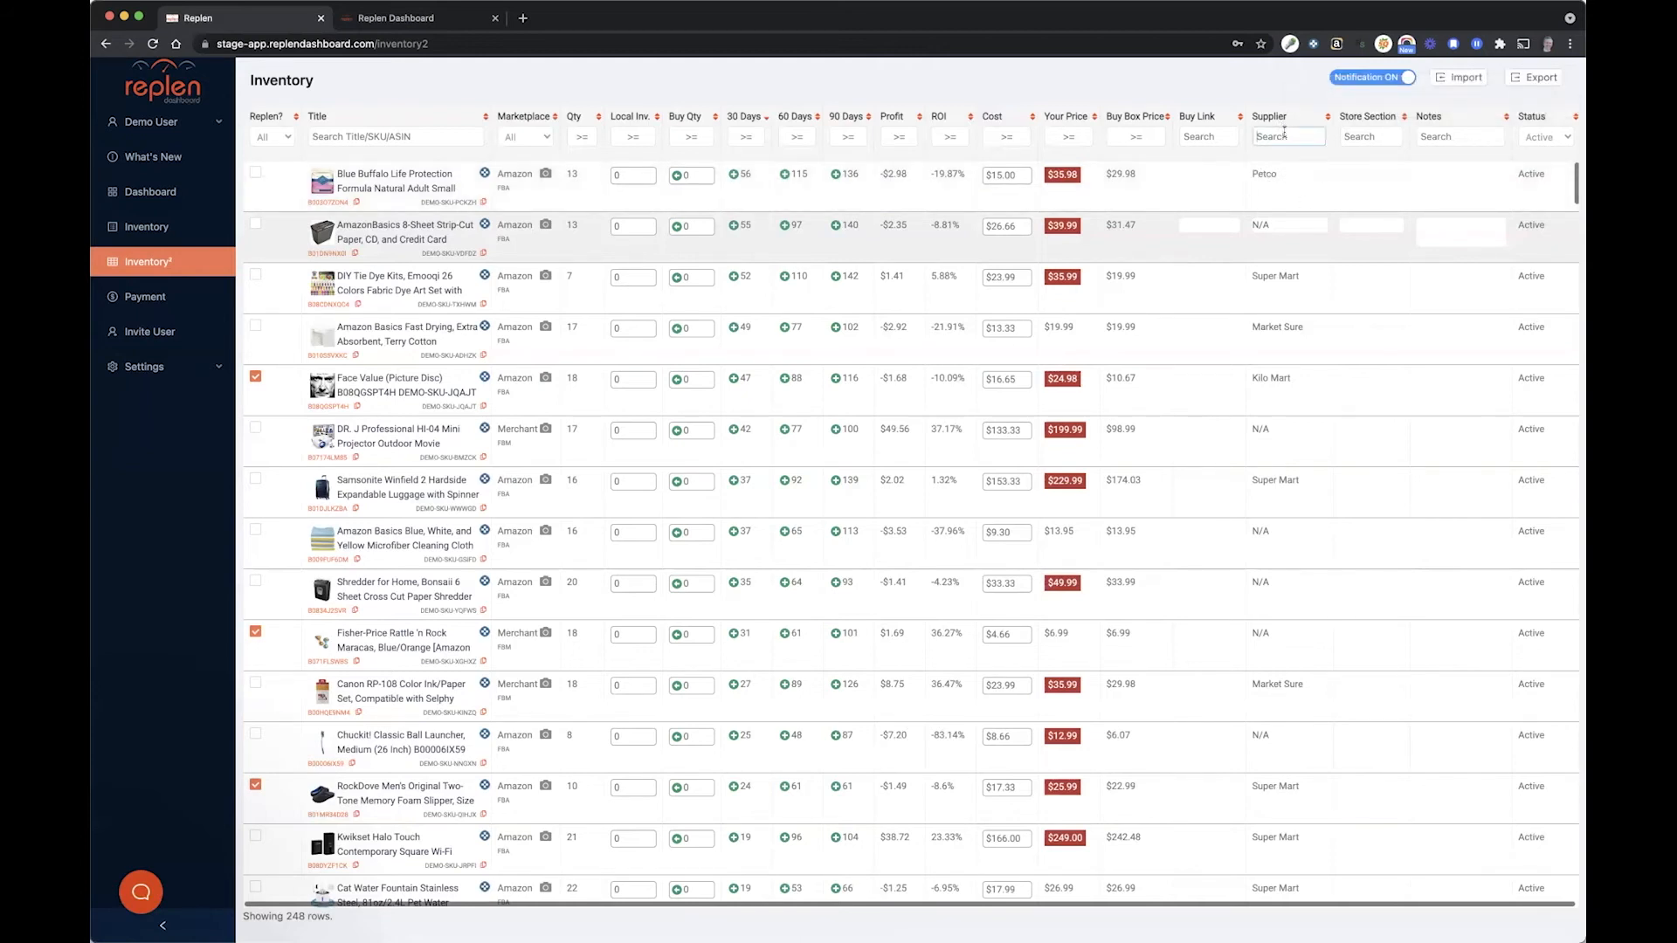
pyautogui.write('Pet')
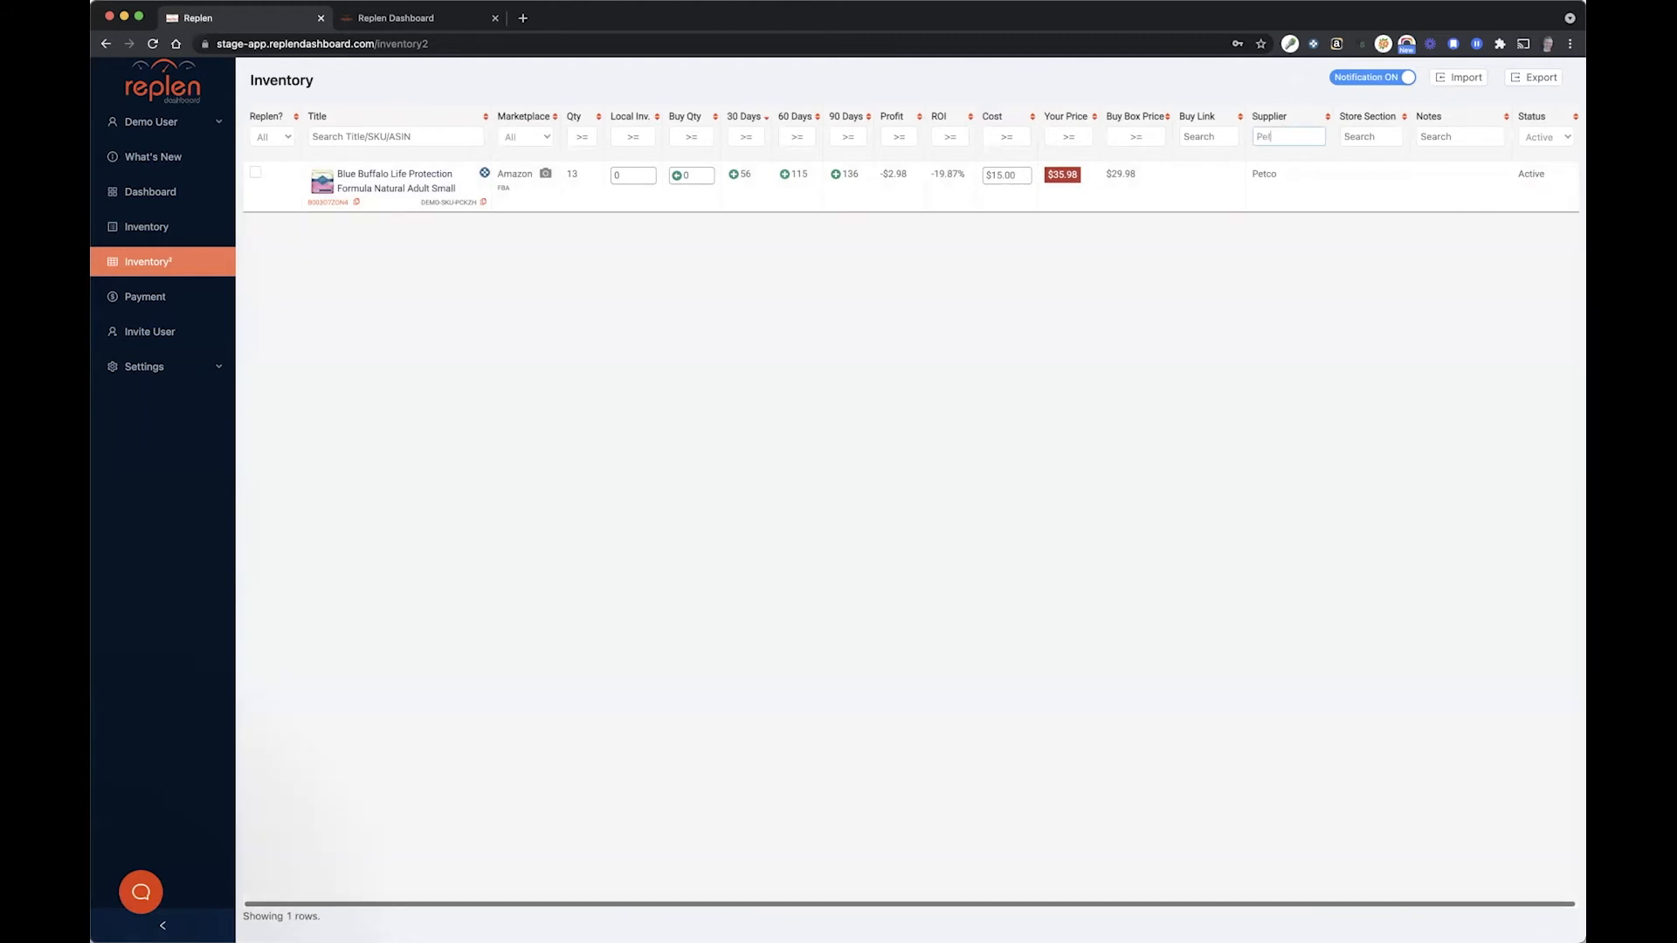
pyautogui.click(1288, 136)
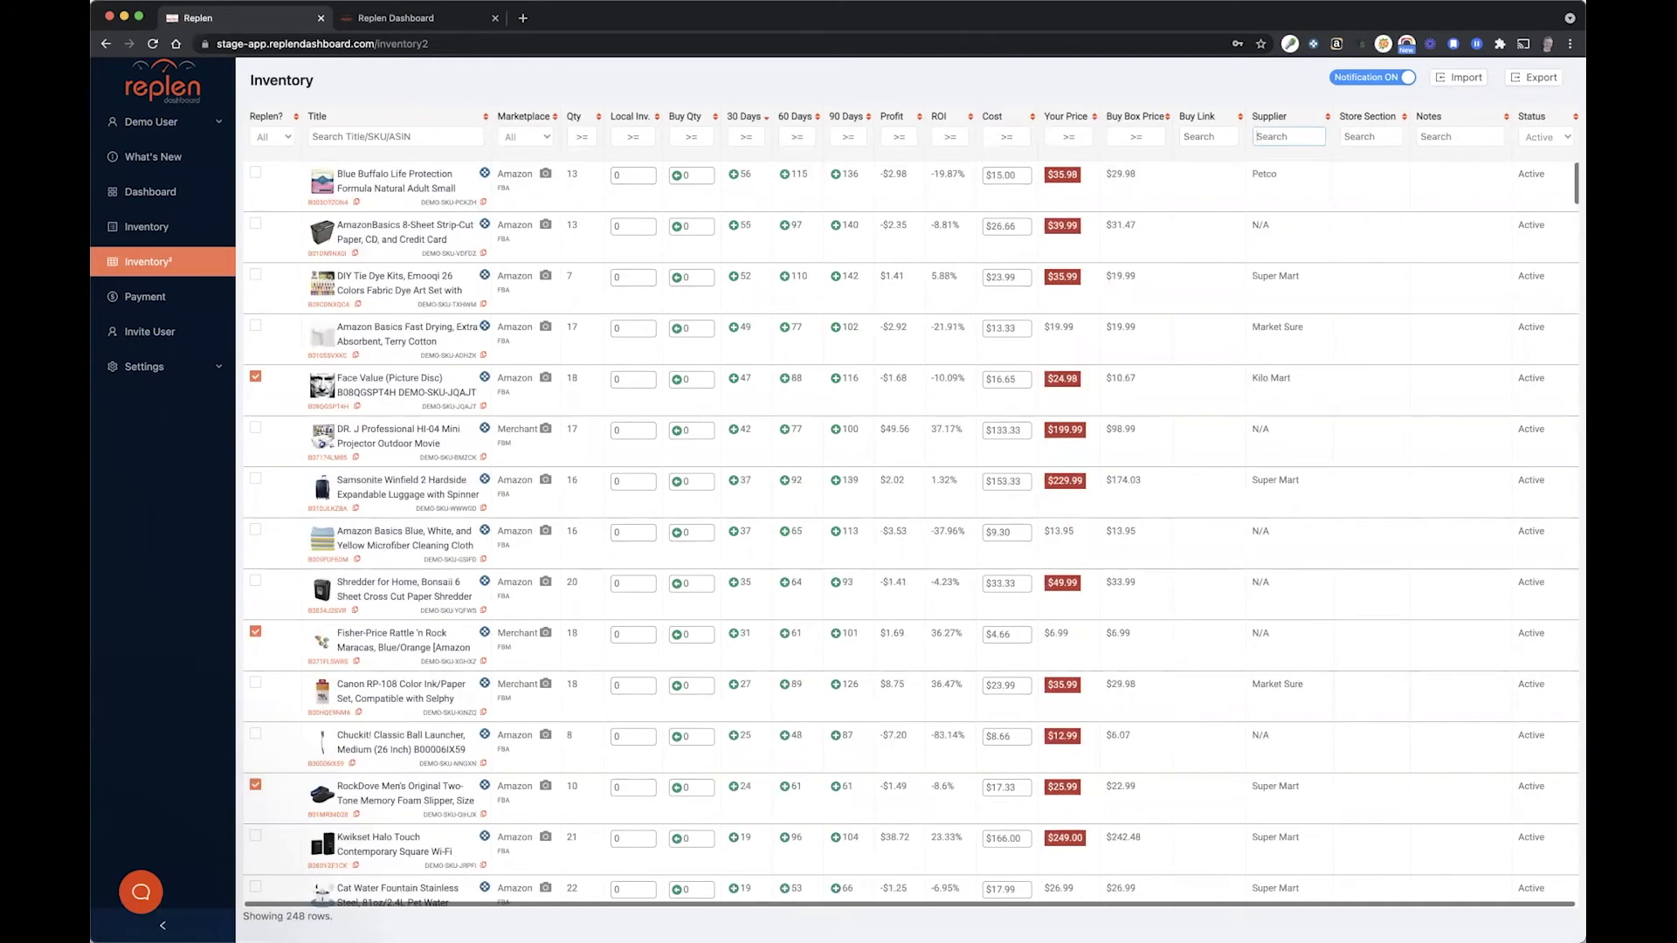
pyautogui.moveTo(1405, 161)
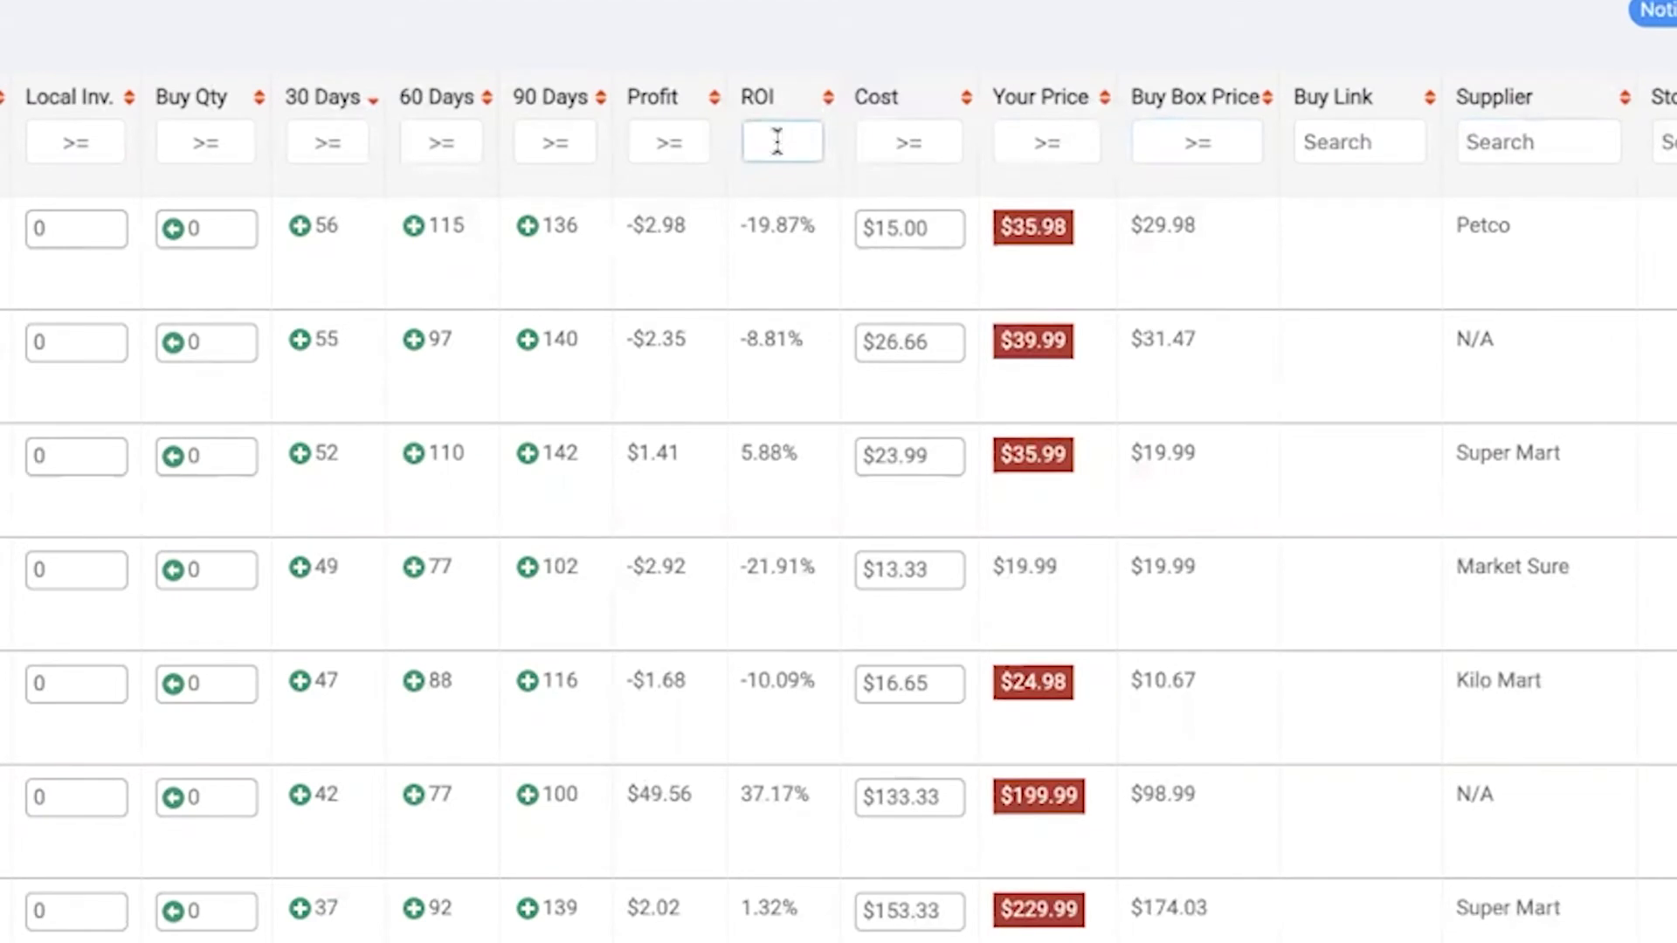
# - Set the ROI >= filter to 25 and sort the table by ROI
pyautogui.write('25')
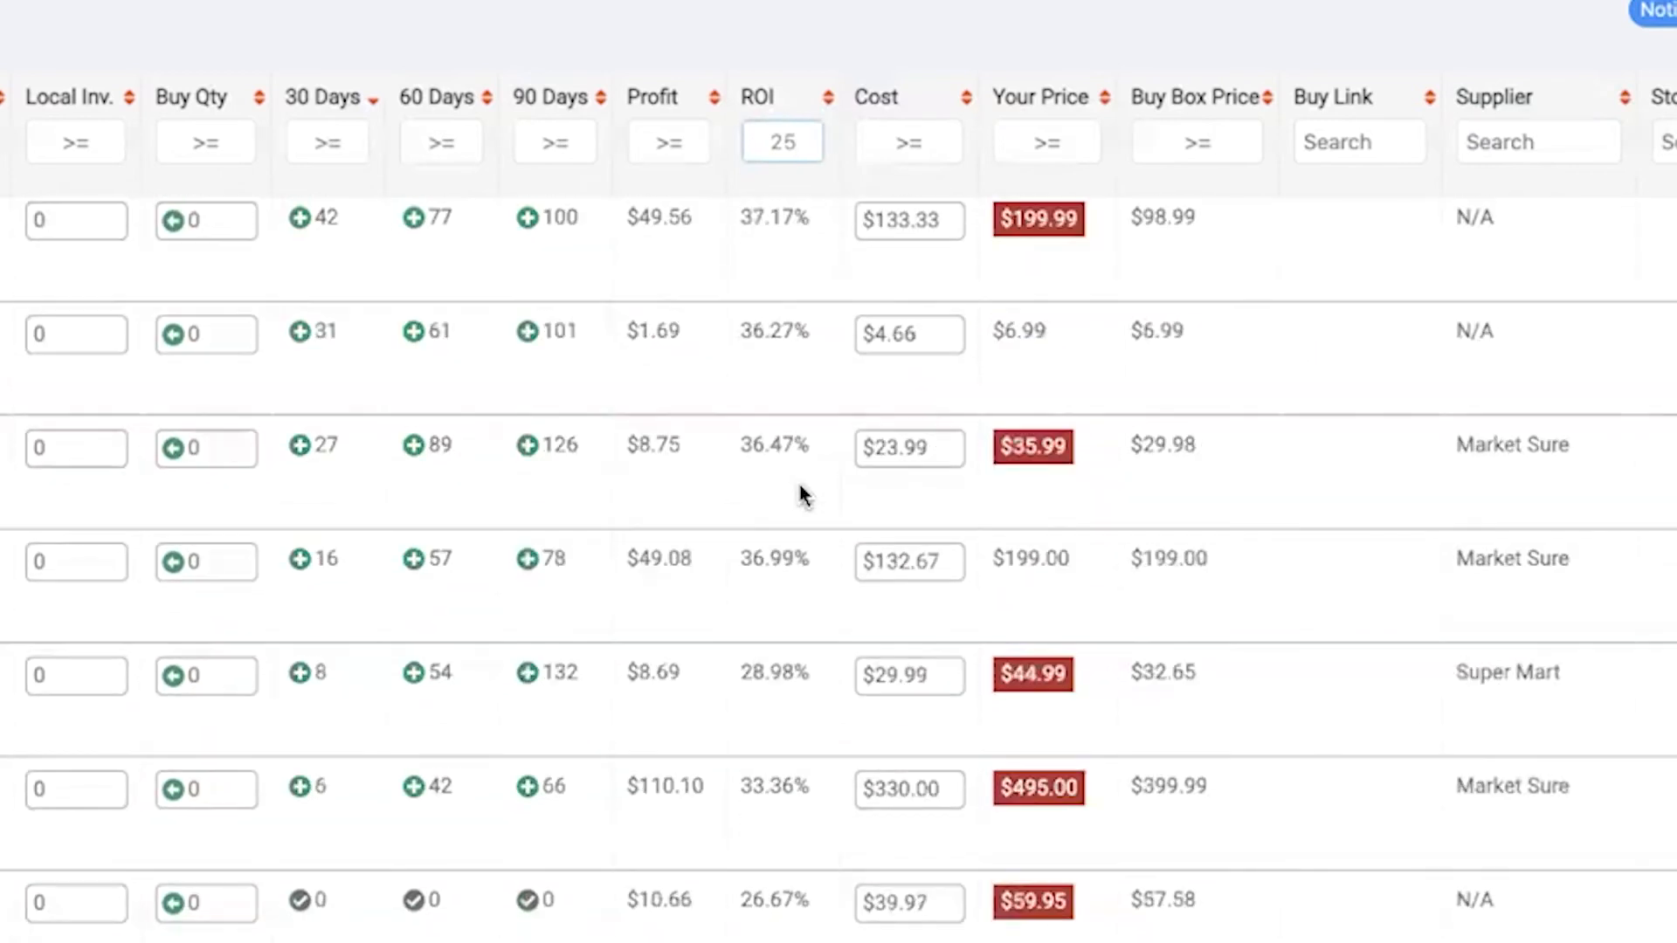
pyautogui.click(825, 97)
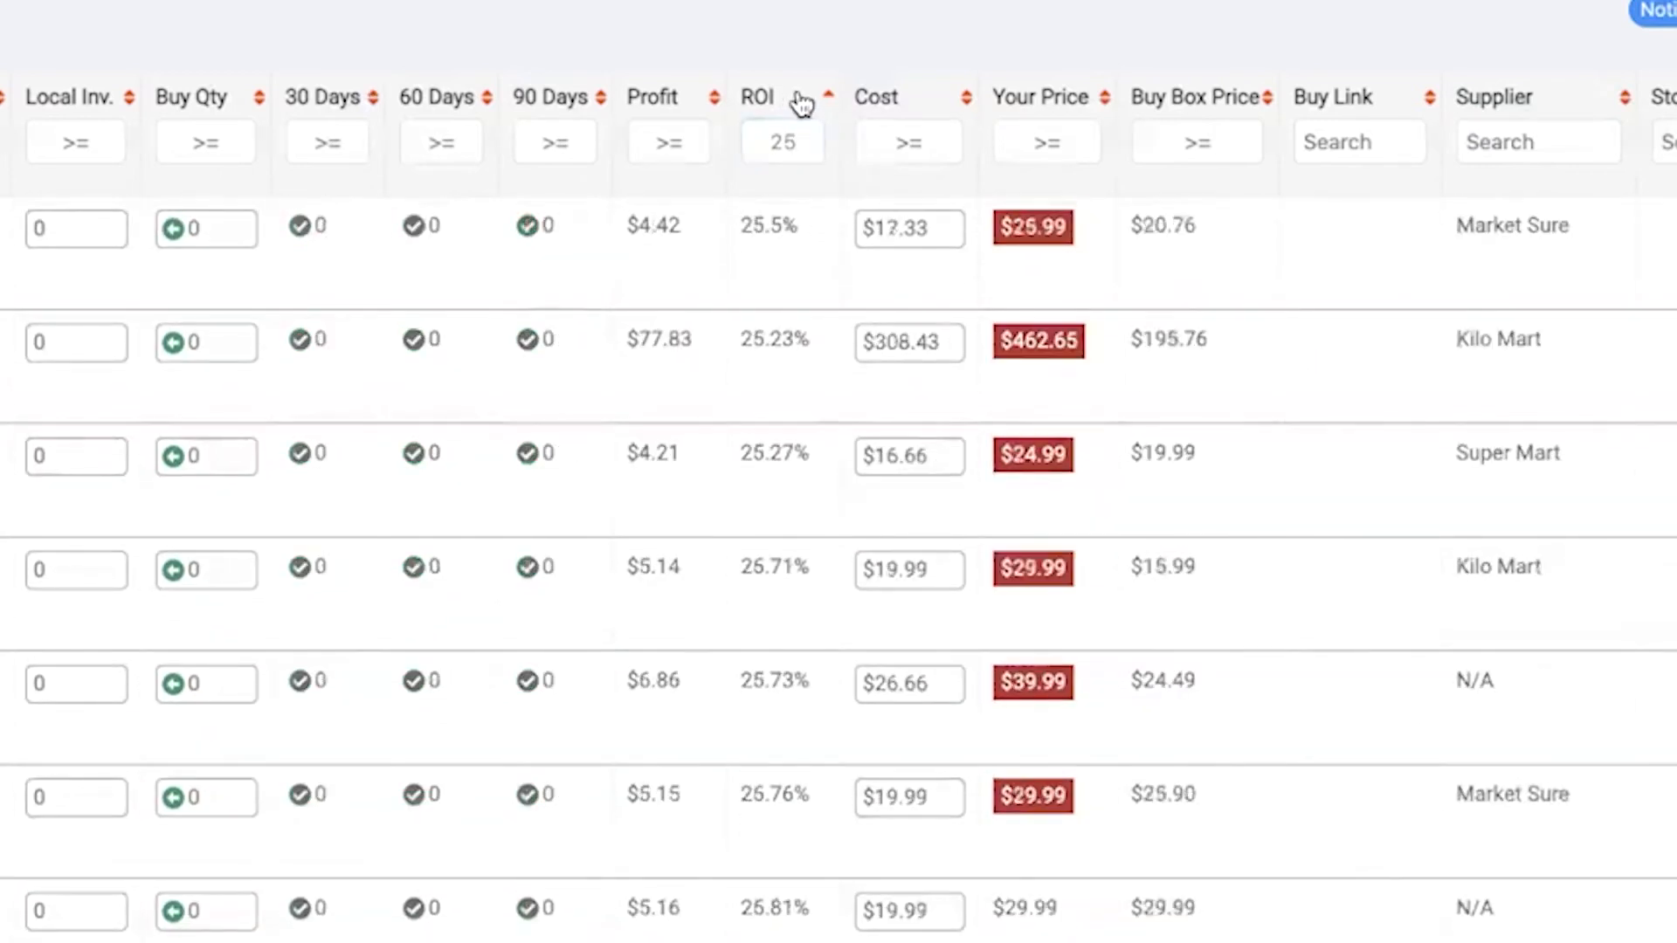
pyautogui.click(757, 96)
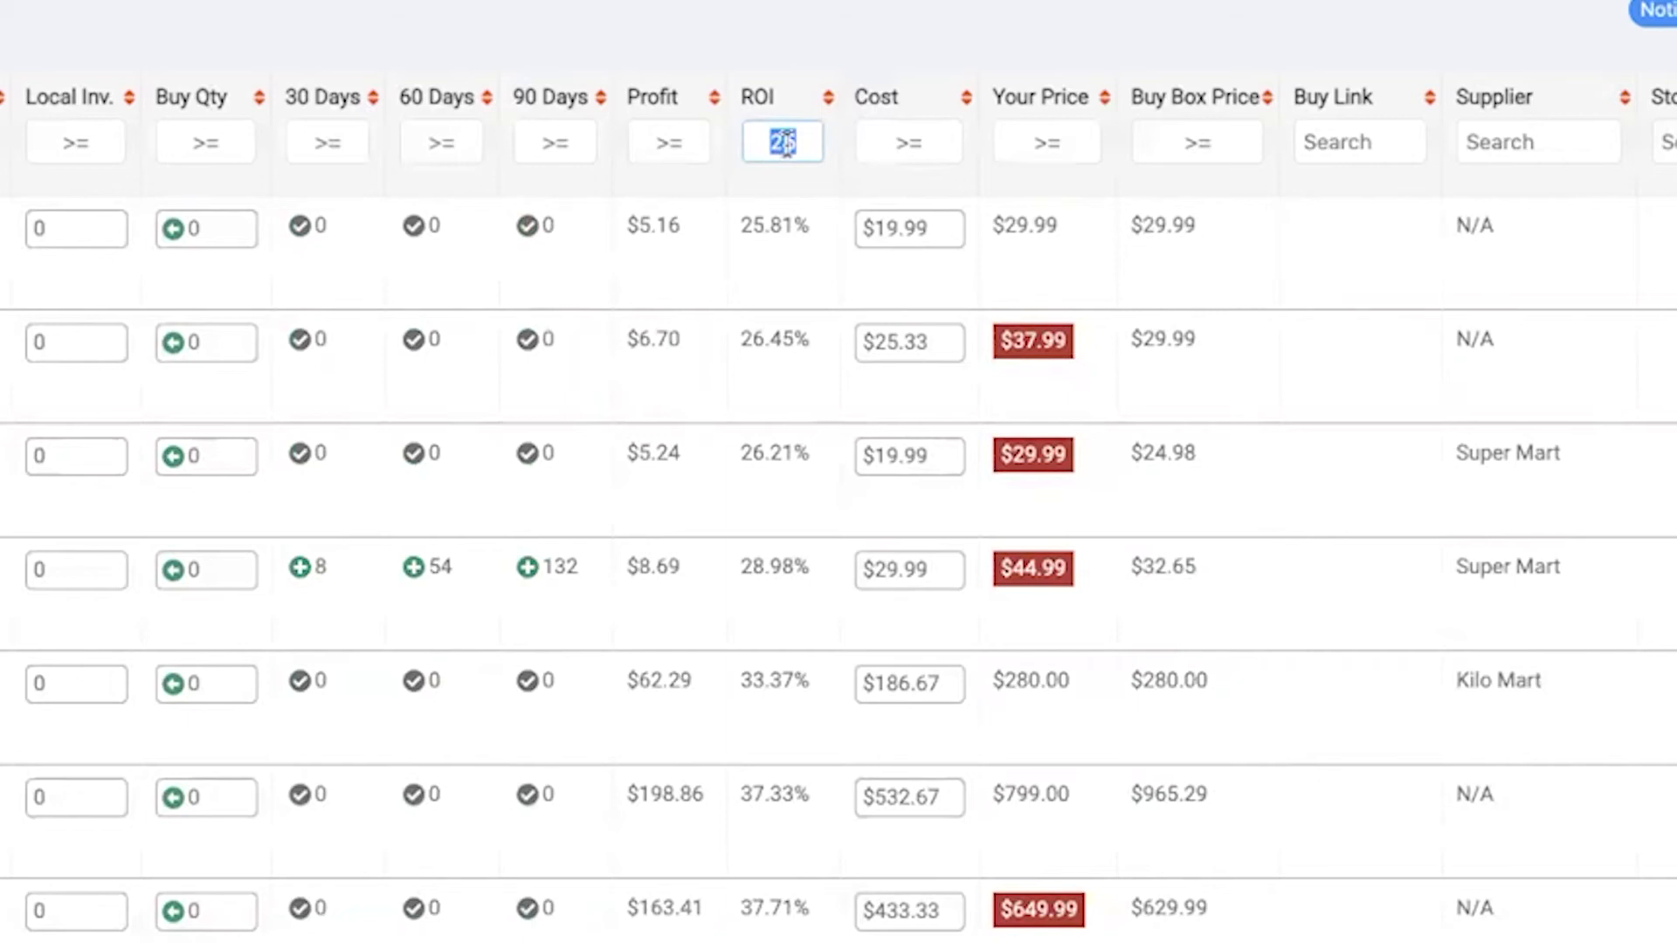
# - Toggle Cats vs Pickles off and back on for replen
pyautogui.hscroll(-3)
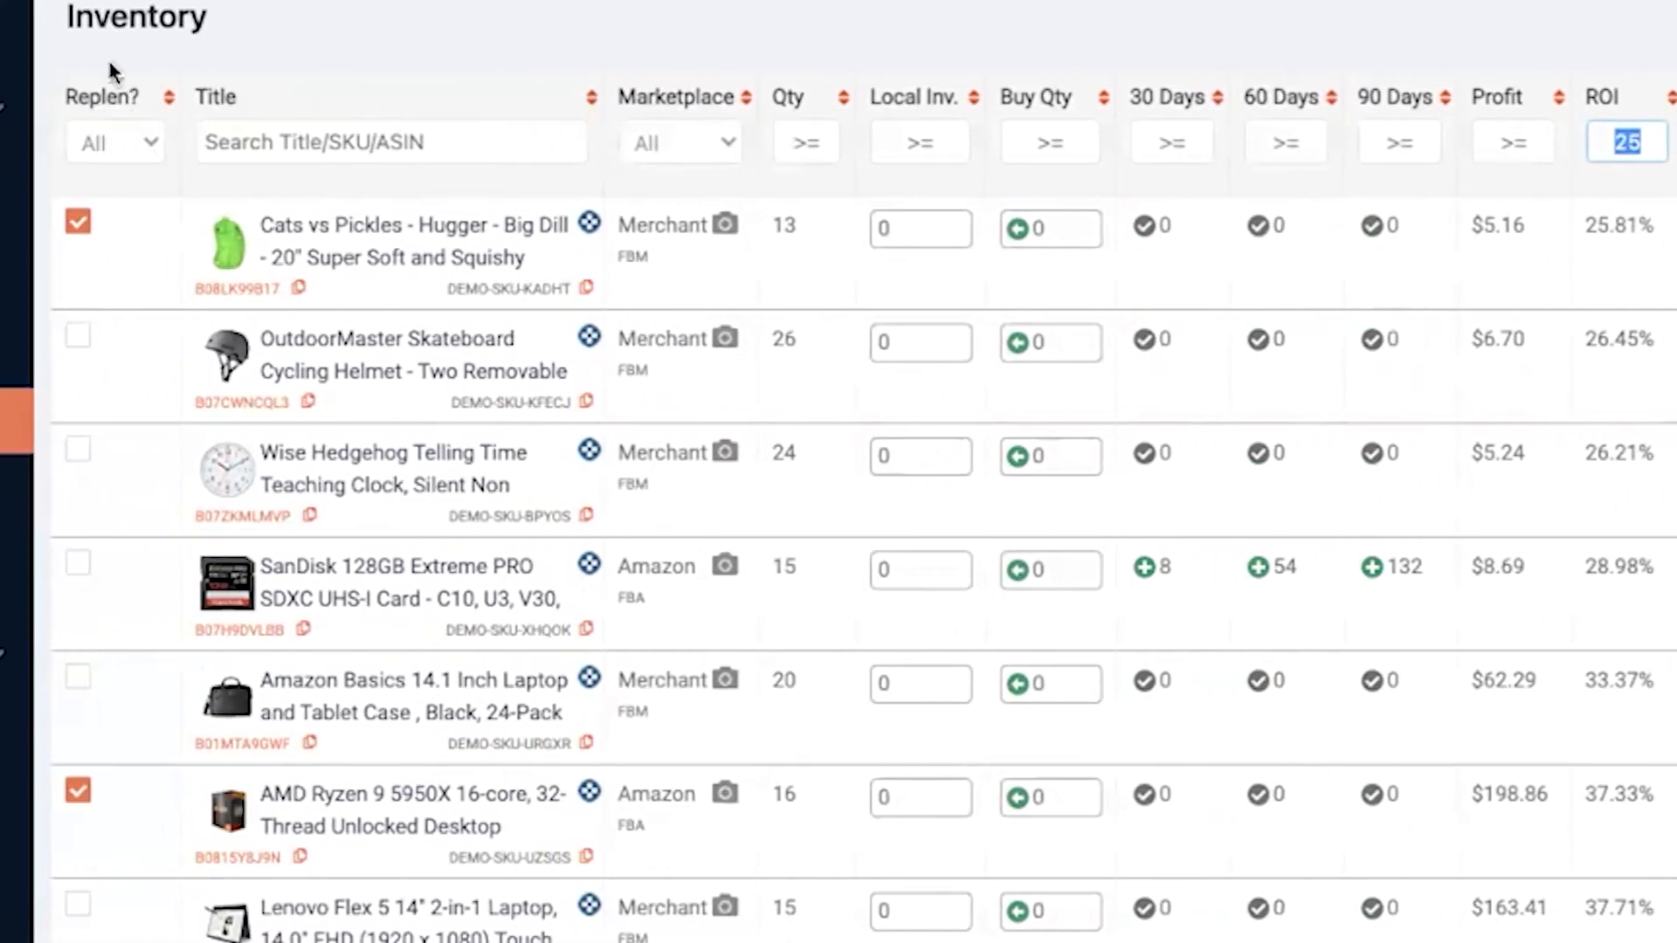
pyautogui.moveTo(238, 251)
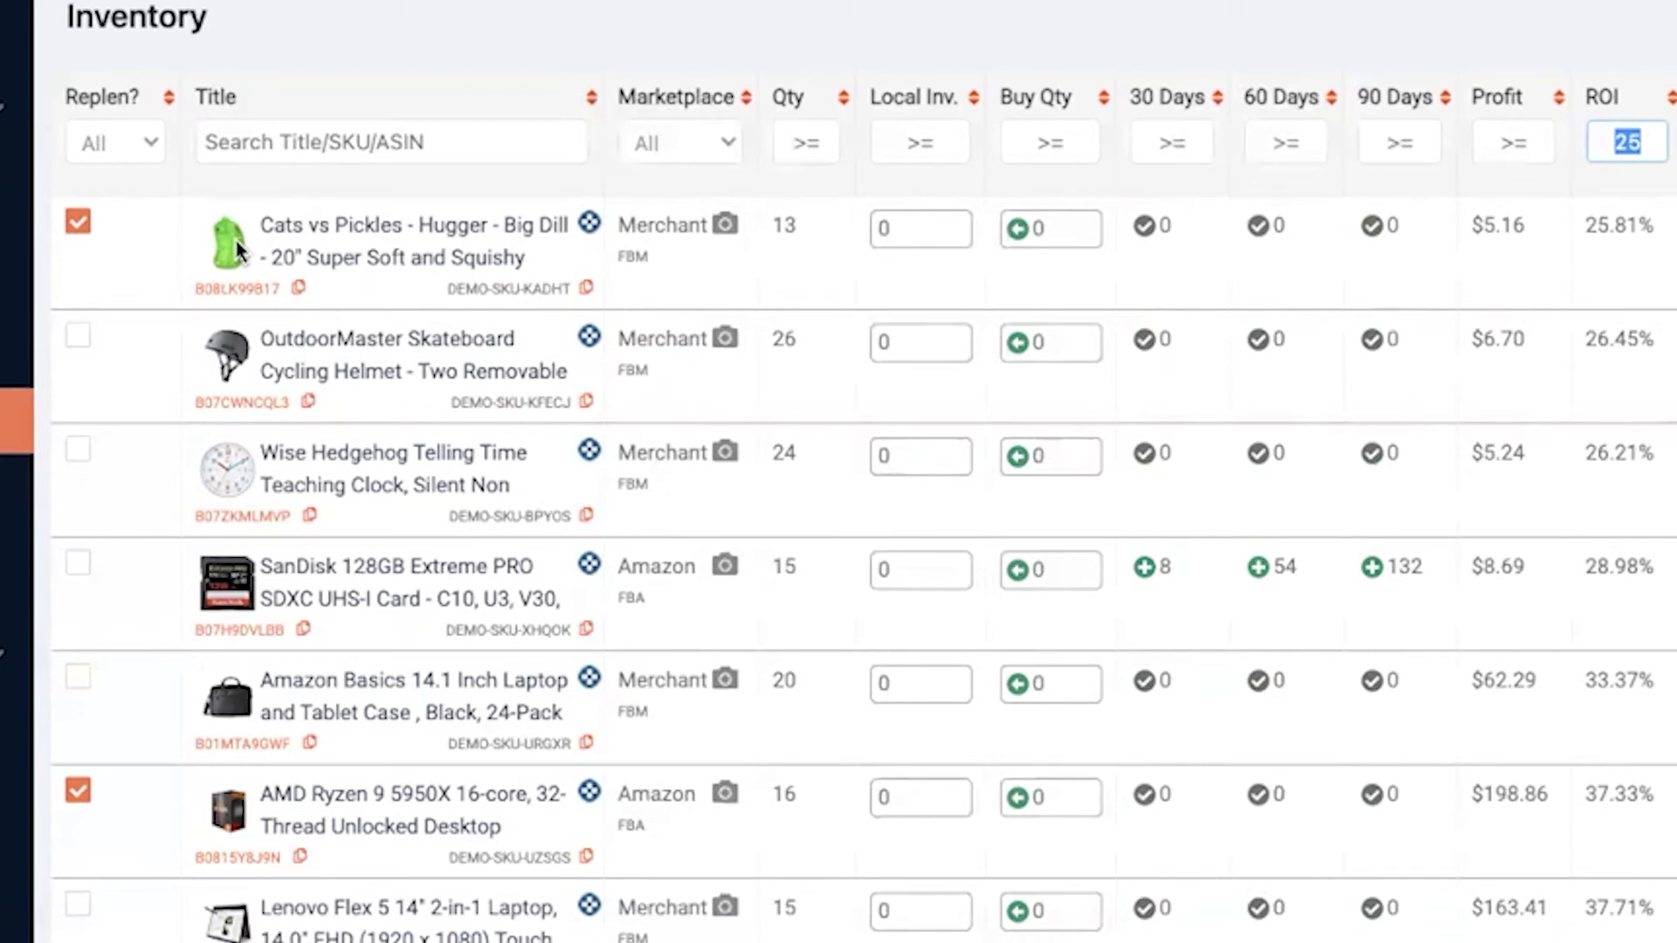
pyautogui.moveTo(238, 248)
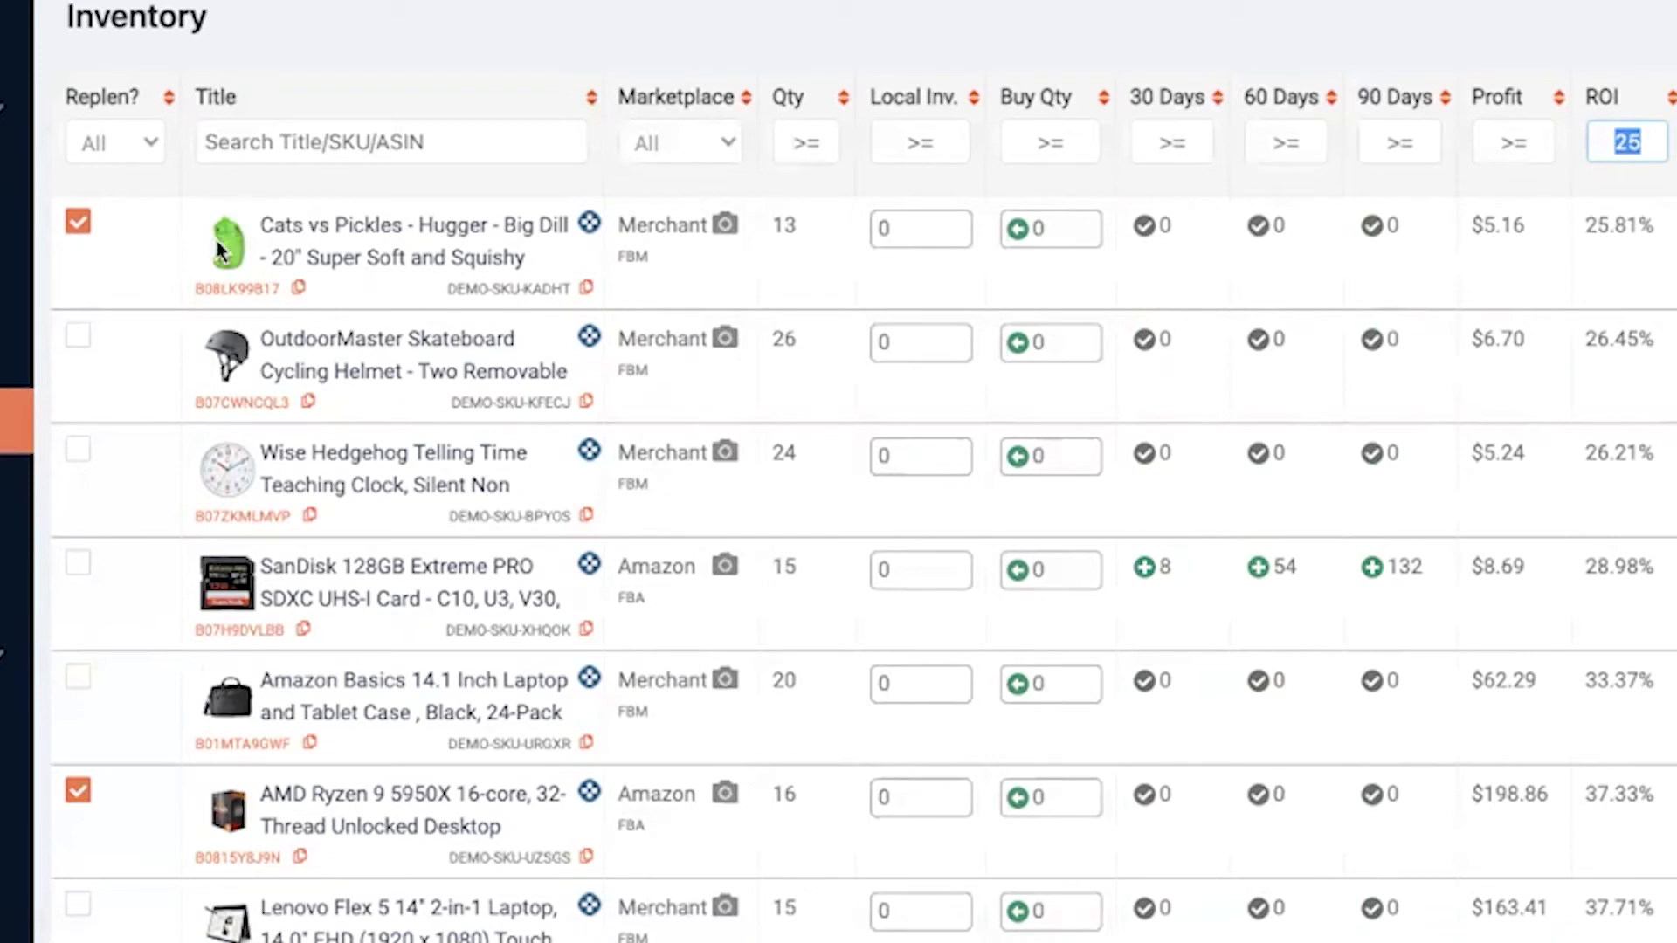
pyautogui.click(77, 221)
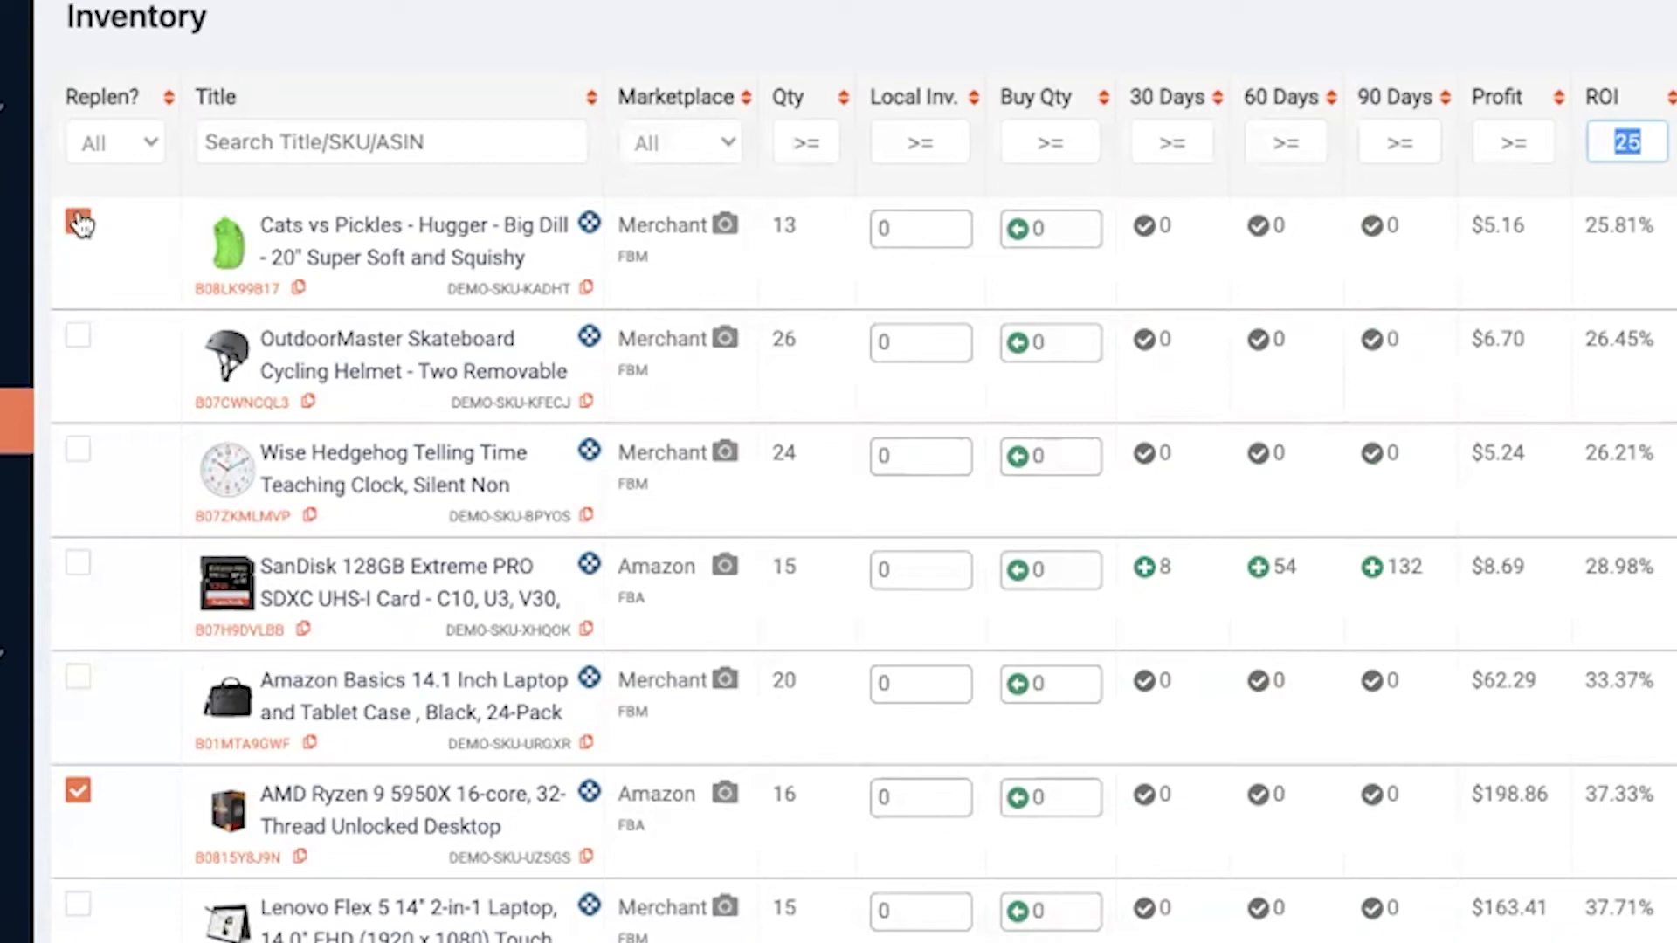
pyautogui.click(77, 221)
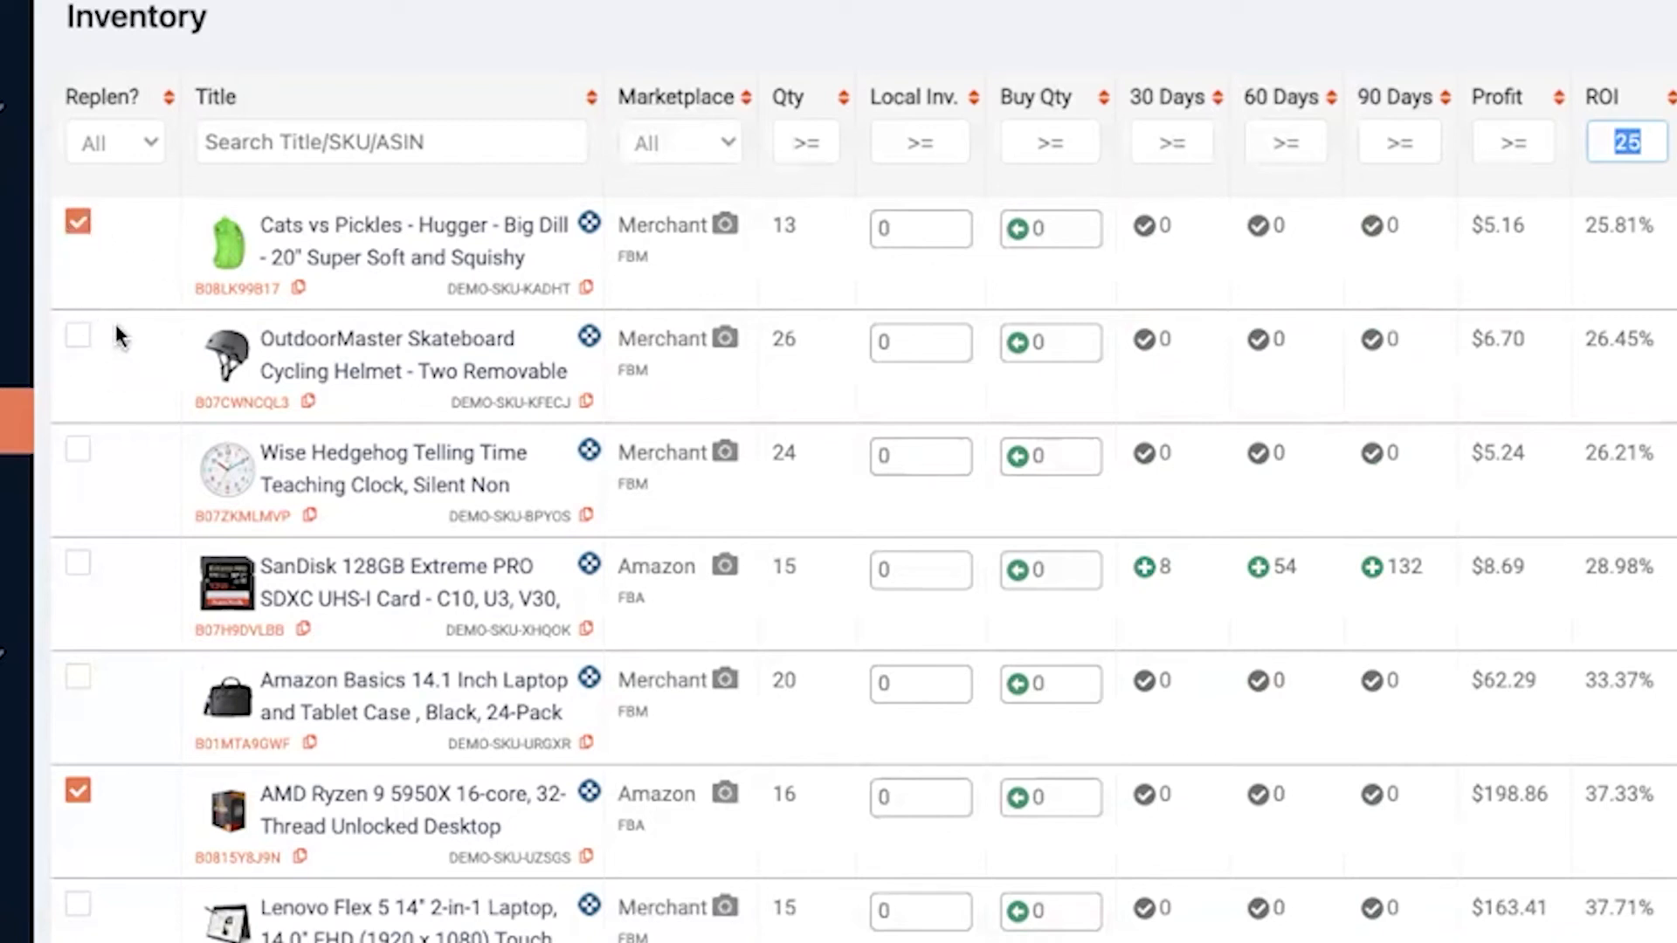
pyautogui.moveTo(509, 406)
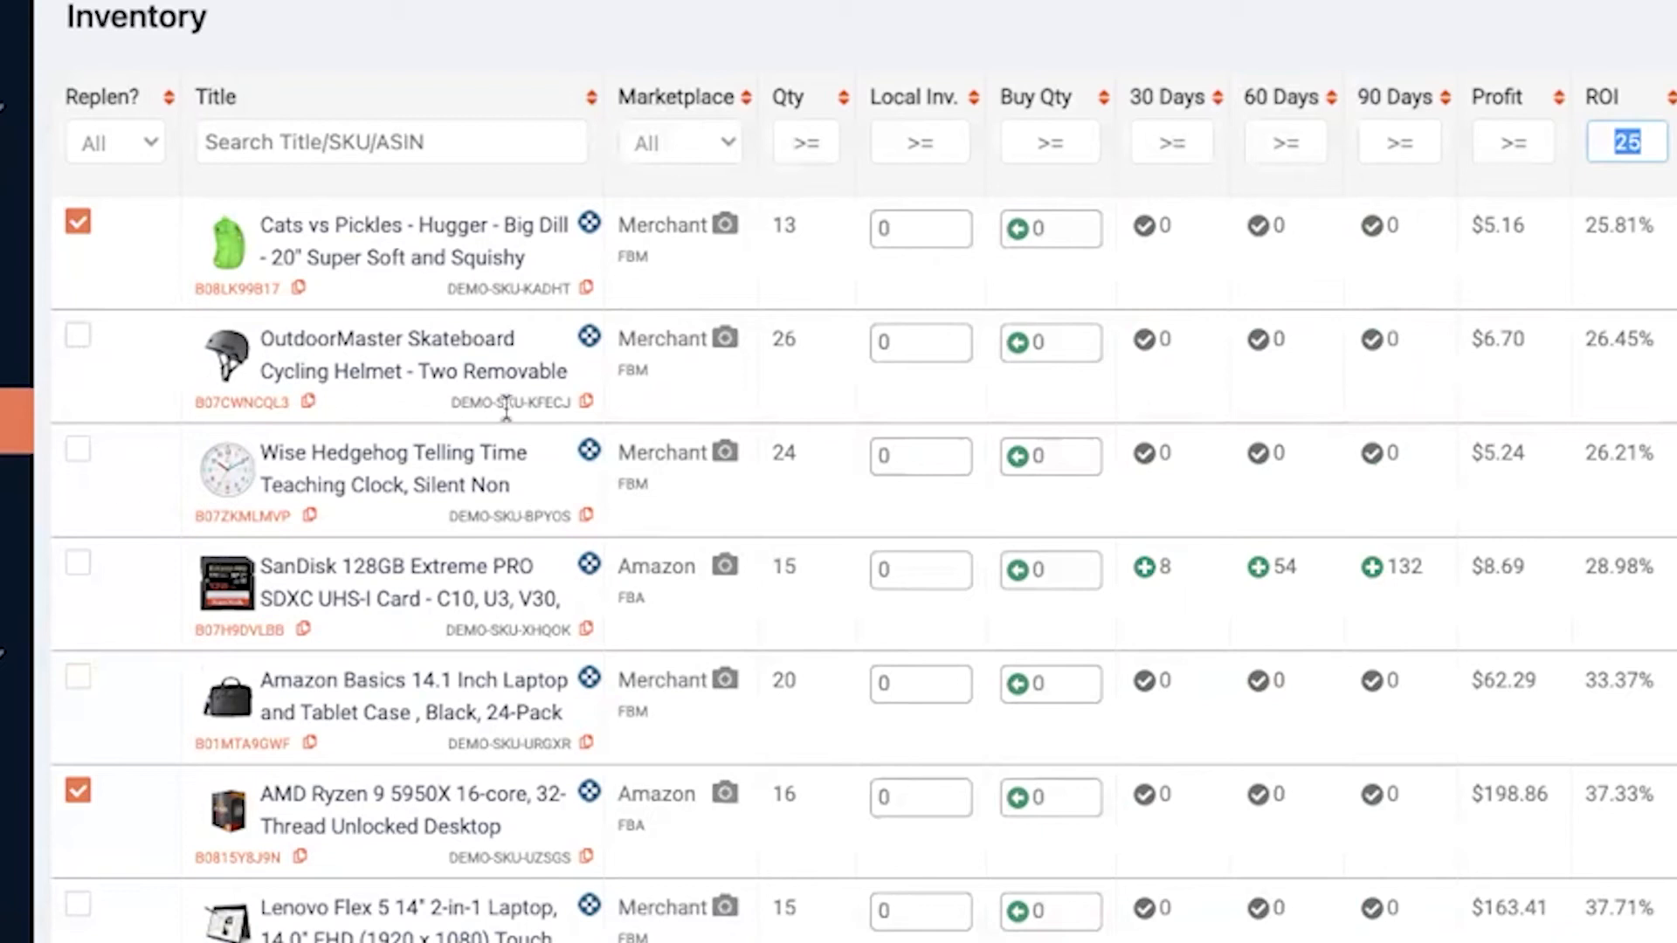
# - Filter the table to show only items marked for replen
pyautogui.click(115, 142)
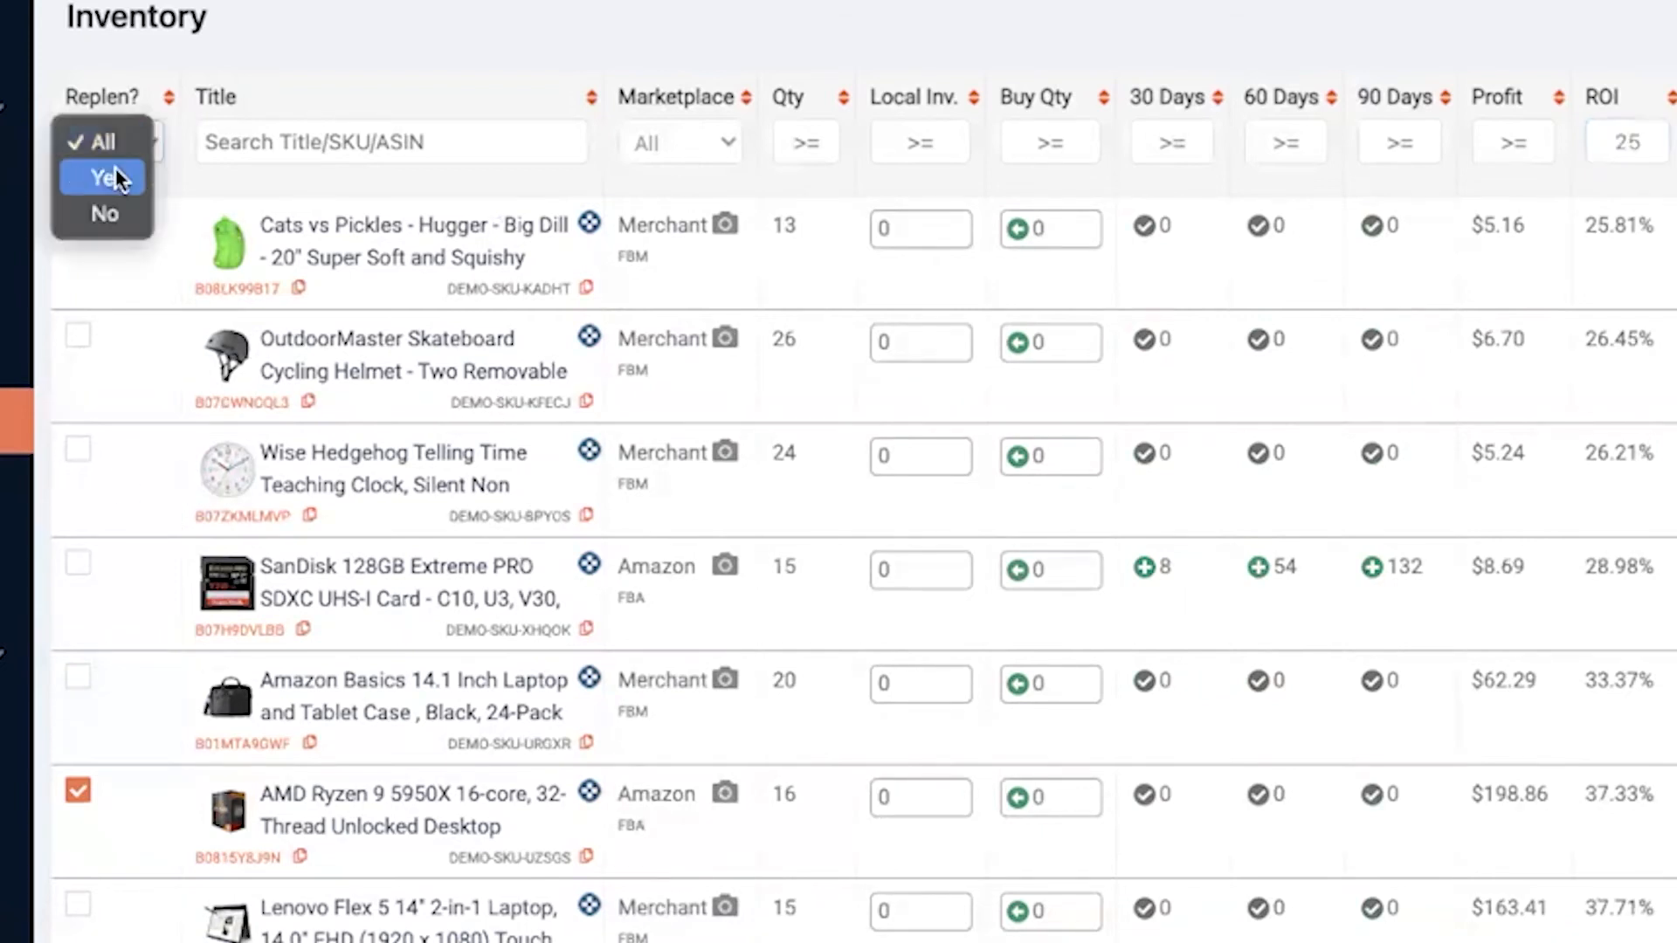
pyautogui.click(103, 177)
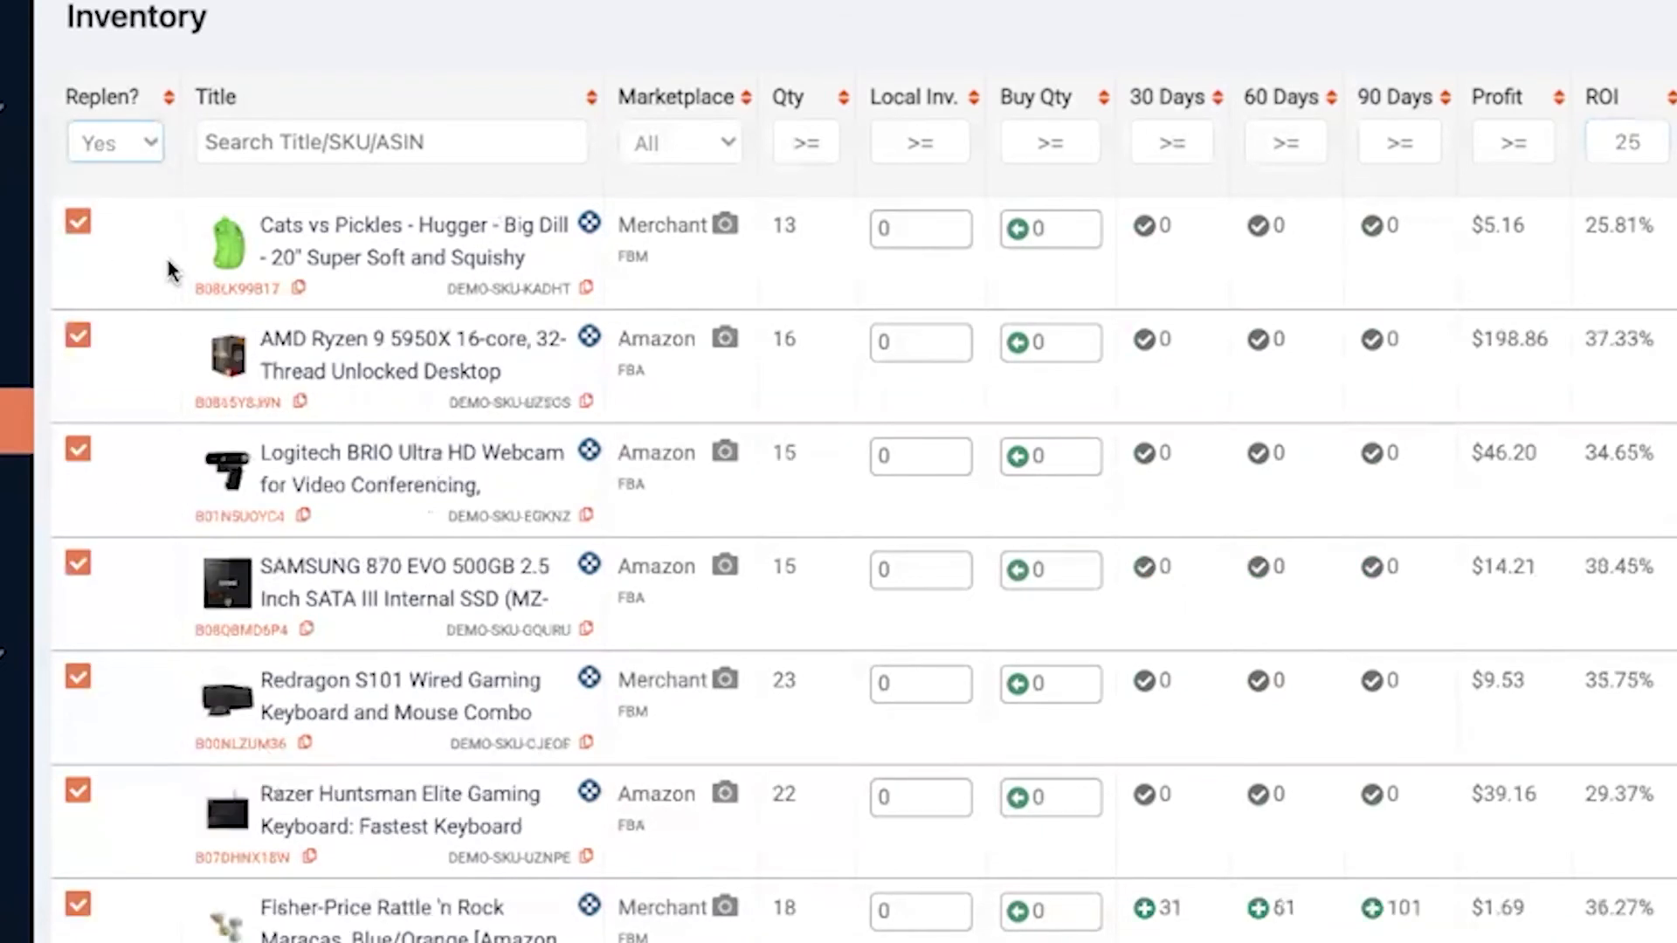
pyautogui.scroll(-3)
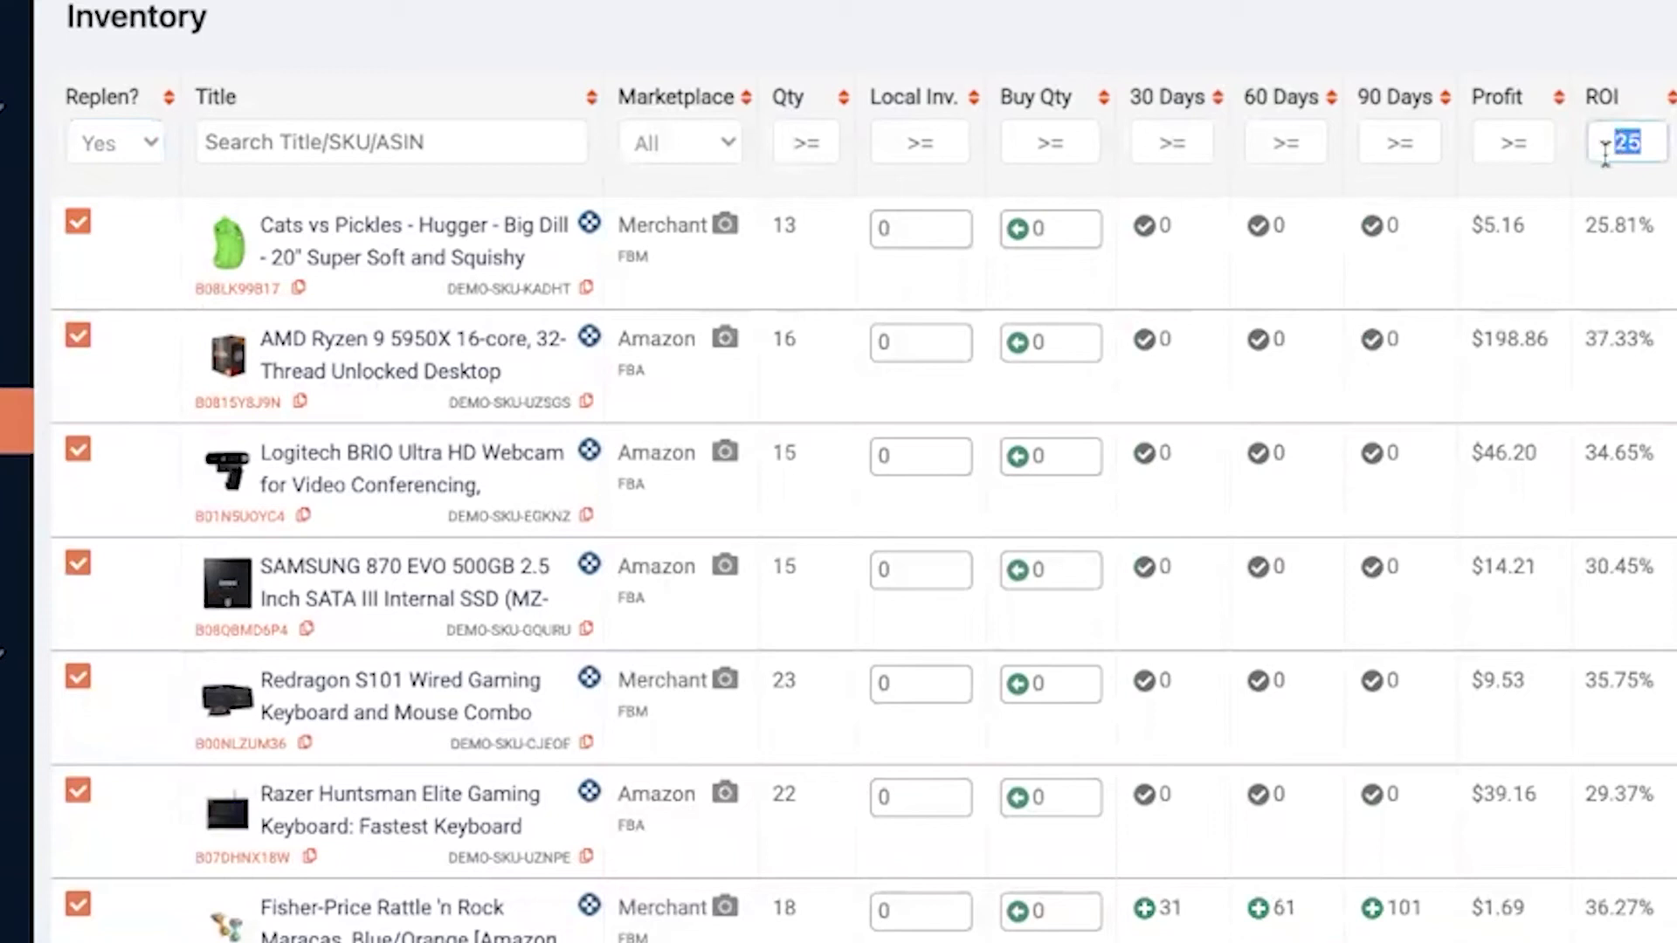
pyautogui.moveTo(1664, 303)
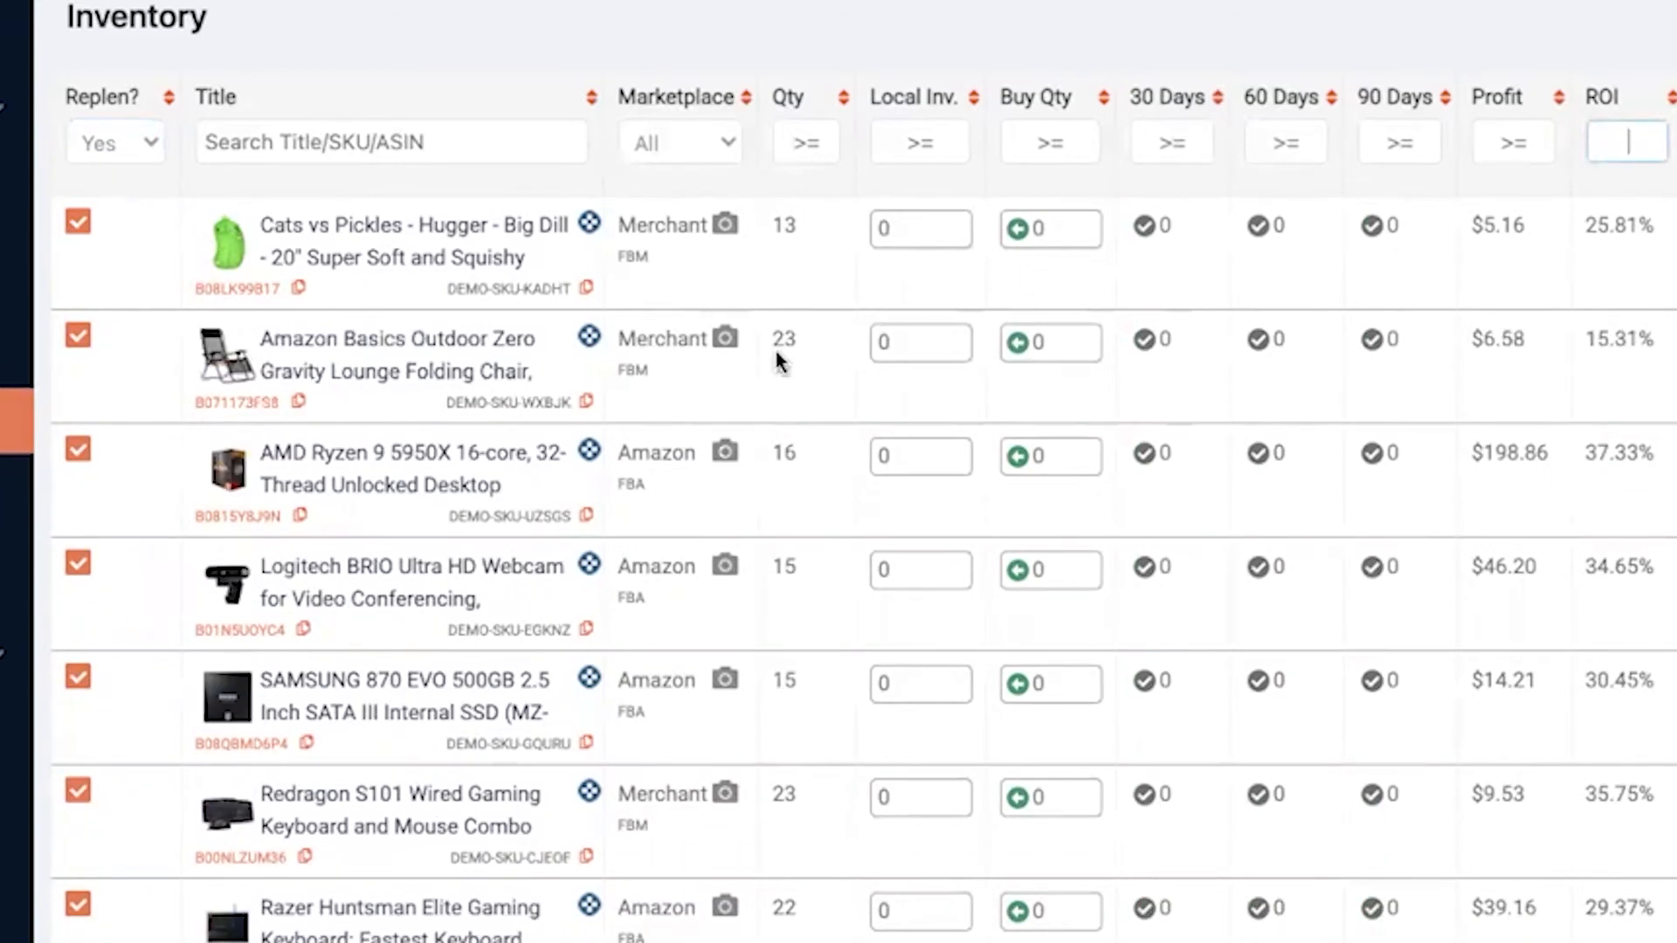
pyautogui.moveTo(505, 604)
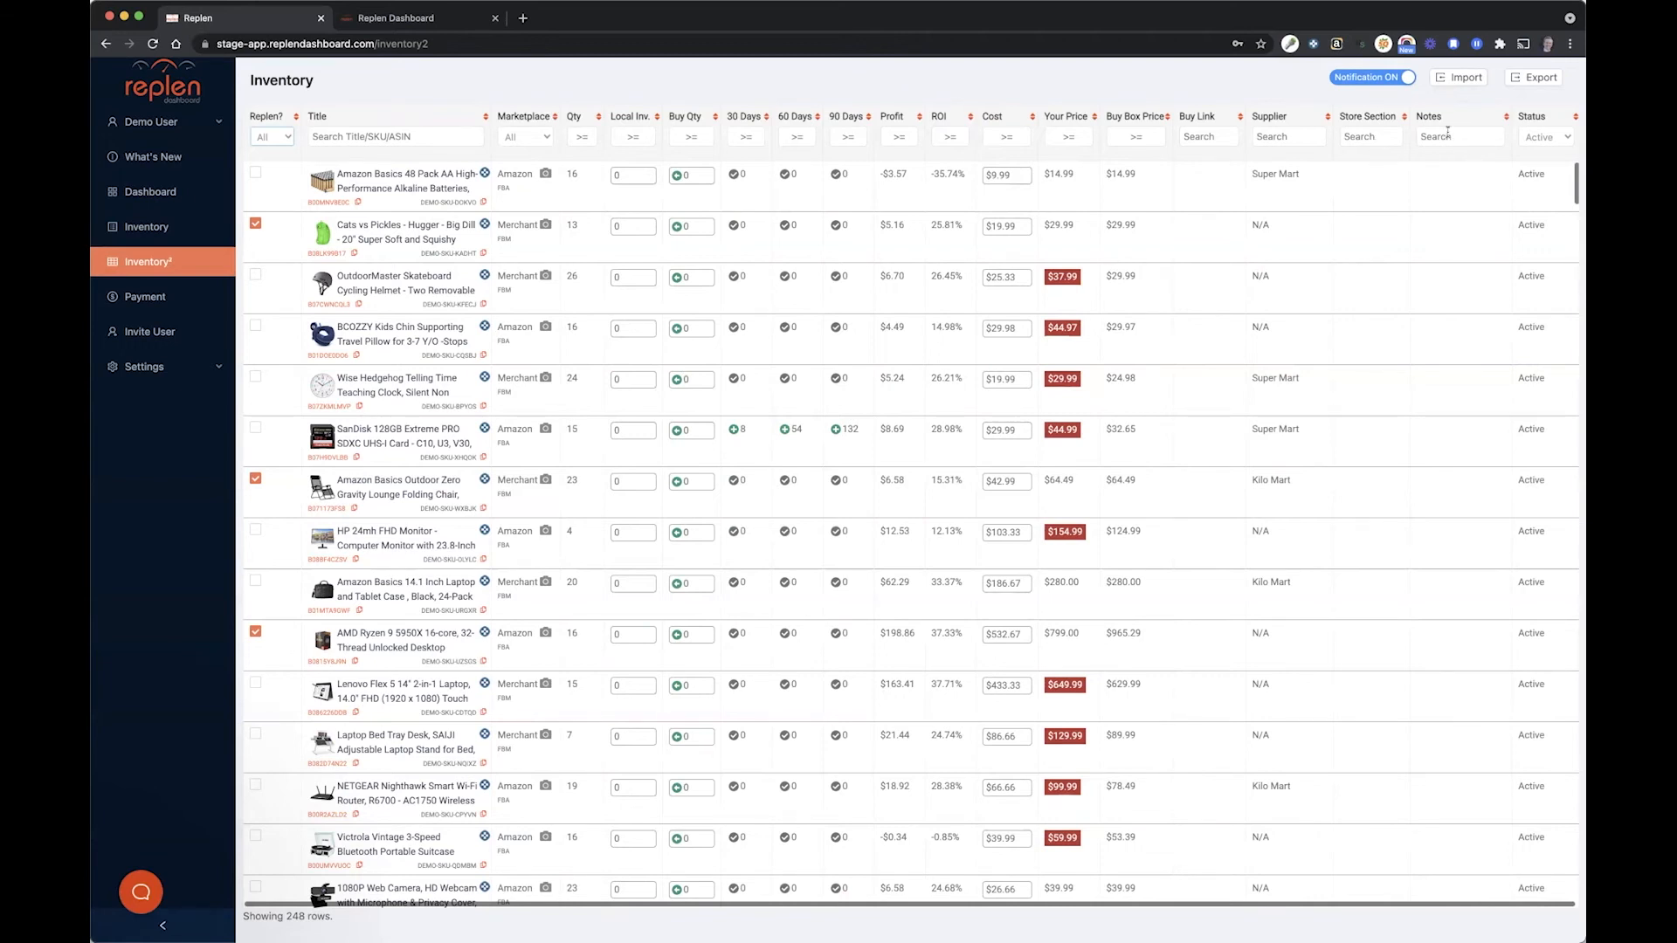
pyautogui.moveTo(1528, 149)
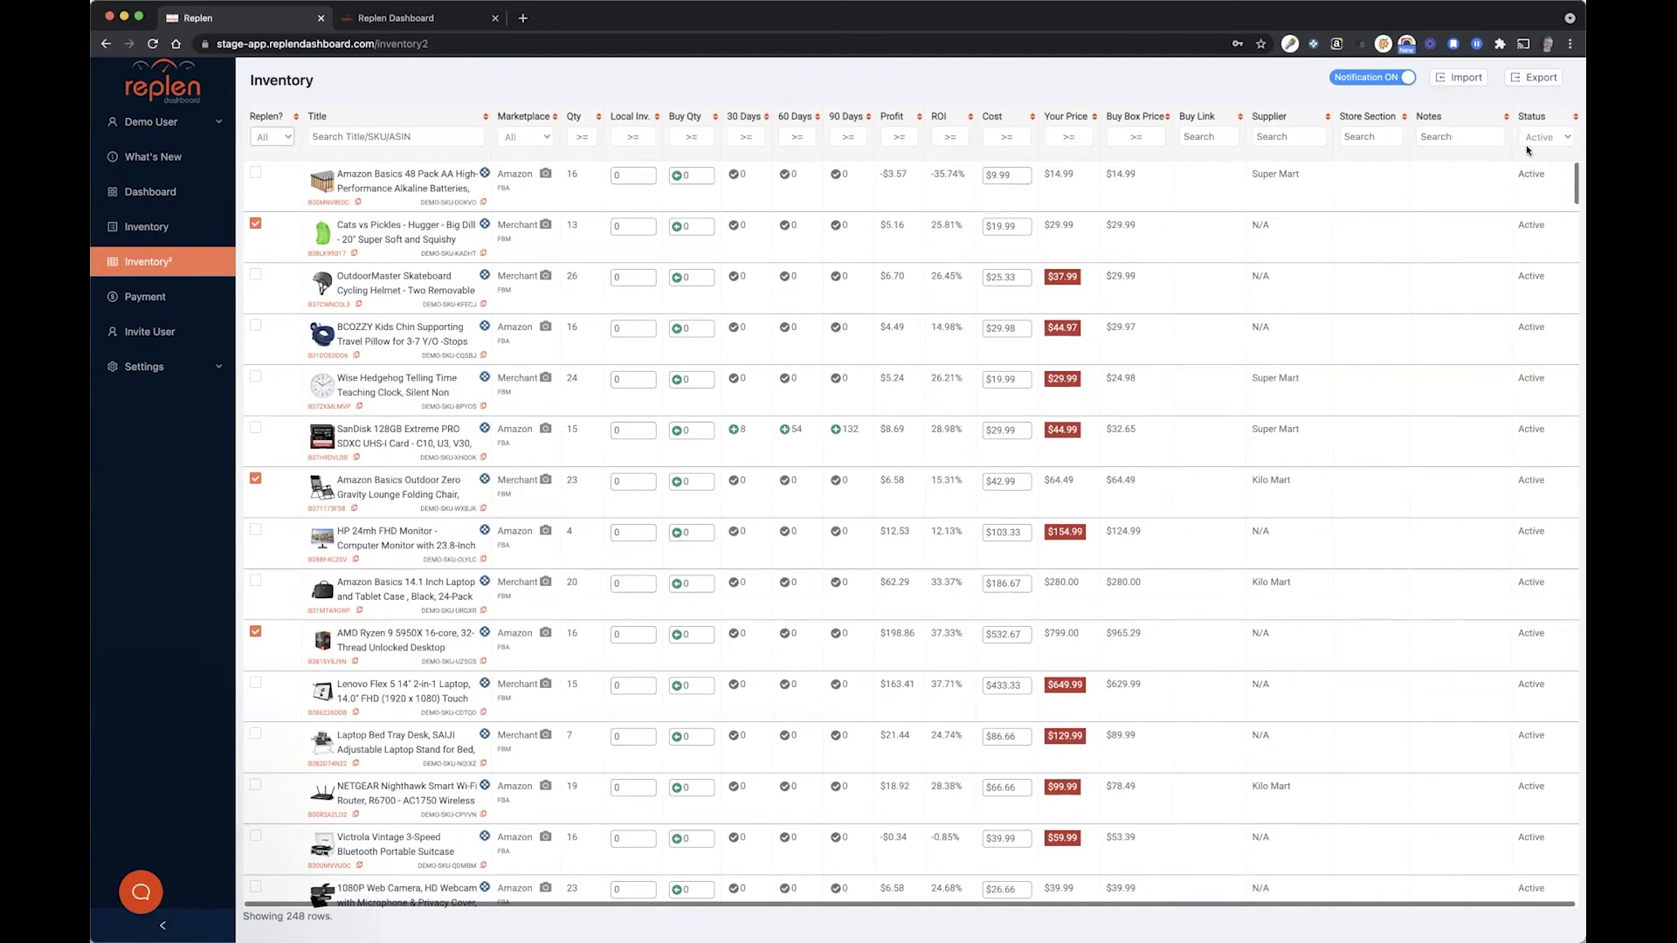
# - Switch the Status column filter to All to include inactive products
pyautogui.click(1545, 136)
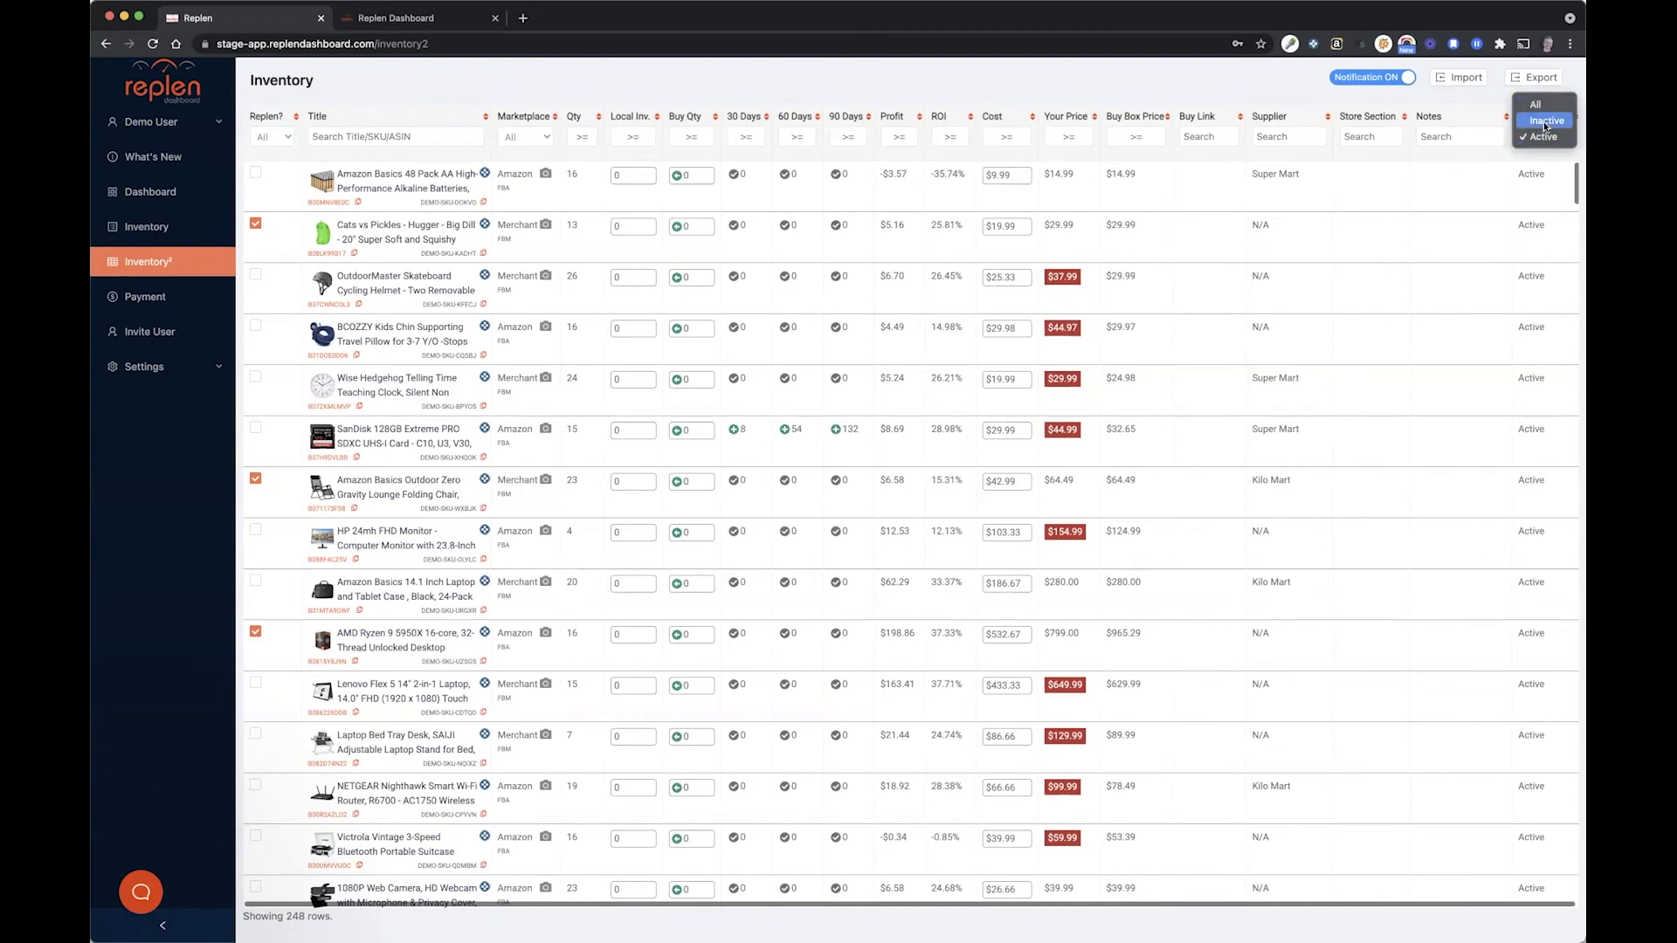
pyautogui.moveTo(1491, 168)
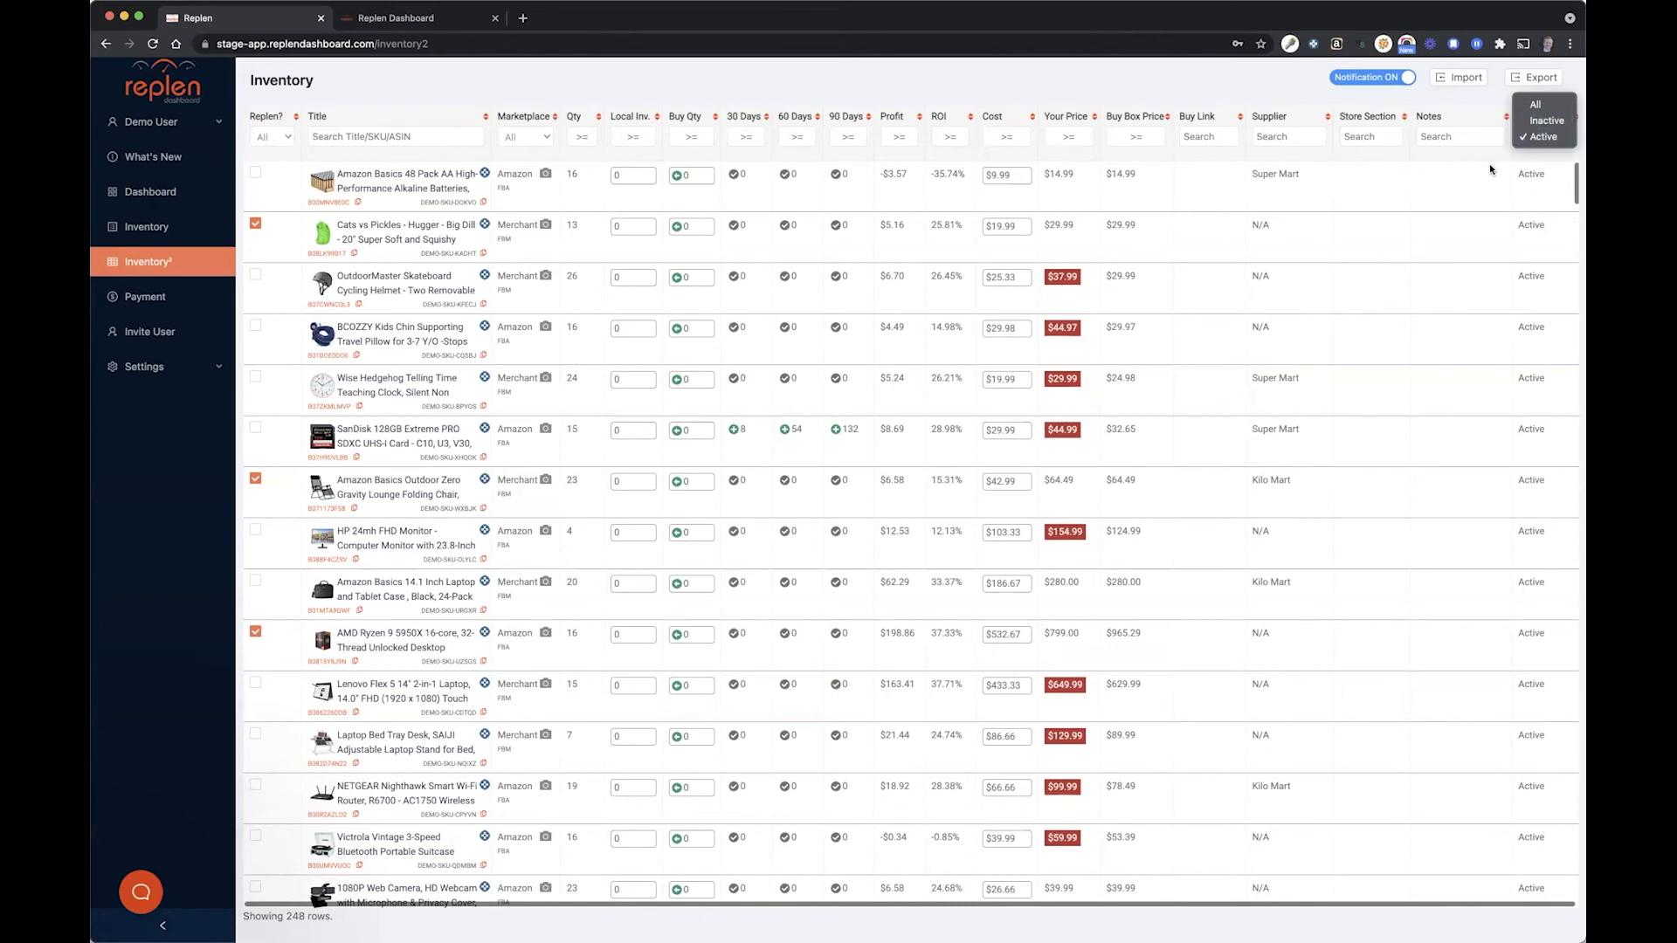
pyautogui.click(1544, 136)
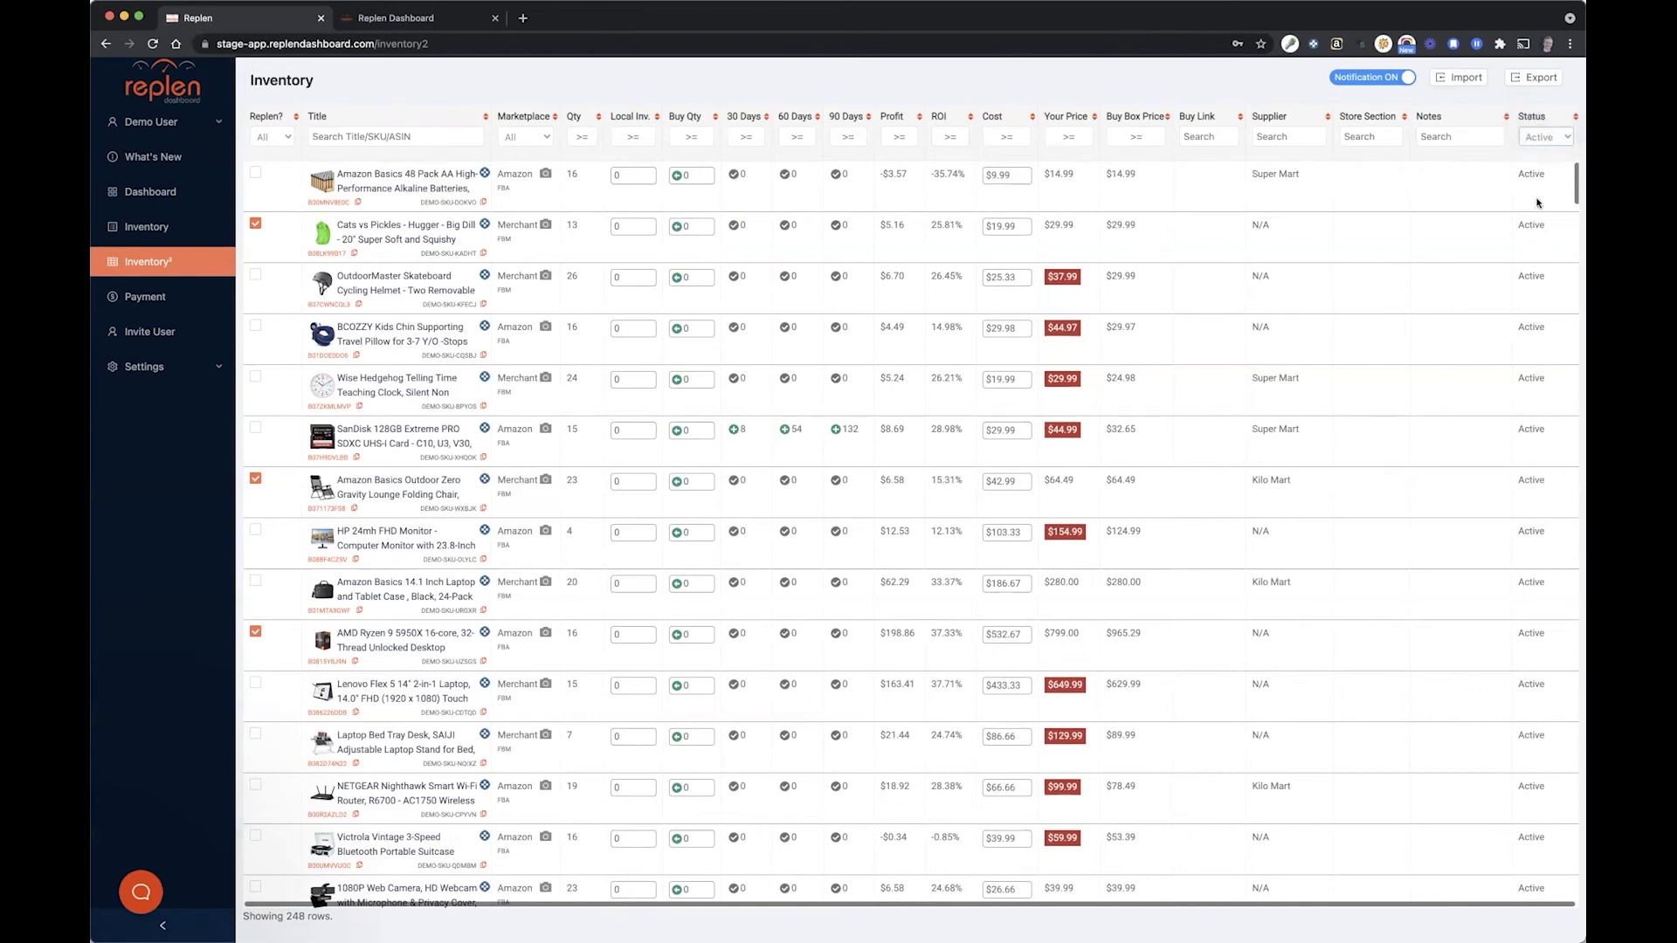
pyautogui.click(1545, 136)
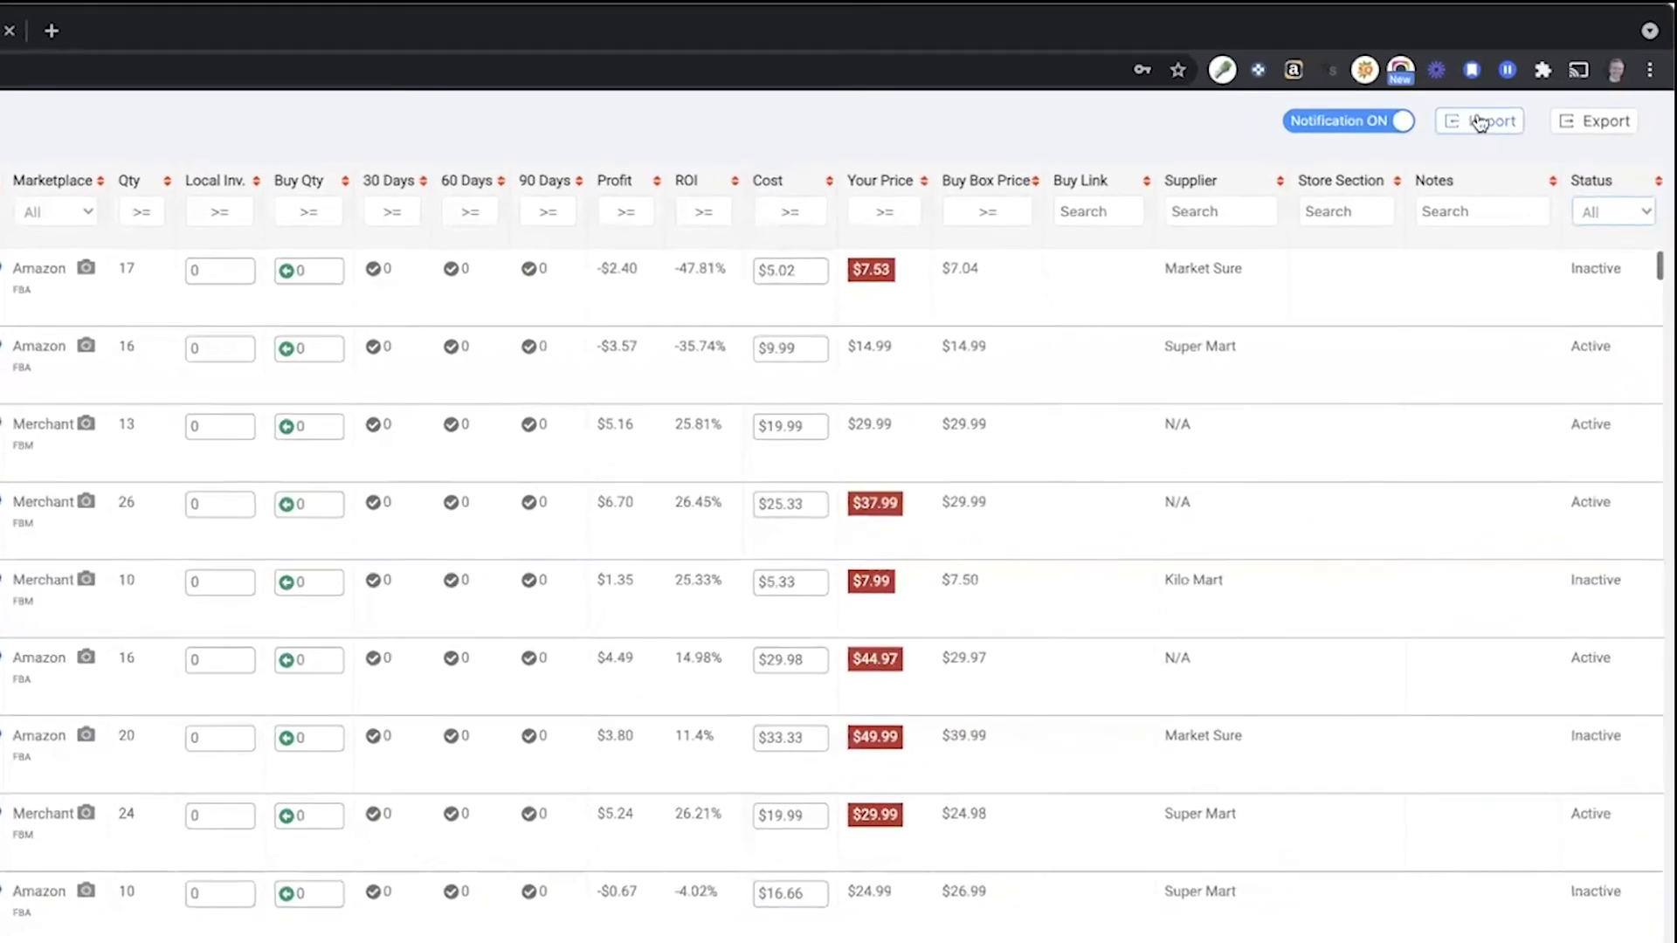
pyautogui.click(1479, 120)
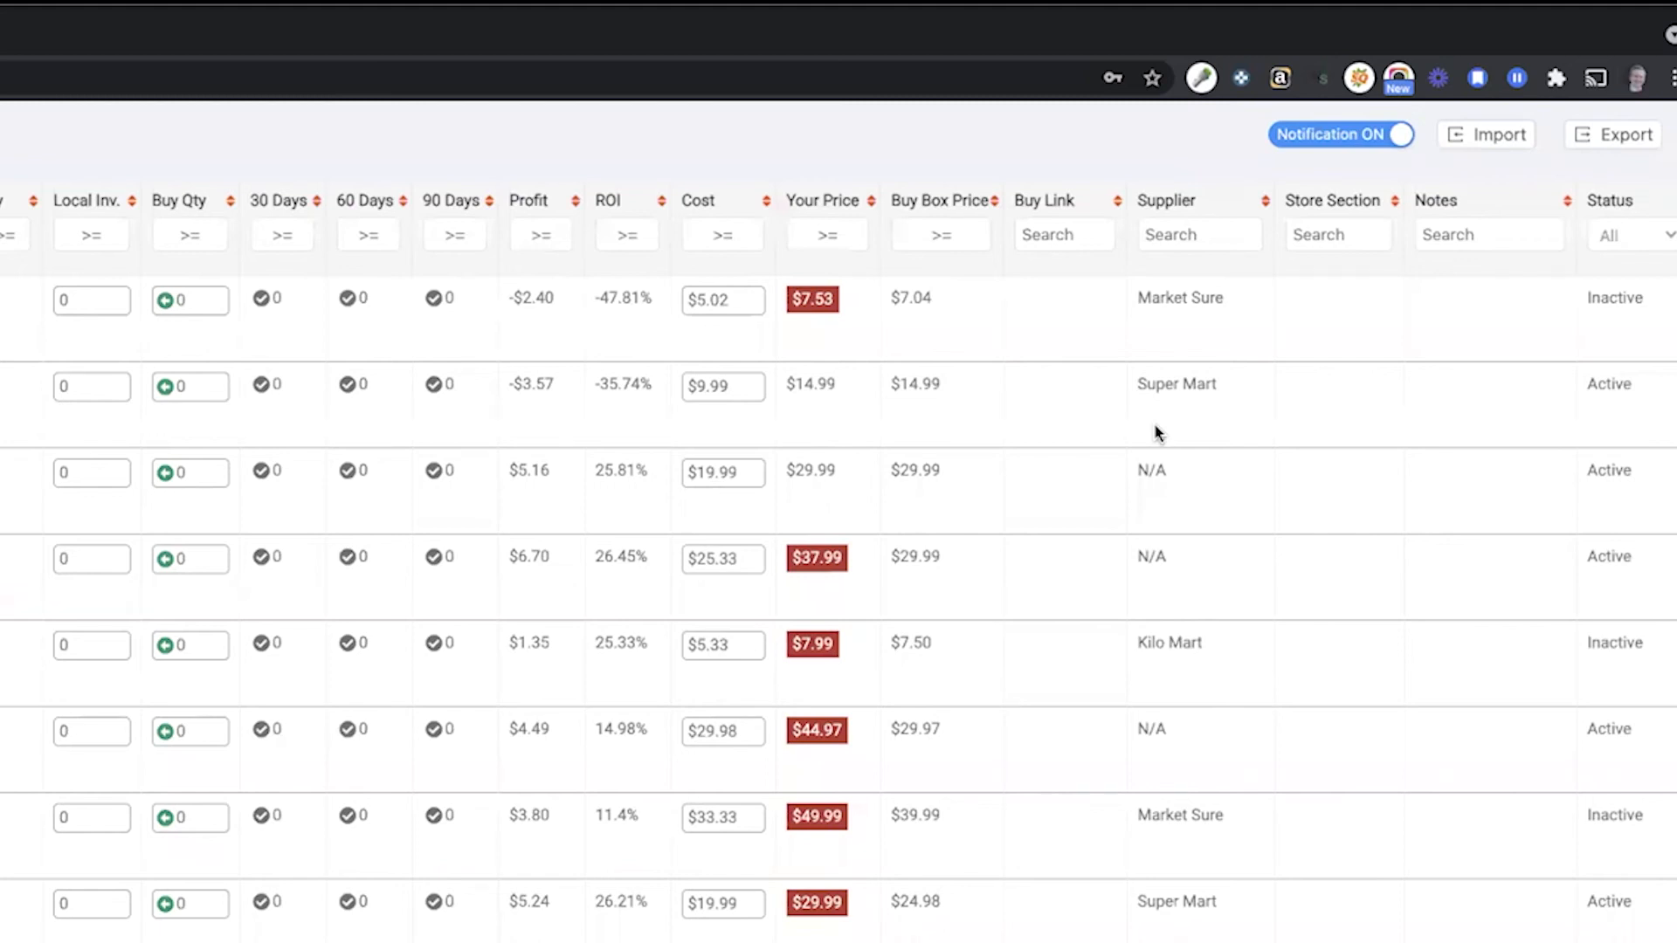
pyautogui.moveTo(877, 332)
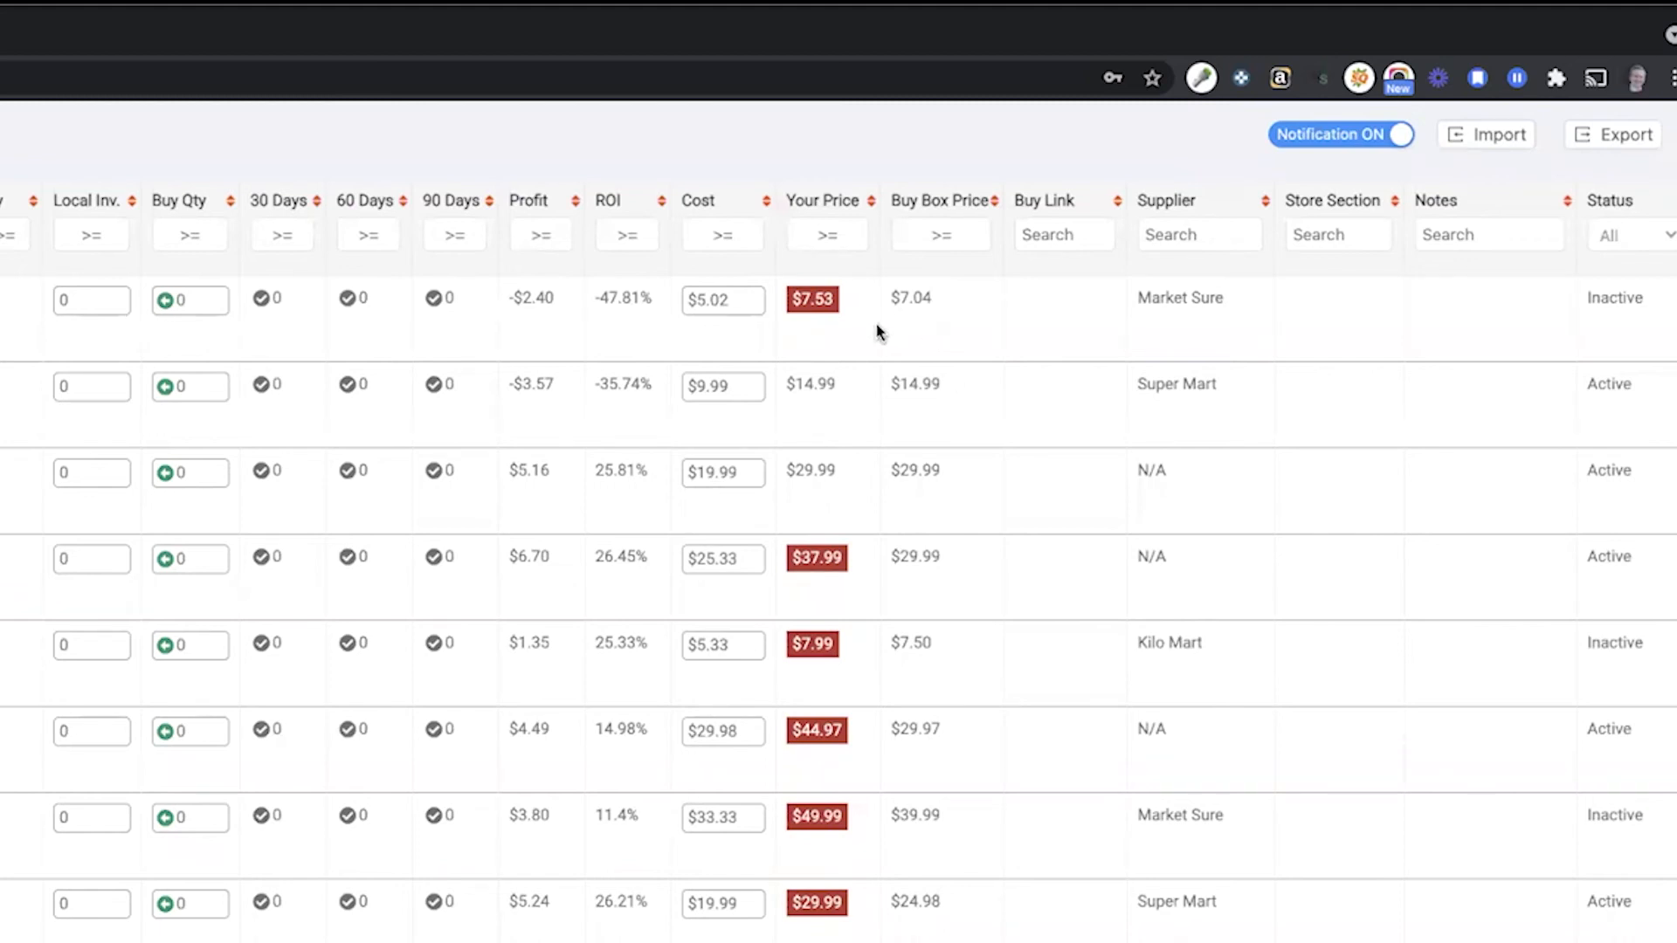
pyautogui.moveTo(907, 362)
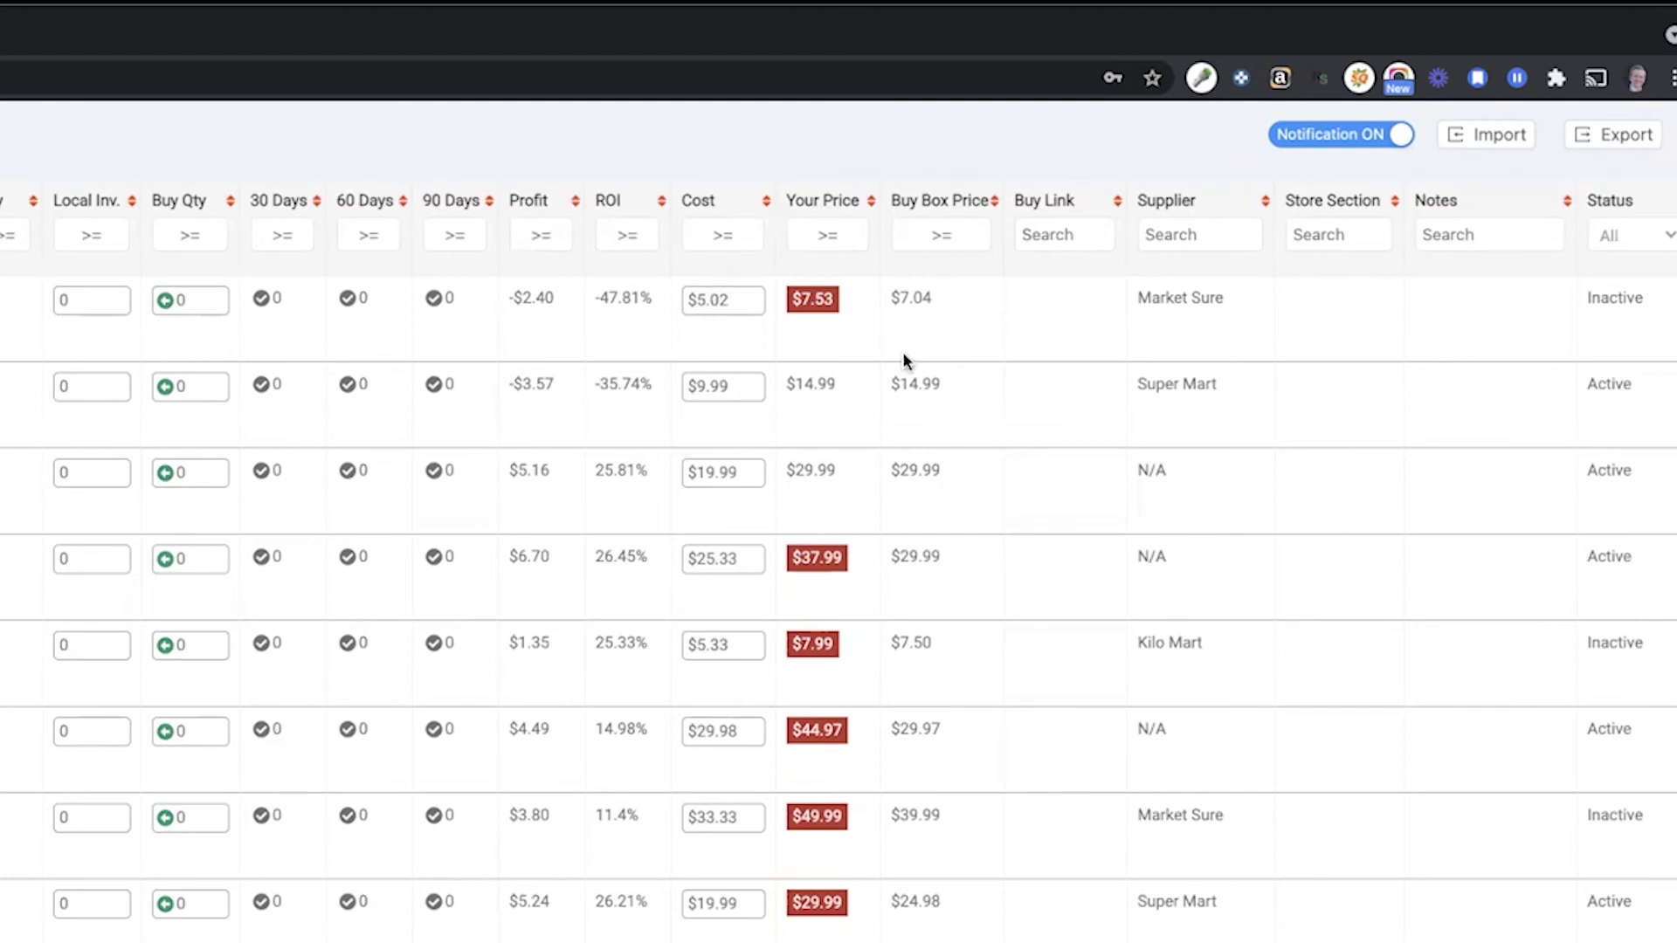
pyautogui.moveTo(1208, 286)
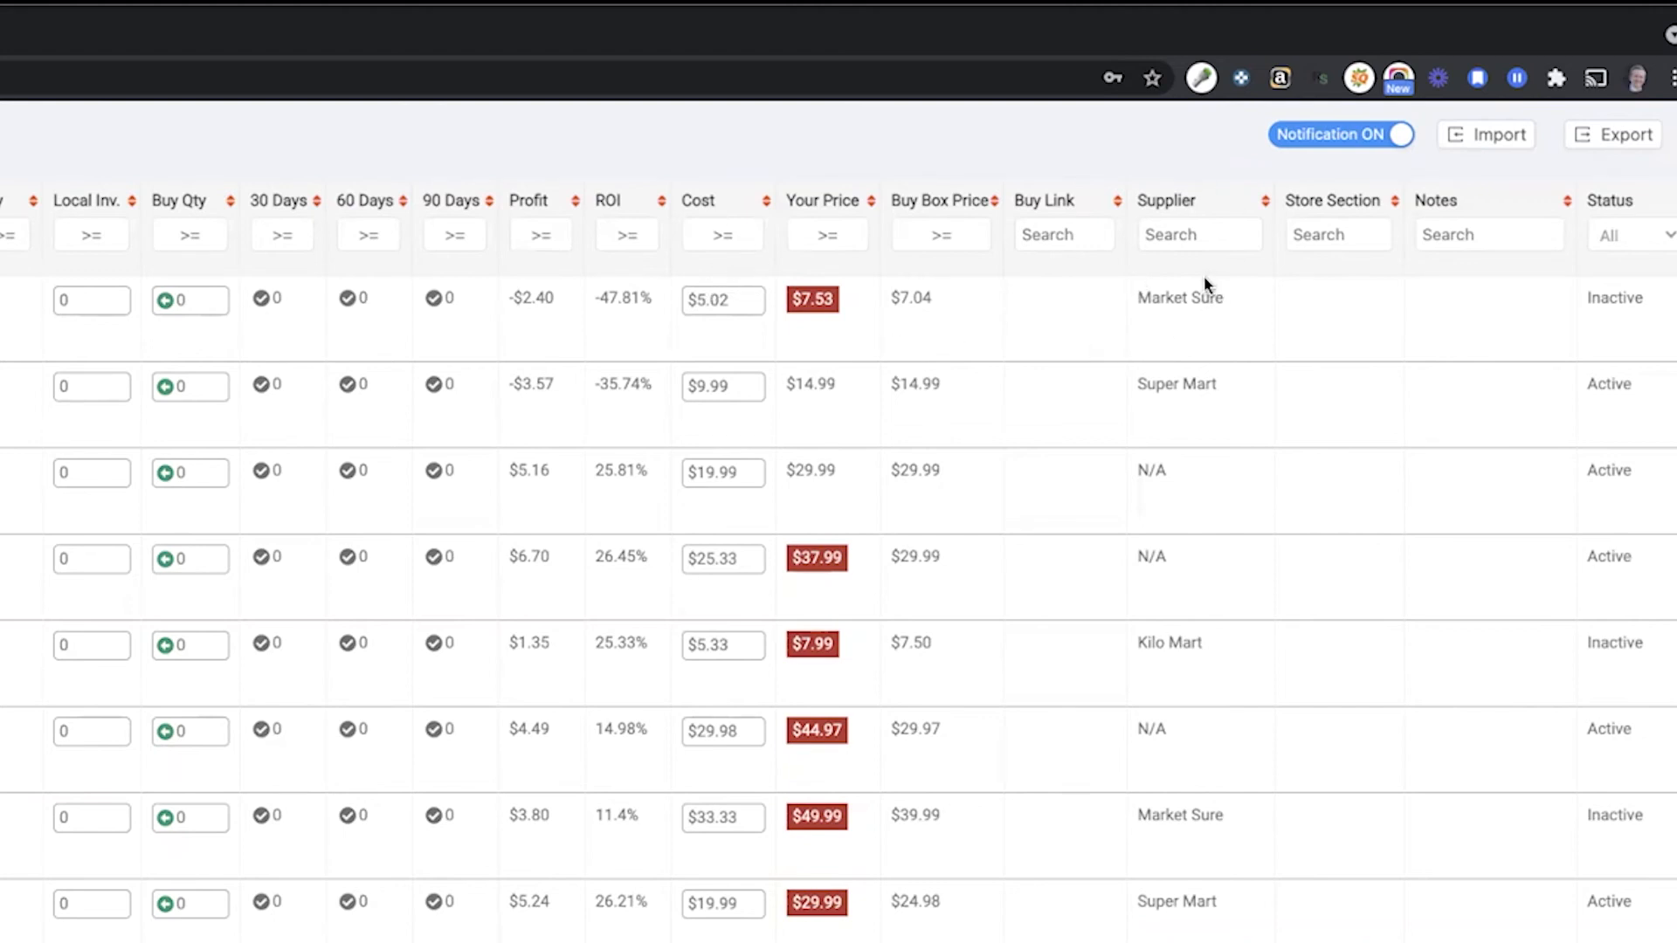
pyautogui.moveTo(1185, 347)
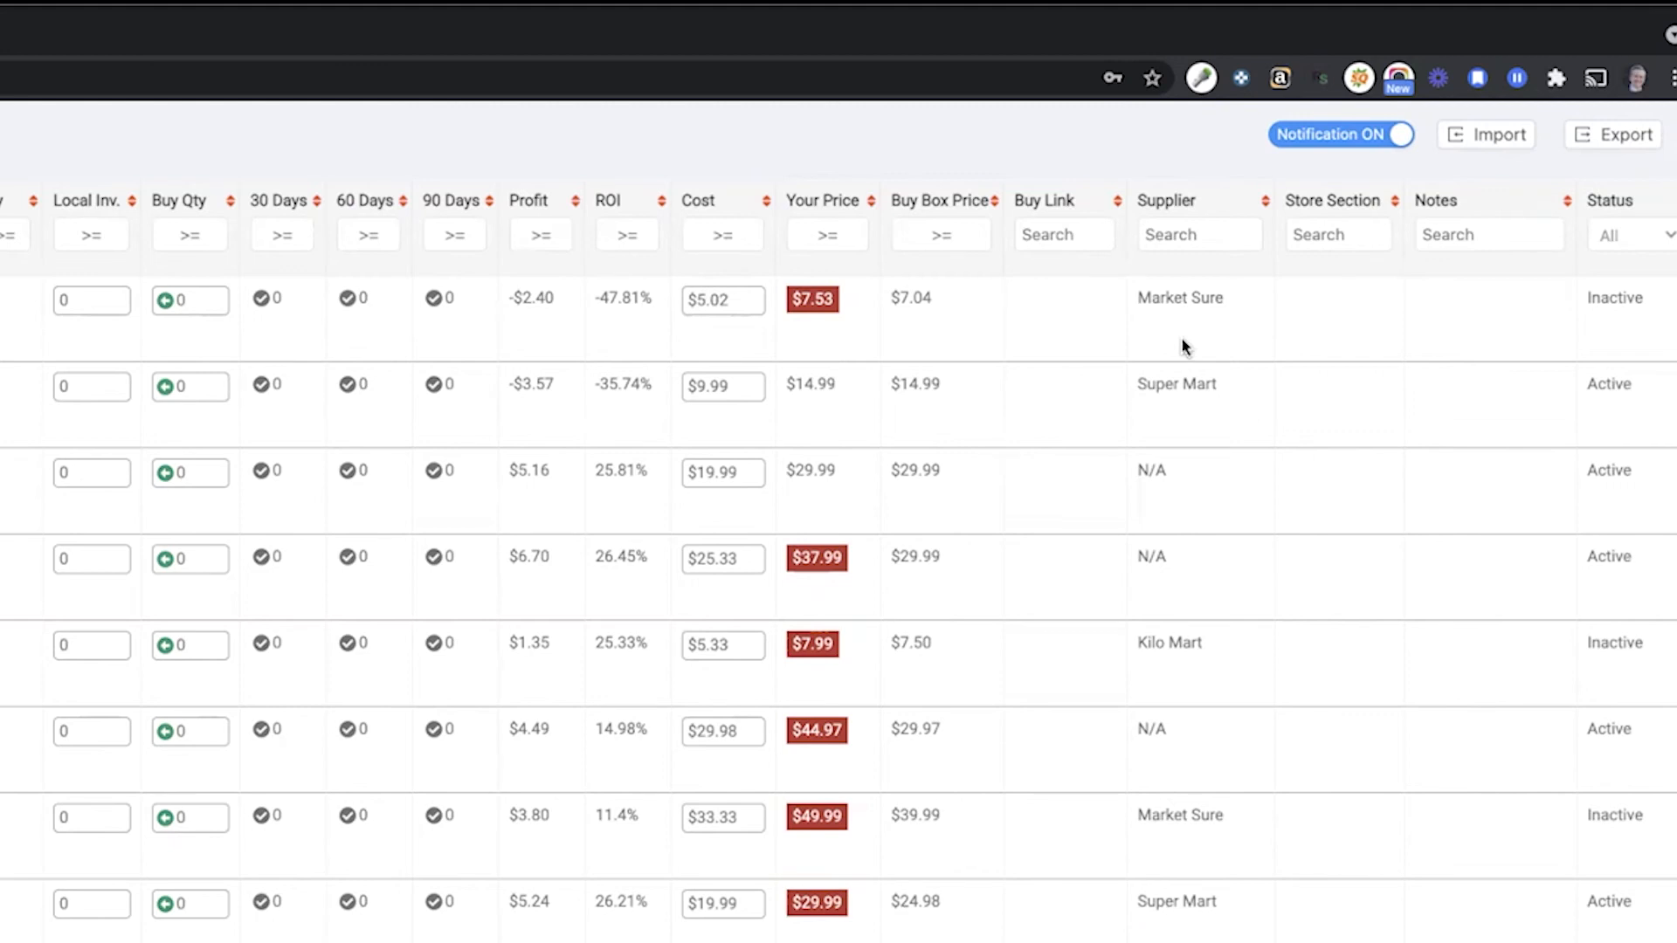
pyautogui.moveTo(1186, 319)
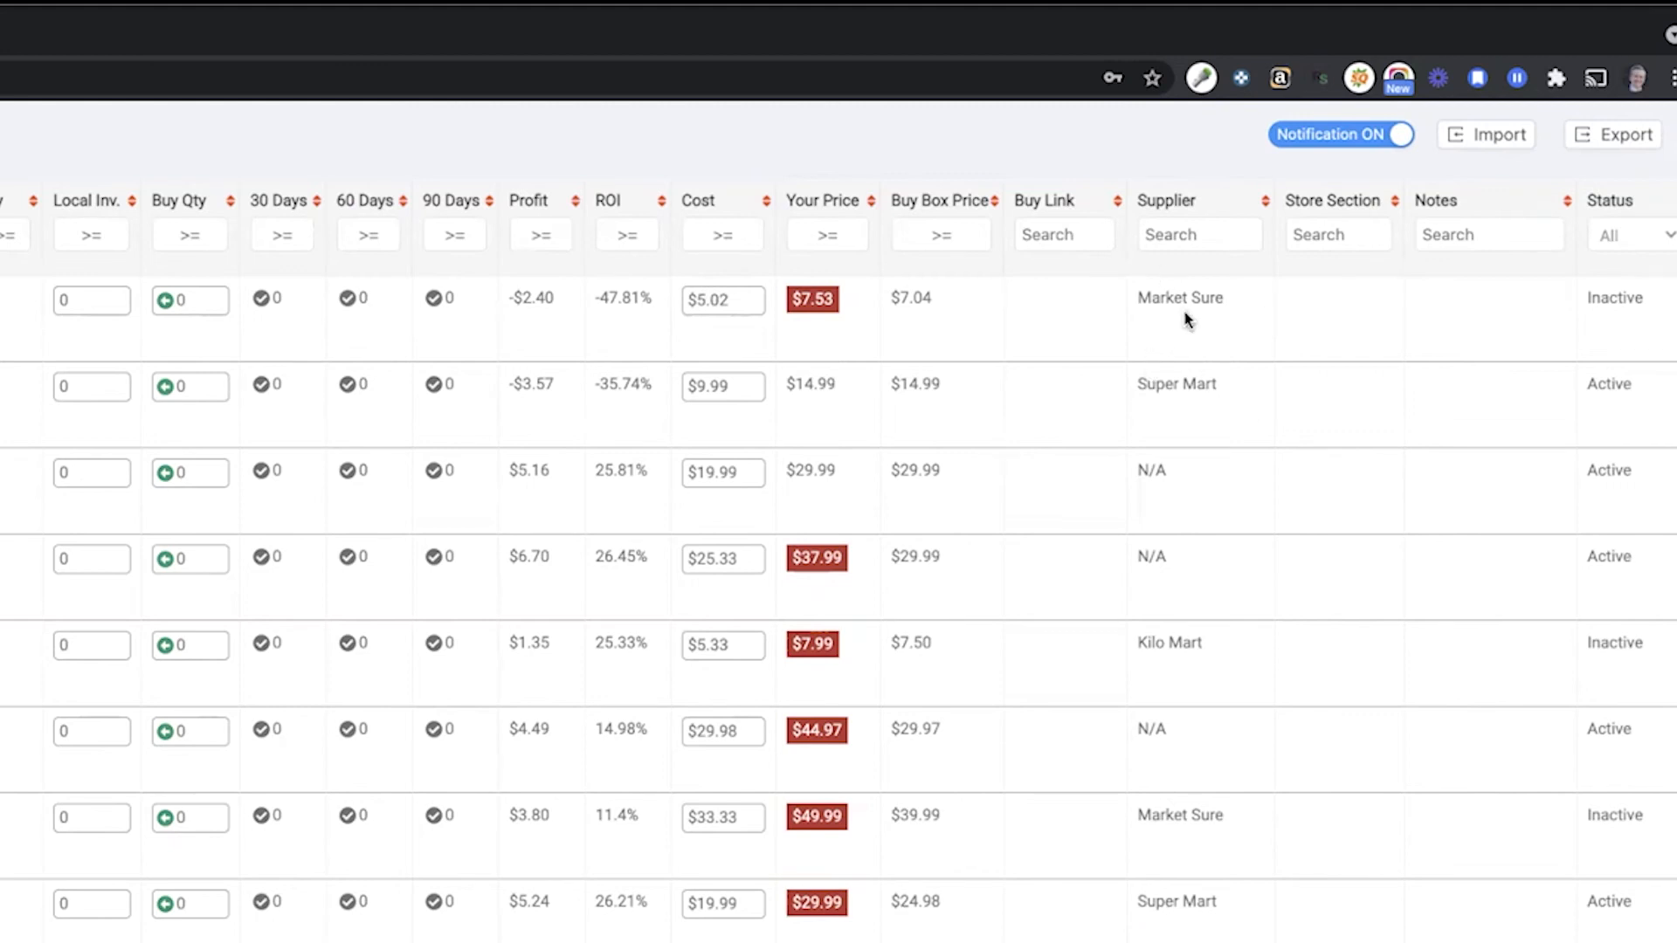
pyautogui.moveTo(1505, 182)
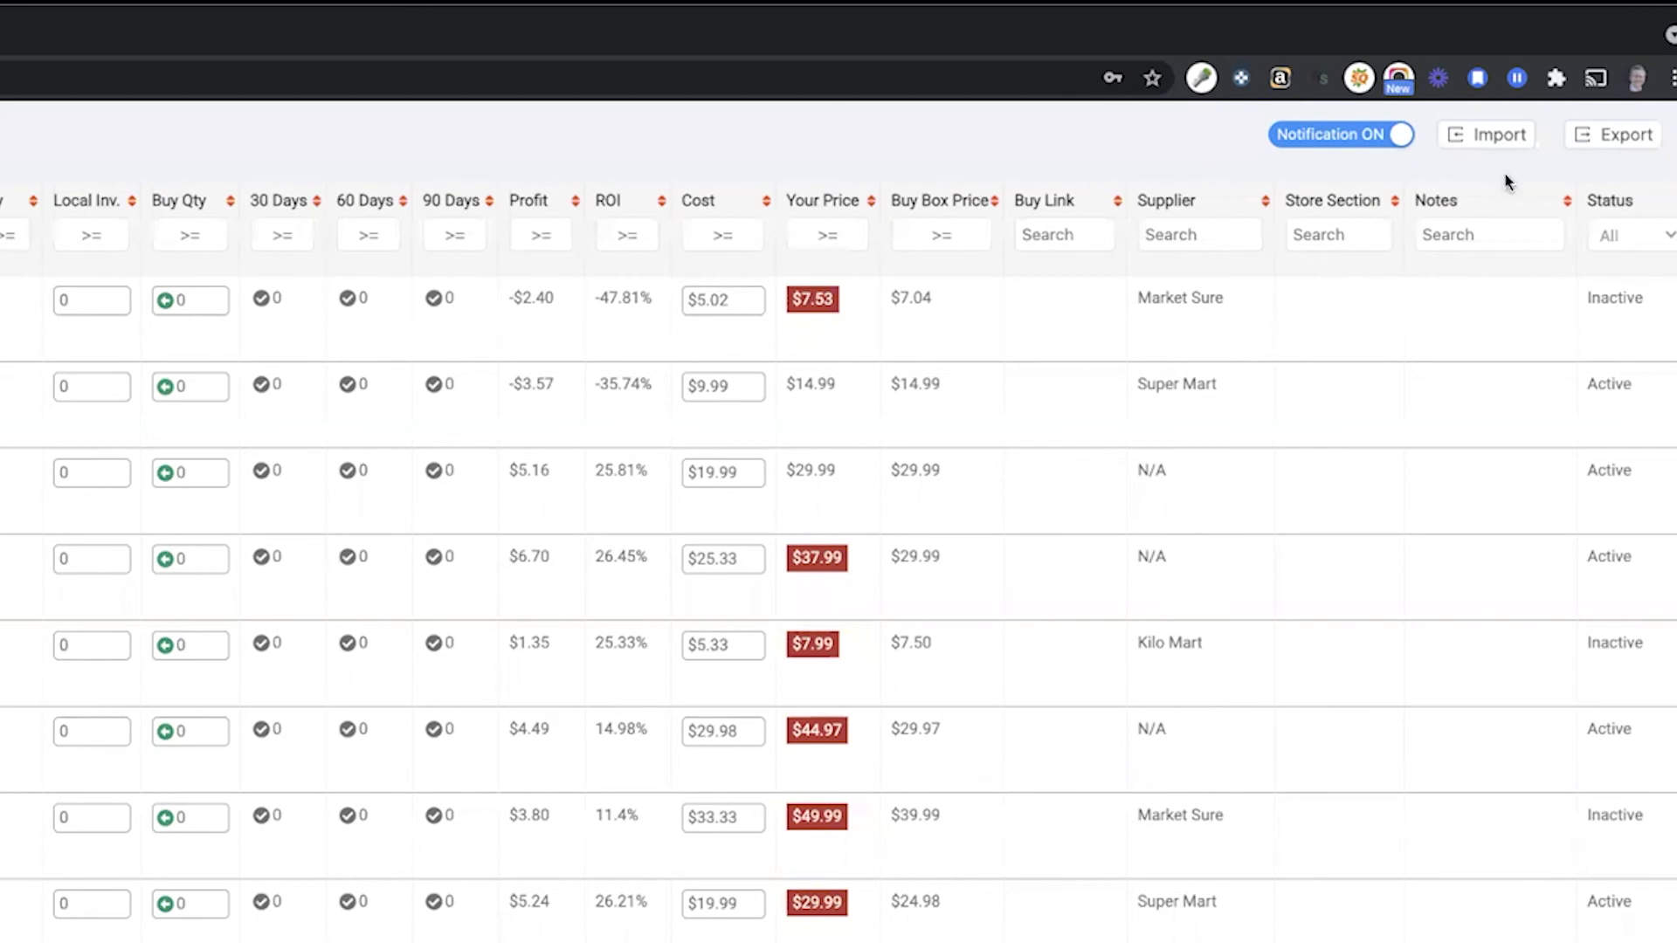
pyautogui.moveTo(1624, 139)
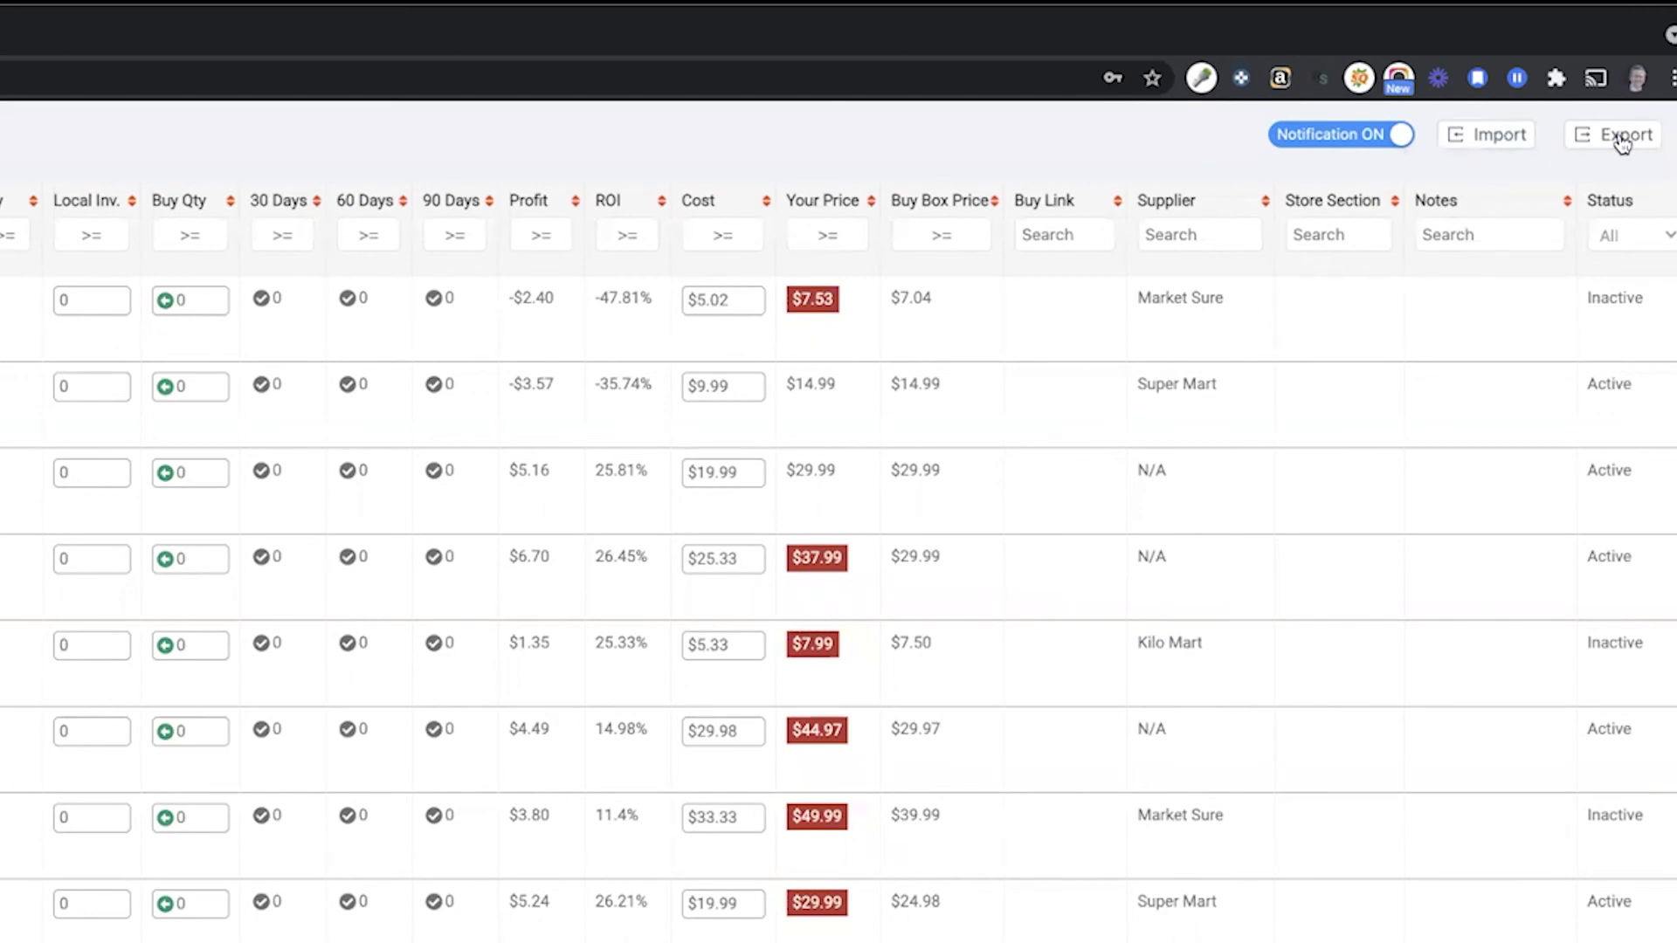
# - Set export options to All Products with Title, Asin and Seller Sku fields
pyautogui.click(1623, 135)
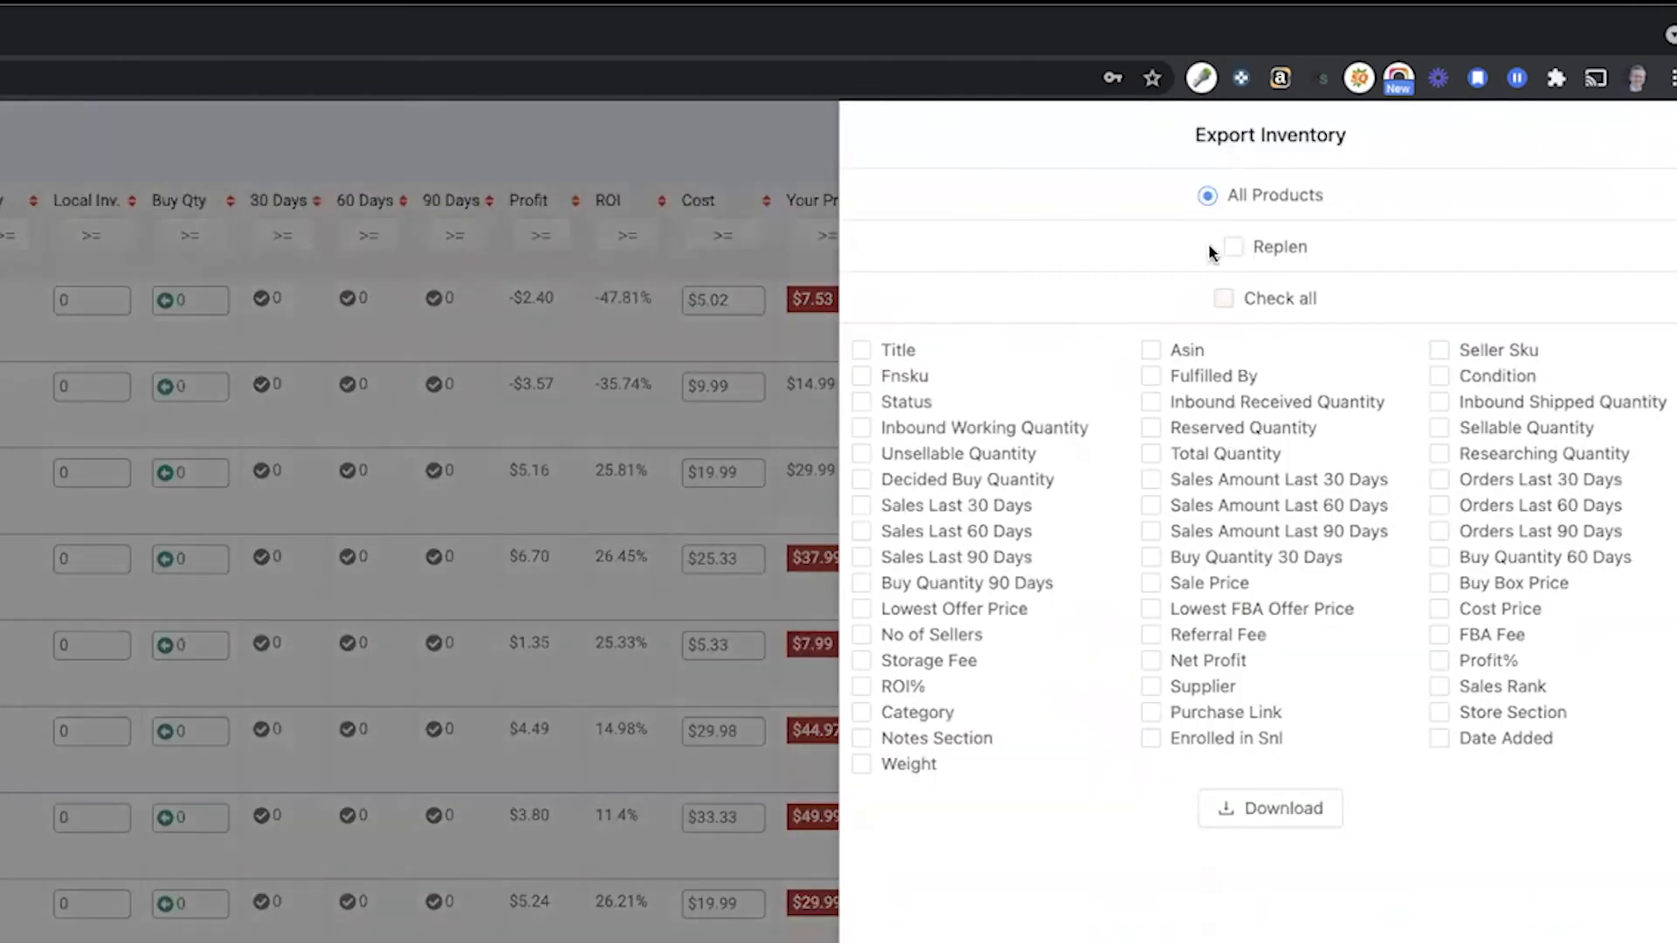
pyautogui.click(1233, 247)
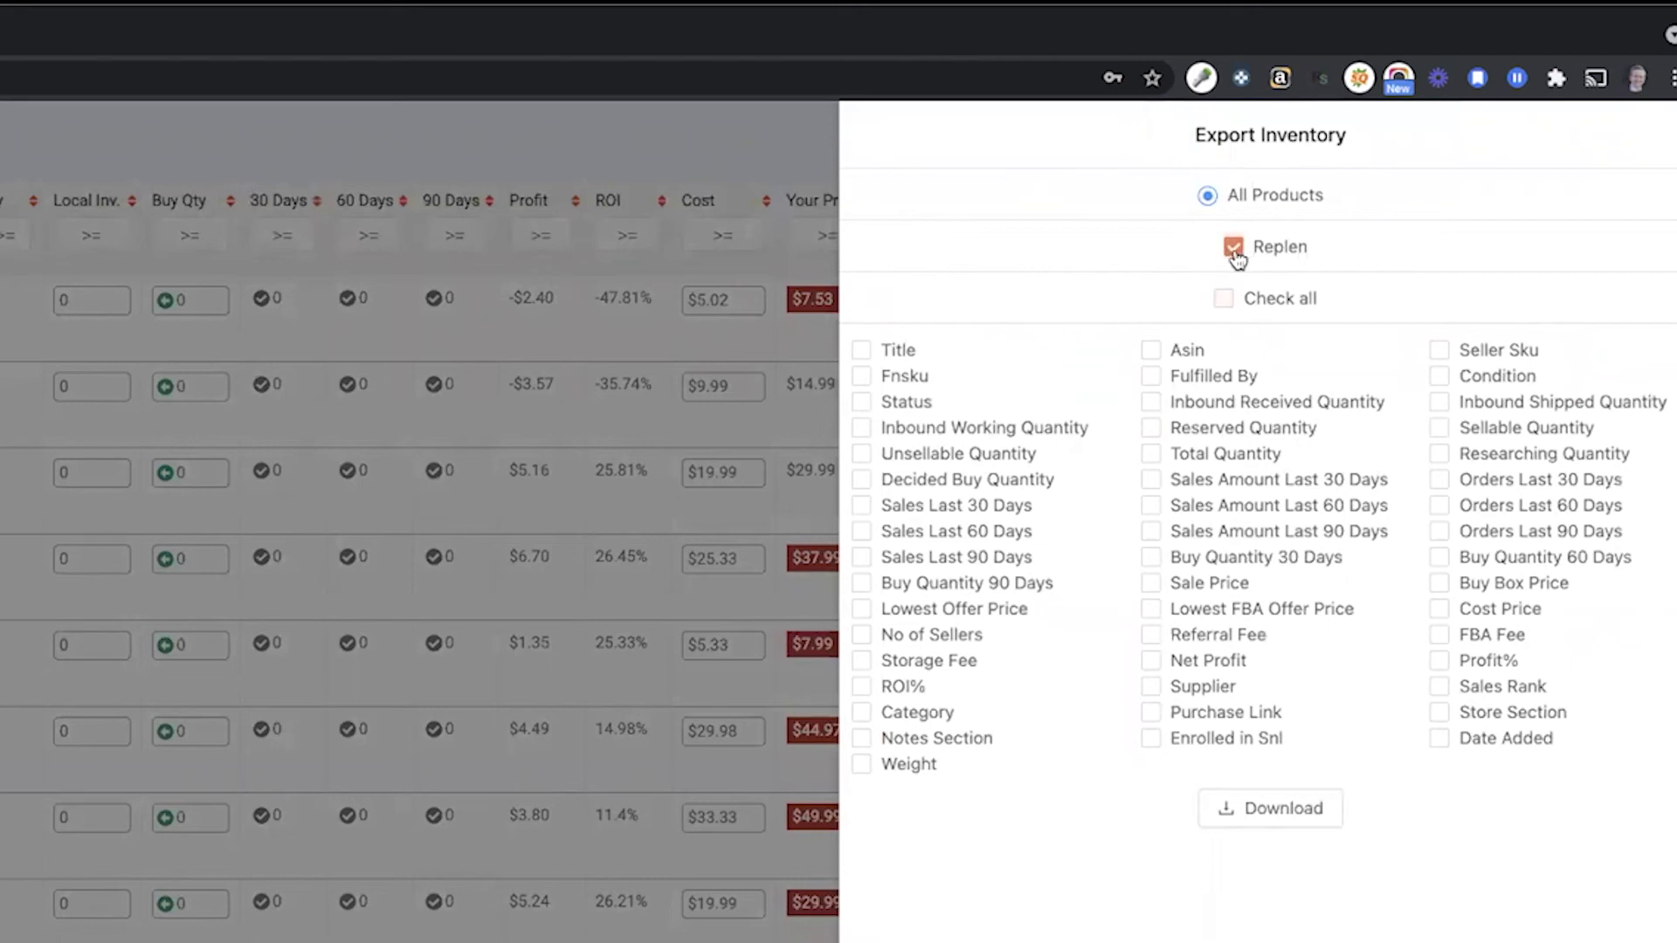
pyautogui.click(1233, 247)
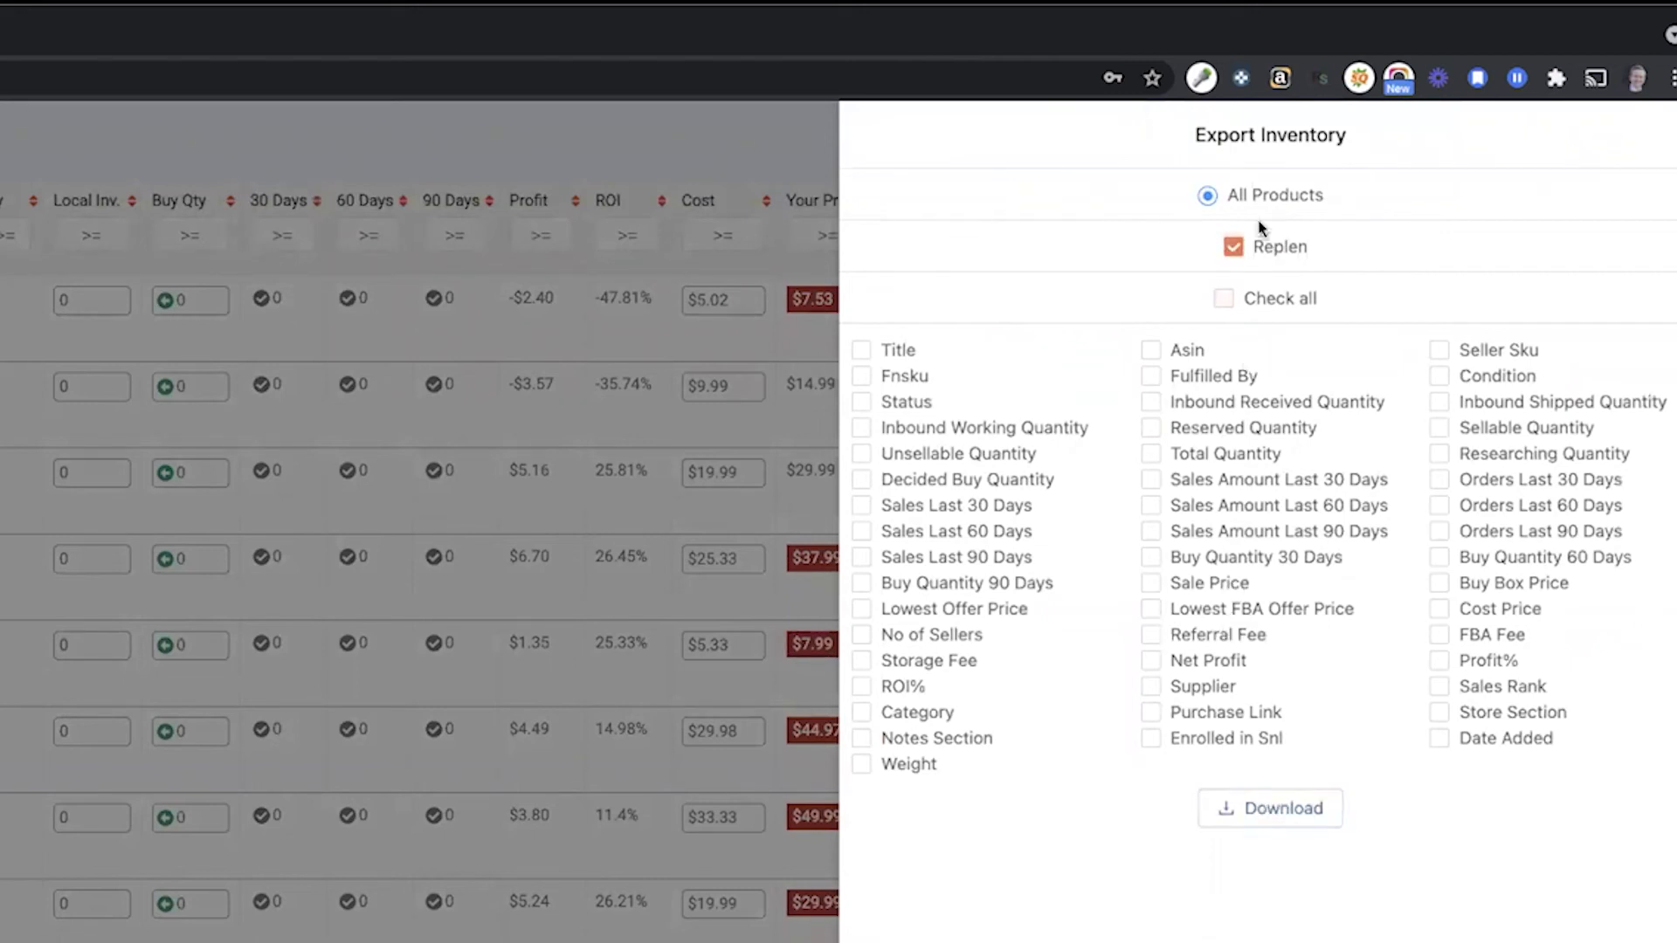
pyautogui.click(1233, 247)
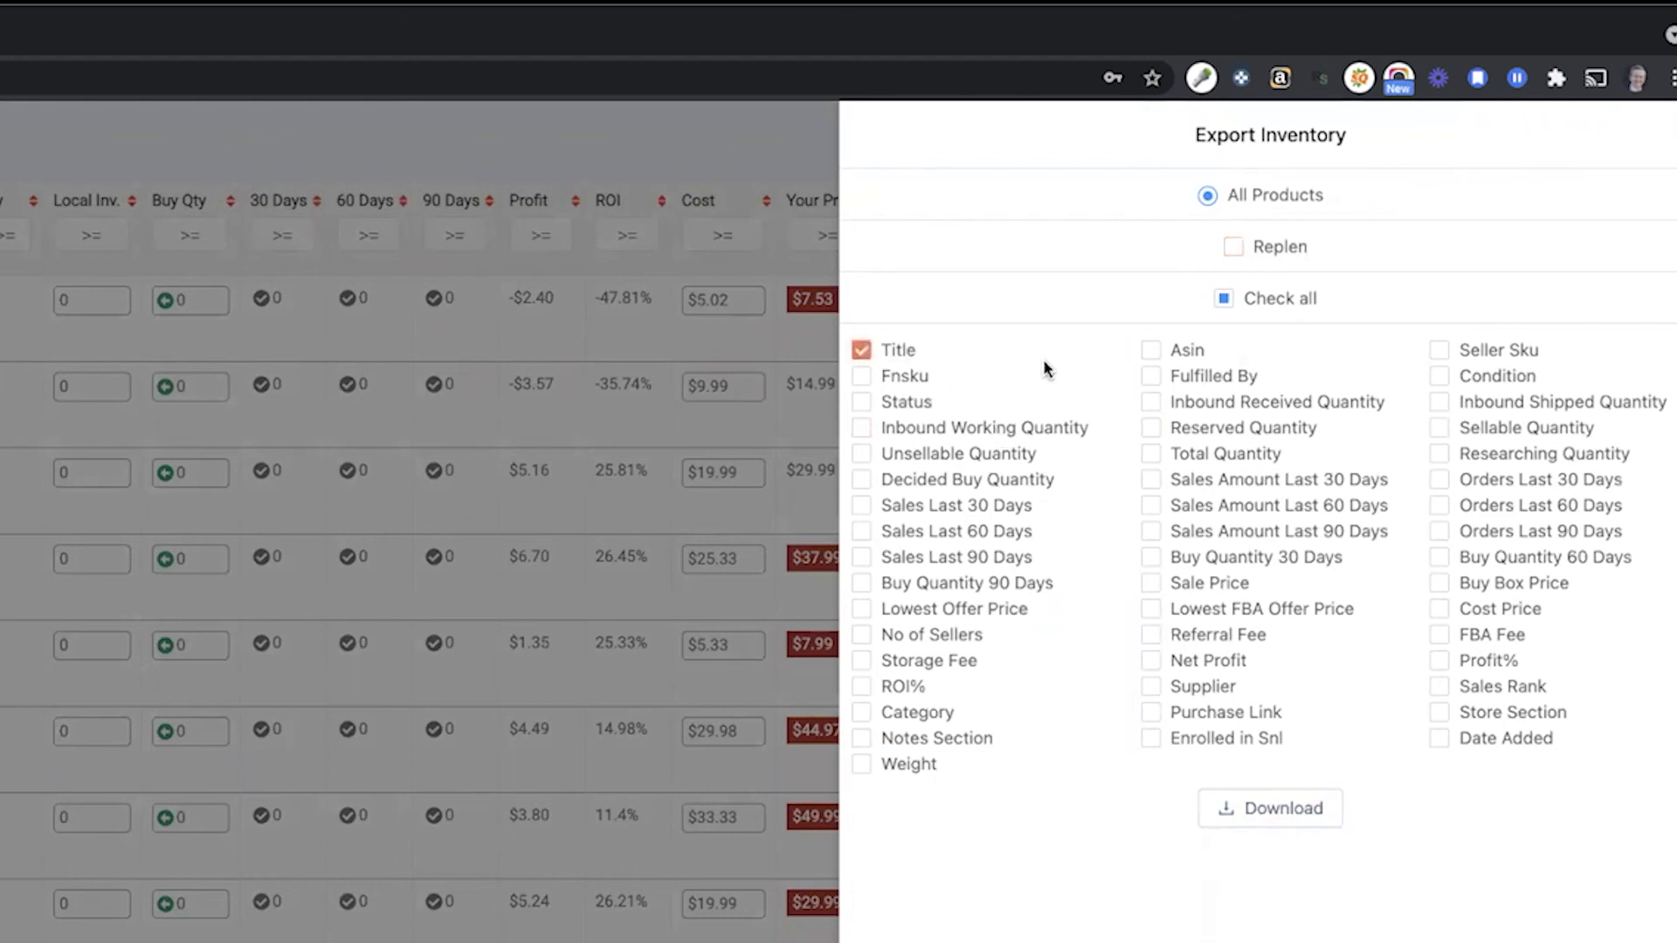
pyautogui.moveTo(1152, 350)
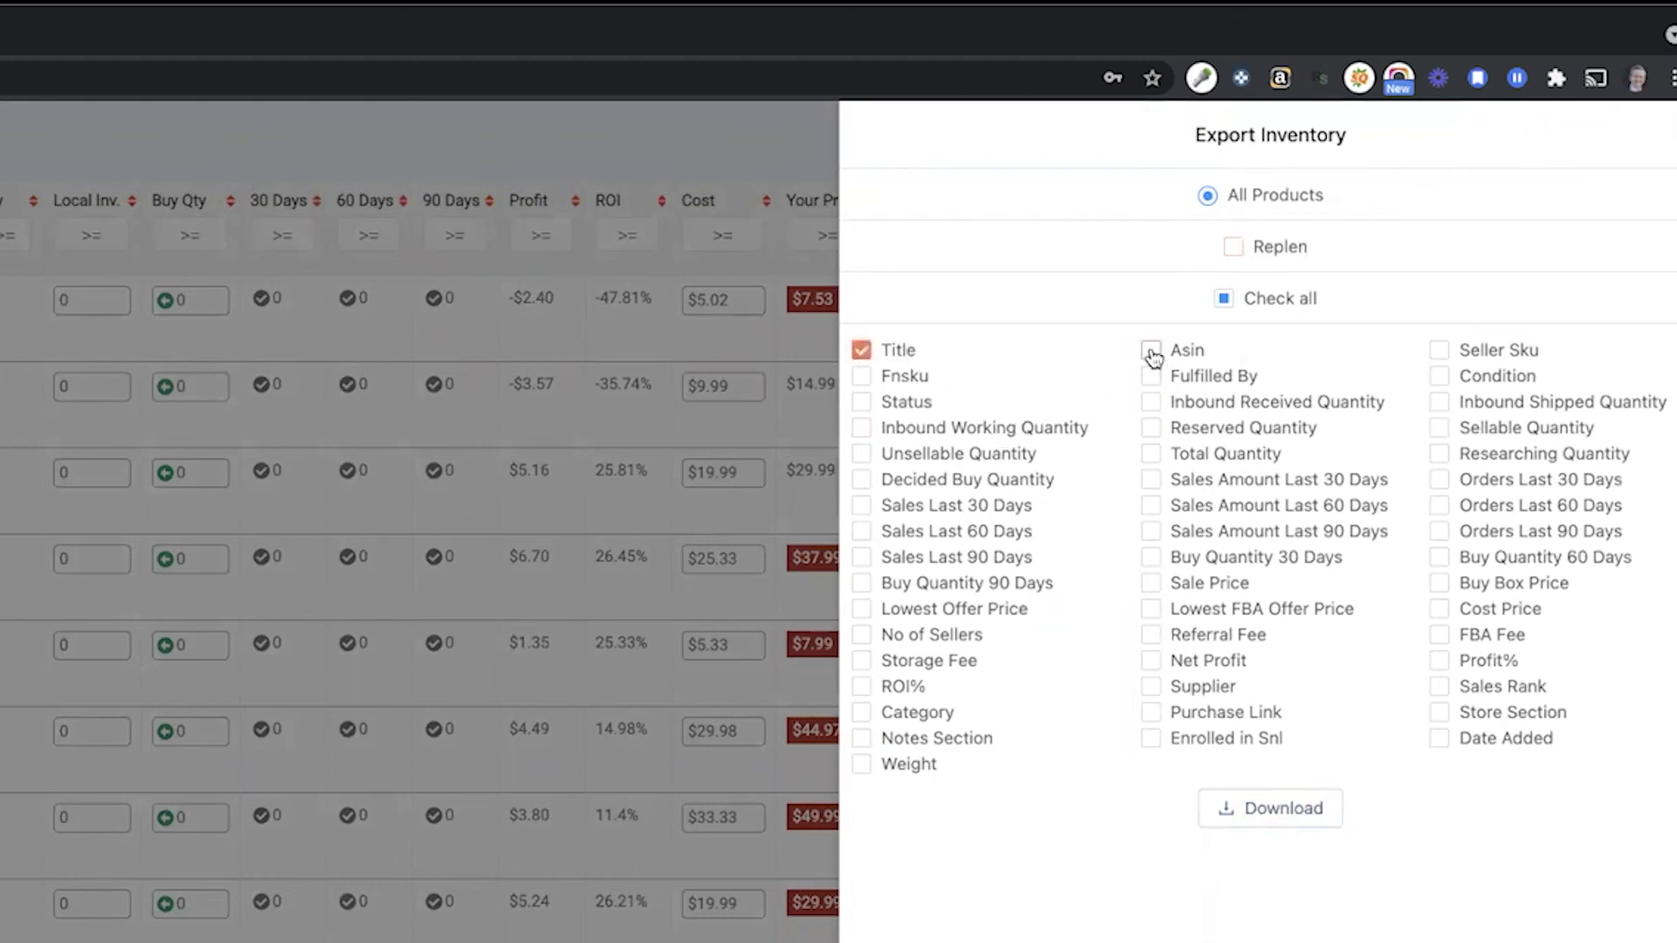
pyautogui.click(1151, 349)
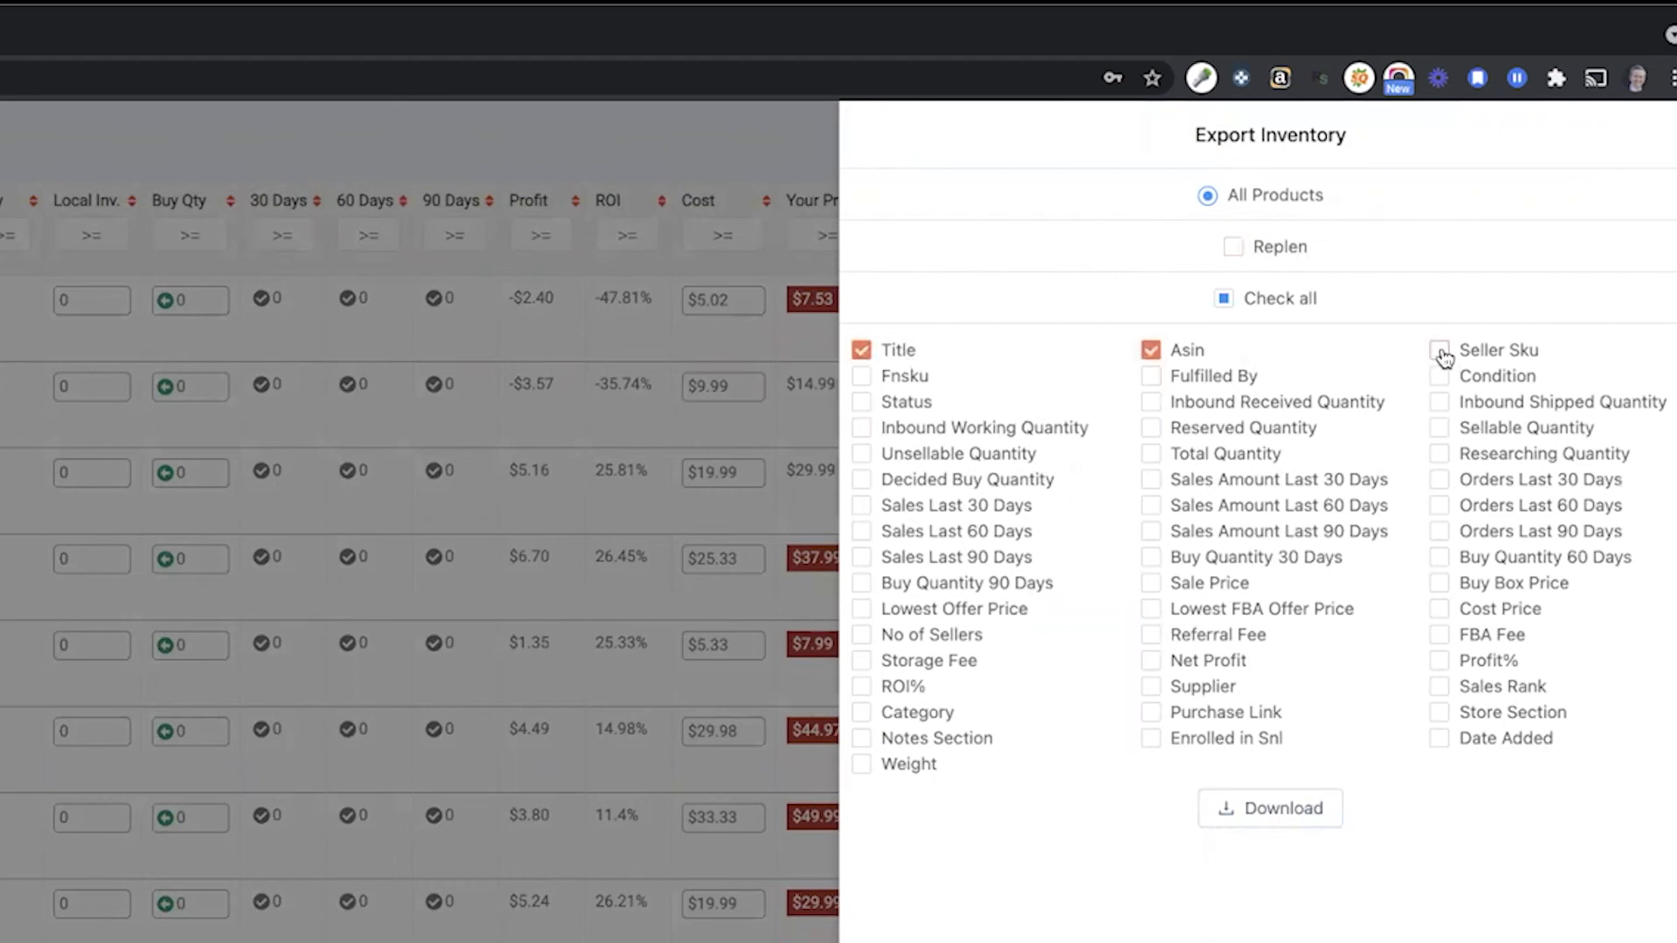
pyautogui.click(1439, 350)
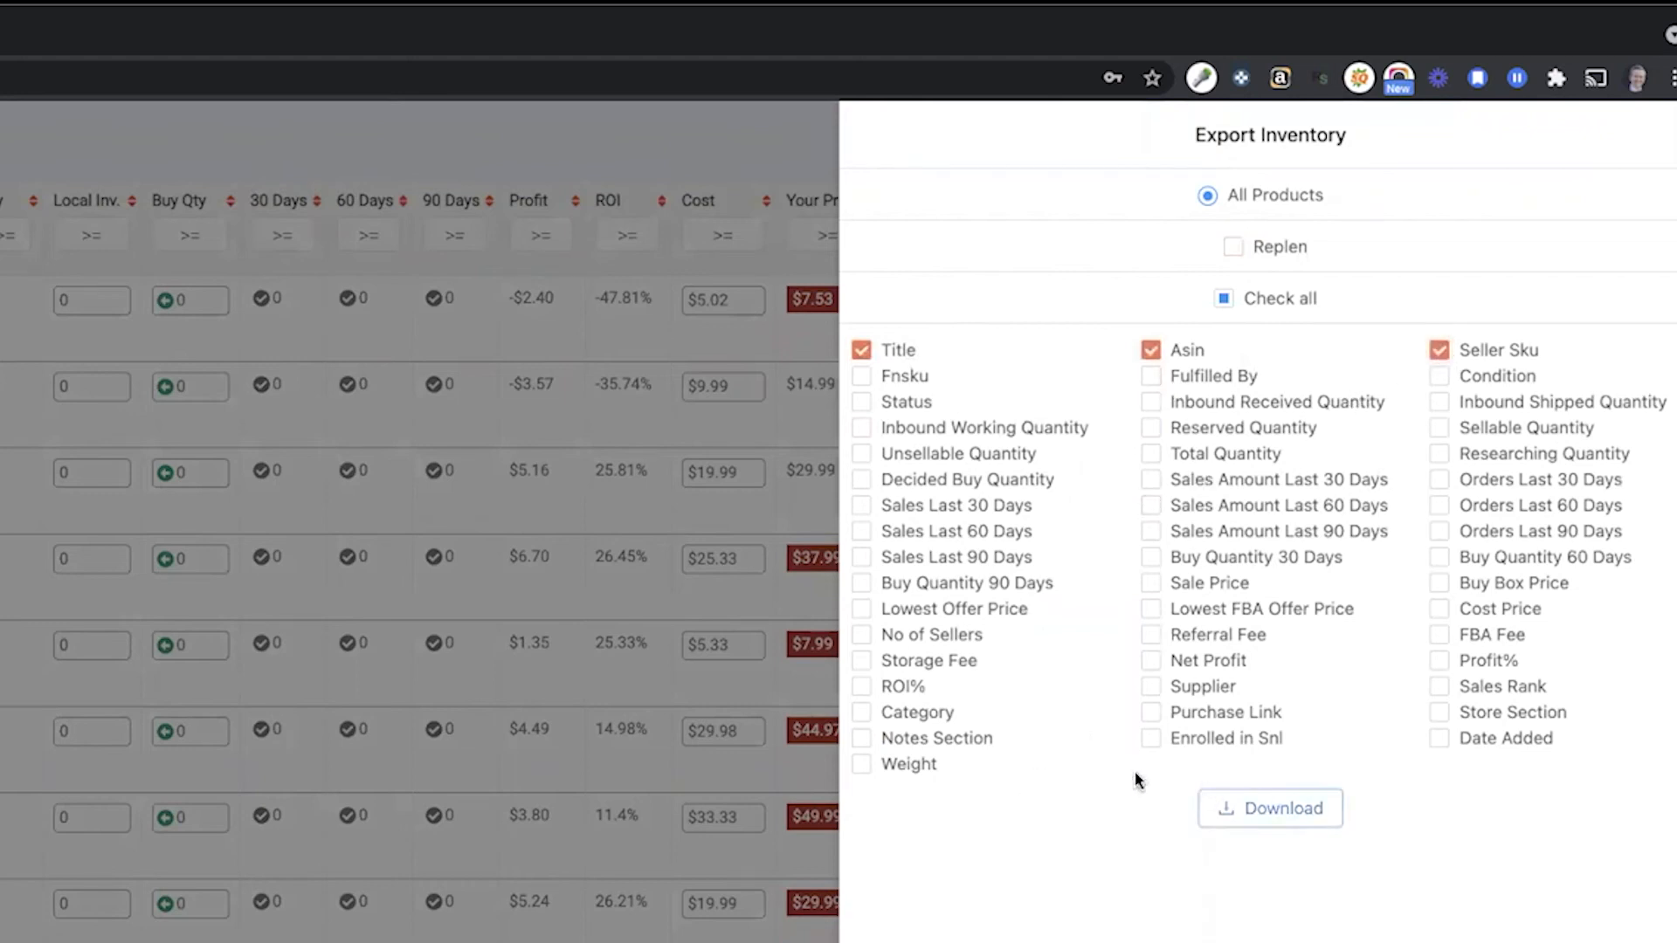
pyautogui.moveTo(800, 160)
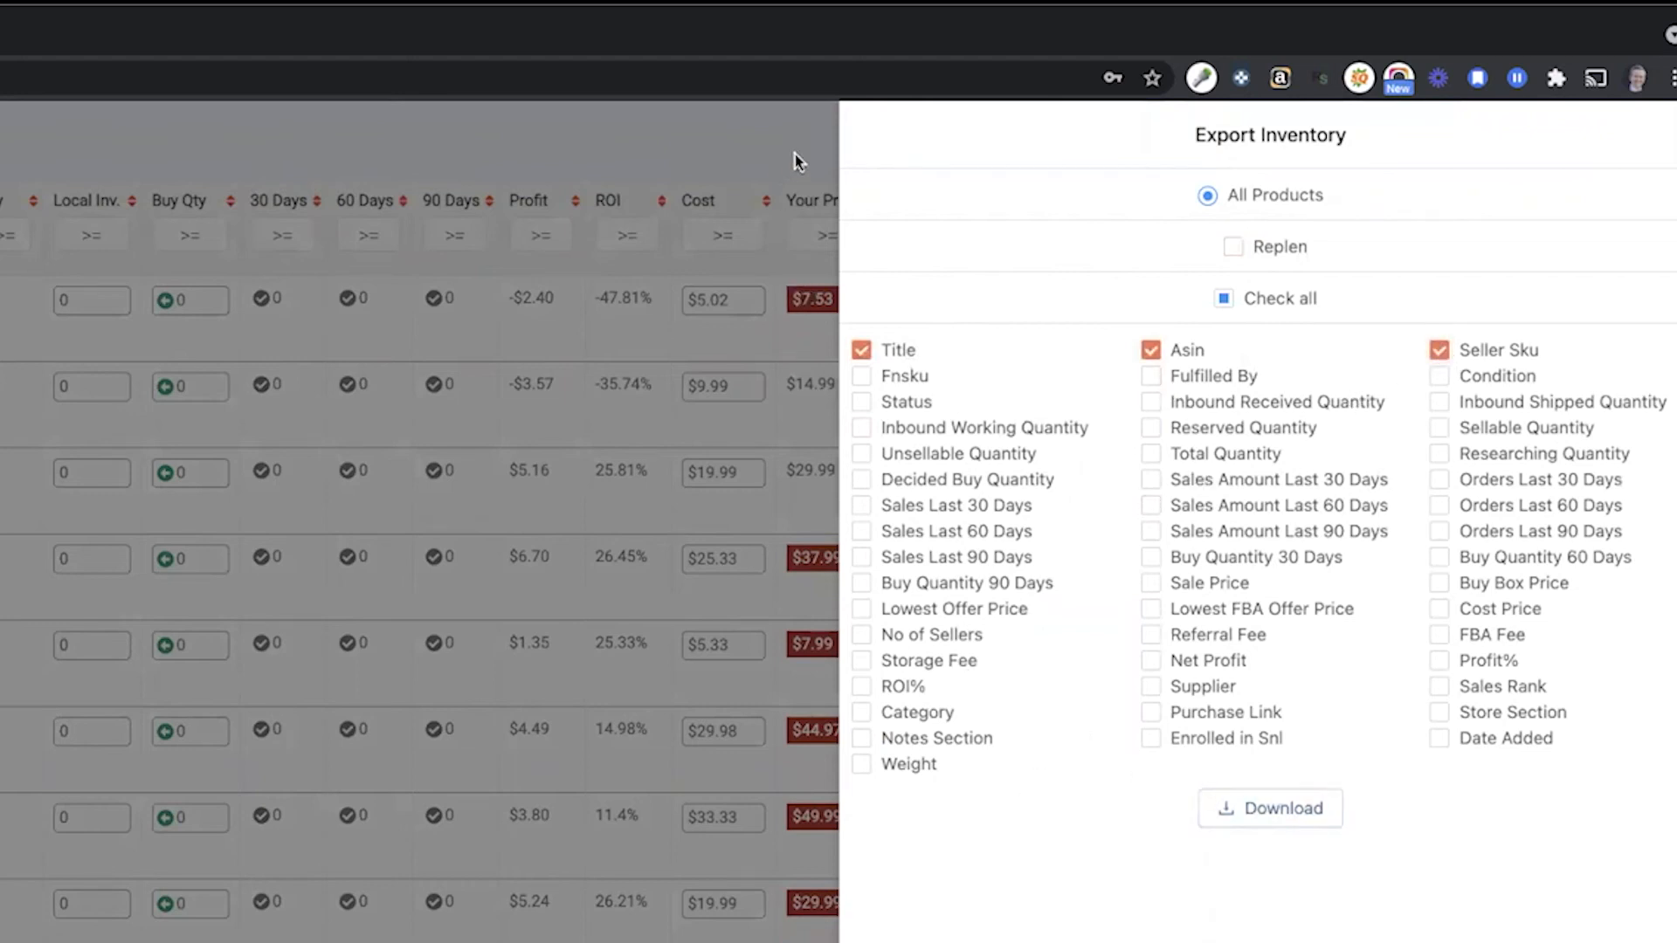
pyautogui.moveTo(813, 166)
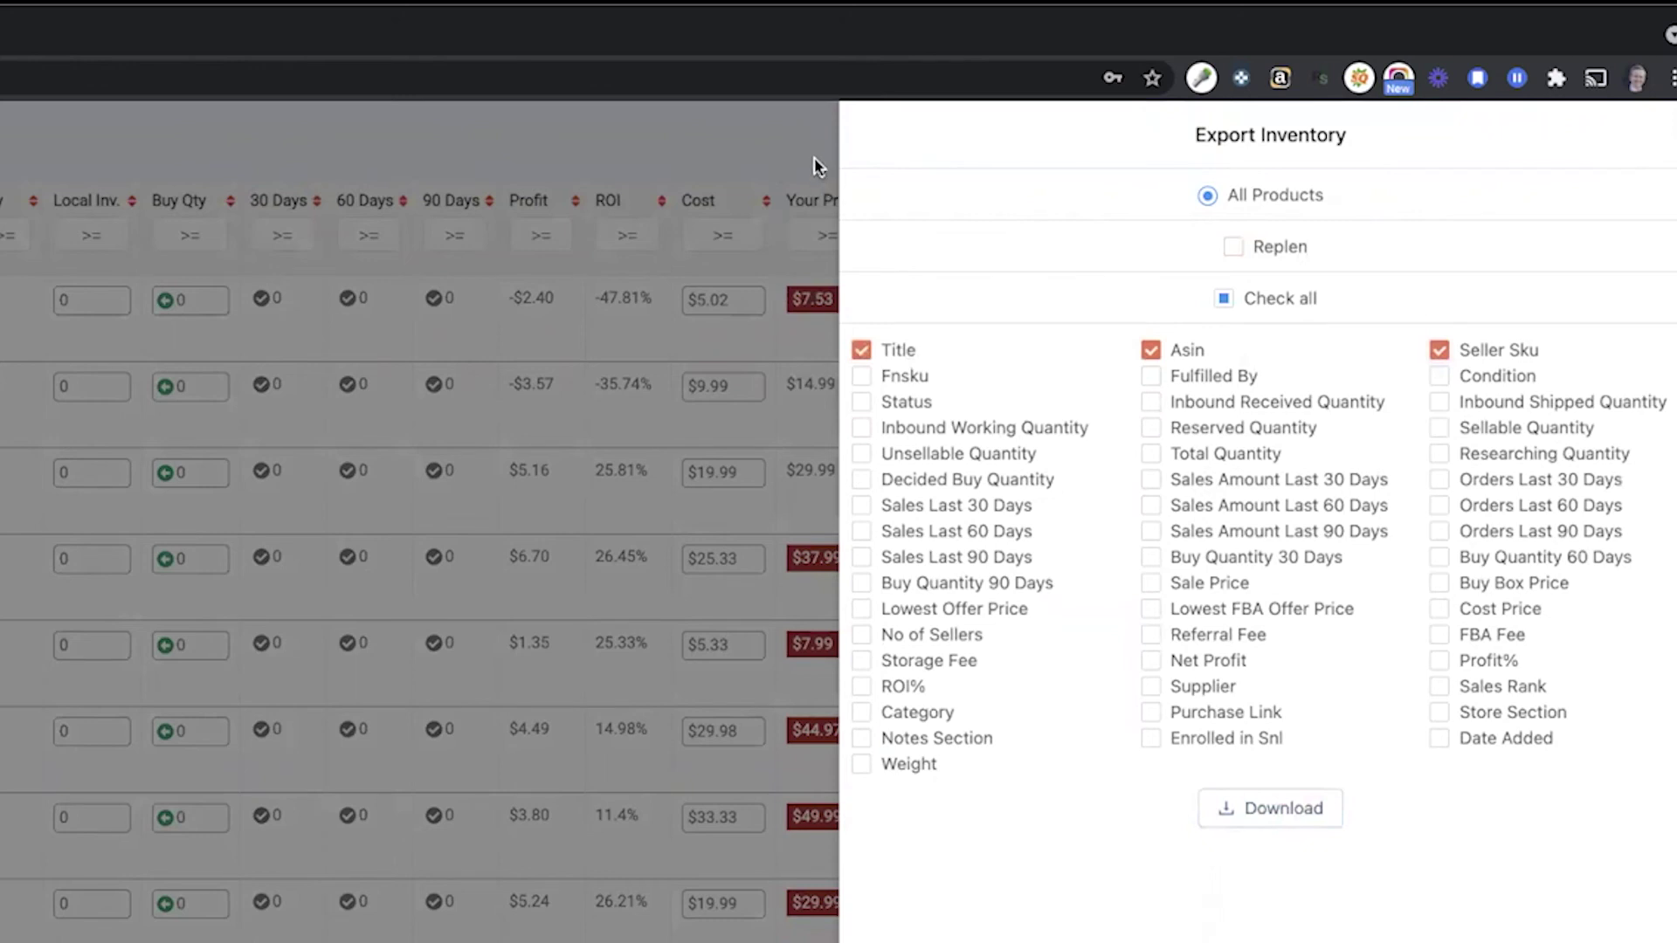
pyautogui.moveTo(805, 170)
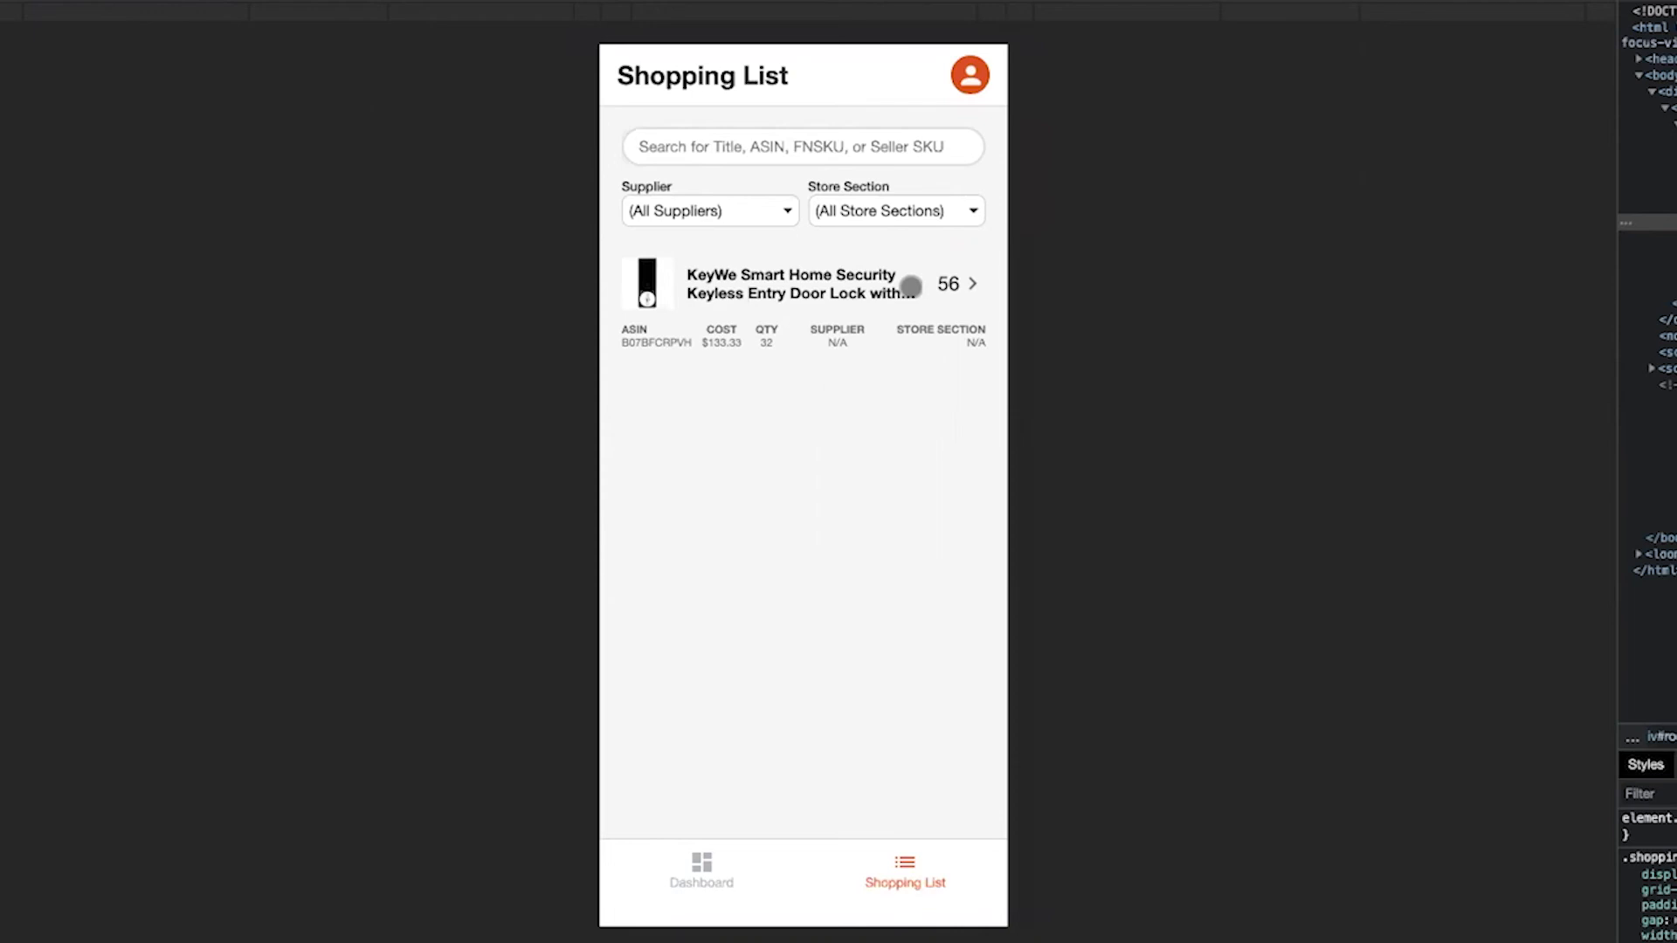
pyautogui.moveTo(807, 264)
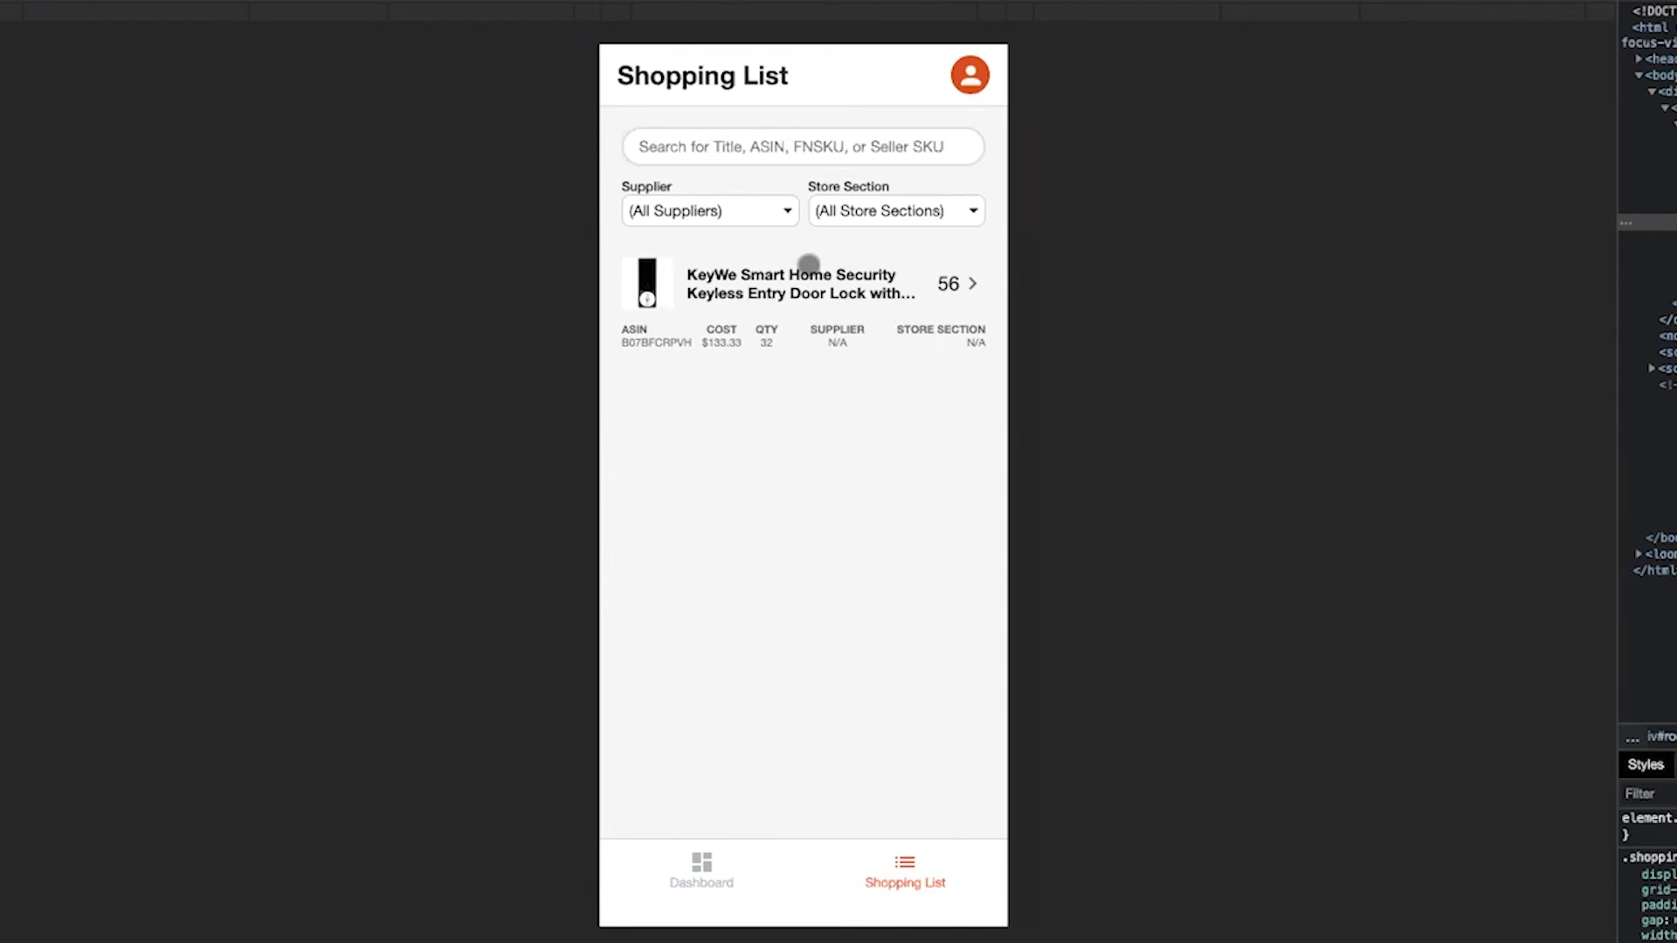
pyautogui.moveTo(803, 314)
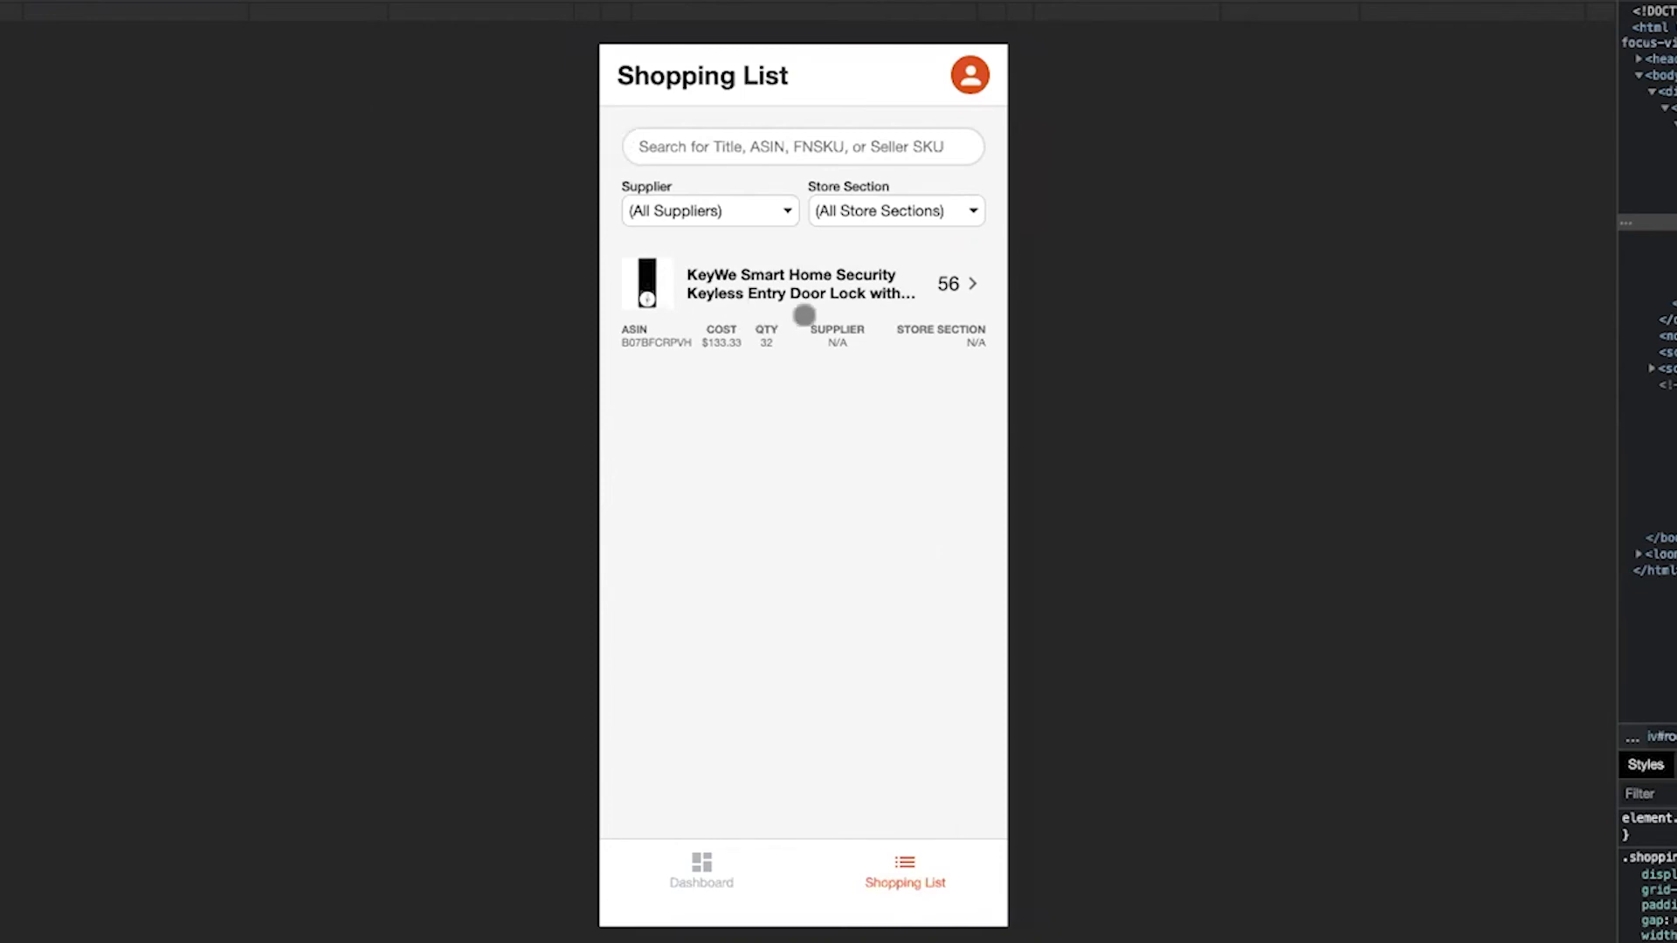
pyautogui.moveTo(961, 285)
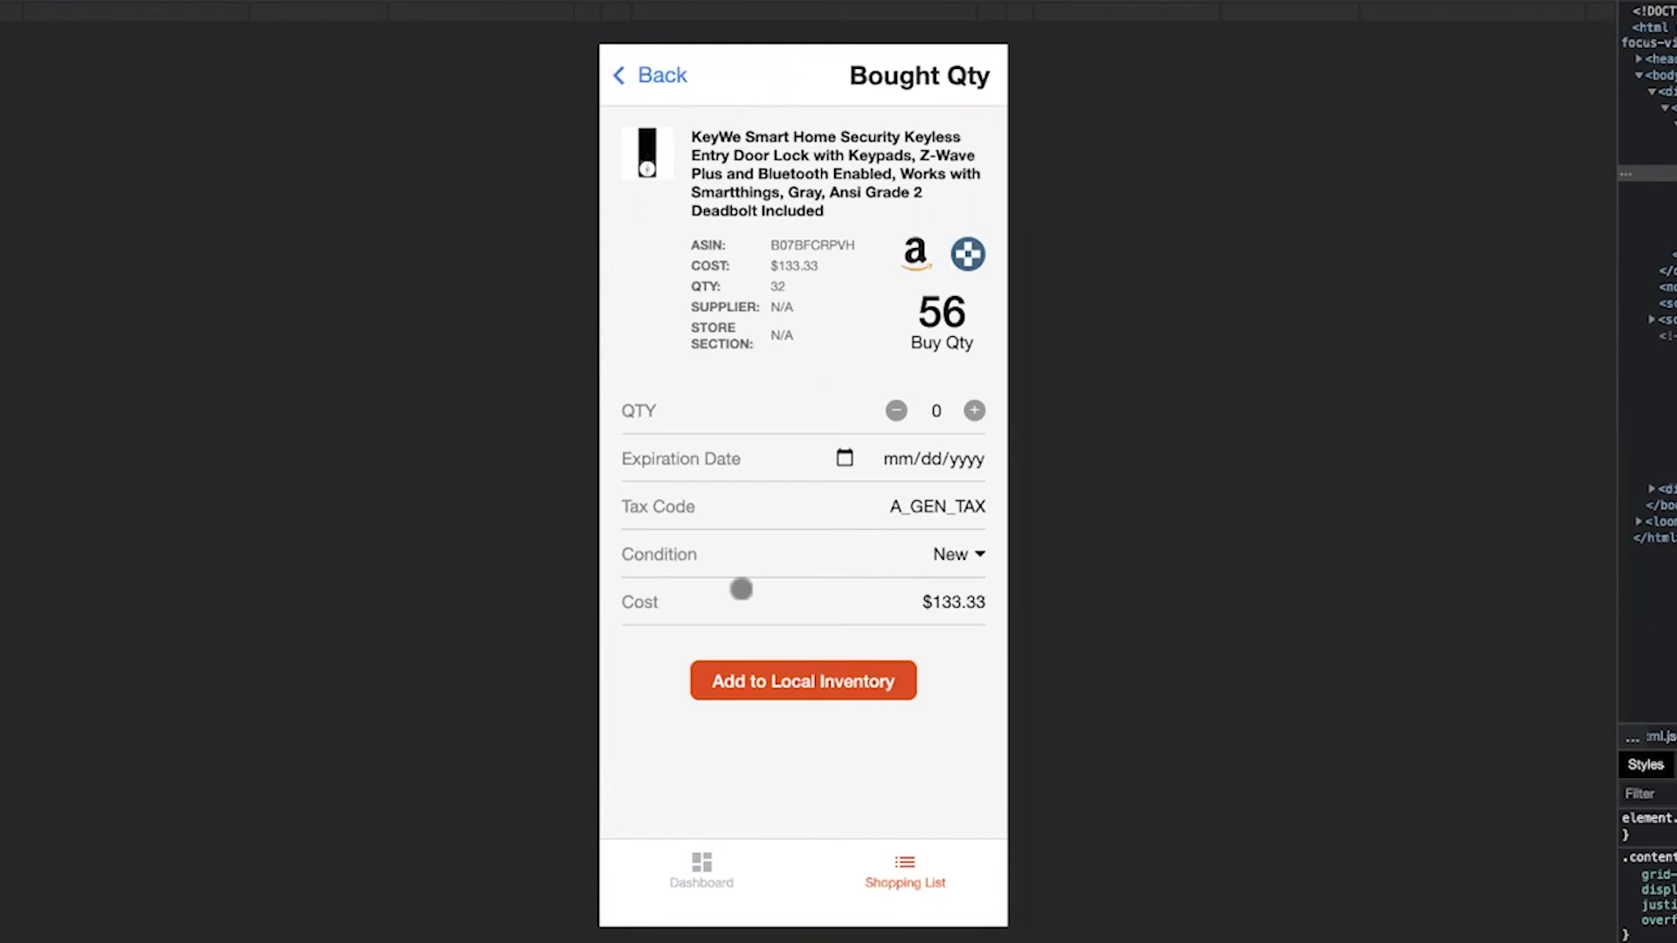
pyautogui.moveTo(668, 572)
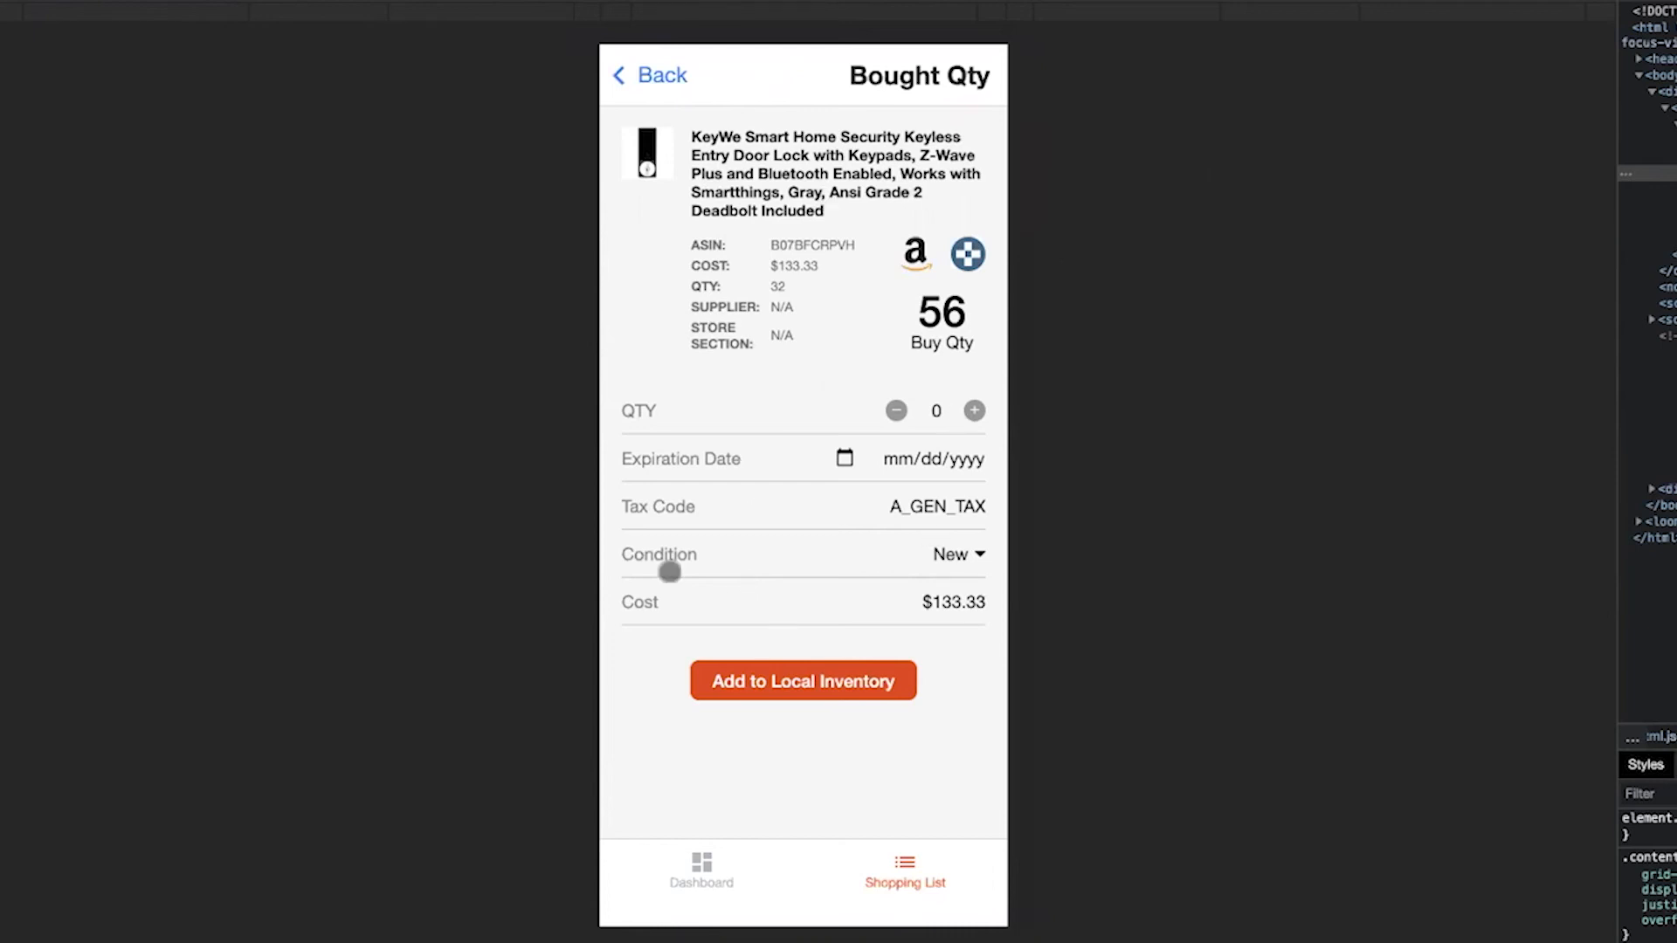
# - Check the KeyWe lock's Bought Qty details, then go back to the Shopping List
pyautogui.click(648, 75)
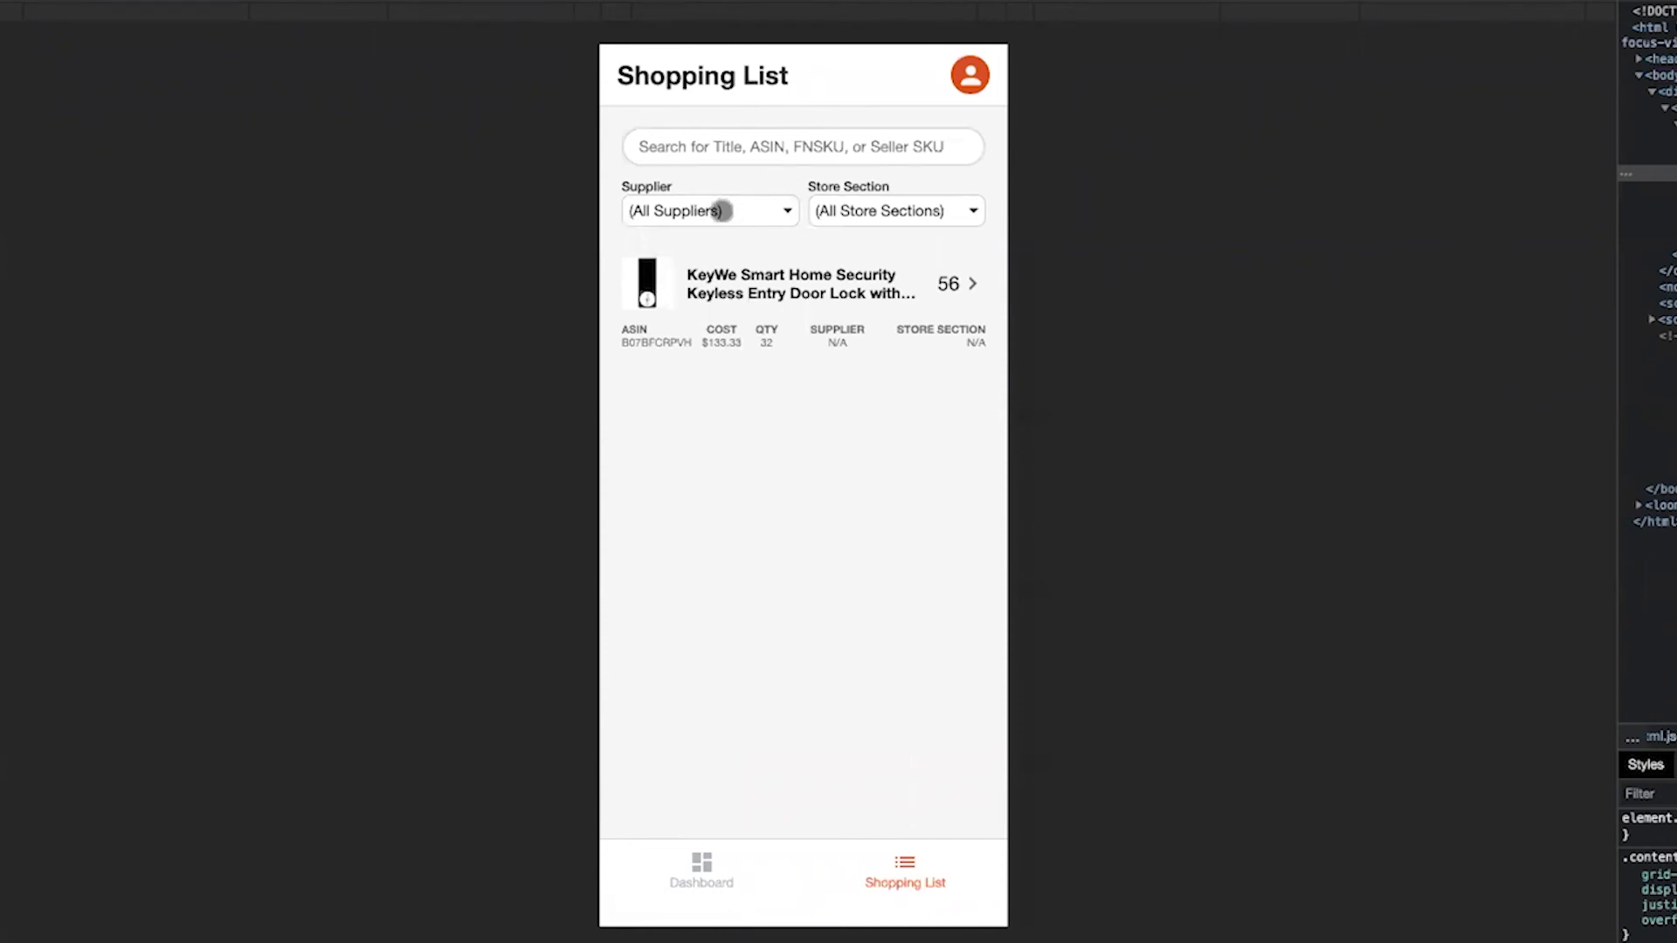
pyautogui.moveTo(778, 318)
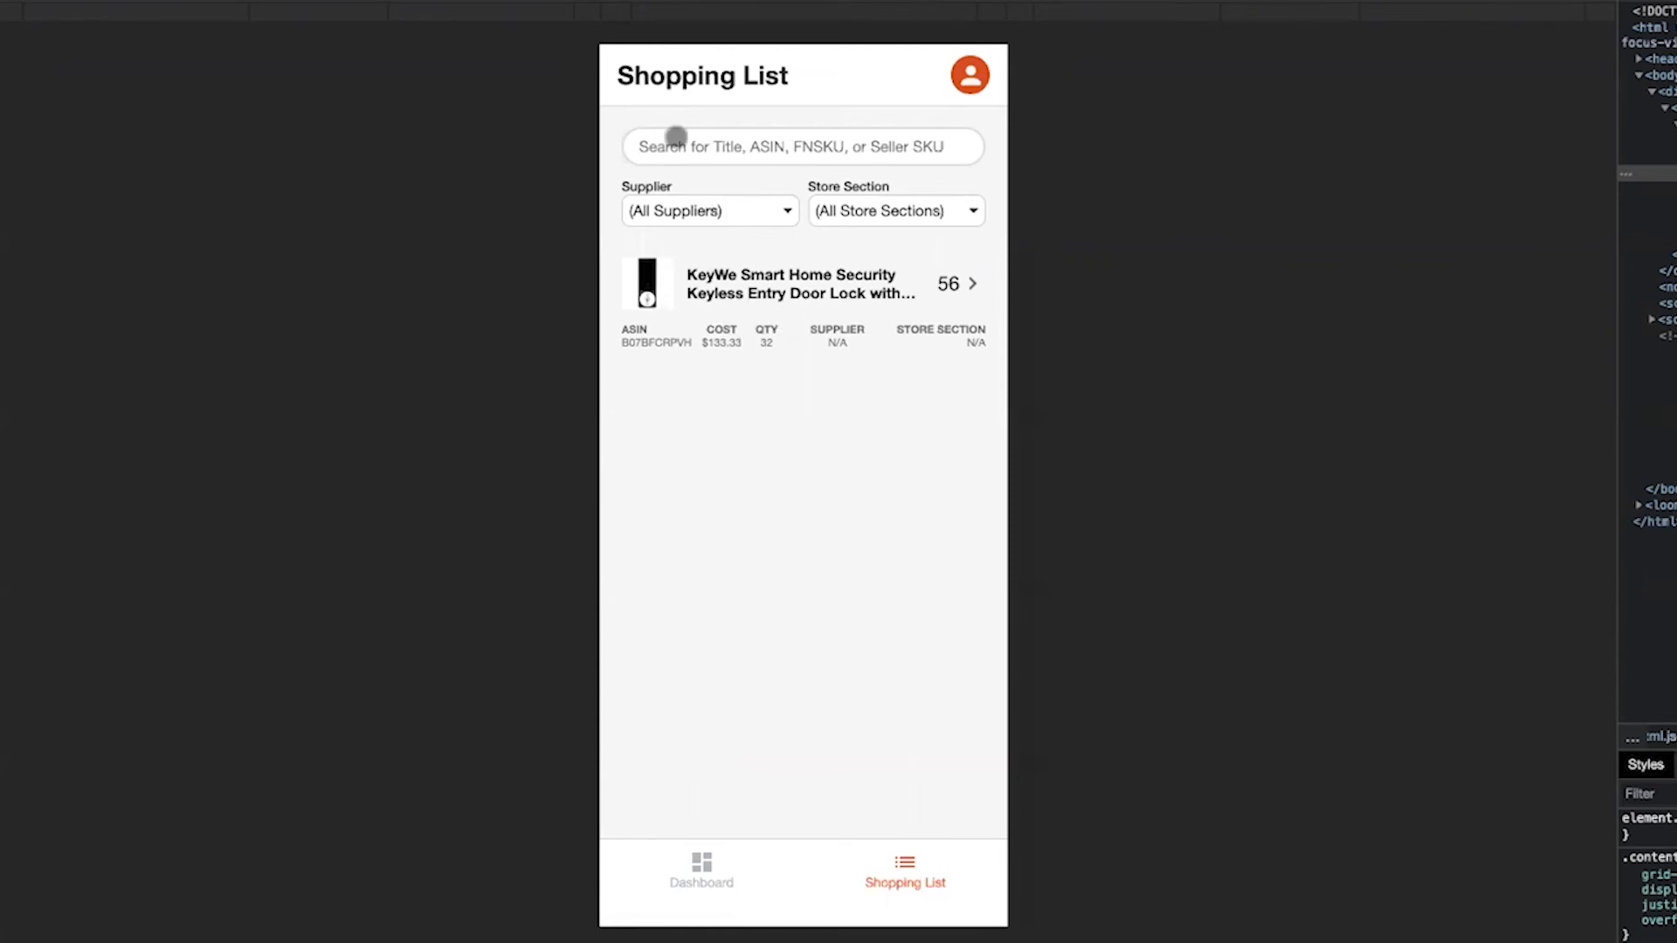
pyautogui.moveTo(786, 294)
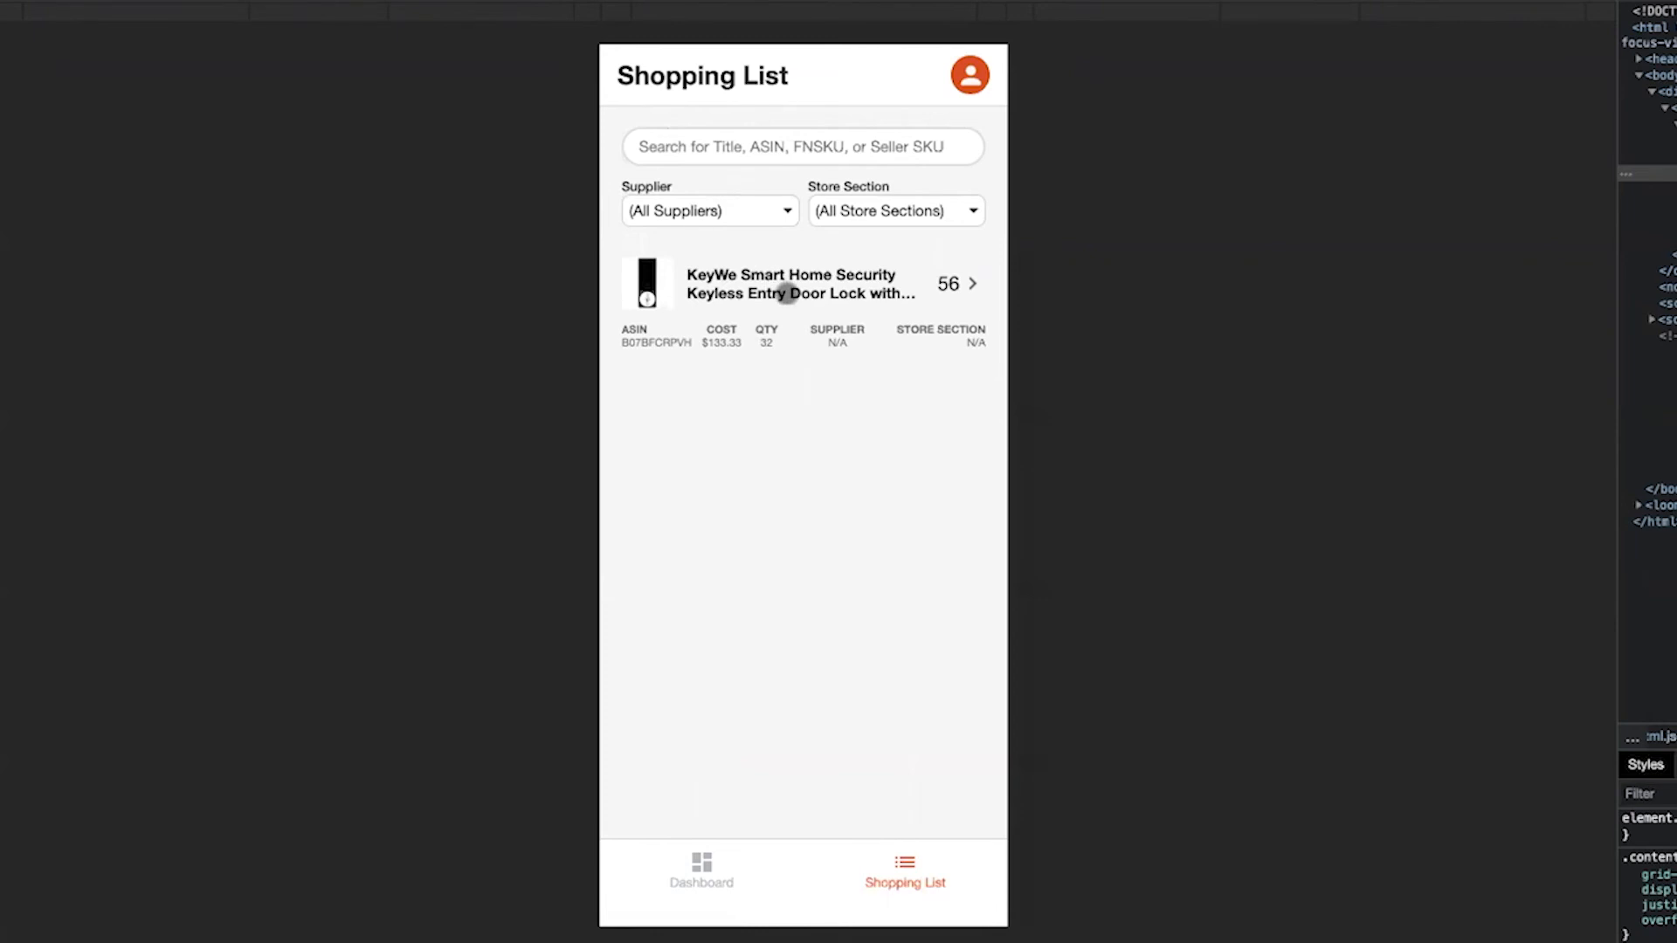
pyautogui.click(804, 283)
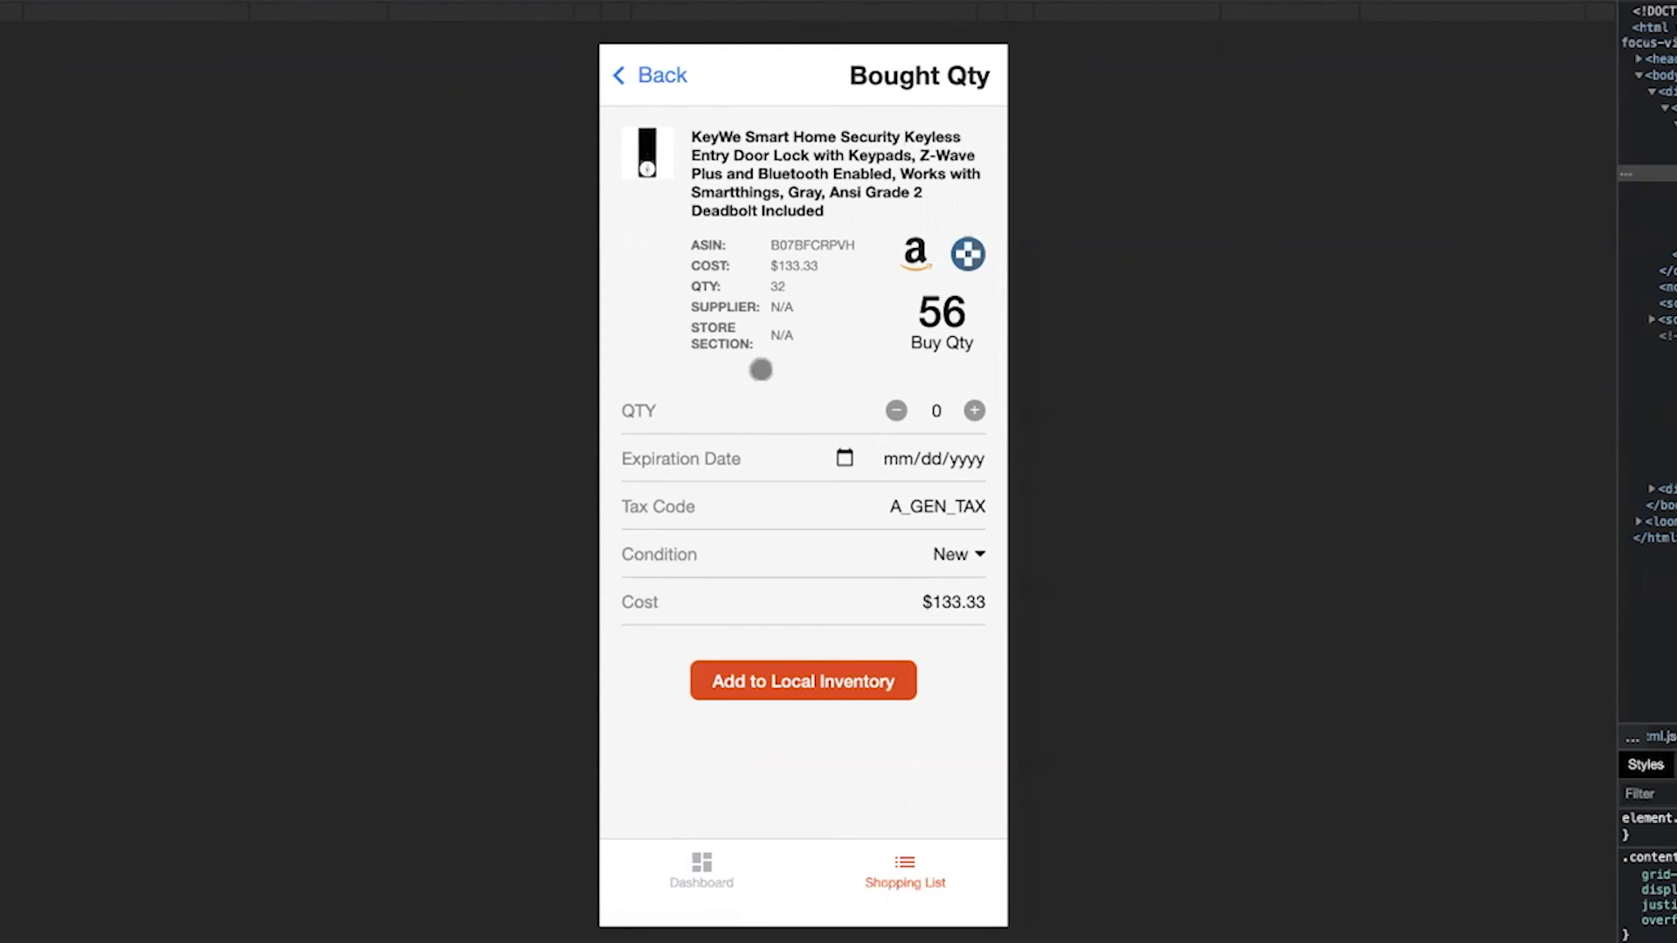
pyautogui.click(649, 75)
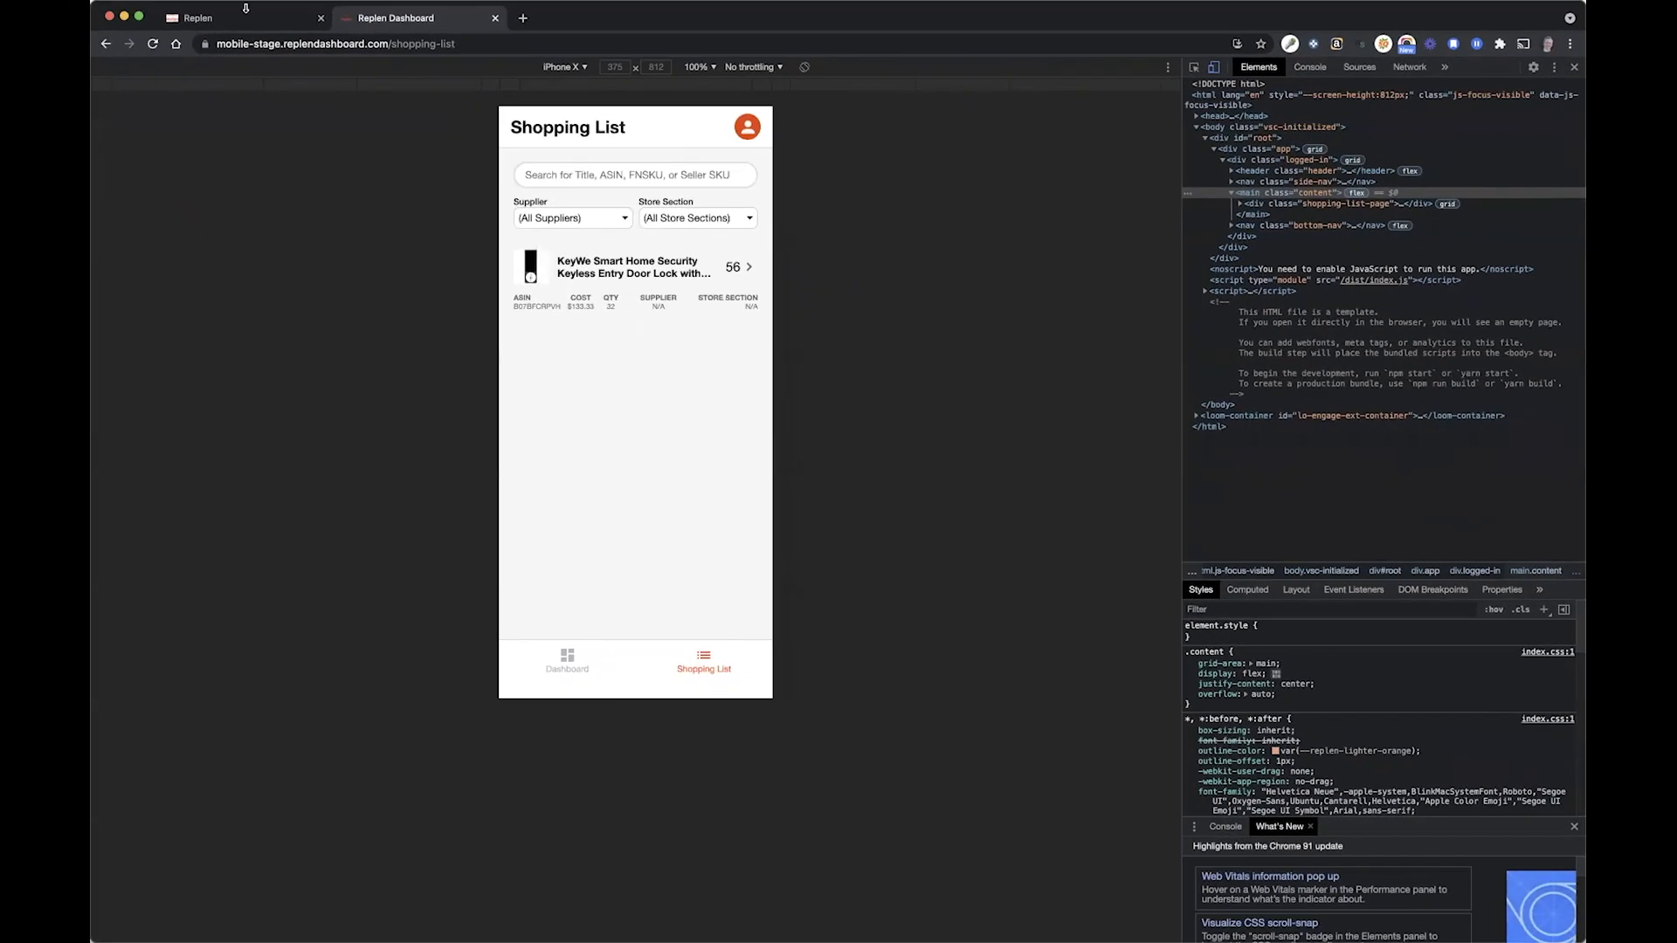
# - Switch back to the Replen browser tab showing the Inventory² table
pyautogui.click(198, 18)
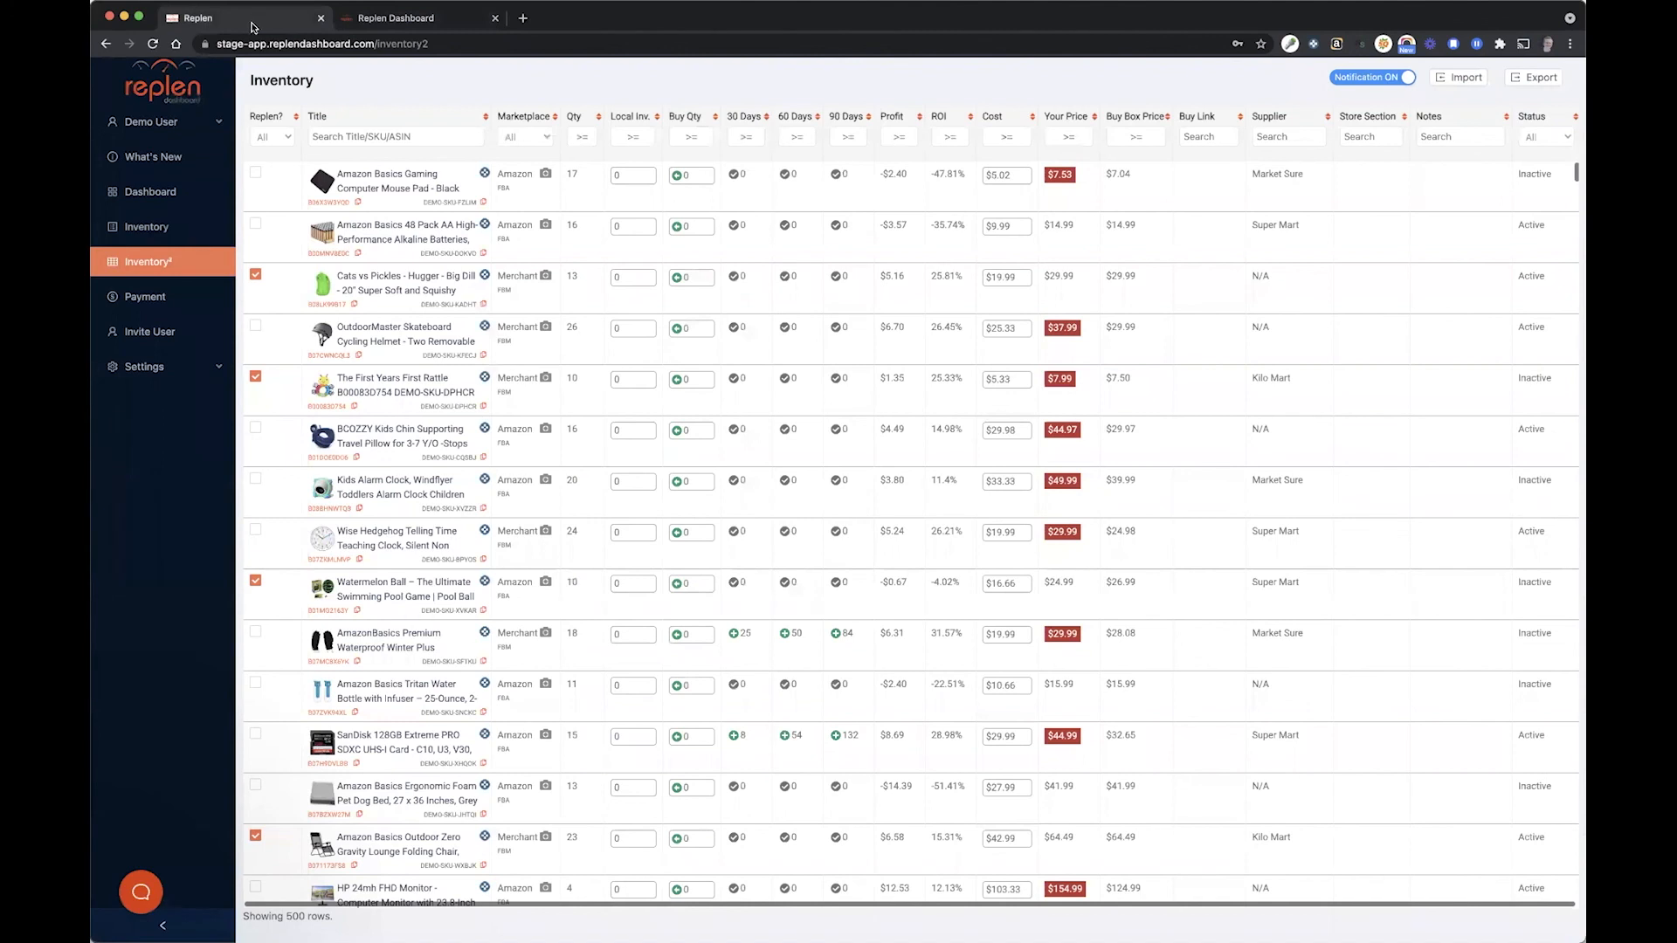
pyautogui.moveTo(596, 492)
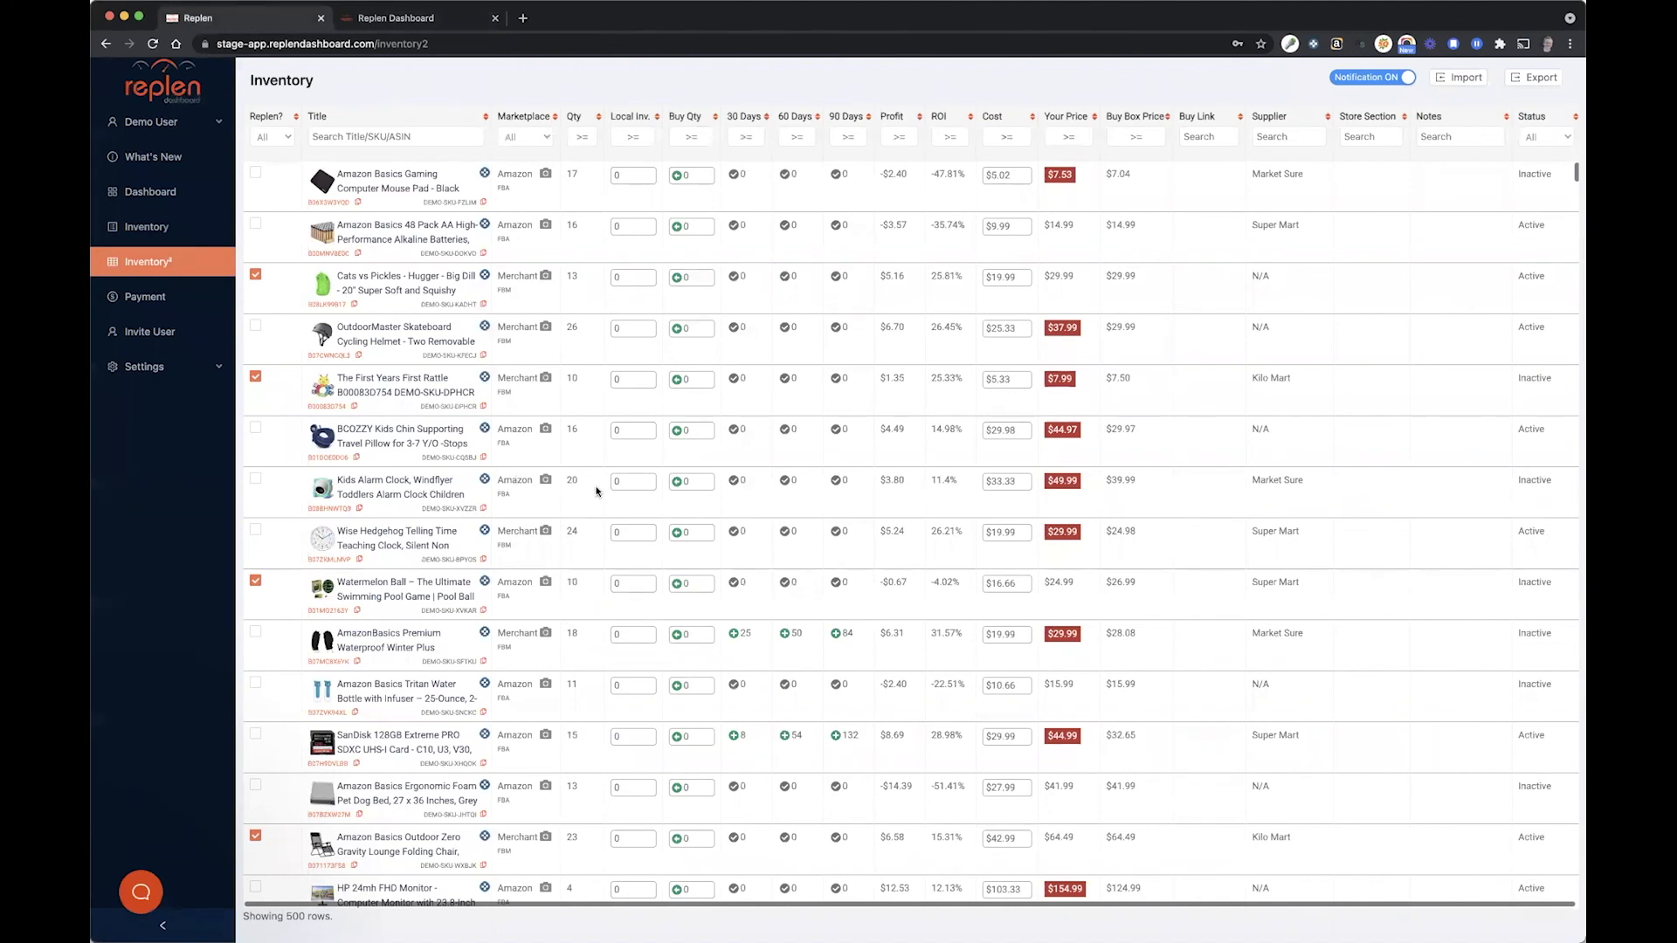
pyautogui.moveTo(172, 398)
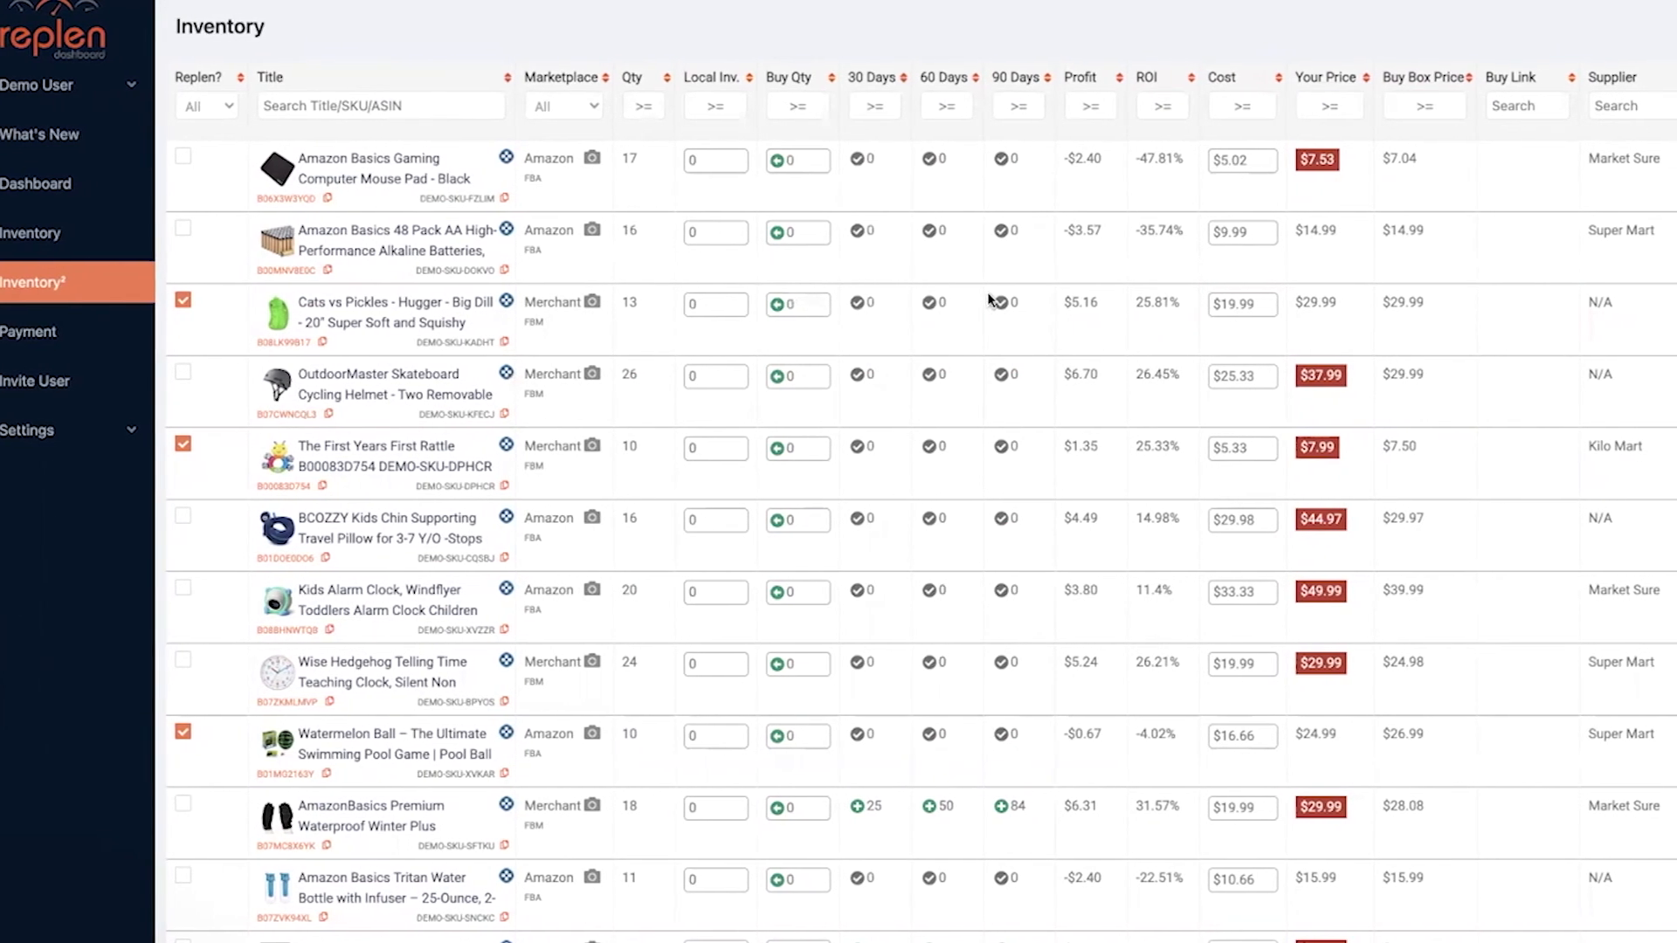
pyautogui.moveTo(987, 233)
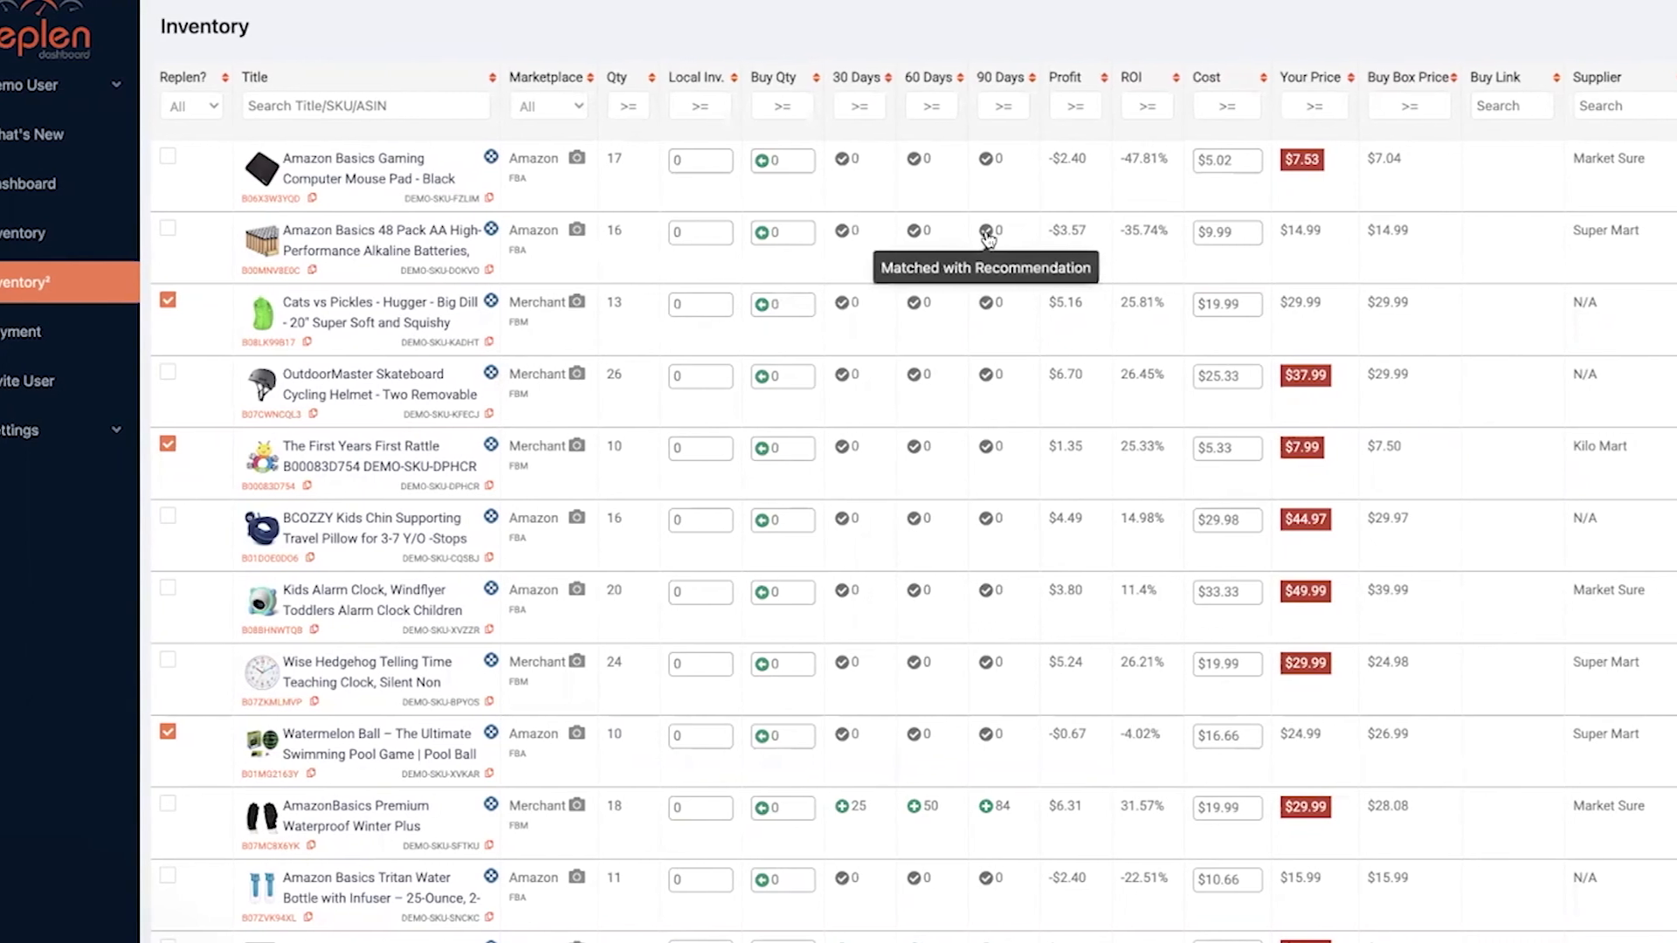
pyautogui.moveTo(870, 253)
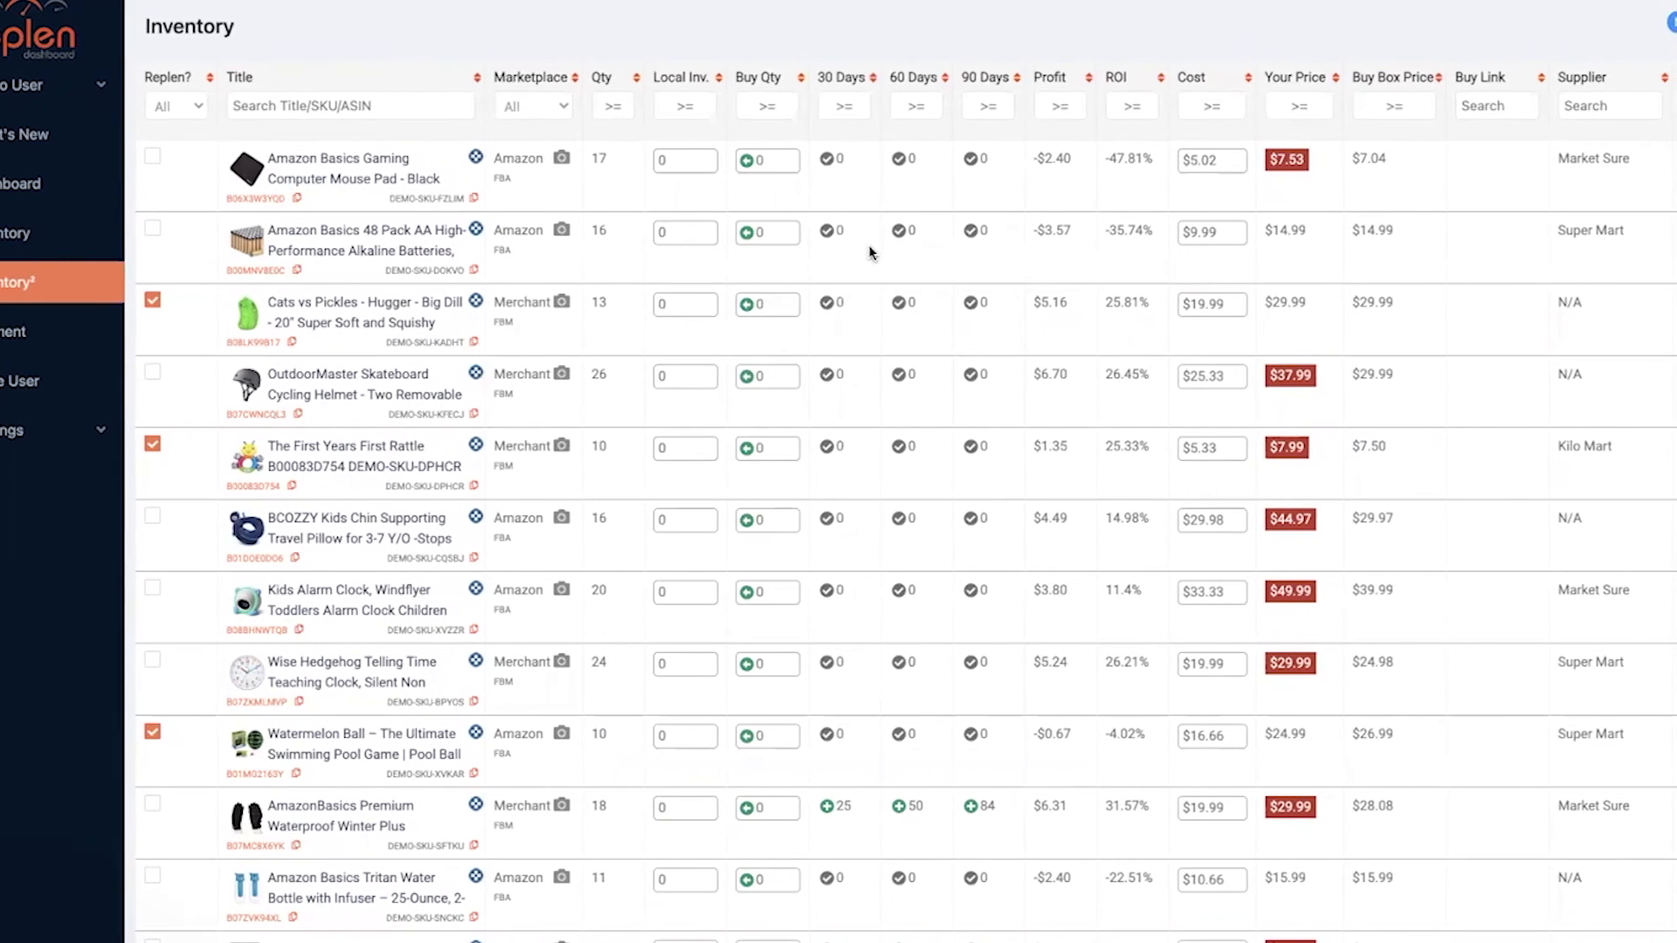
pyautogui.moveTo(825, 809)
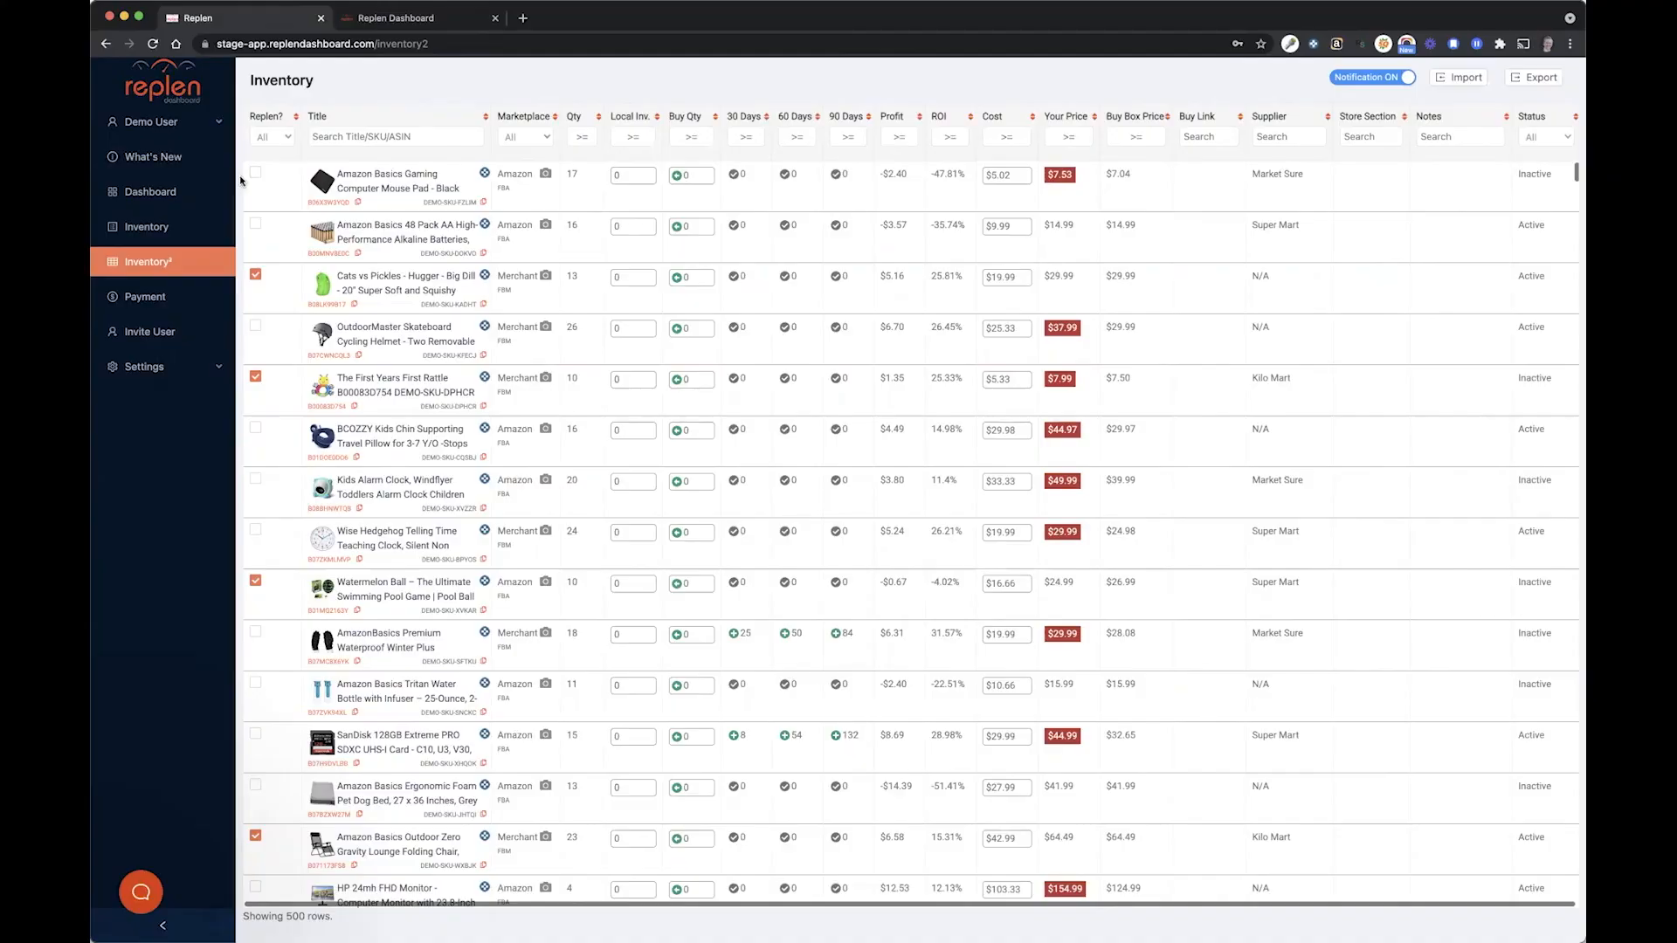
pyautogui.moveTo(152, 156)
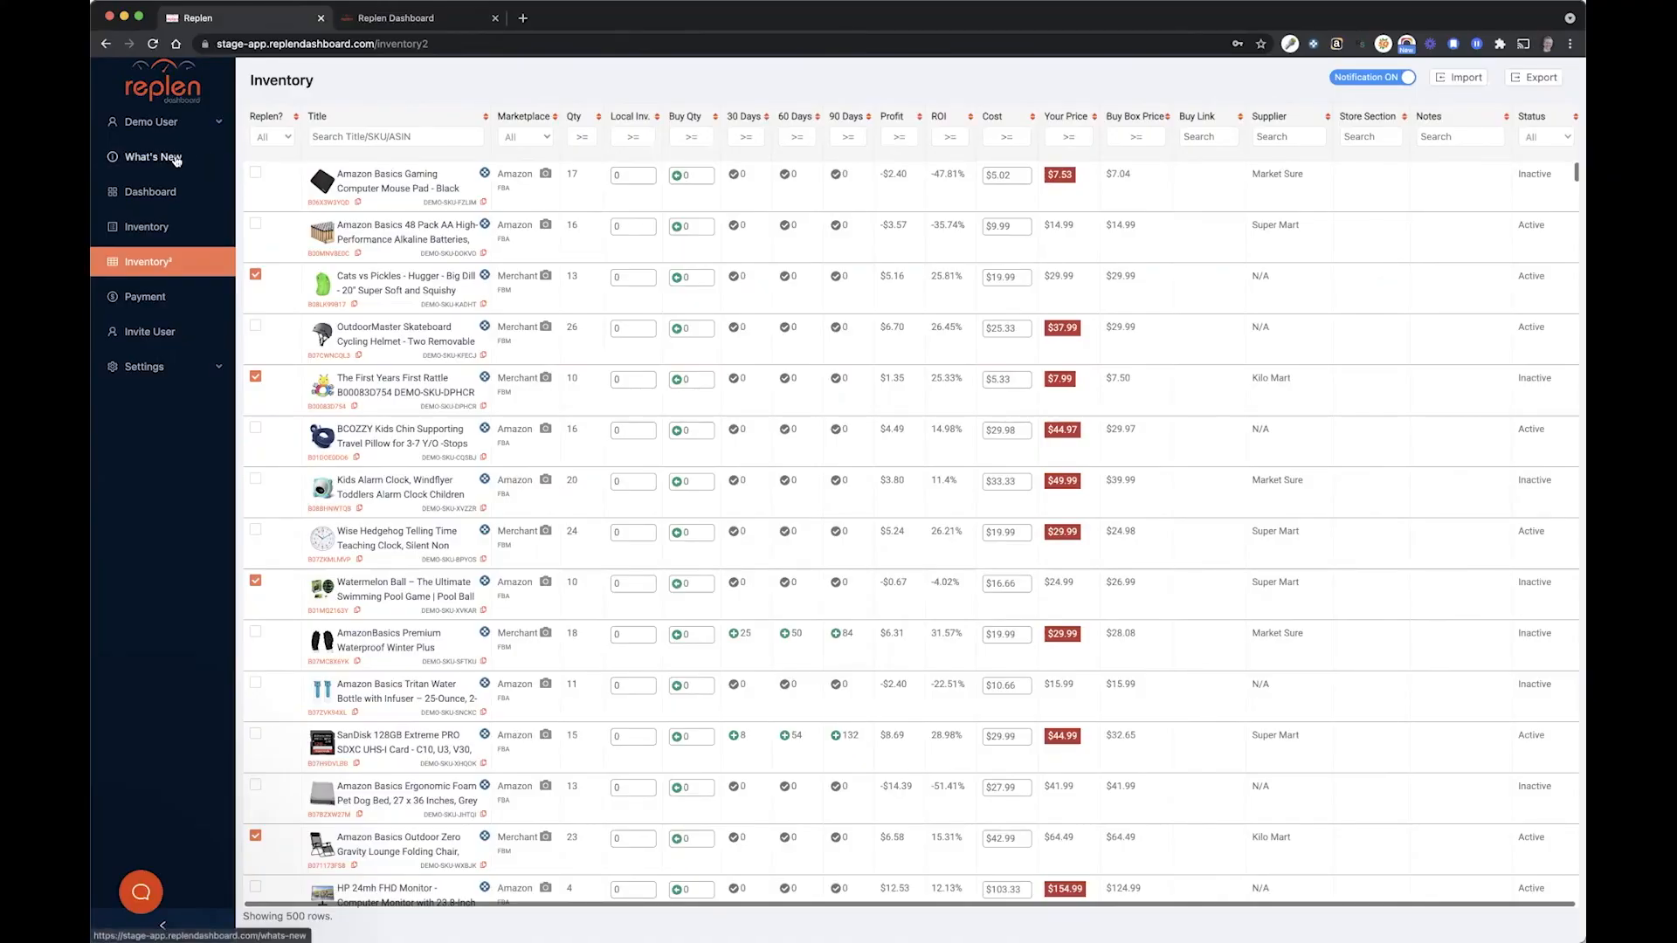
# - Scroll through the What's New timeline of 2020 feature updates
pyautogui.click(151, 157)
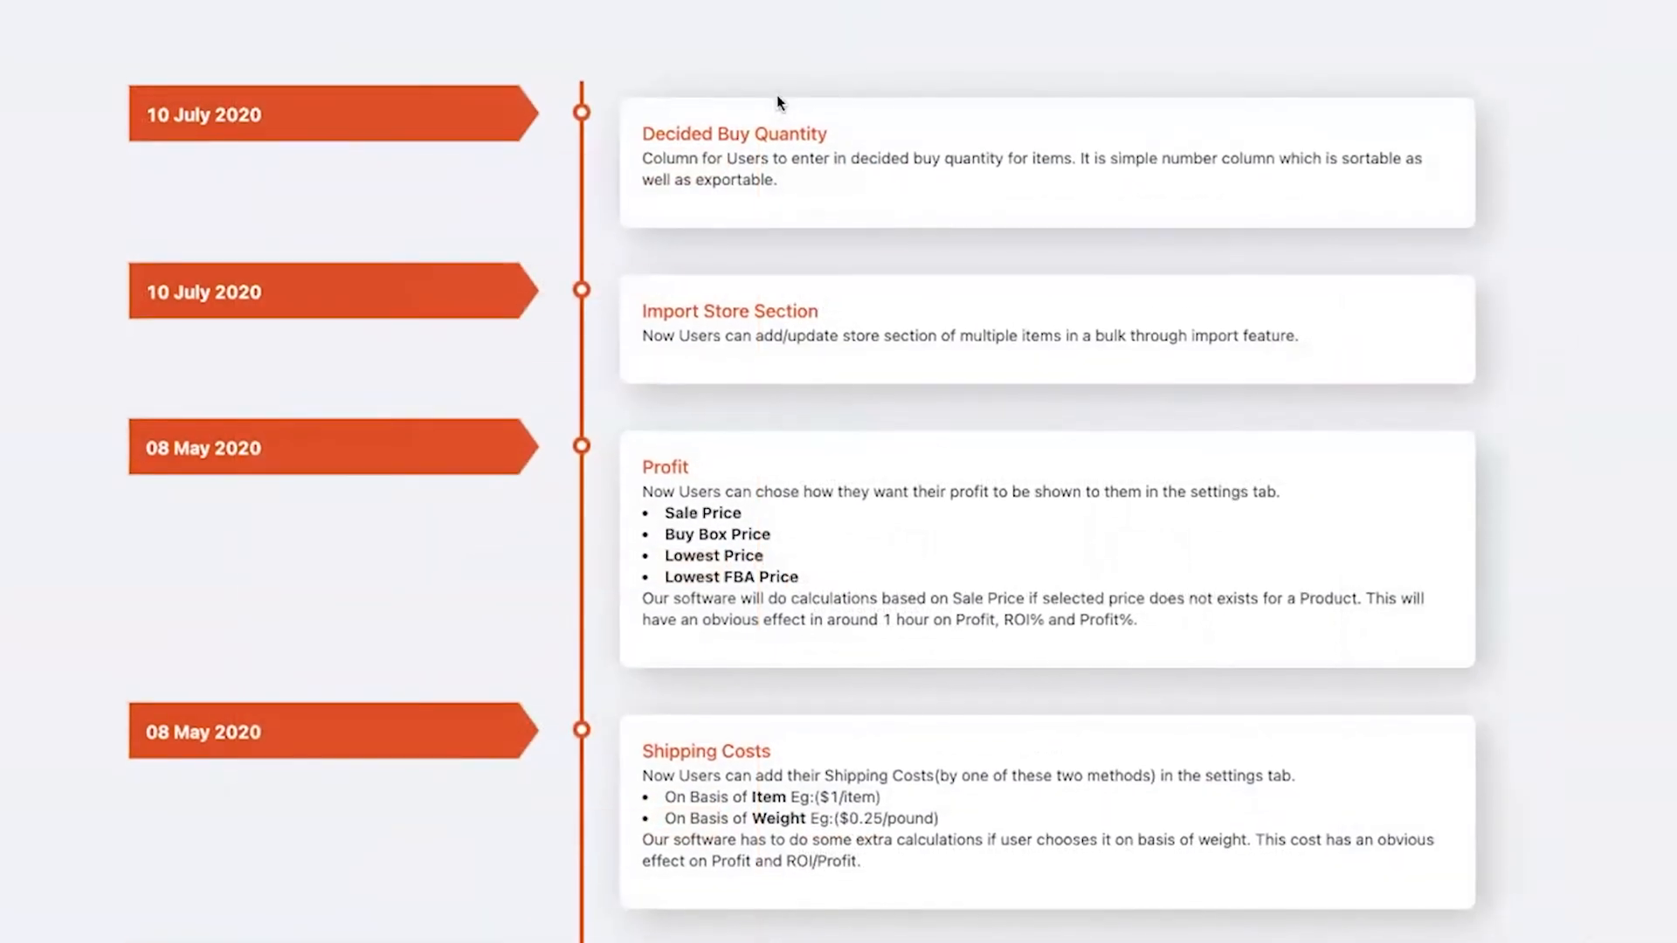
pyautogui.scroll(-3)
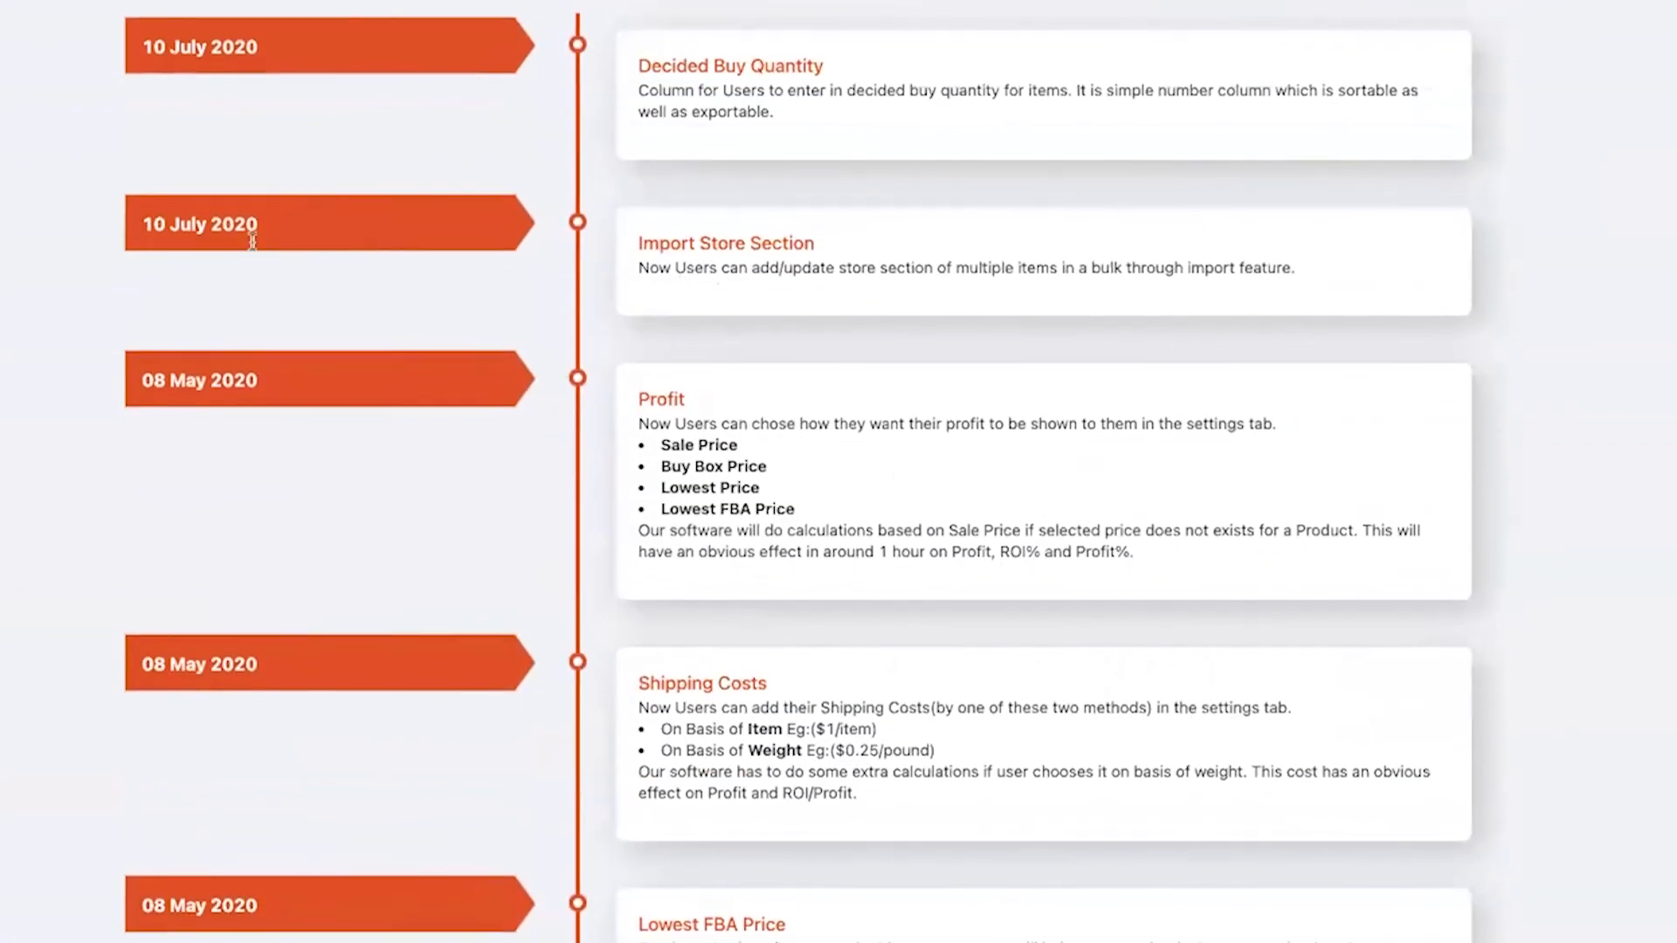
pyautogui.scroll(-3)
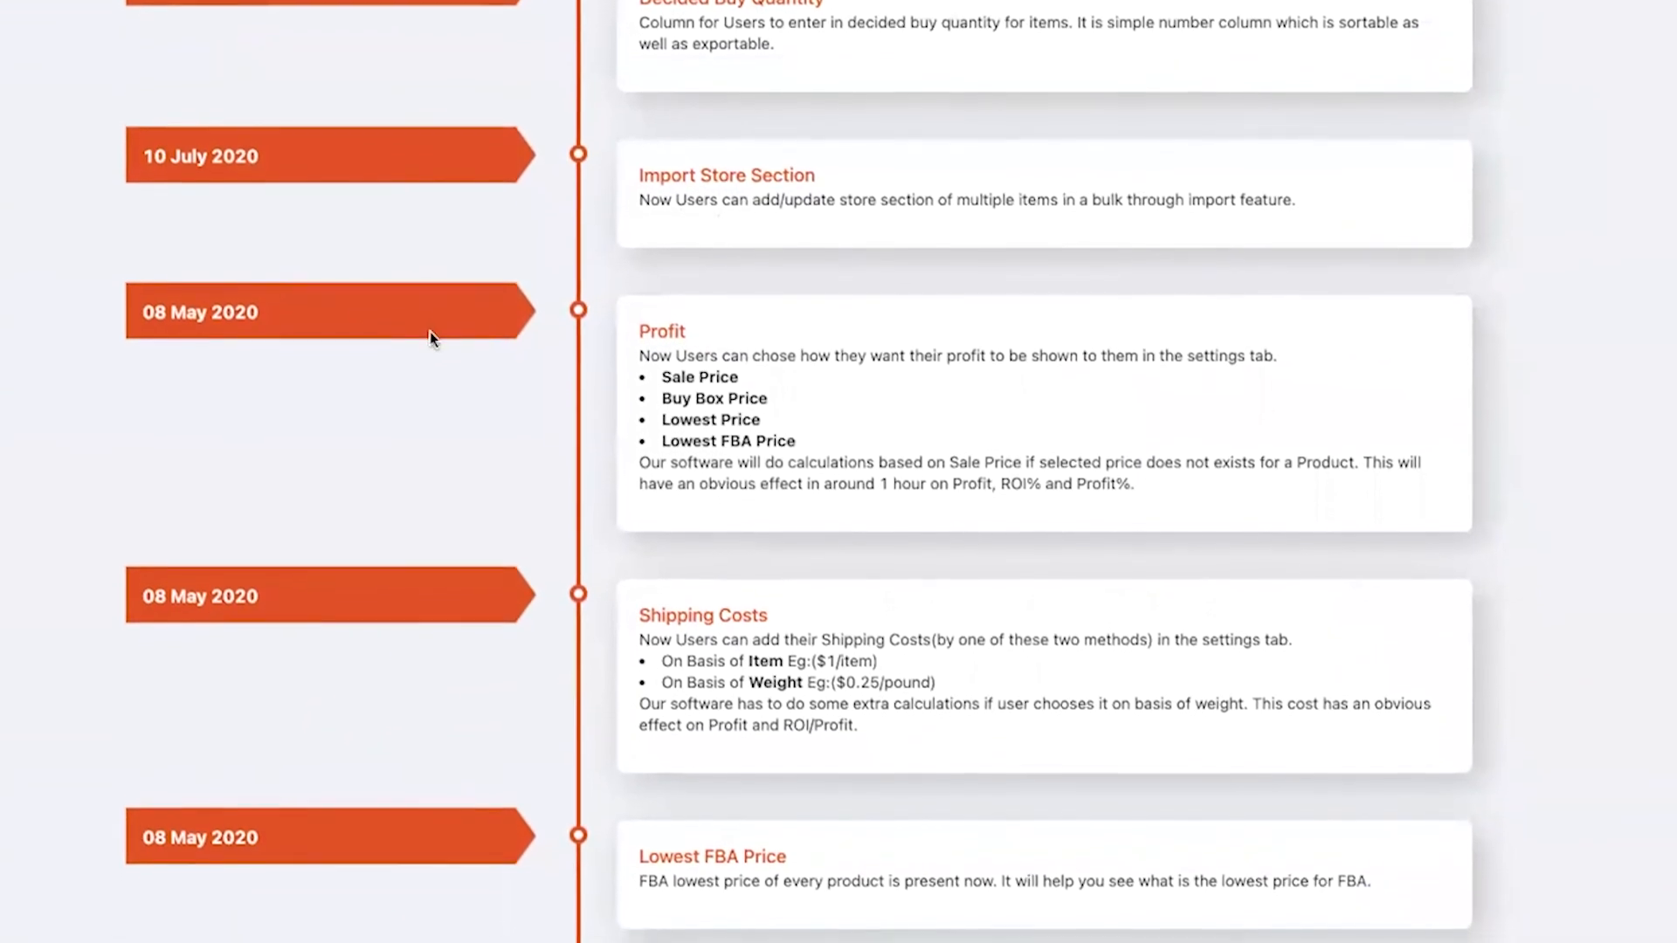
pyautogui.scroll(-3)
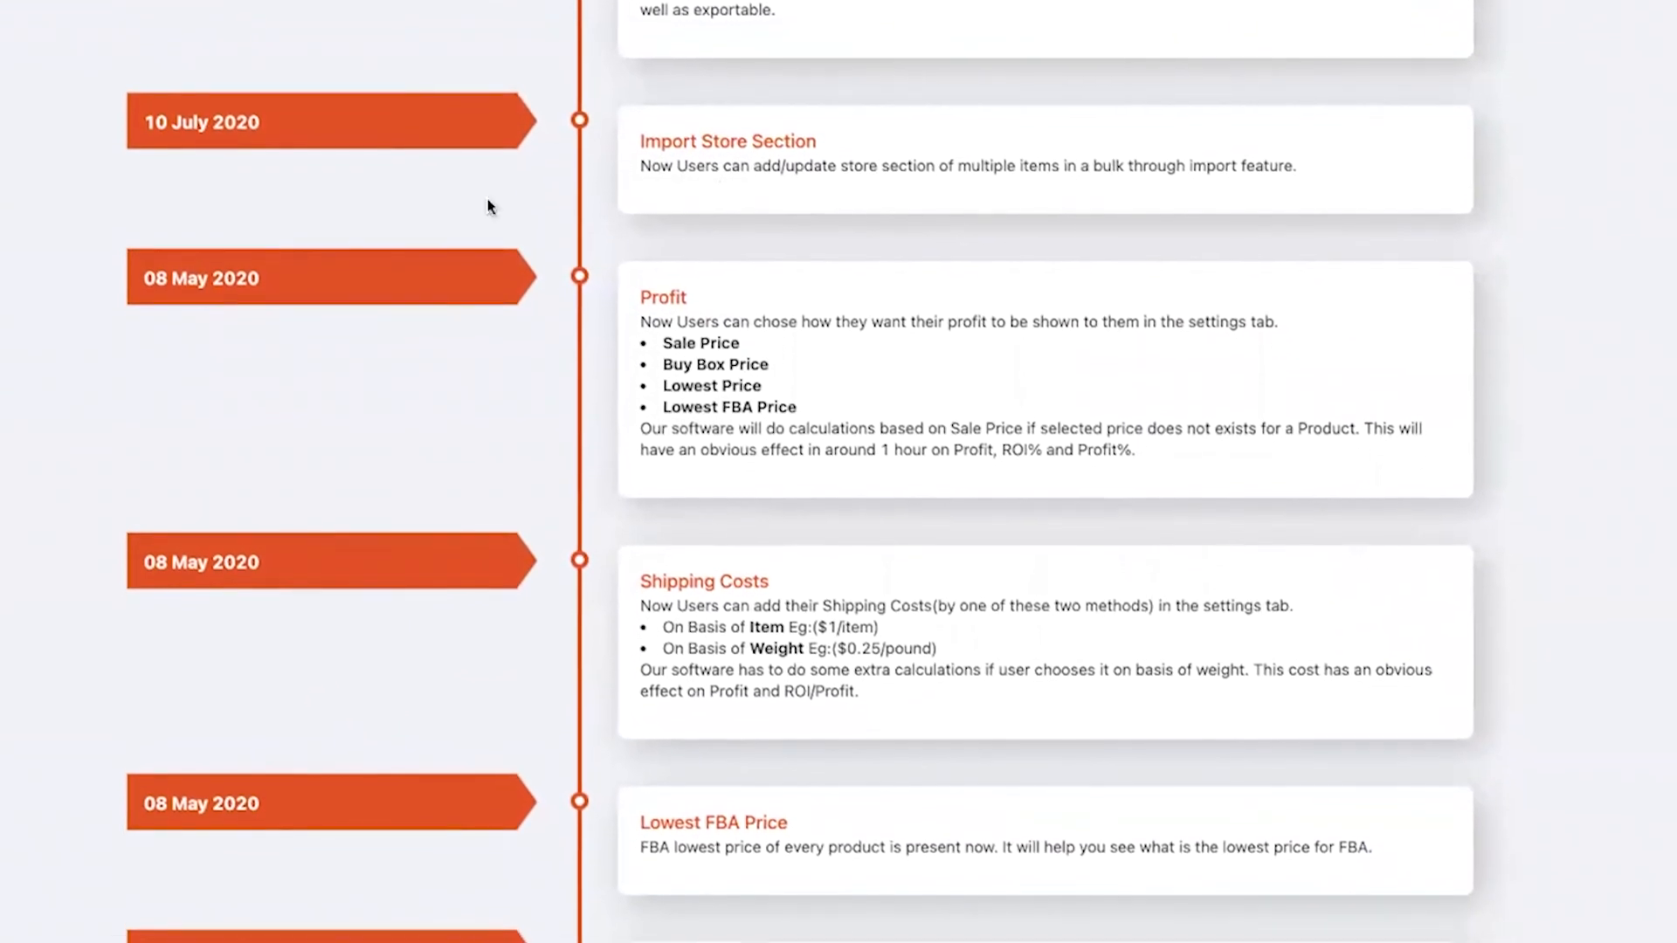
pyautogui.scroll(-3)
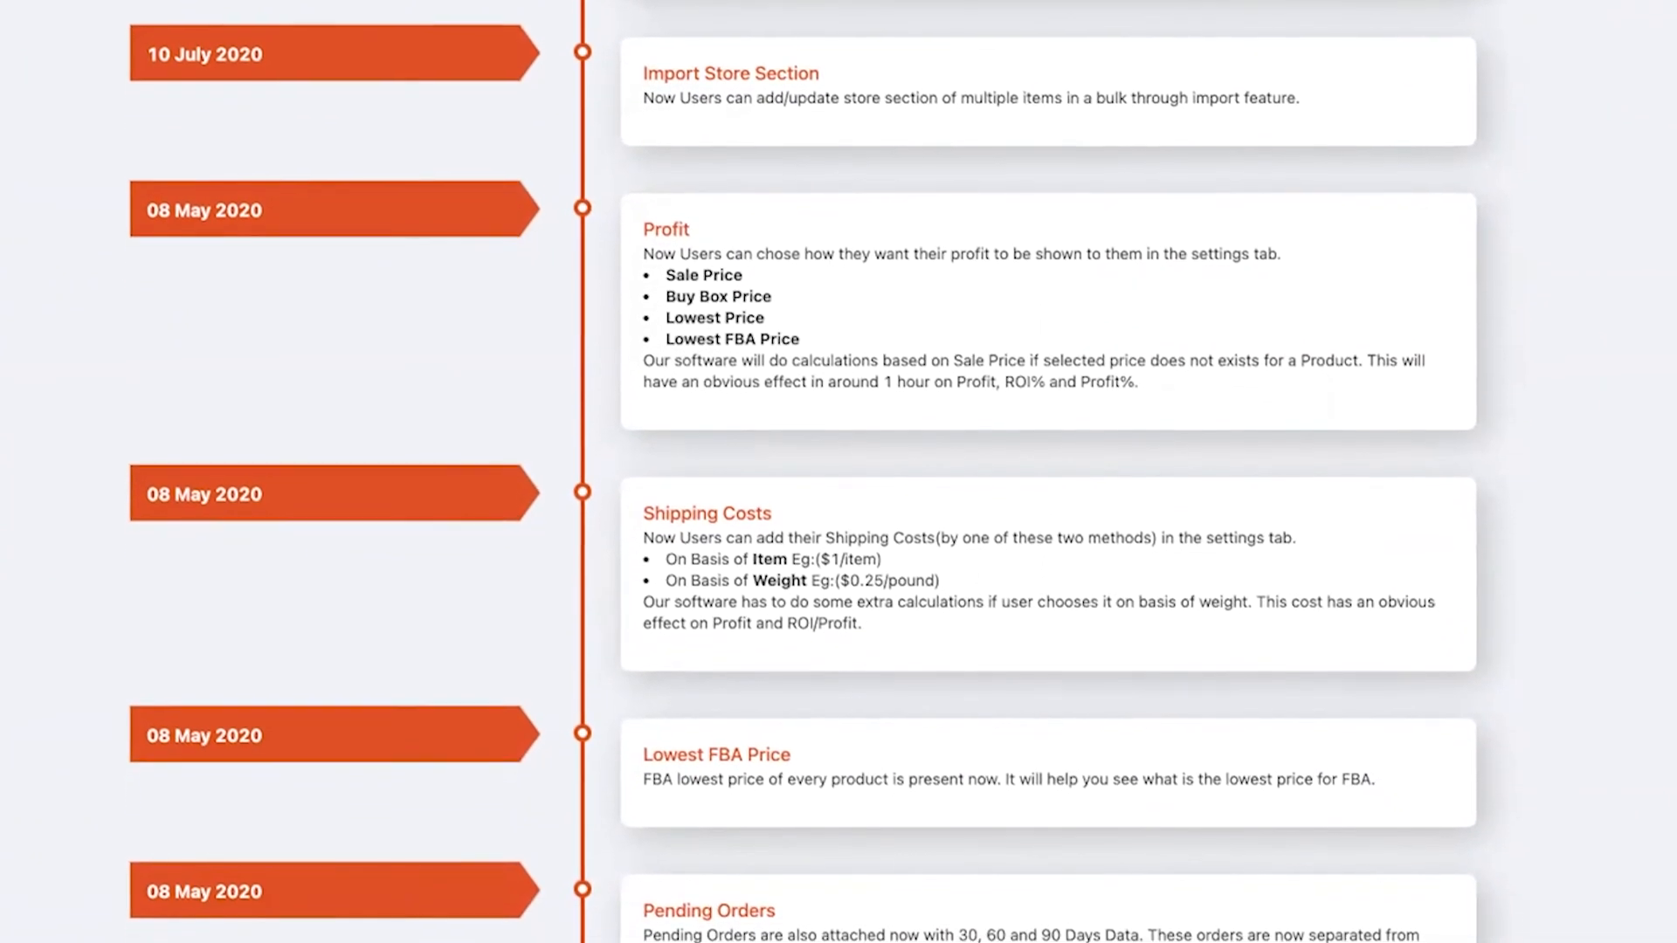
pyautogui.scroll(-3)
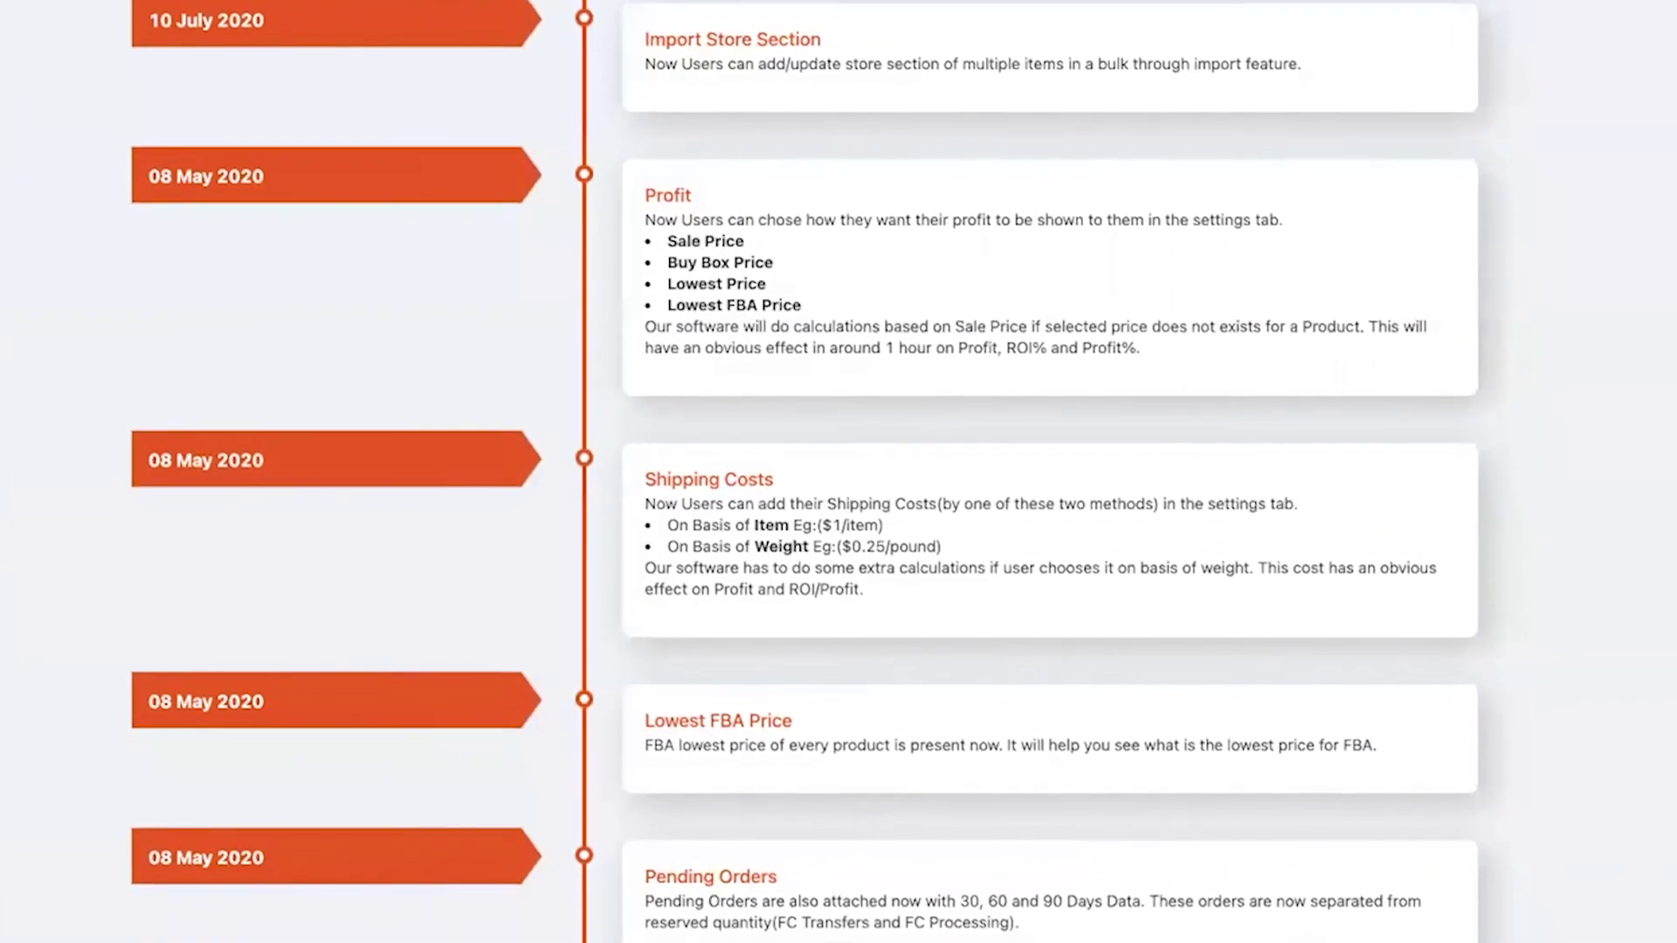
pyautogui.scroll(-3)
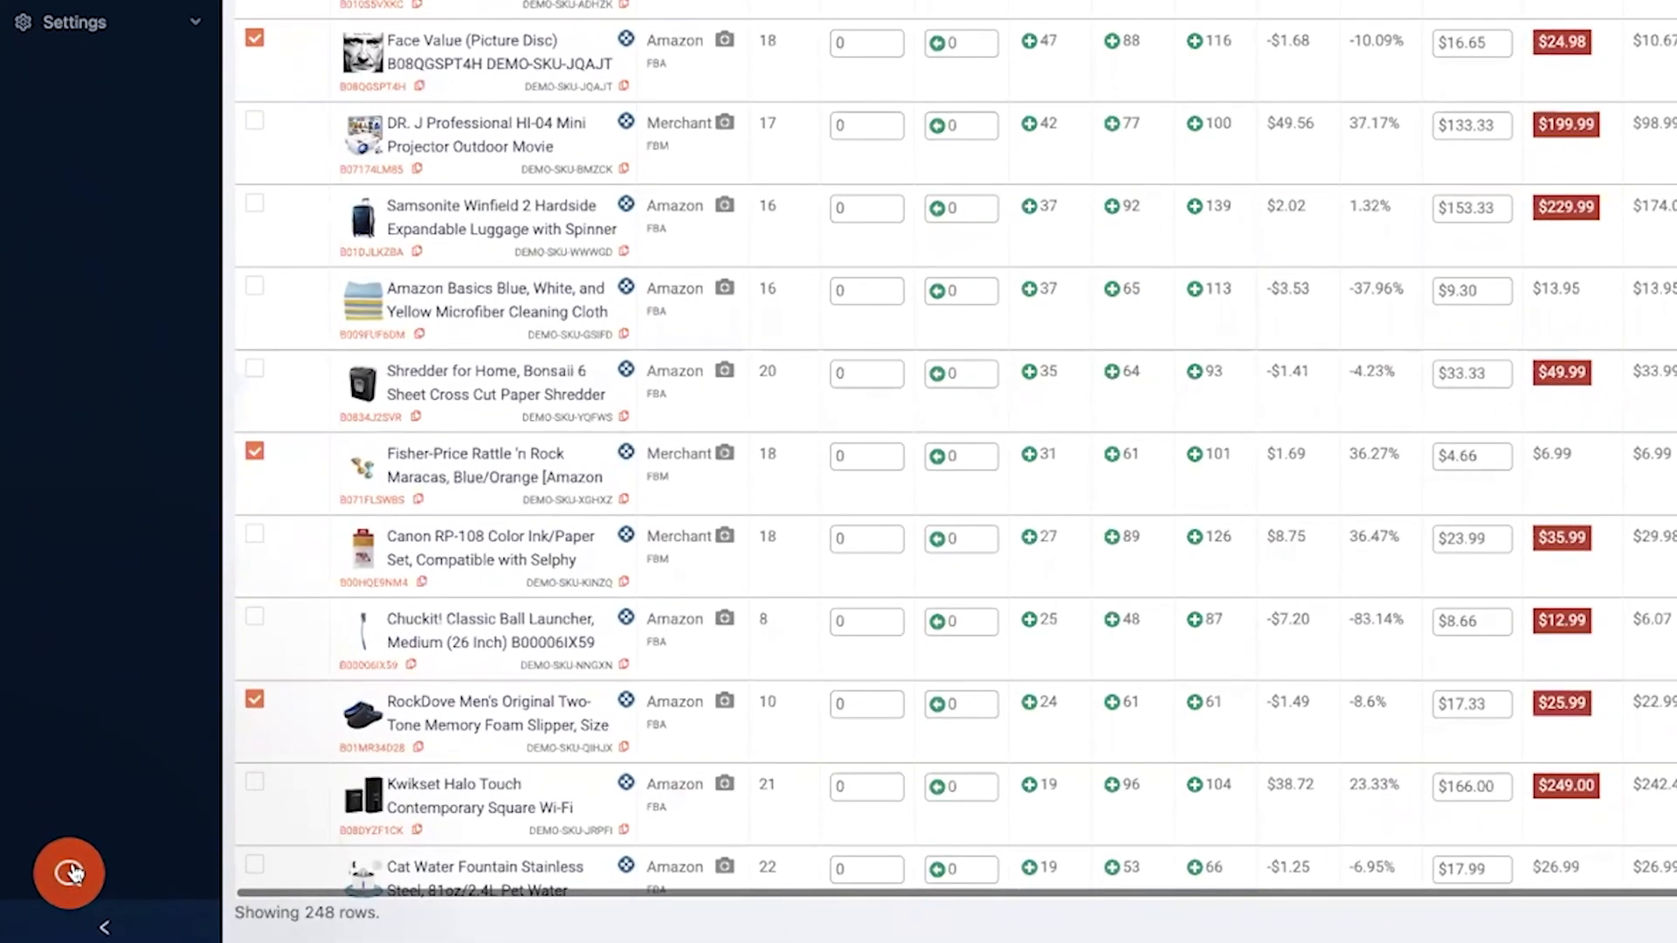
pyautogui.click(69, 874)
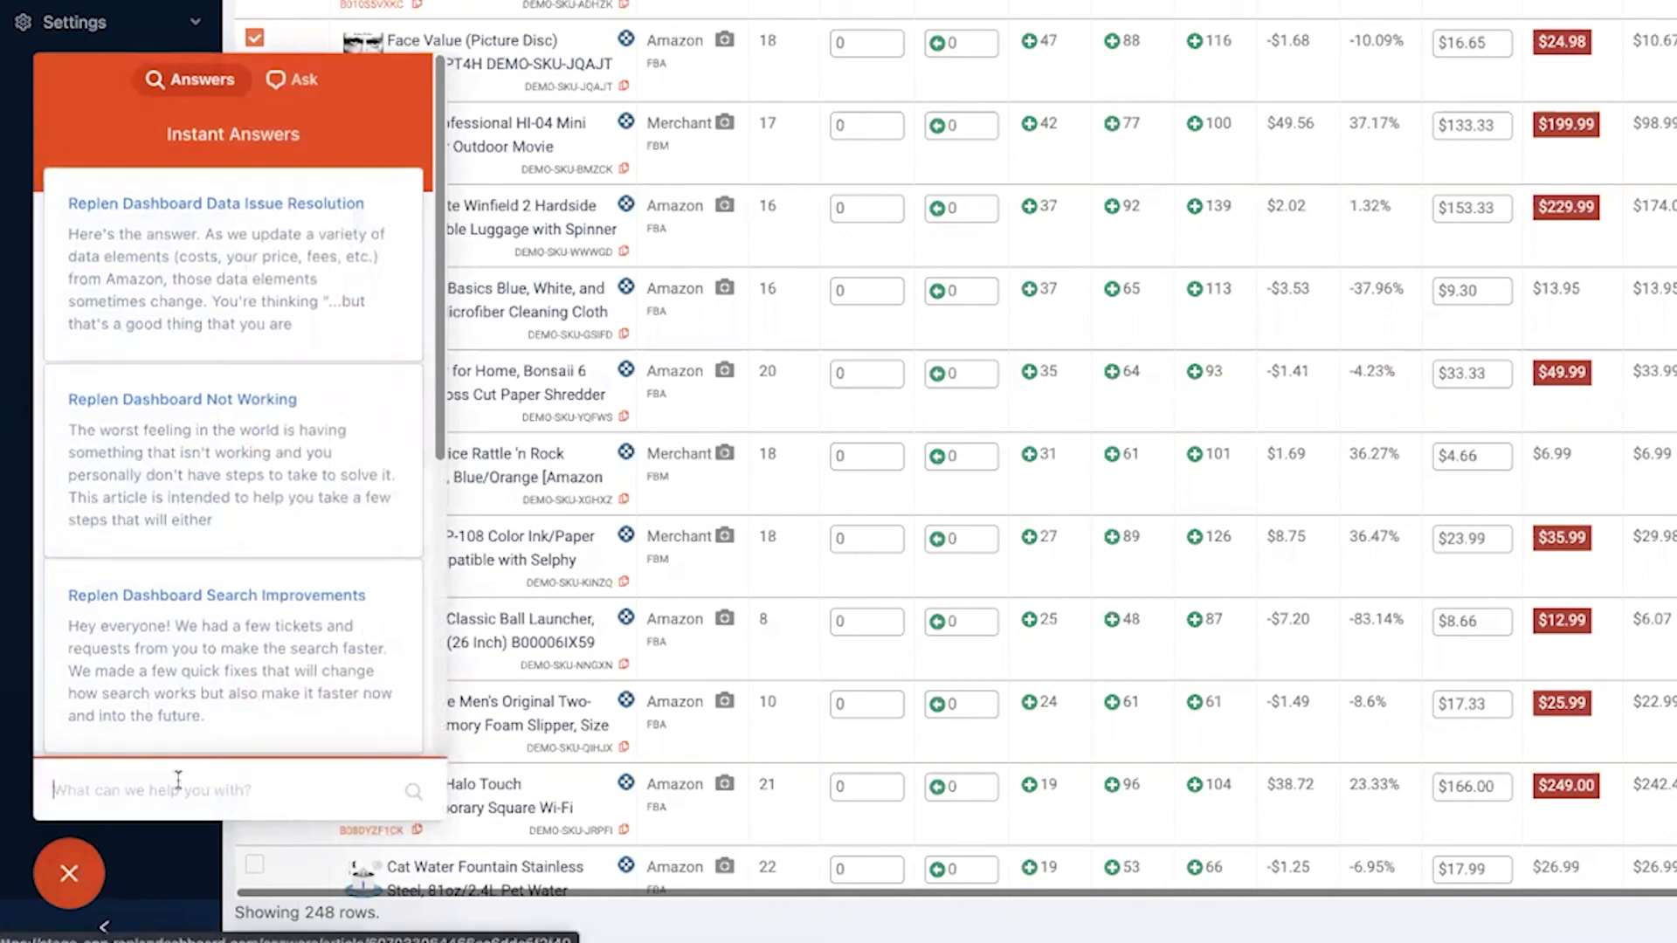
pyautogui.moveTo(289, 118)
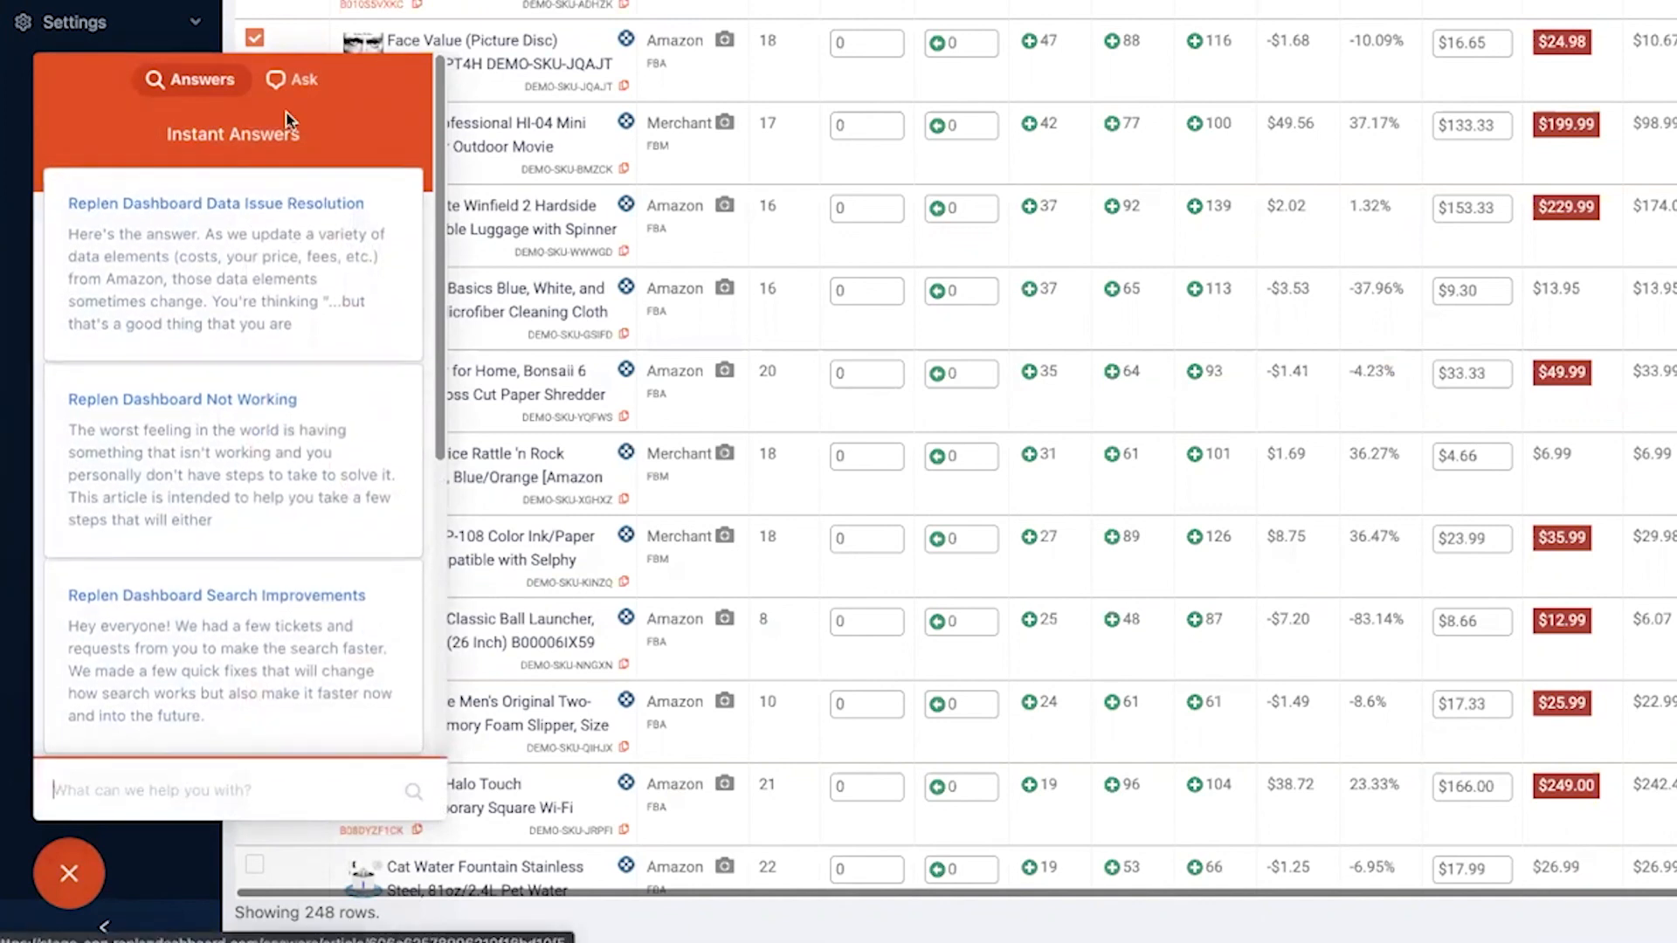
pyautogui.click(301, 79)
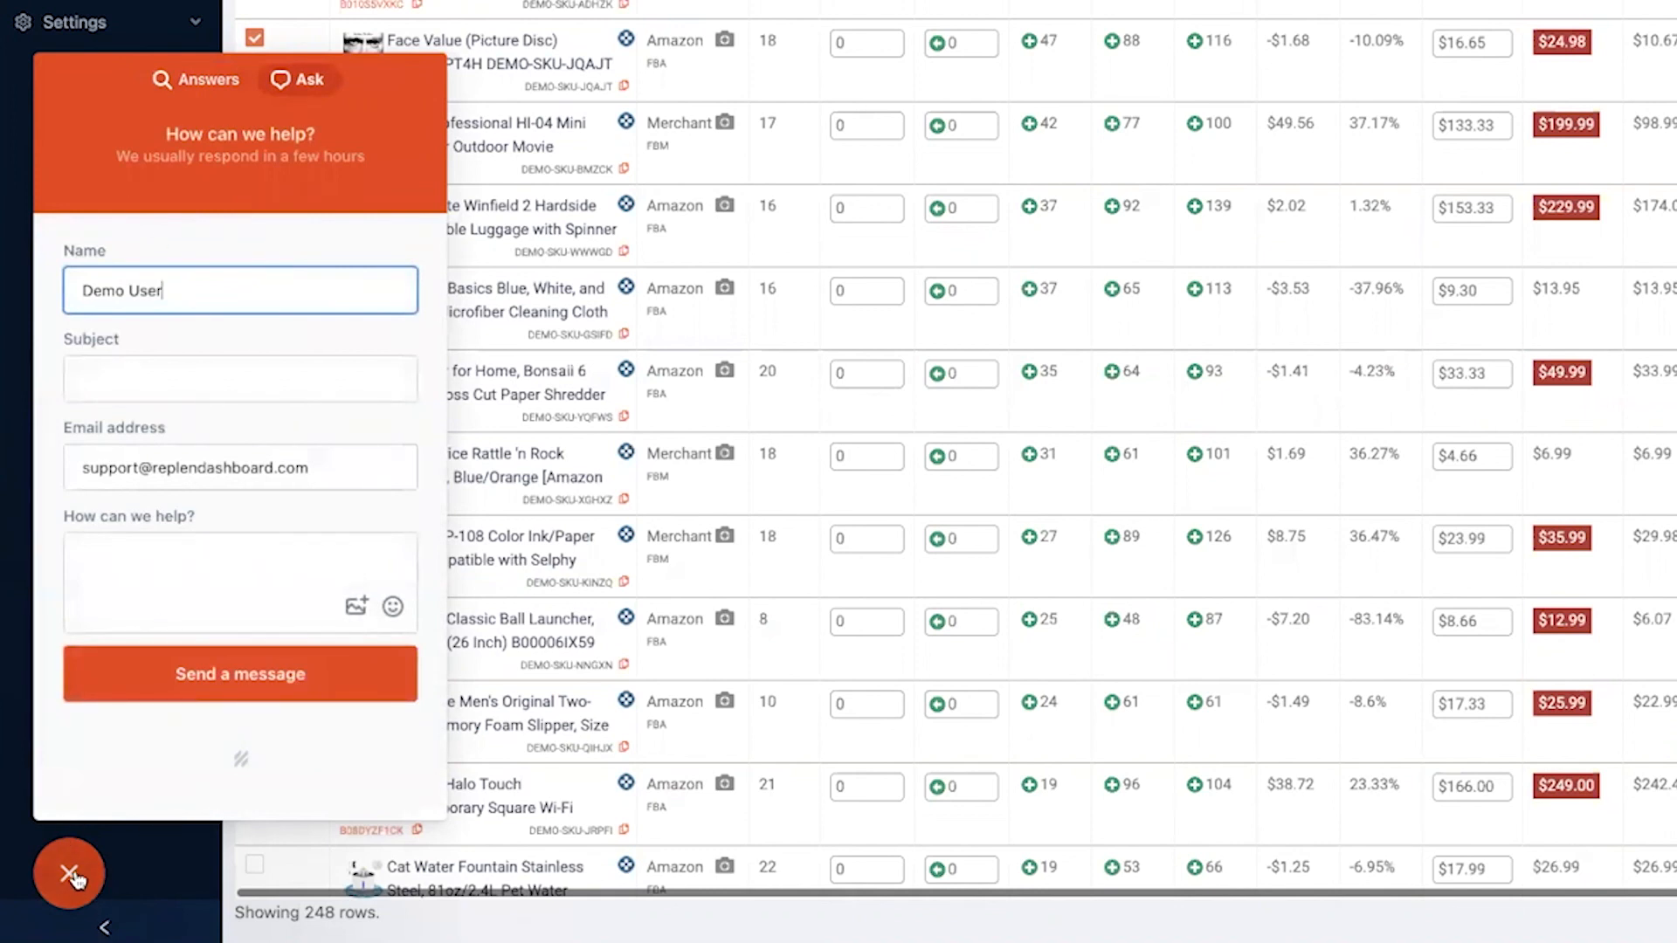
pyautogui.click(69, 873)
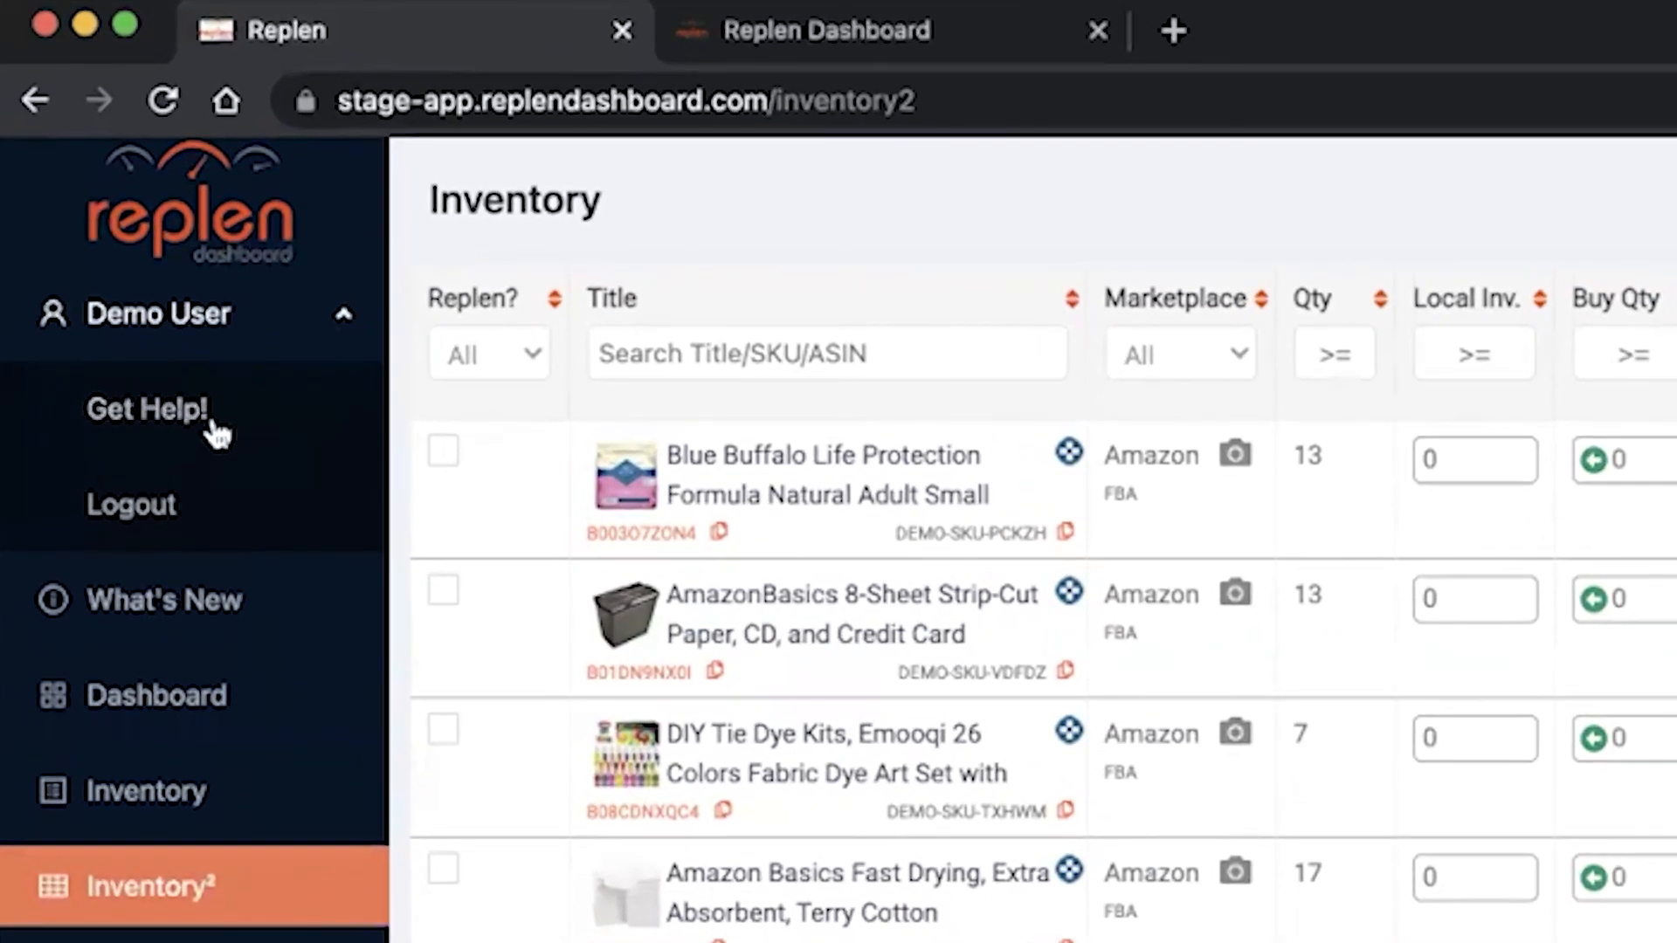
pyautogui.moveTo(343, 320)
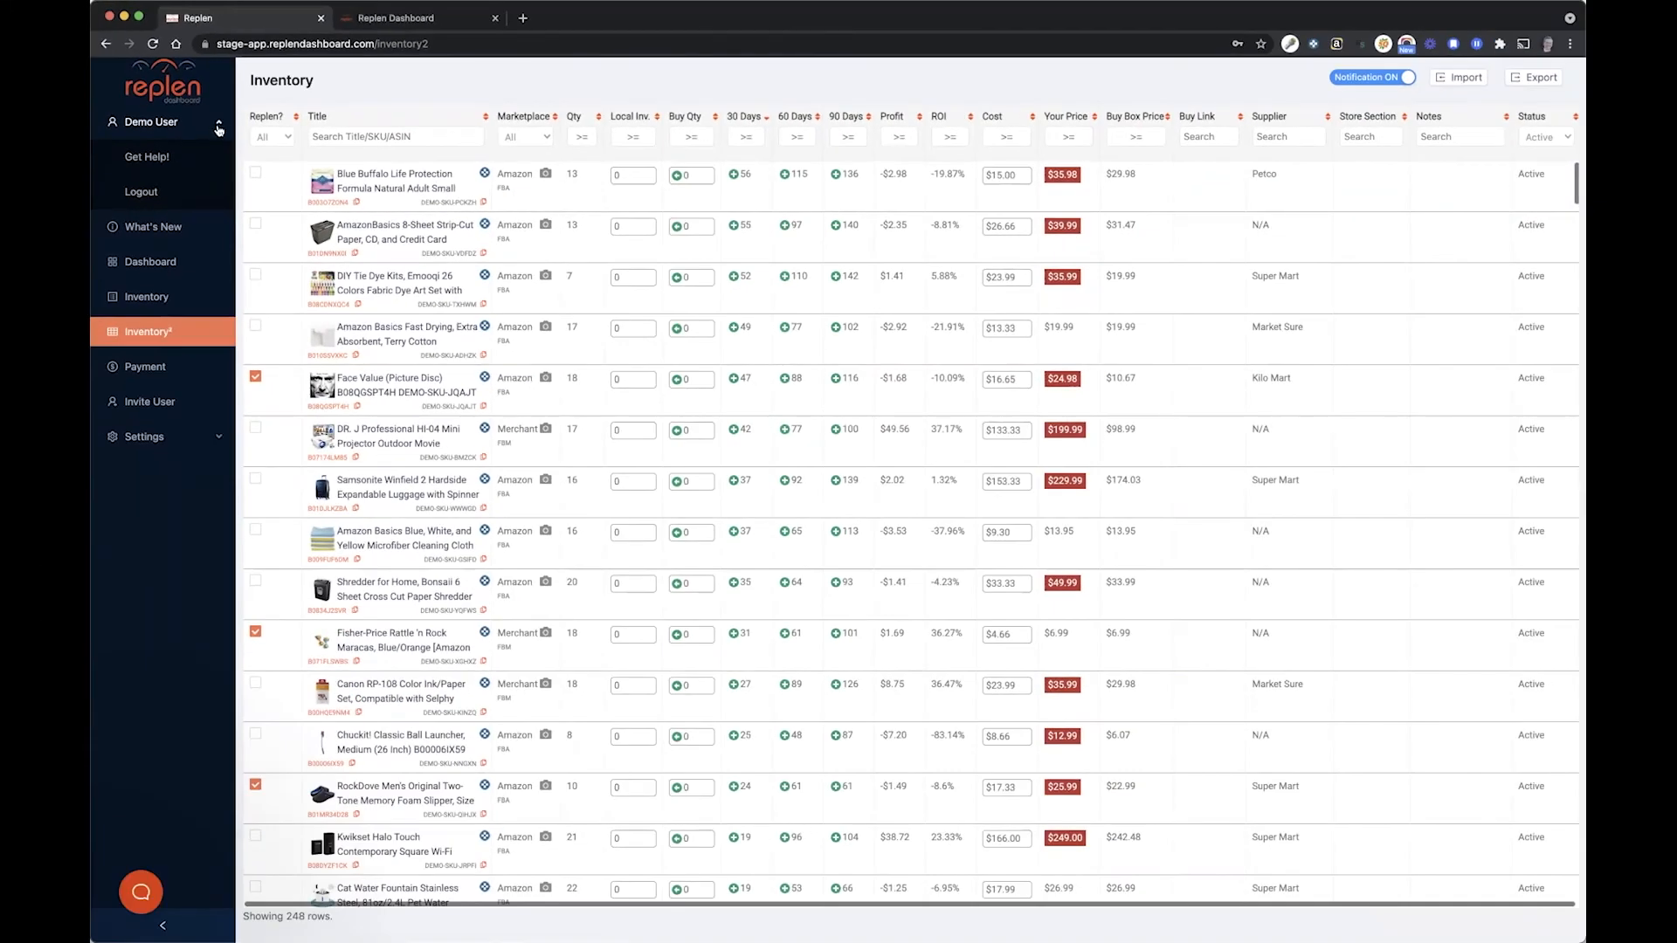
pyautogui.click(219, 121)
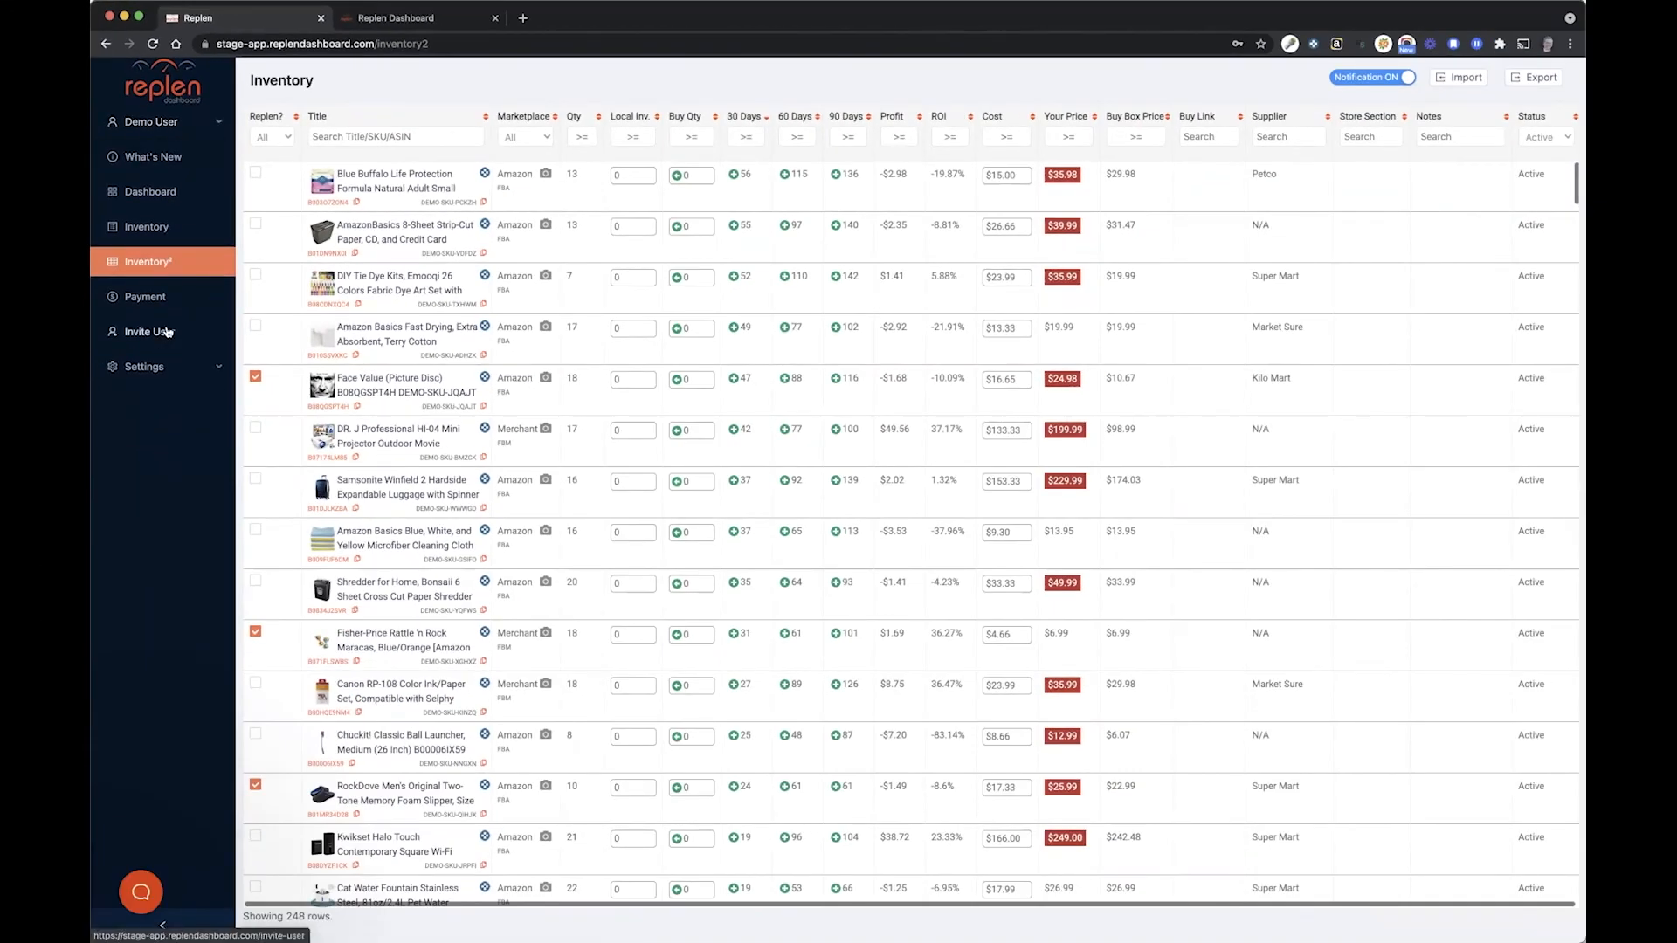
pyautogui.moveTo(595, 454)
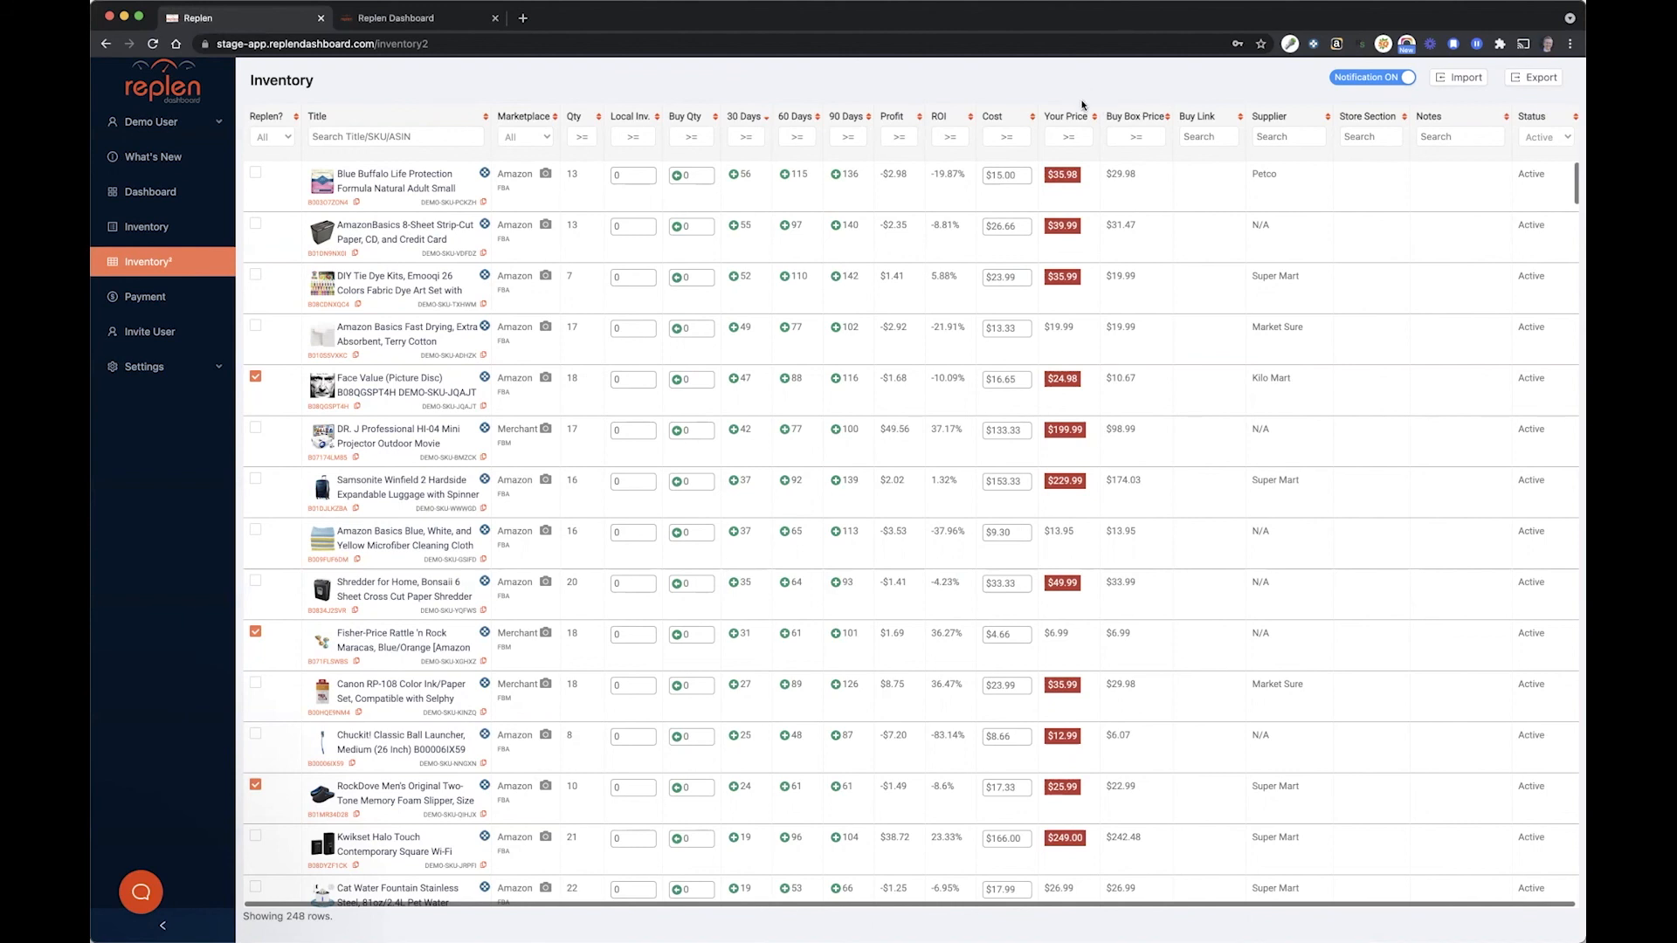
pyautogui.moveTo(1074, 52)
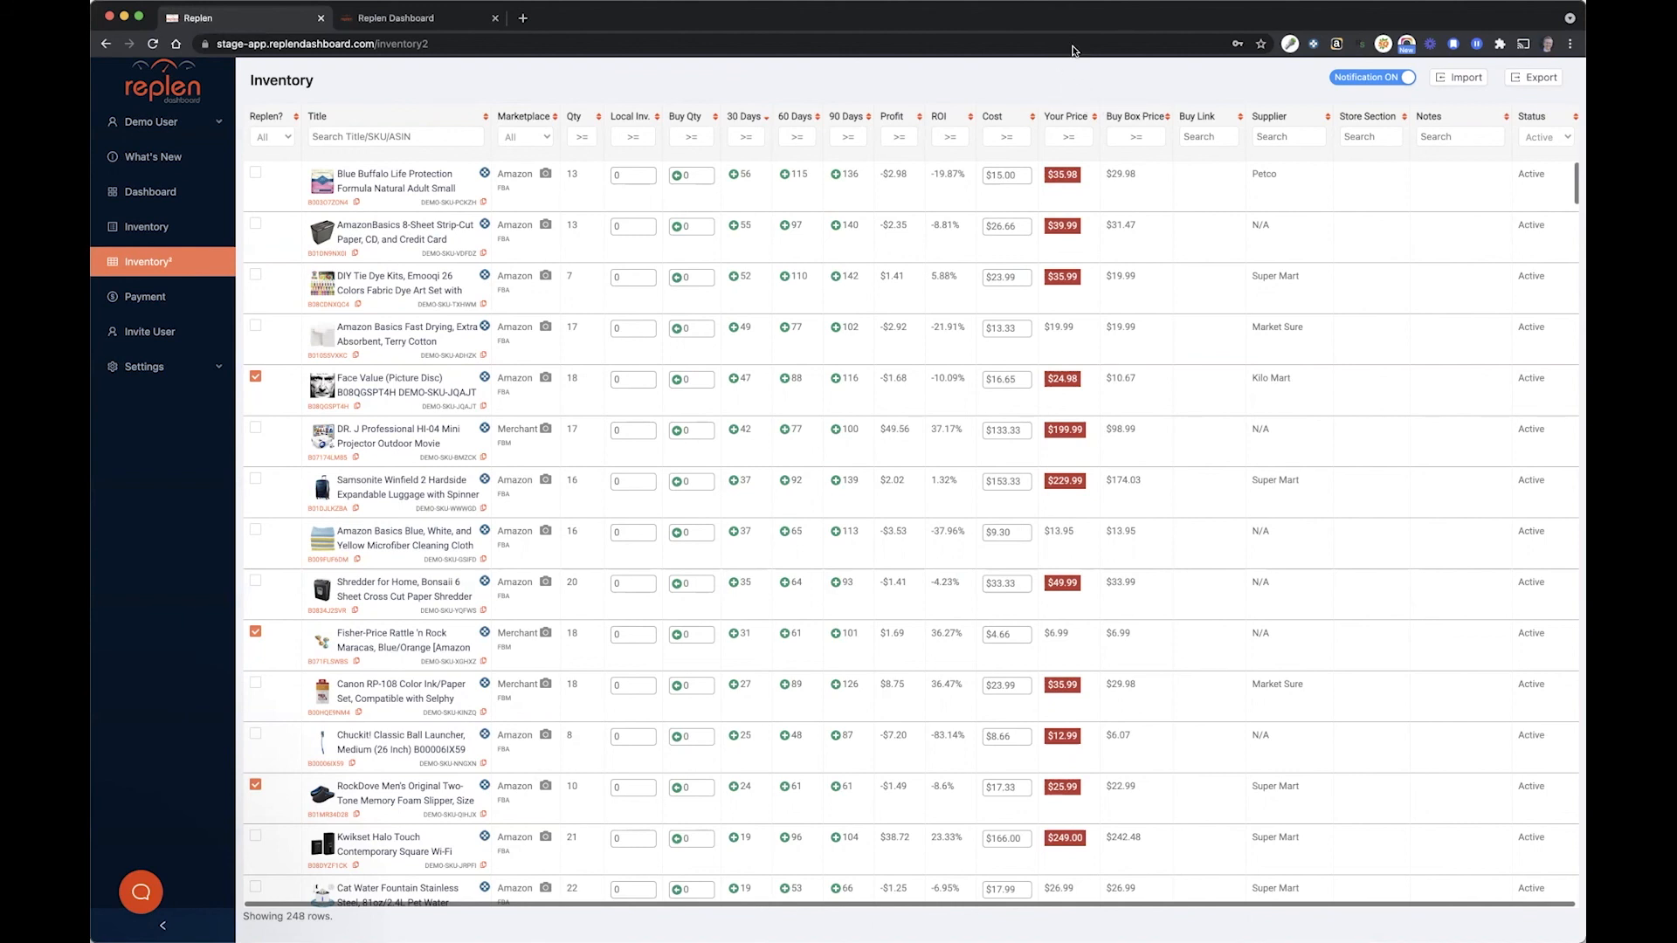